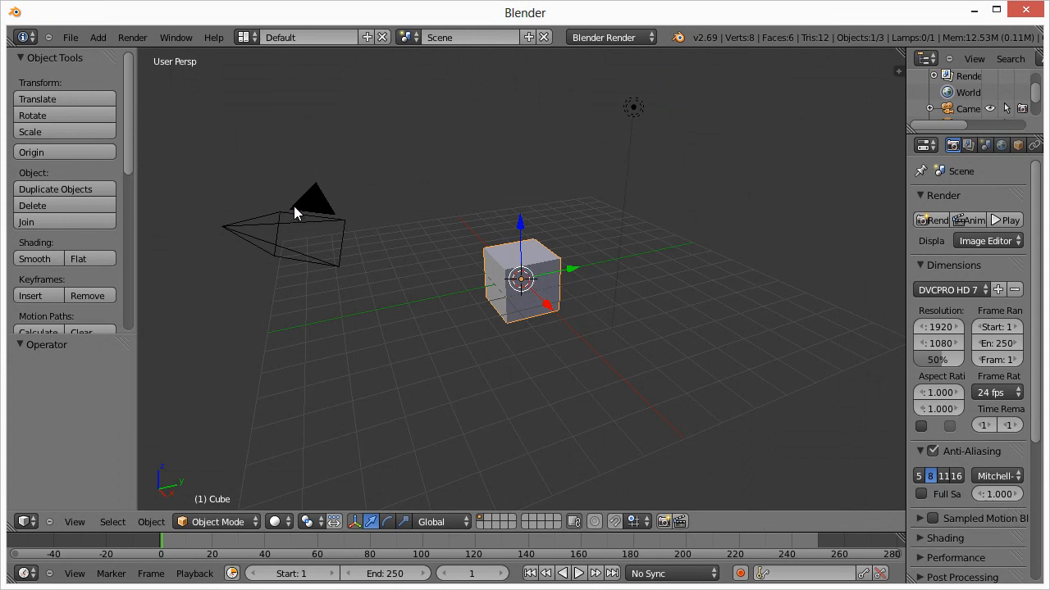
{"action": "mouse_move", "coordinate": [572, 128]}
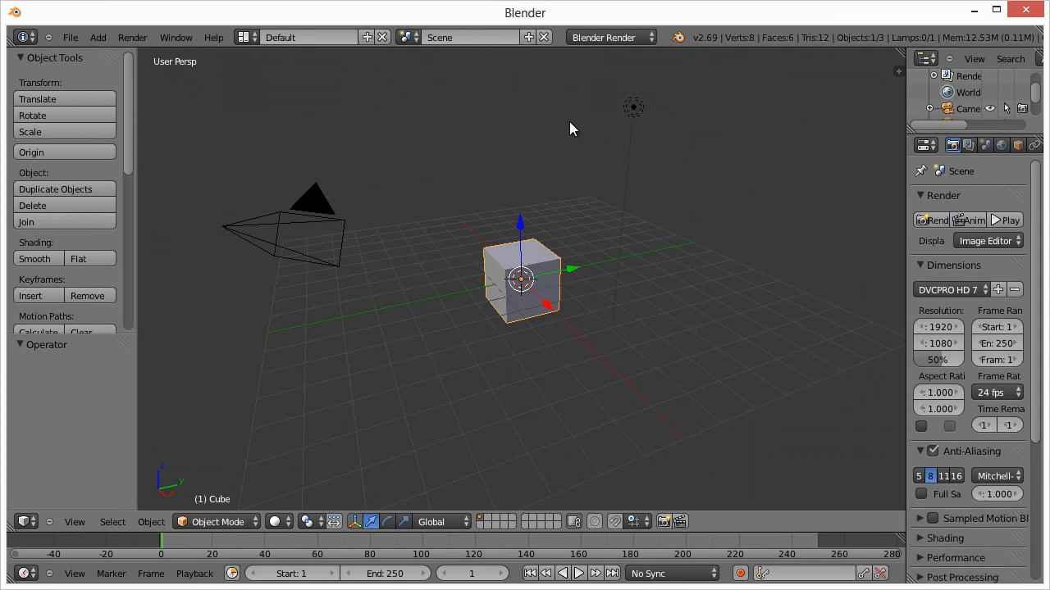
{"action": "mouse_move", "coordinate": [539, 269]}
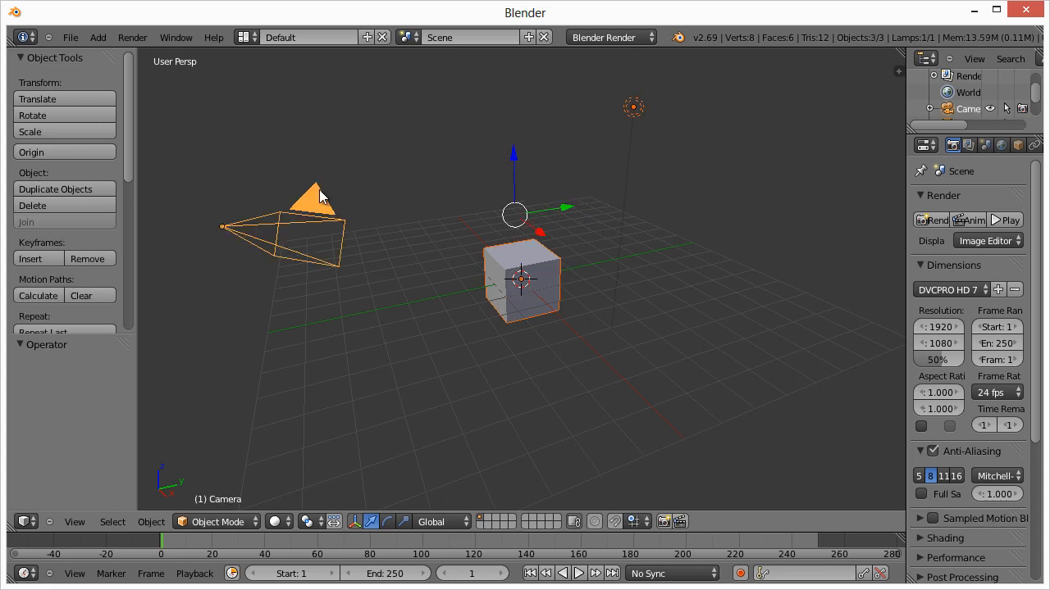
Step: Select the default cube and delete it, leaving only the camera and lamp
{"action": "left_click", "coordinate": [522, 278]}
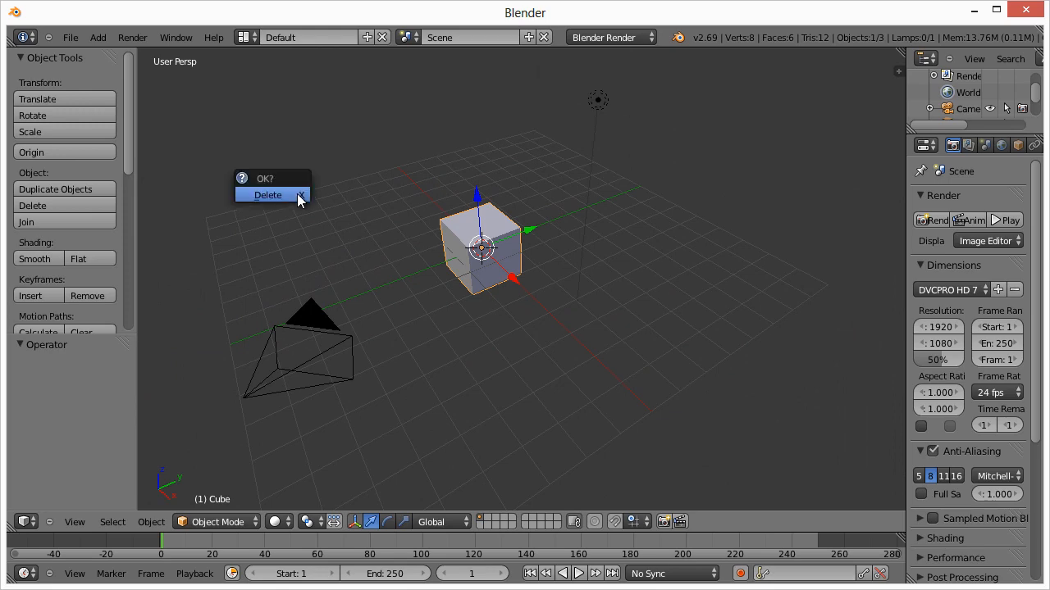
{"action": "left_click", "coordinate": [70, 36]}
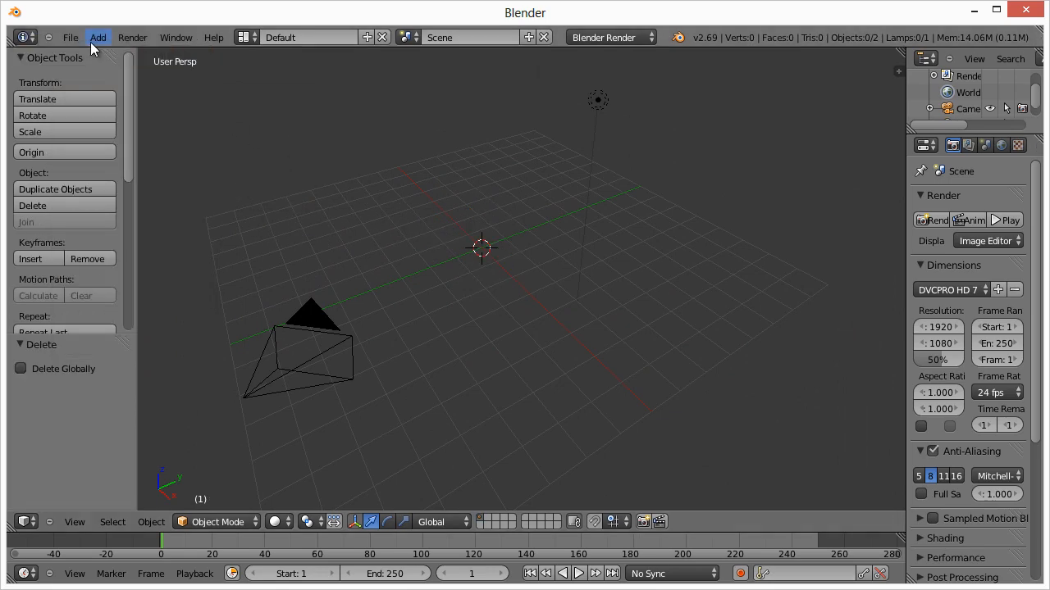
{"action": "left_click", "coordinate": [99, 36]}
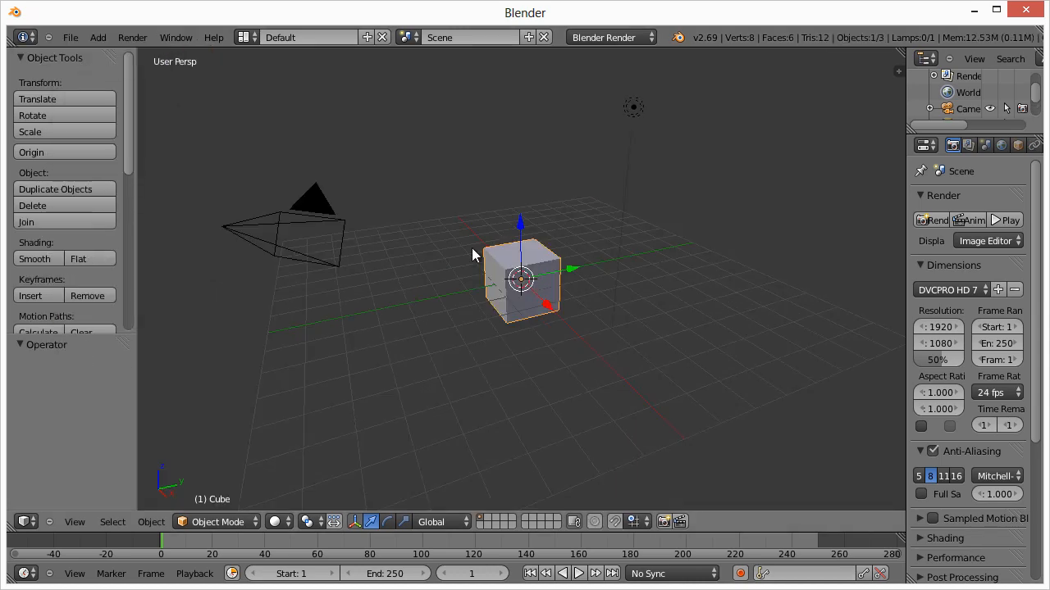
{"action": "mouse_move", "coordinate": [535, 264]}
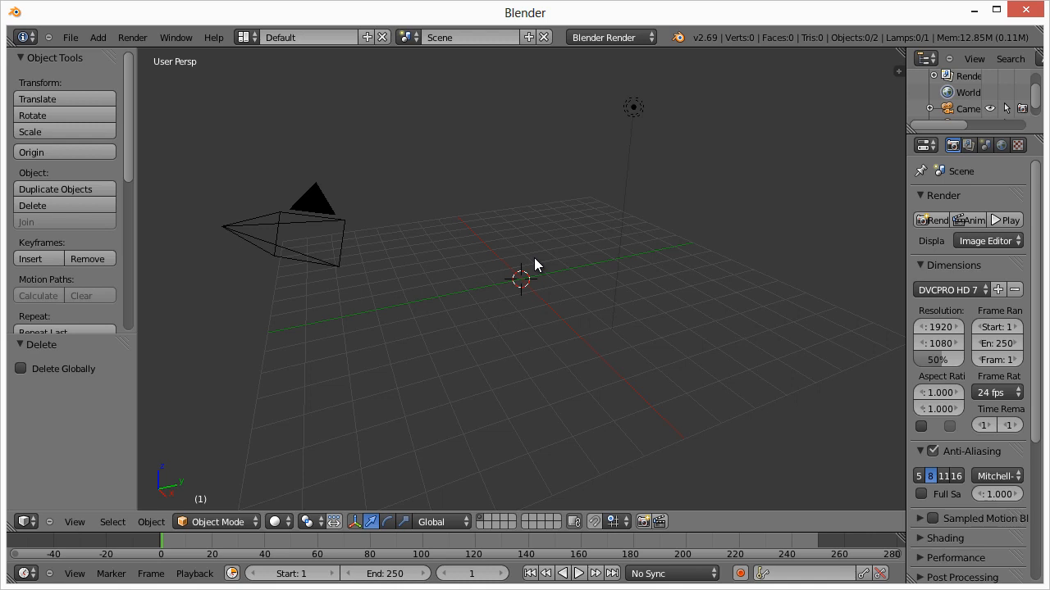
{"action": "mouse_move", "coordinate": [528, 292]}
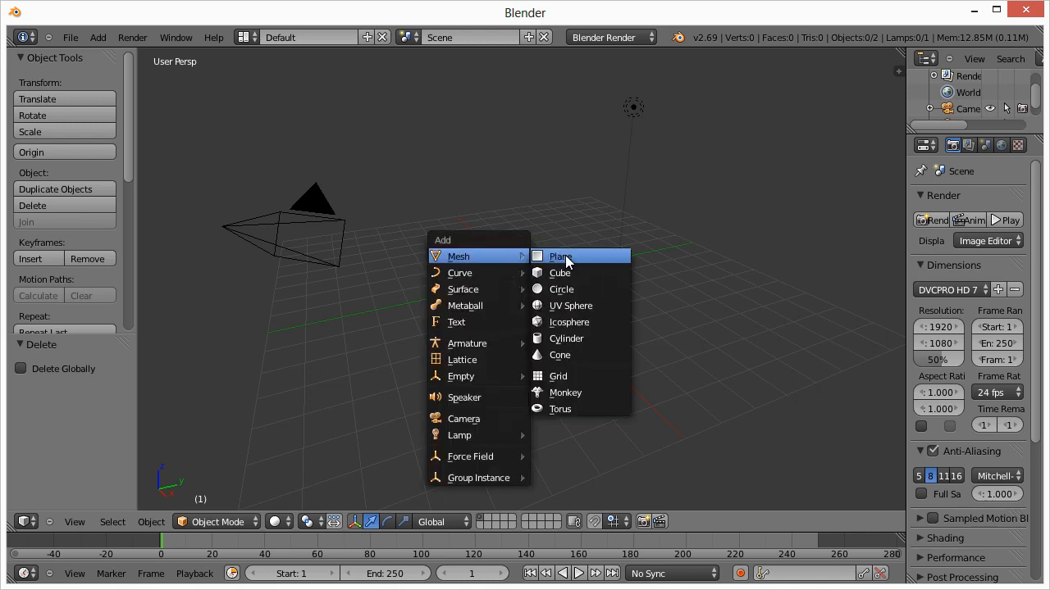
Step: Add a plane mesh at the origin and scale it by 10 into a ground floor
{"action": "left_click", "coordinate": [561, 256]}
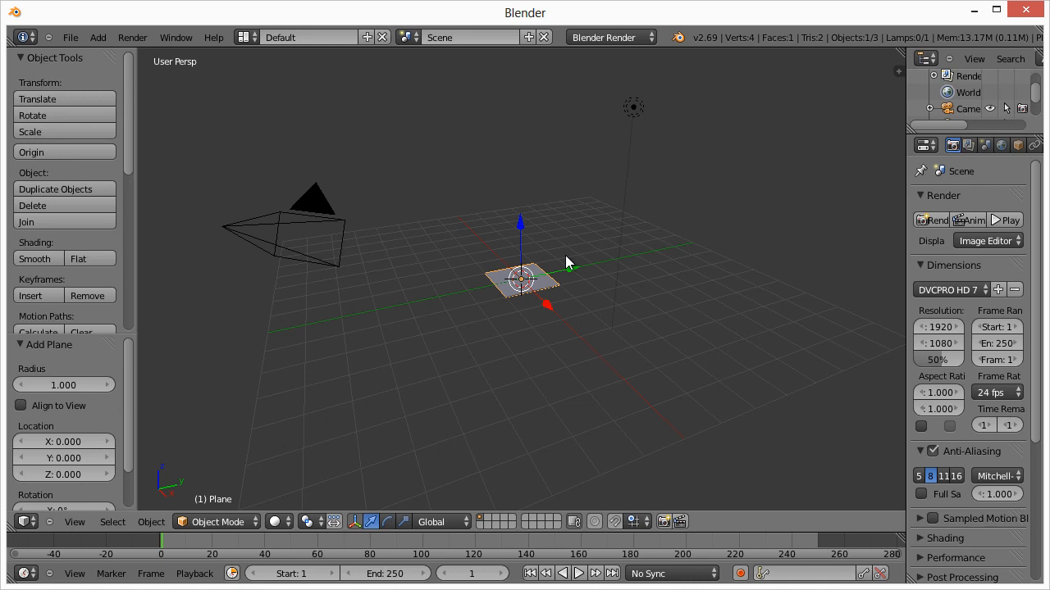
{"action": "mouse_move", "coordinate": [589, 246]}
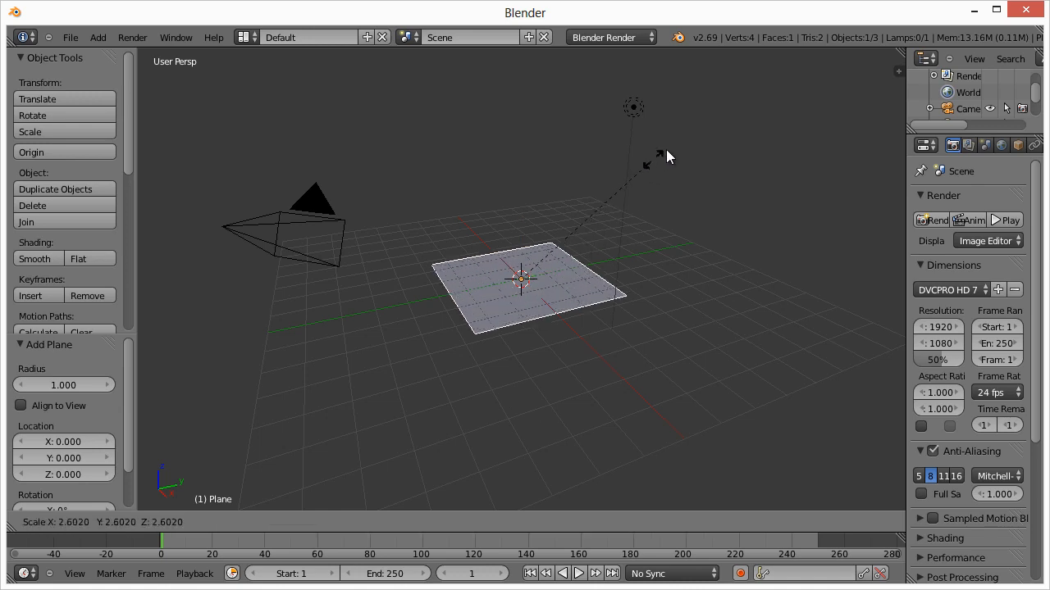
{"action": "mouse_move", "coordinate": [856, 46]}
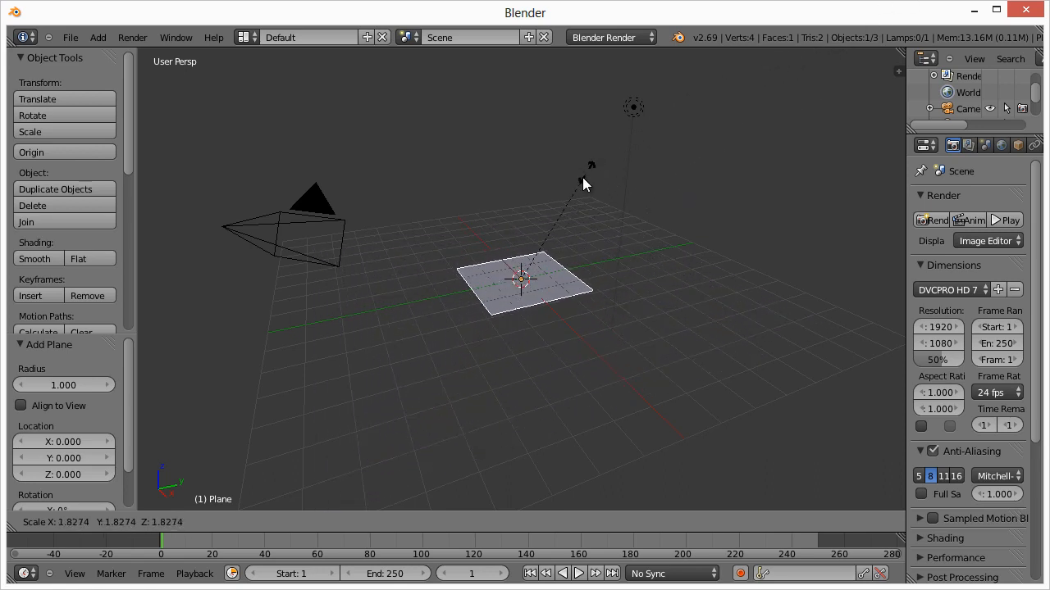
{"action": "mouse_move", "coordinate": [557, 216]}
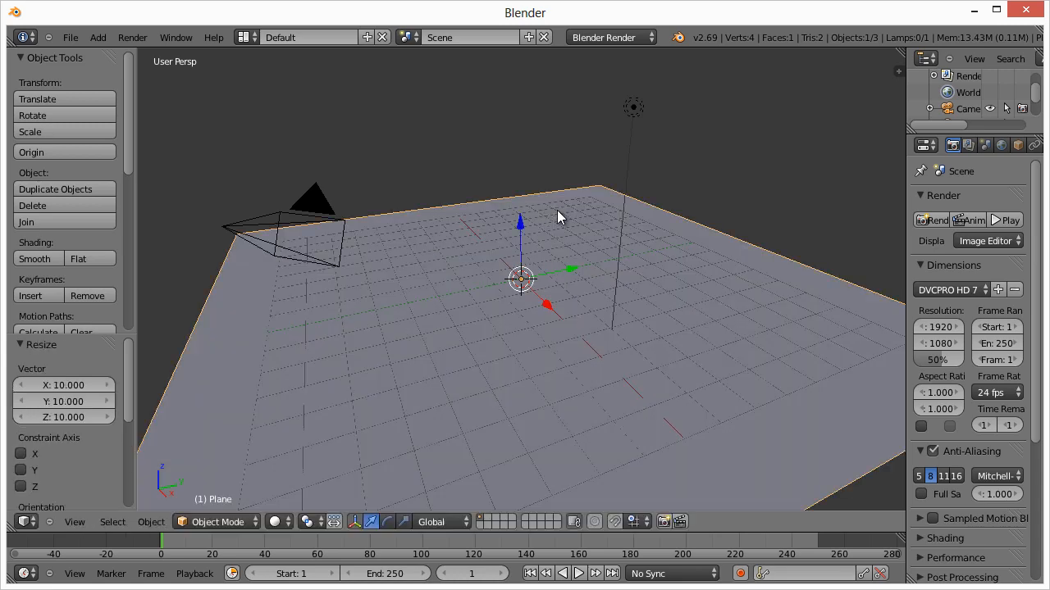
{"action": "mouse_move", "coordinate": [548, 328]}
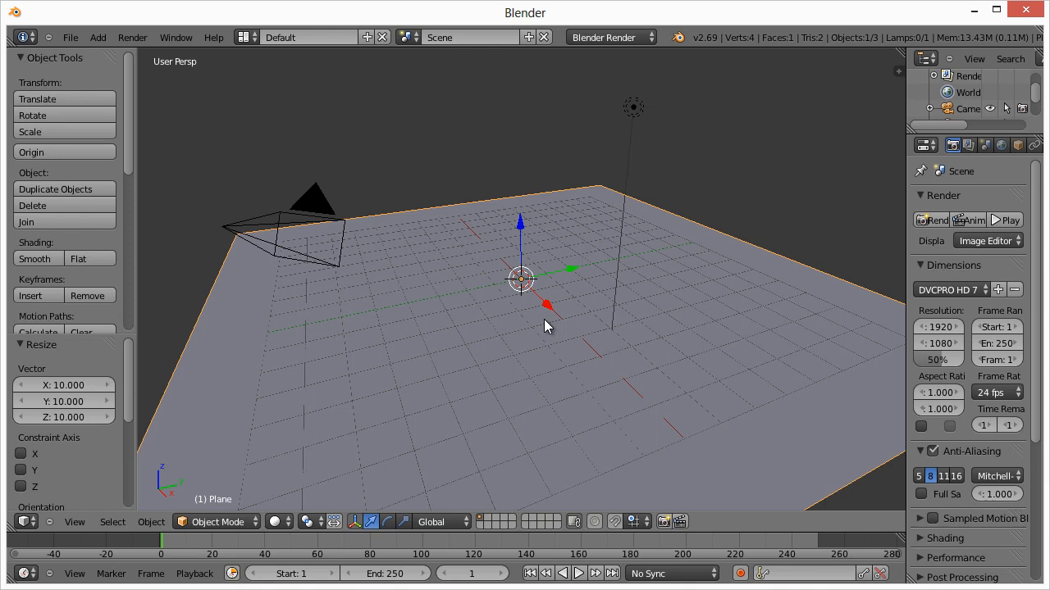
Step: Add a cylinder from the Add > Mesh menu and flatten it along Z into a thin disc
{"action": "left_click", "coordinate": [99, 36]}
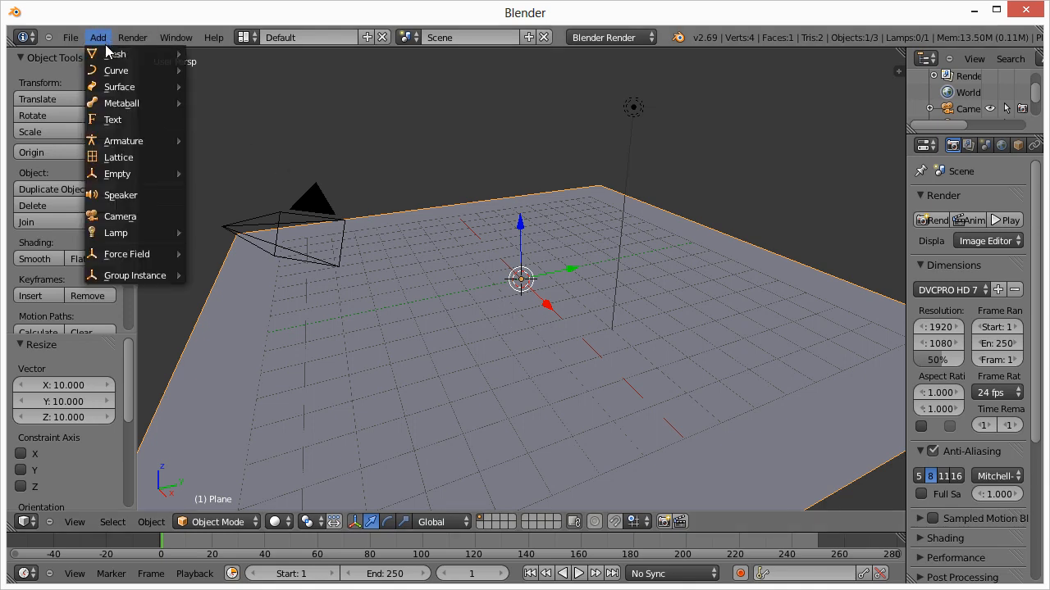
{"action": "left_click", "coordinate": [115, 54]}
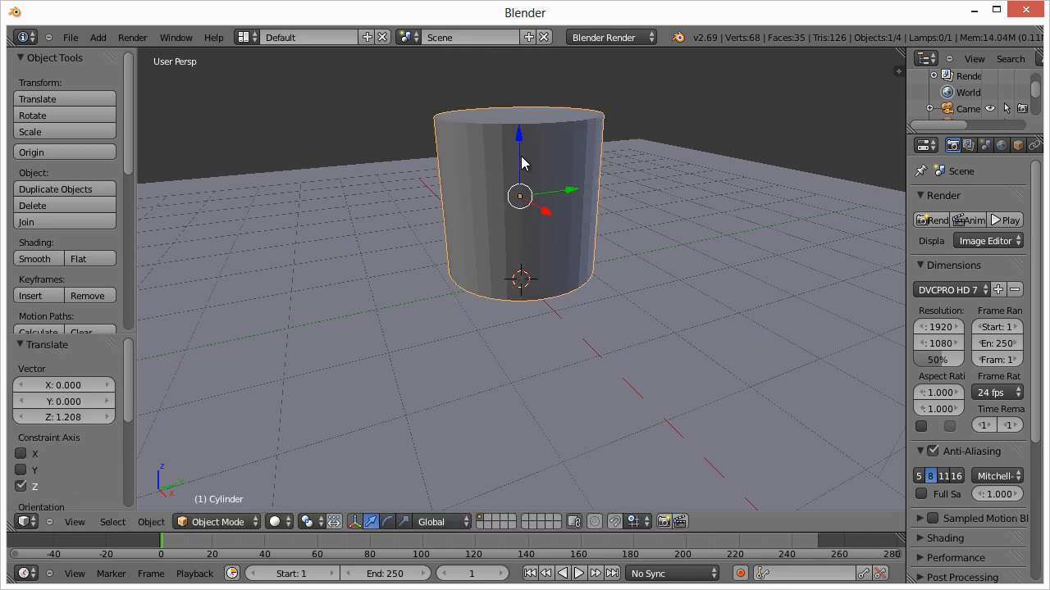
{"action": "mouse_move", "coordinate": [521, 239]}
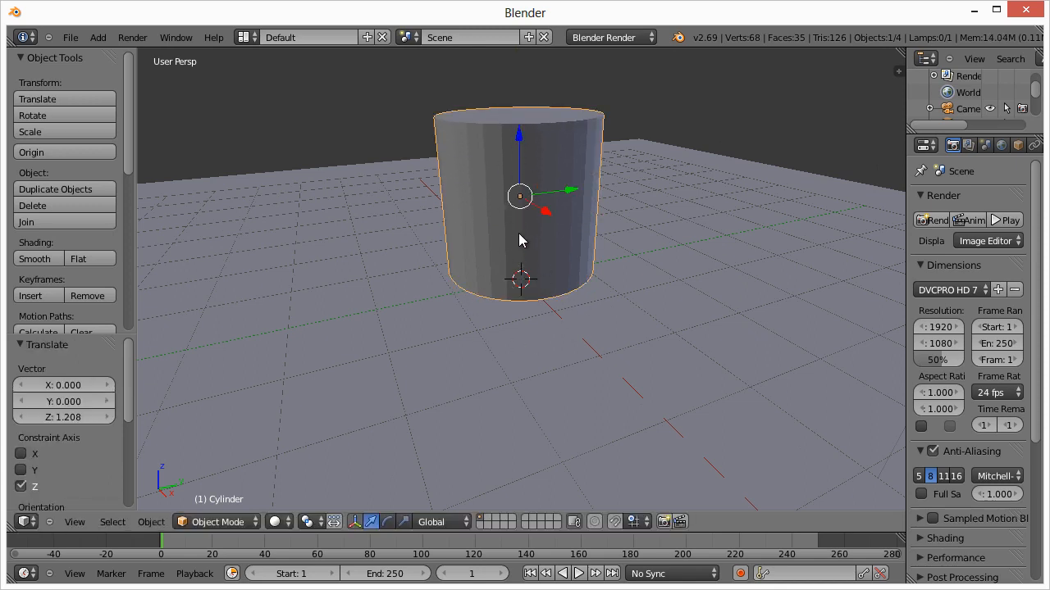
{"action": "mouse_move", "coordinate": [521, 248]}
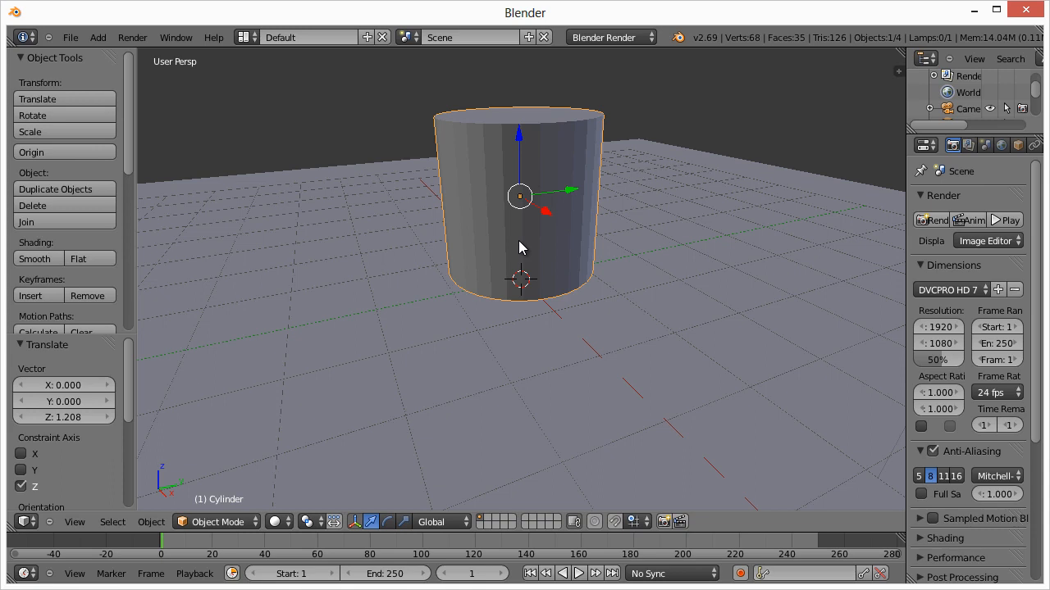
{"action": "mouse_move", "coordinate": [458, 259]}
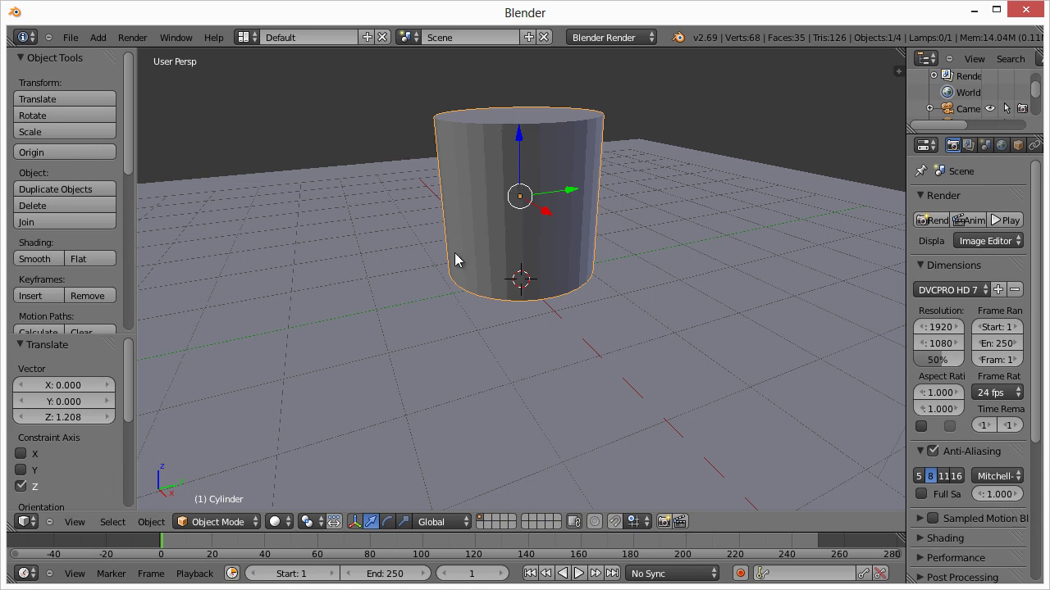
{"action": "mouse_move", "coordinate": [174, 489]}
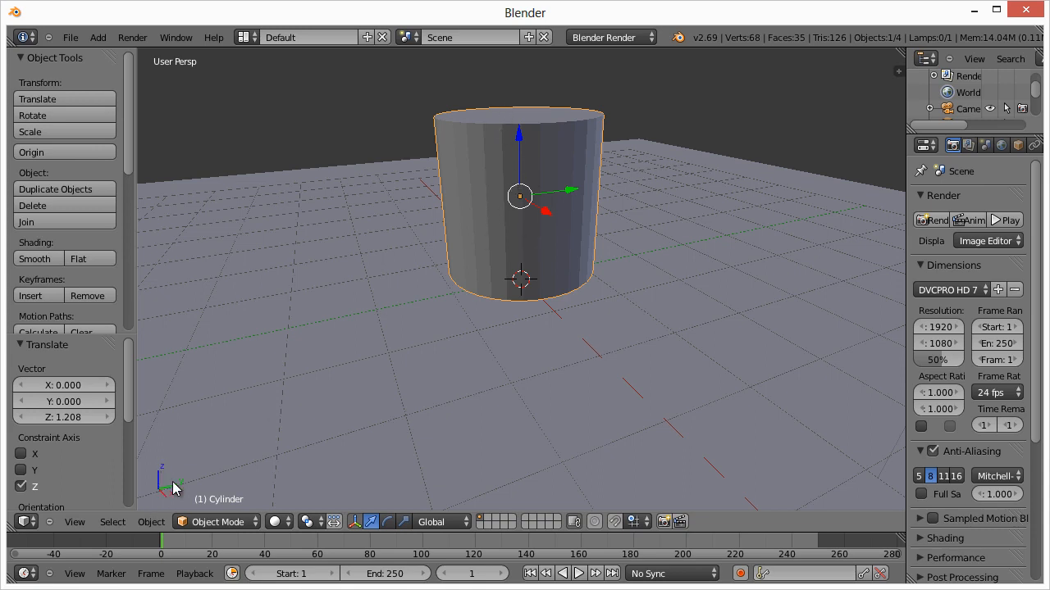
{"action": "mouse_move", "coordinate": [189, 492]}
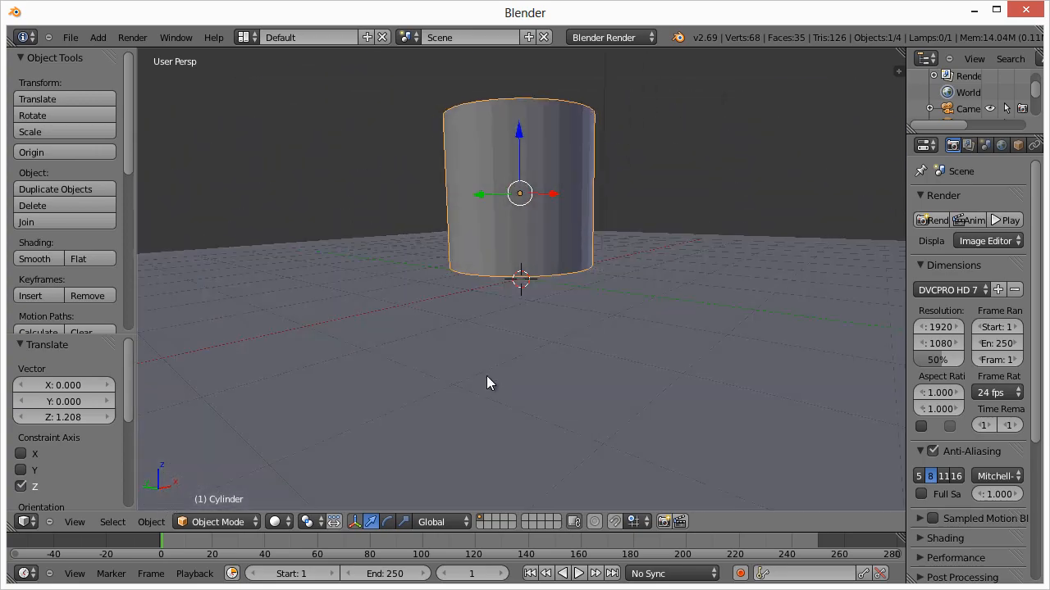
{"action": "left_click_drag", "start_coordinate": [488, 383], "coordinate": [320, 445]}
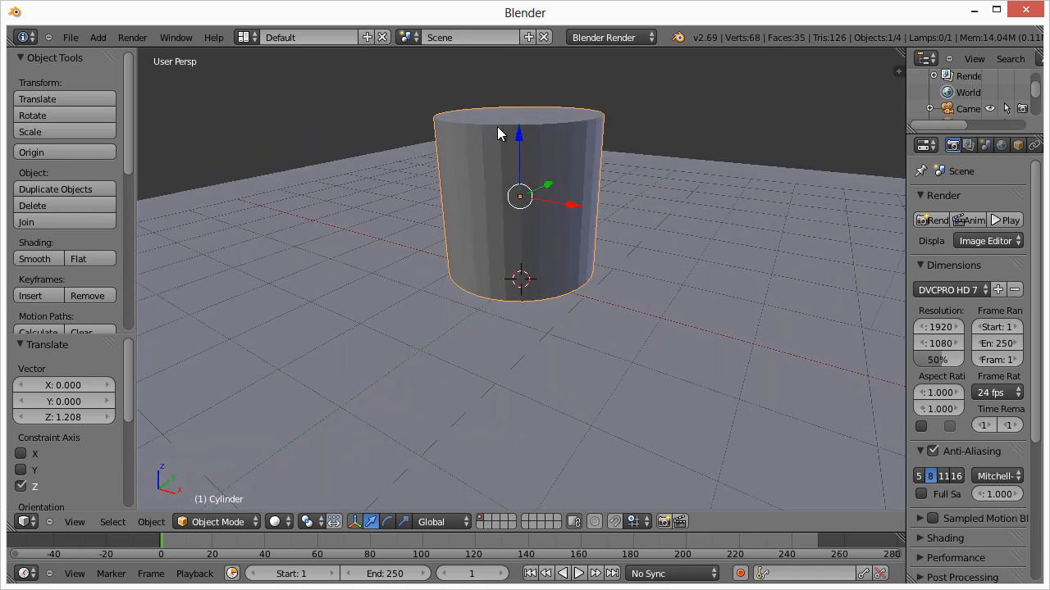
{"action": "mouse_move", "coordinate": [516, 253]}
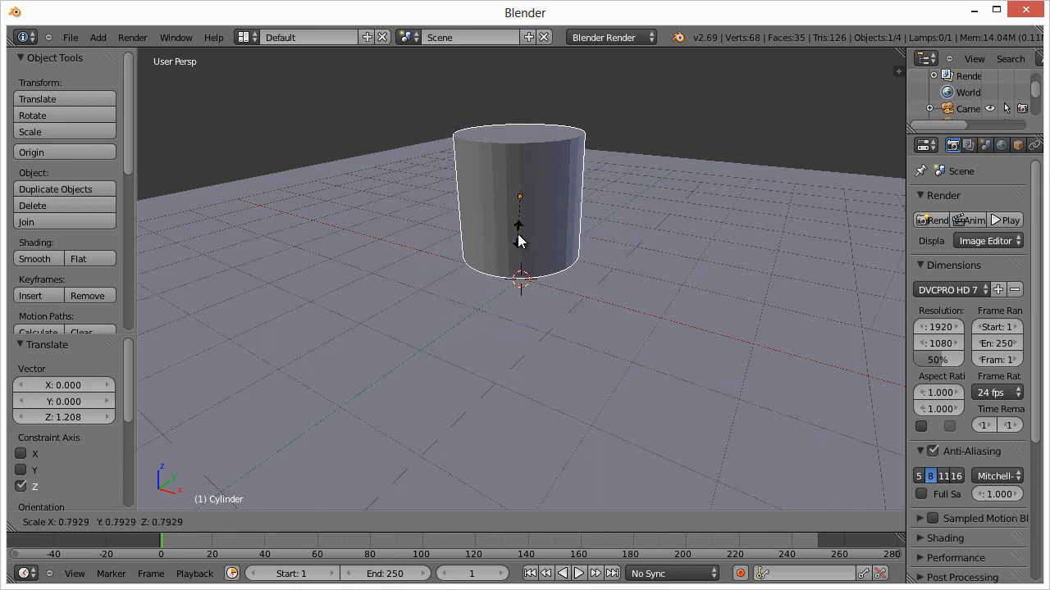
{"action": "mouse_move", "coordinate": [518, 236]}
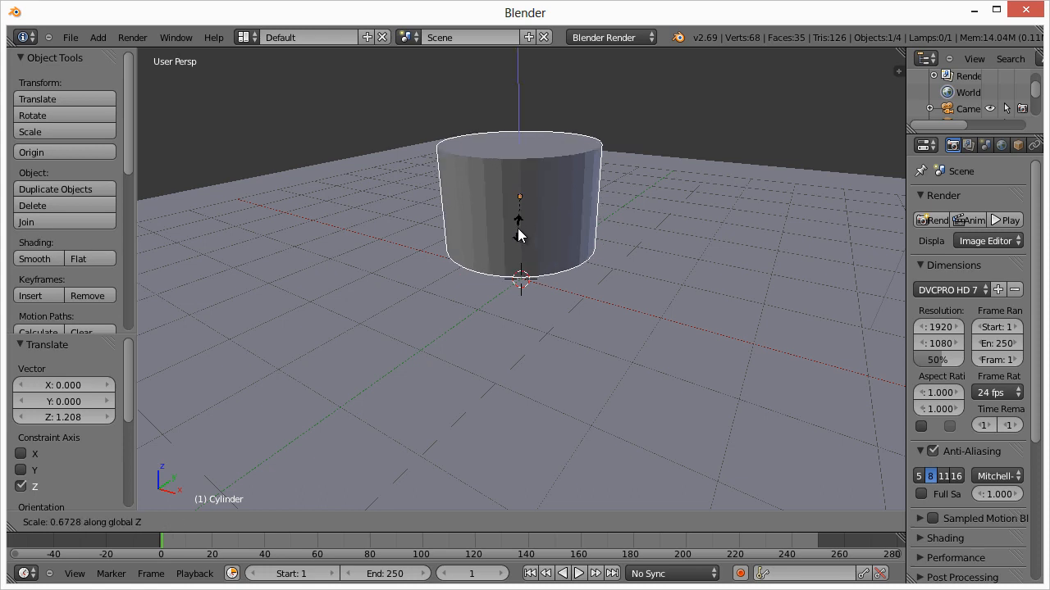
{"action": "mouse_move", "coordinate": [522, 200]}
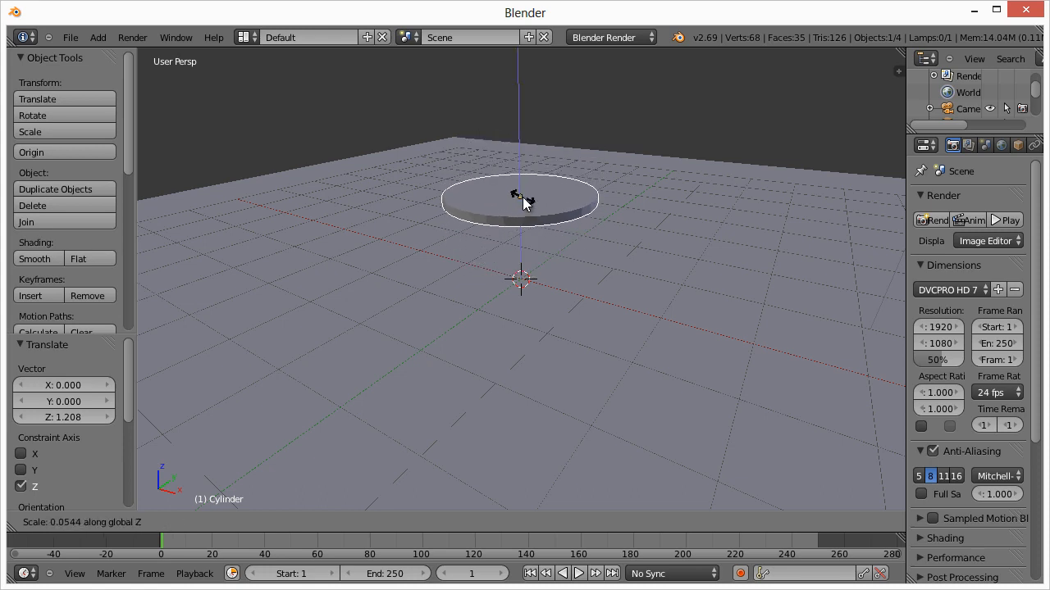
{"action": "left_click", "coordinate": [520, 197]}
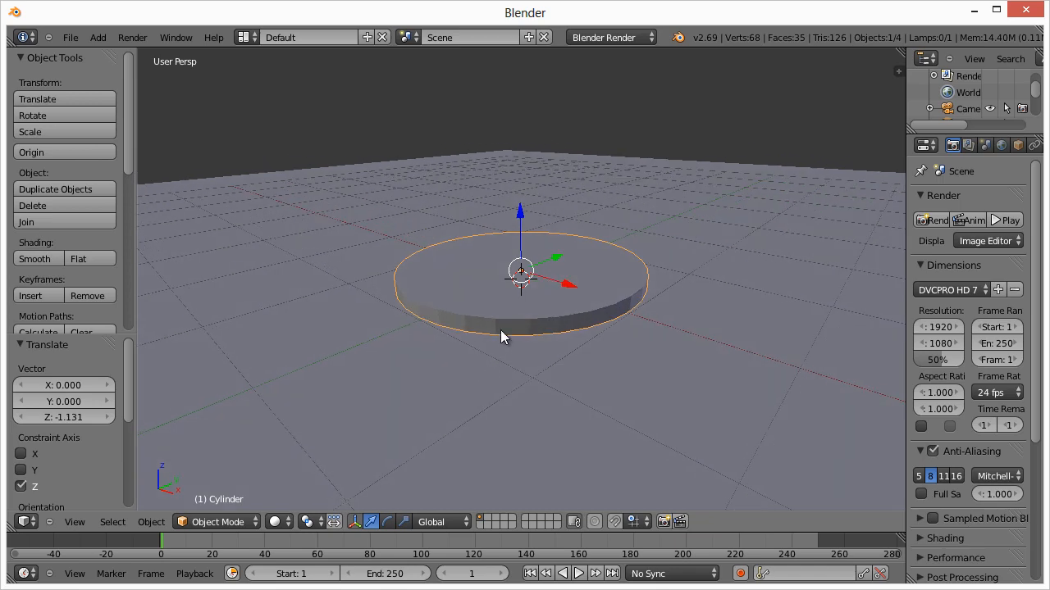
{"action": "mouse_move", "coordinate": [512, 310]}
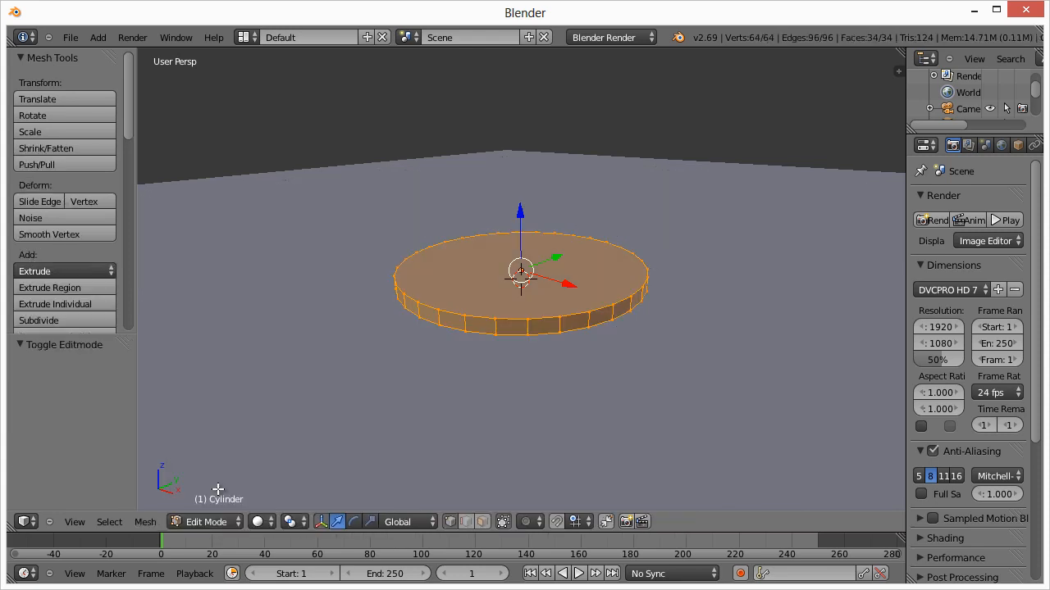
{"action": "mouse_move", "coordinate": [220, 499]}
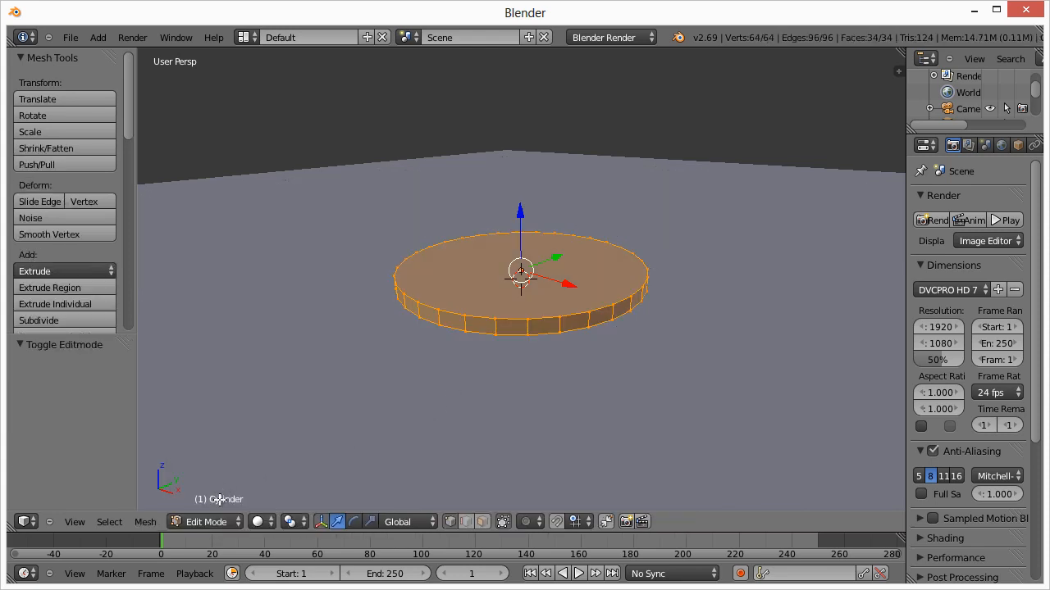
{"action": "mouse_move", "coordinate": [207, 522]}
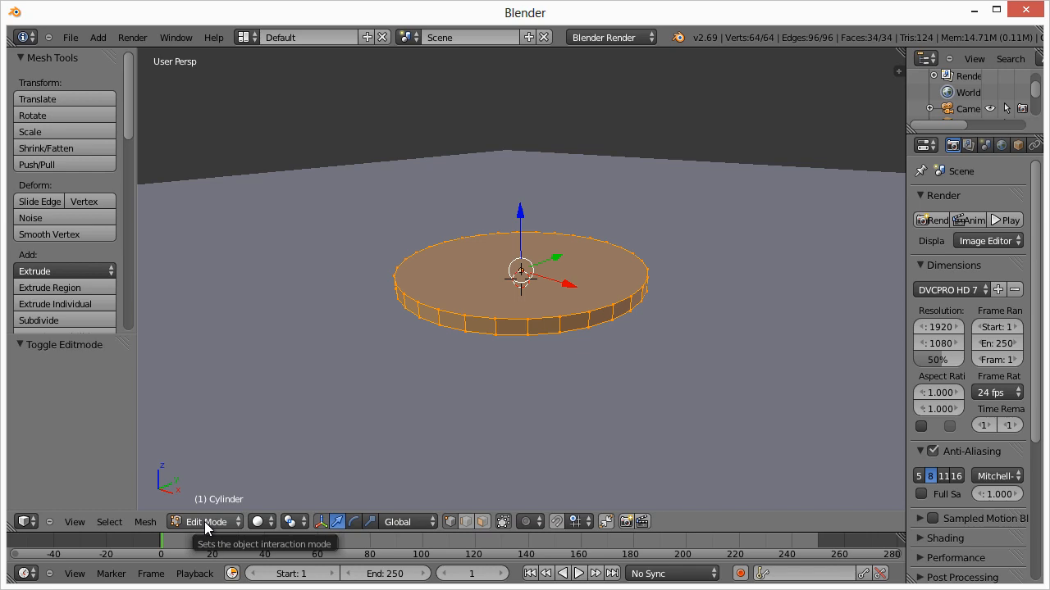
{"action": "mouse_move", "coordinate": [397, 403]}
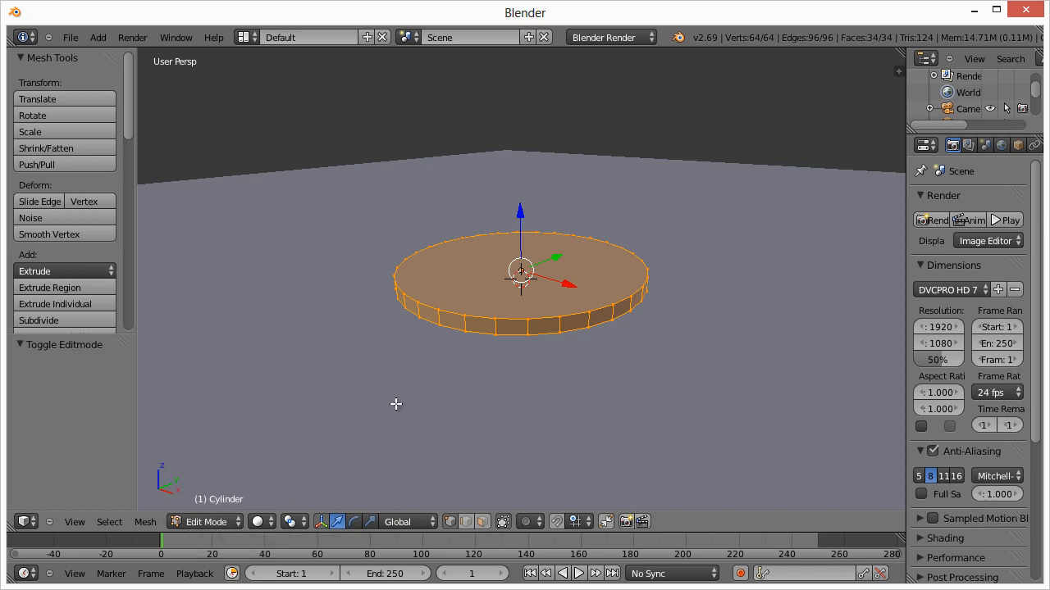
Step: Enter Edit Mode and select a single vertical edge on the disc's rim
{"action": "key", "text": "Tab"}
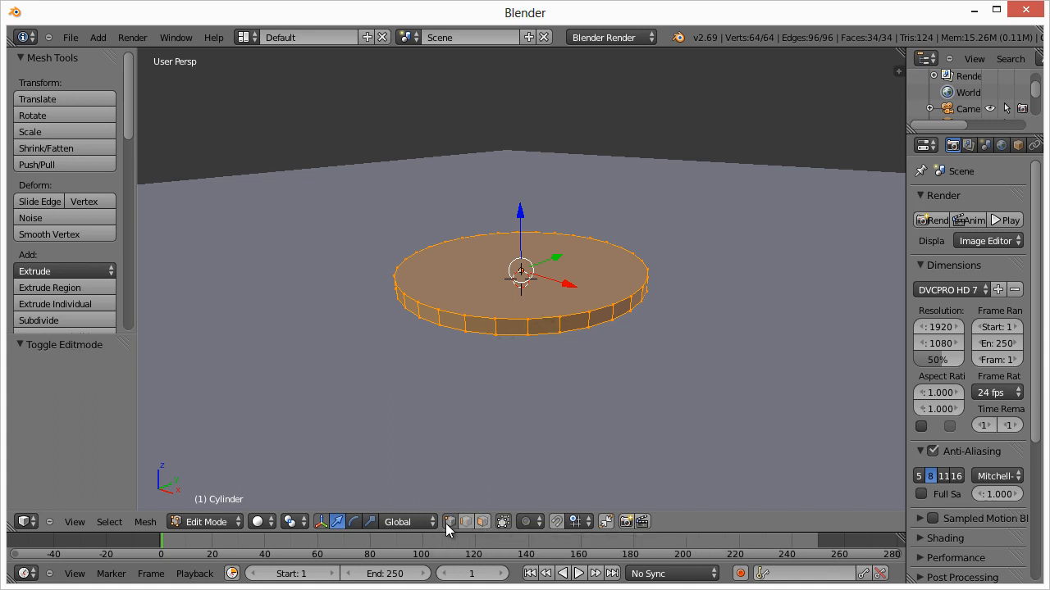
{"action": "mouse_move", "coordinate": [469, 511]}
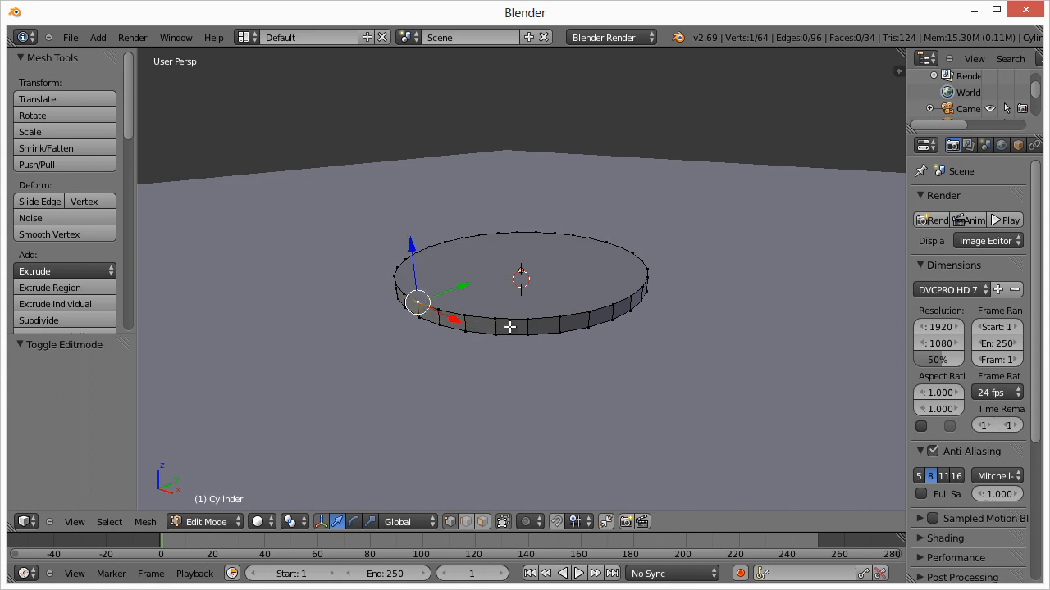
{"action": "left_click", "coordinate": [512, 318]}
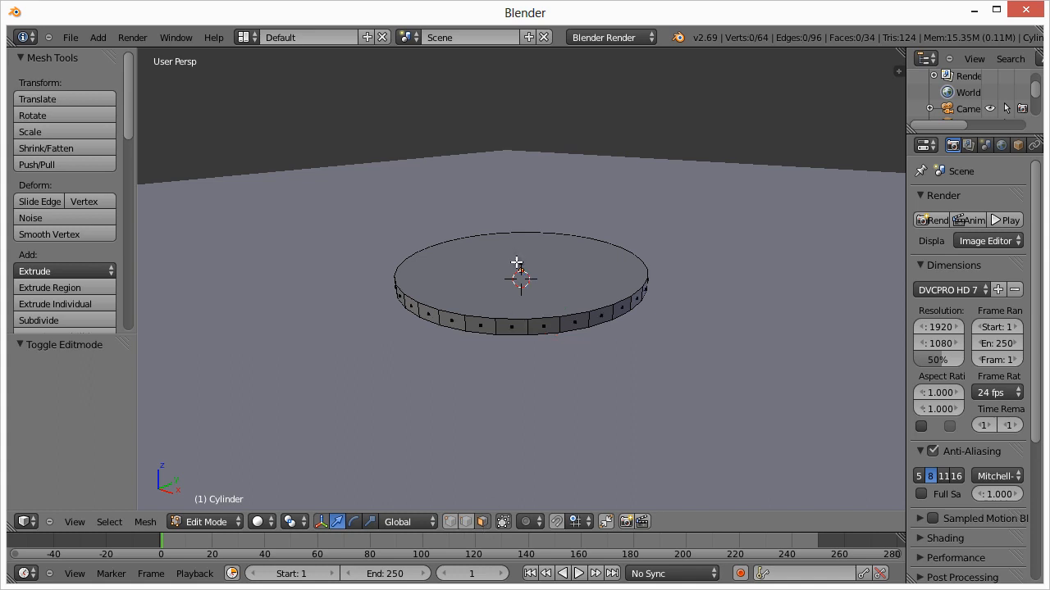
{"action": "left_click", "coordinate": [449, 320]}
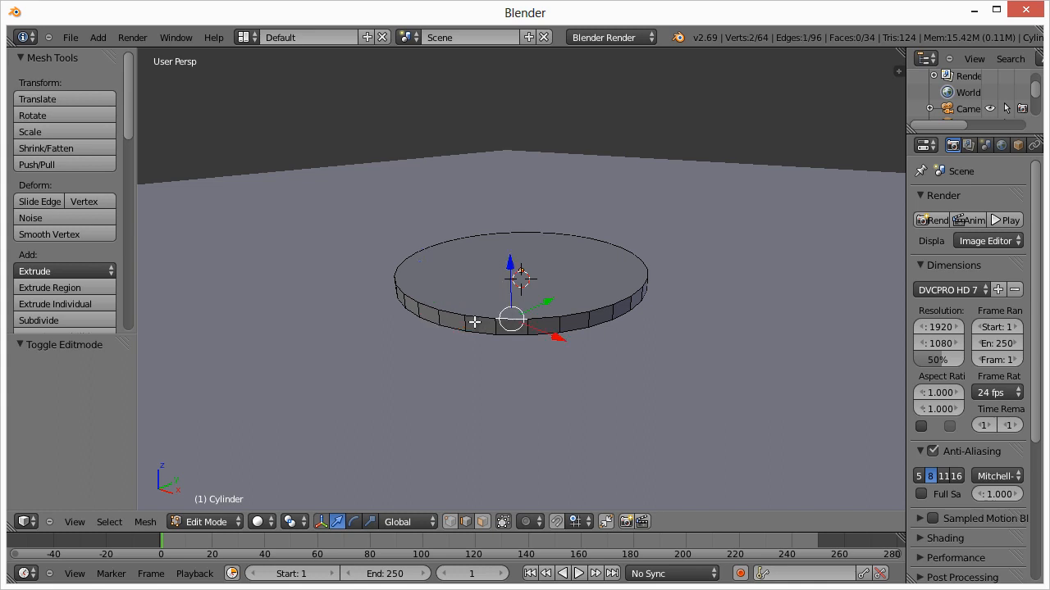
{"action": "mouse_move", "coordinate": [419, 300]}
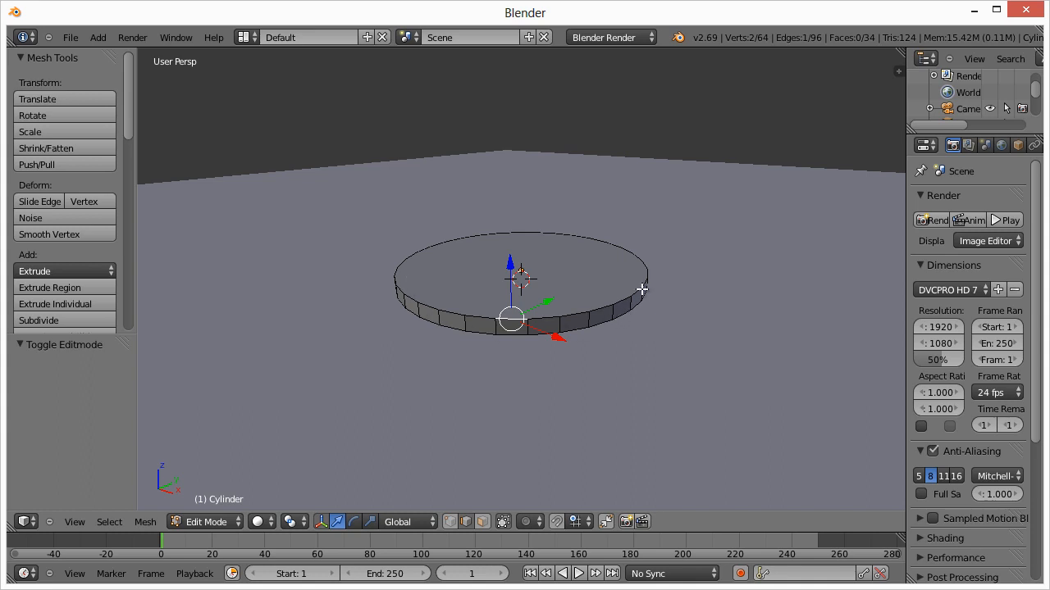
{"action": "mouse_move", "coordinate": [581, 295]}
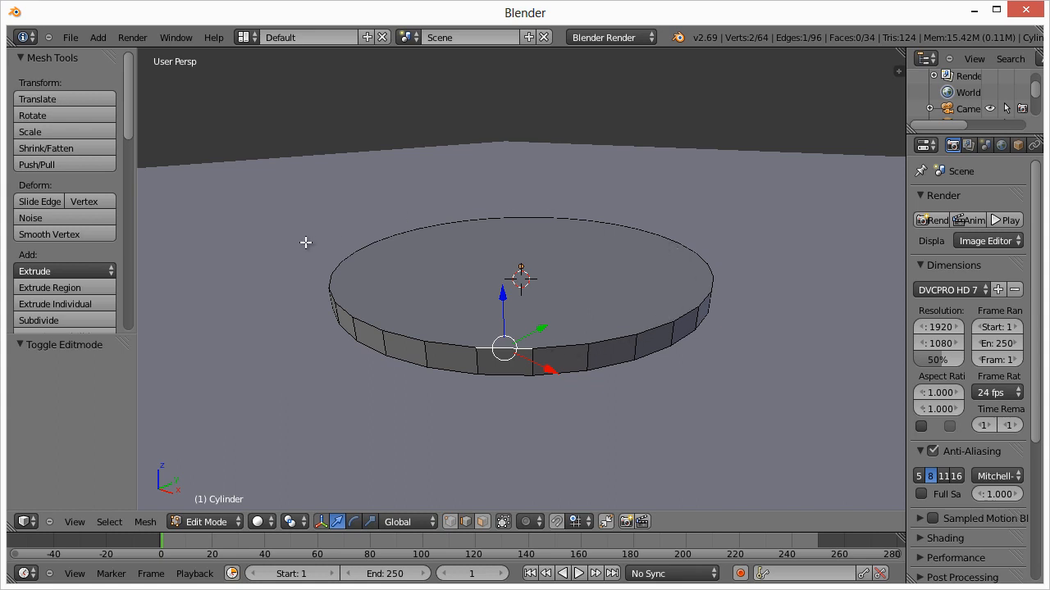
{"action": "mouse_move", "coordinate": [559, 349]}
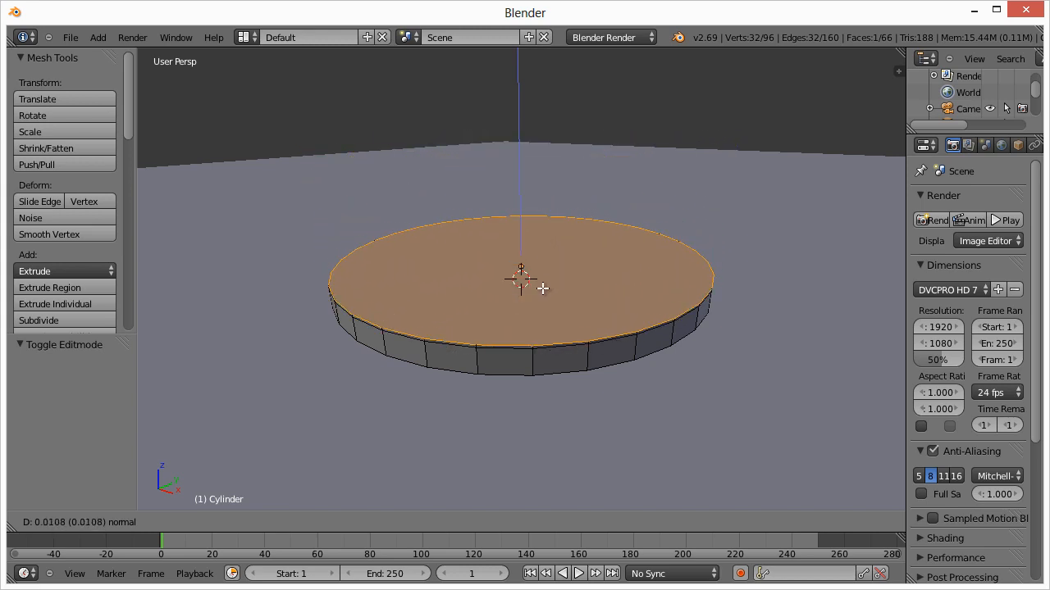
{"action": "mouse_move", "coordinate": [521, 280]}
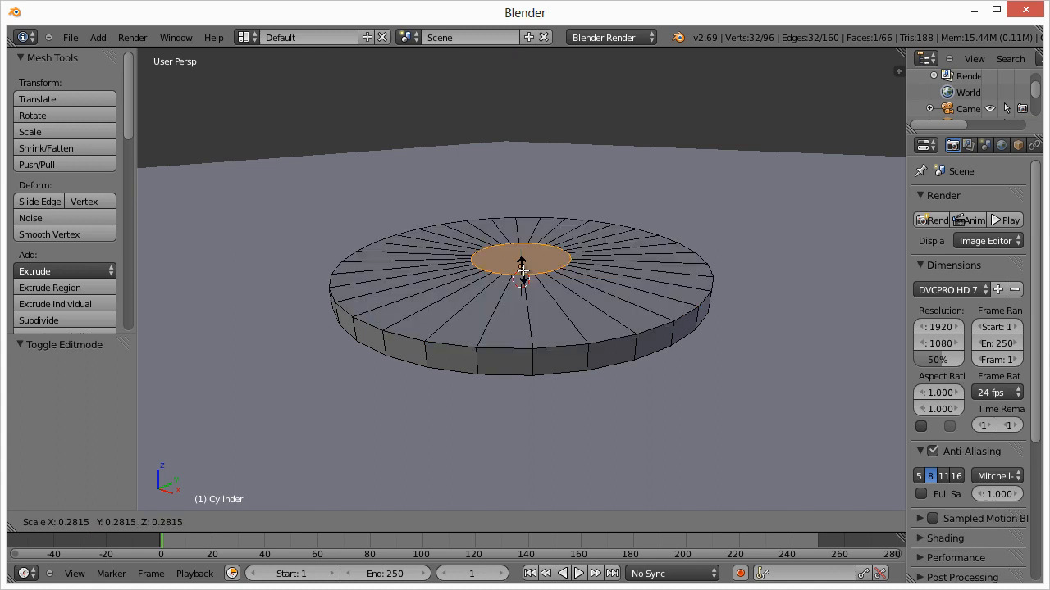
Step: Extrude the top face and shrink it inward to leave a raised rim
{"action": "left_click_drag", "start_coordinate": [521, 269], "coordinate": [538, 295]}
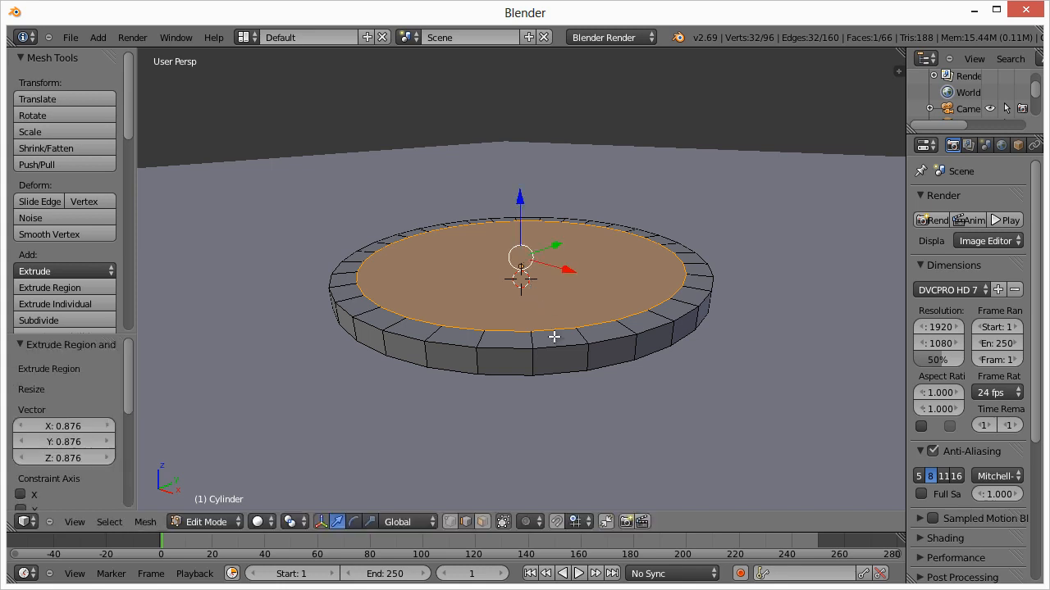
{"action": "mouse_move", "coordinate": [547, 315]}
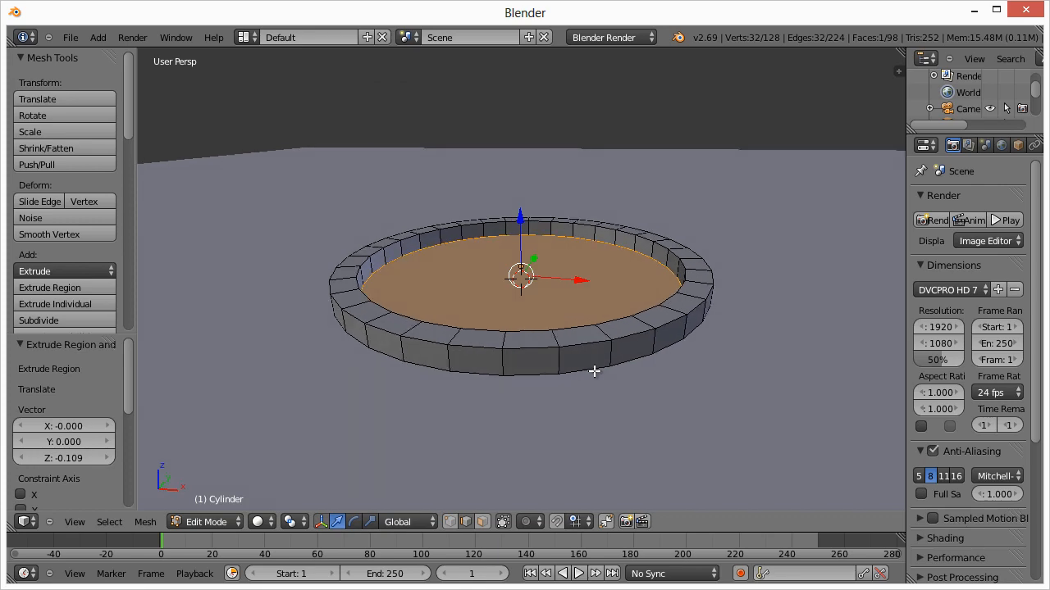
{"action": "mouse_move", "coordinate": [587, 387]}
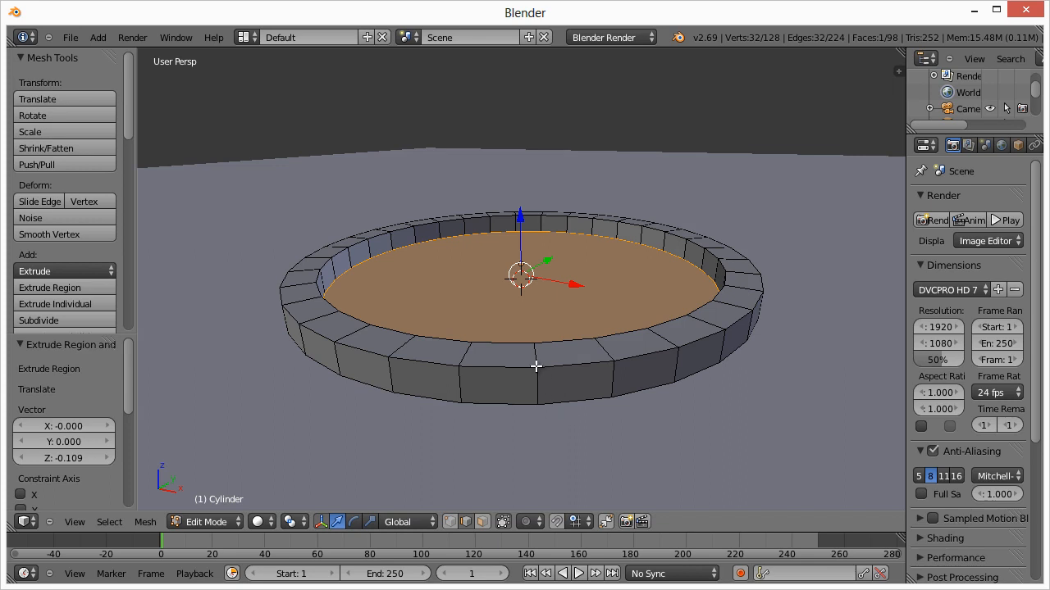
{"action": "mouse_move", "coordinate": [245, 129]}
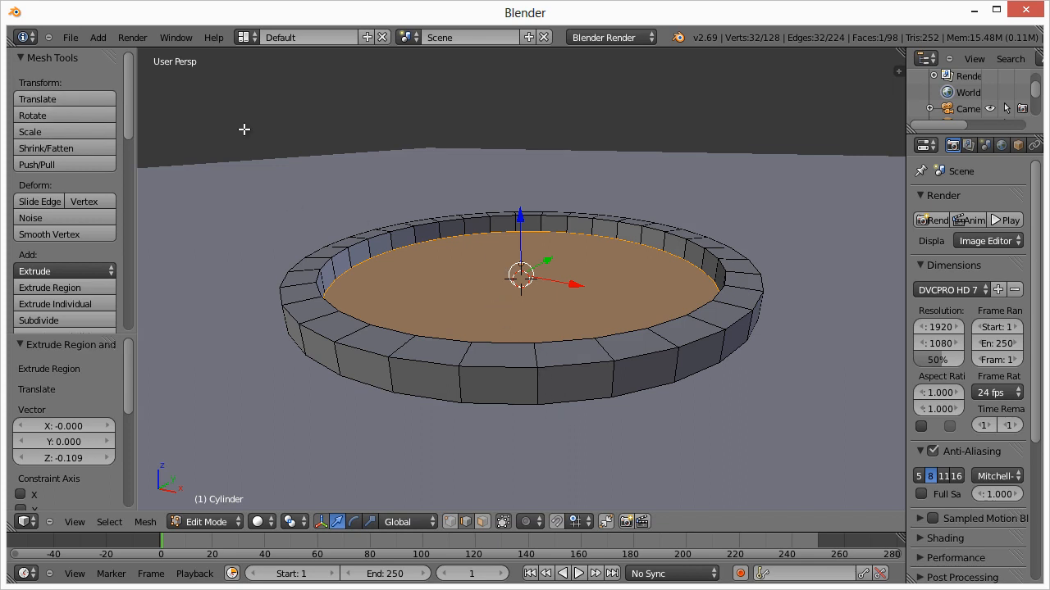
{"action": "mouse_move", "coordinate": [463, 357]}
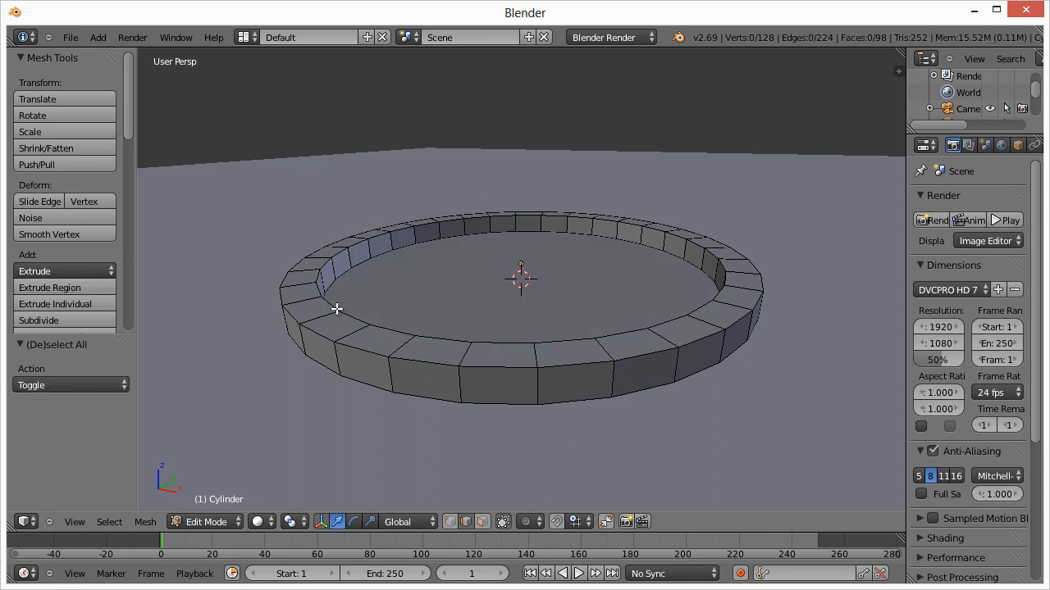
Step: Select the whole mesh with A before switching the disc to smooth shading
{"action": "key", "text": "a"}
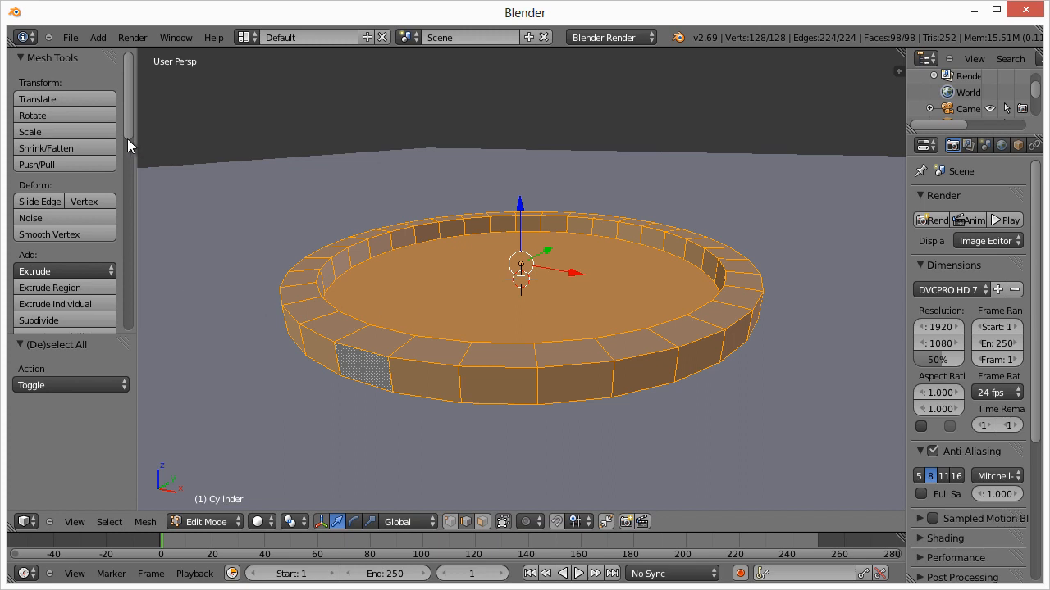
{"action": "scroll", "scroll_direction": "down", "scroll_amount": 3}
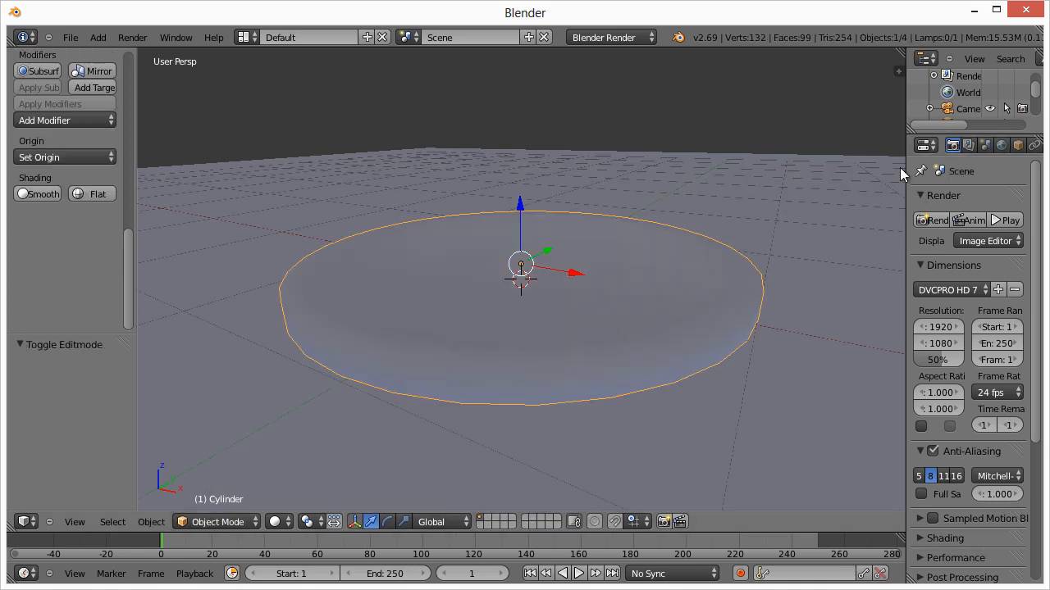
Step: Widen the Properties editor and add a Subdivision Surface modifier with View level 2
{"action": "left_click_drag", "start_coordinate": [902, 172], "coordinate": [779, 172]}
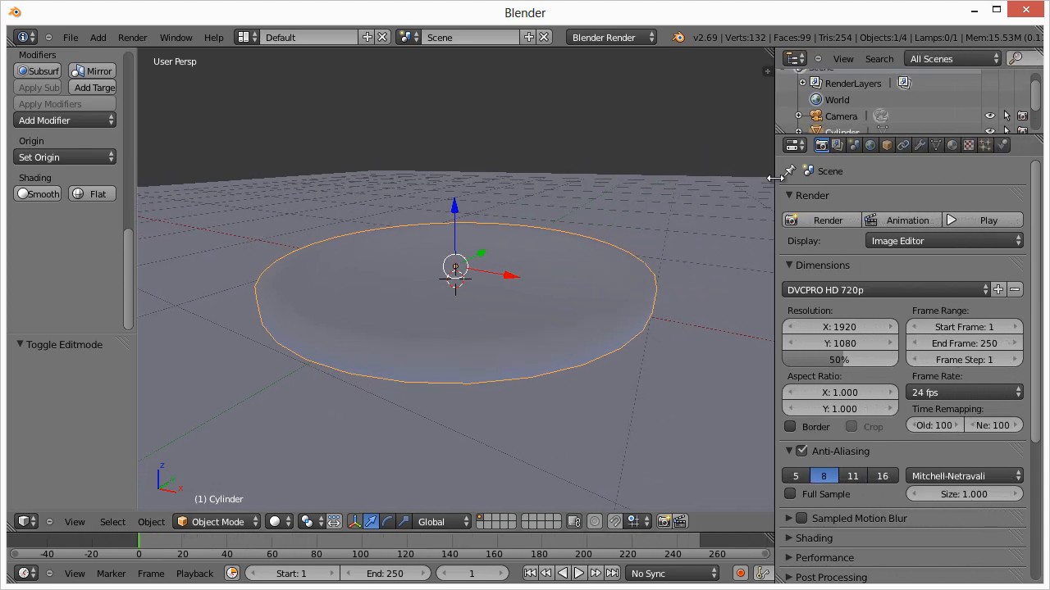
{"action": "left_click", "coordinate": [44, 120]}
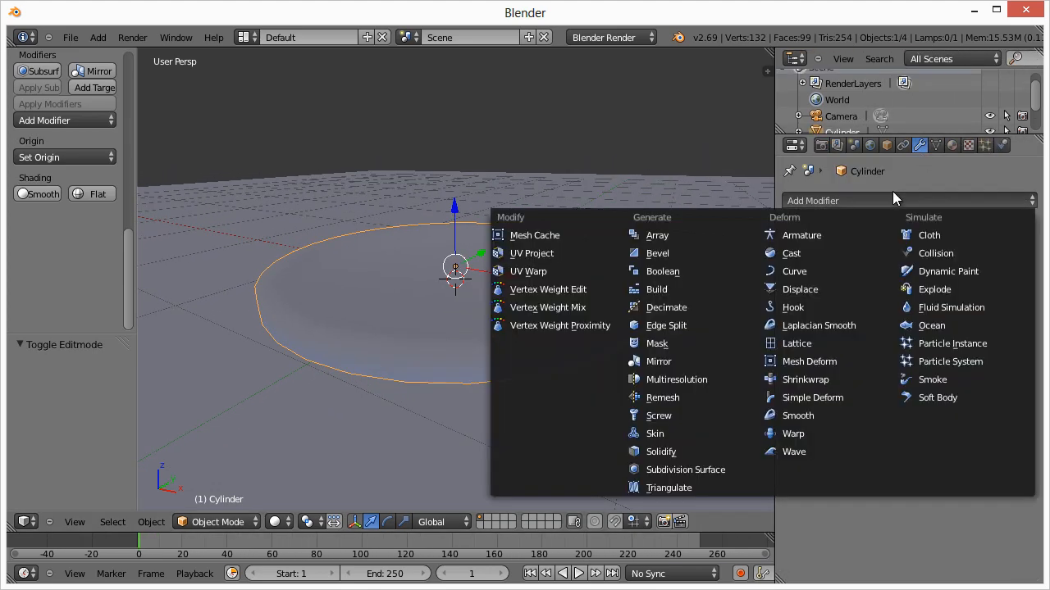
{"action": "mouse_move", "coordinate": [686, 469]}
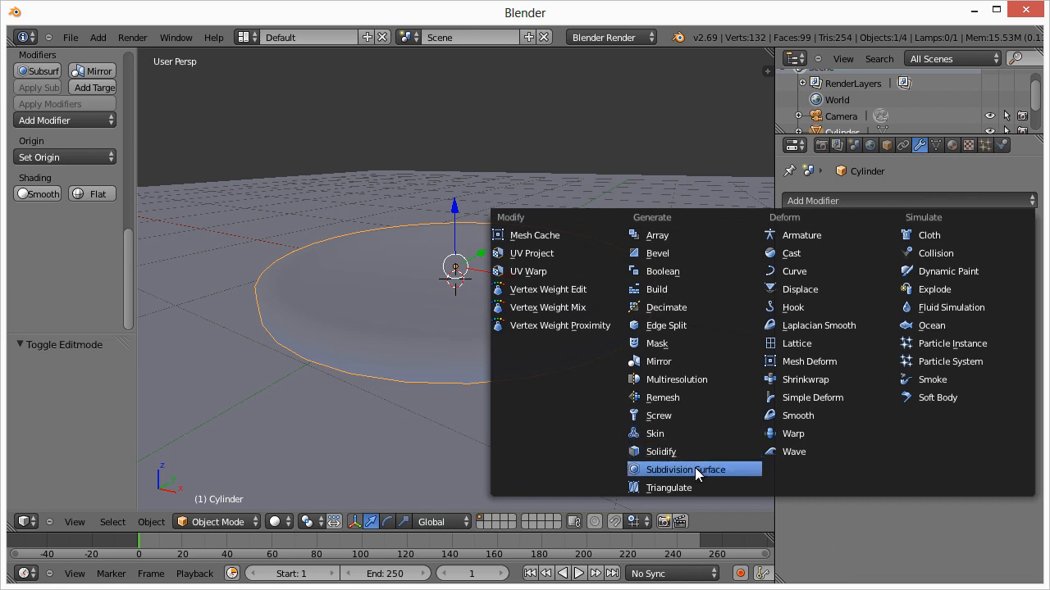
{"action": "left_click", "coordinate": [685, 469]}
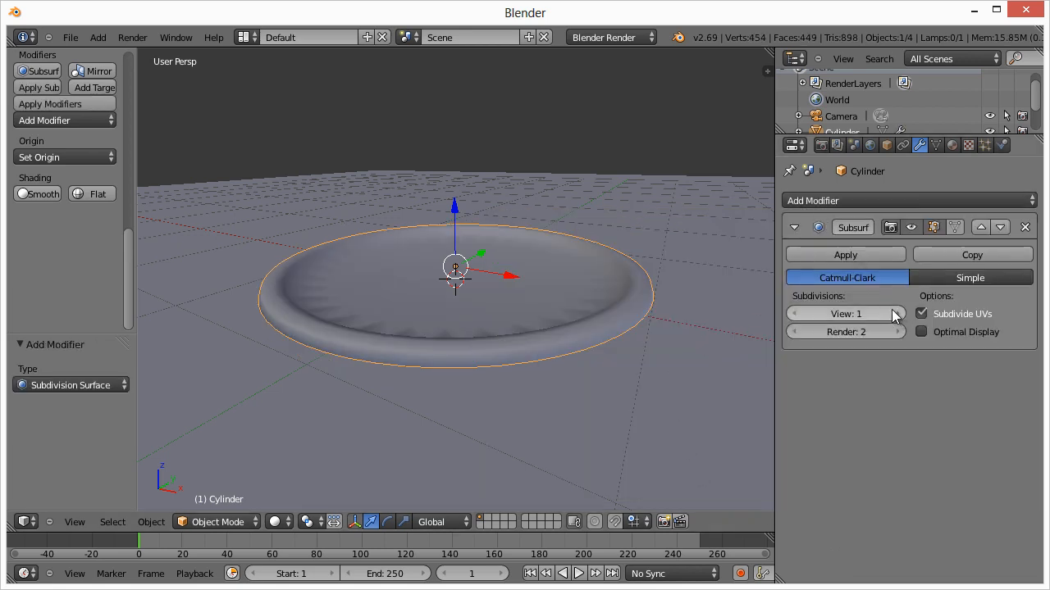
{"action": "left_click", "coordinate": [897, 313]}
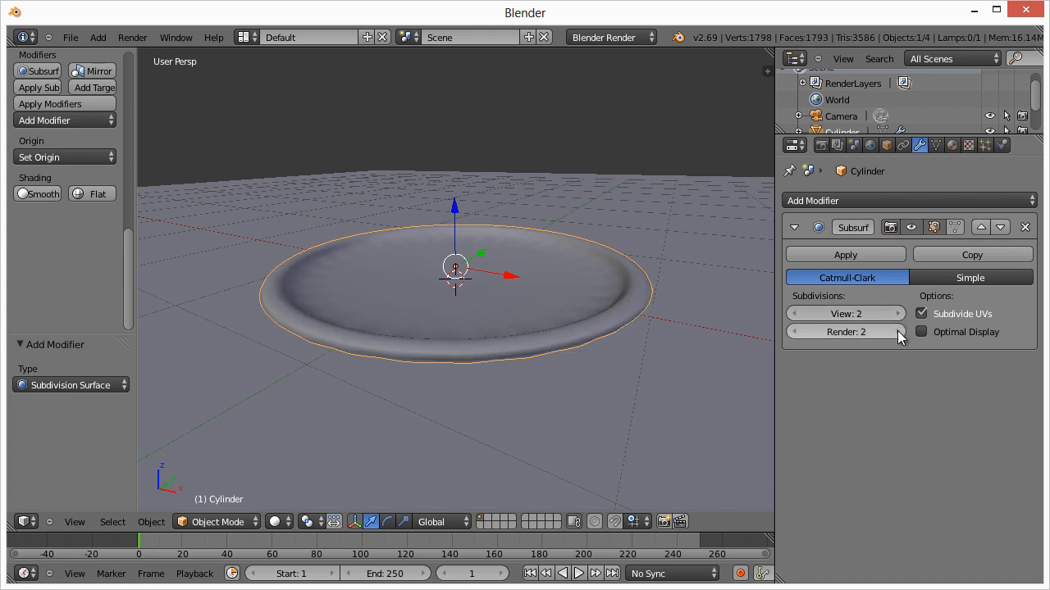
{"action": "mouse_move", "coordinate": [401, 338]}
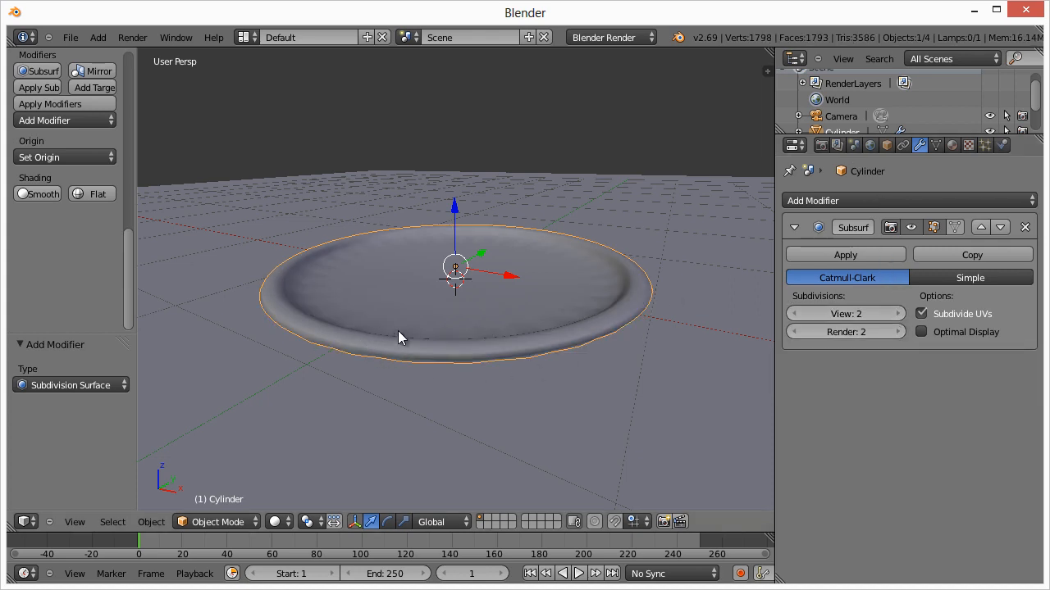
{"action": "mouse_move", "coordinate": [500, 369]}
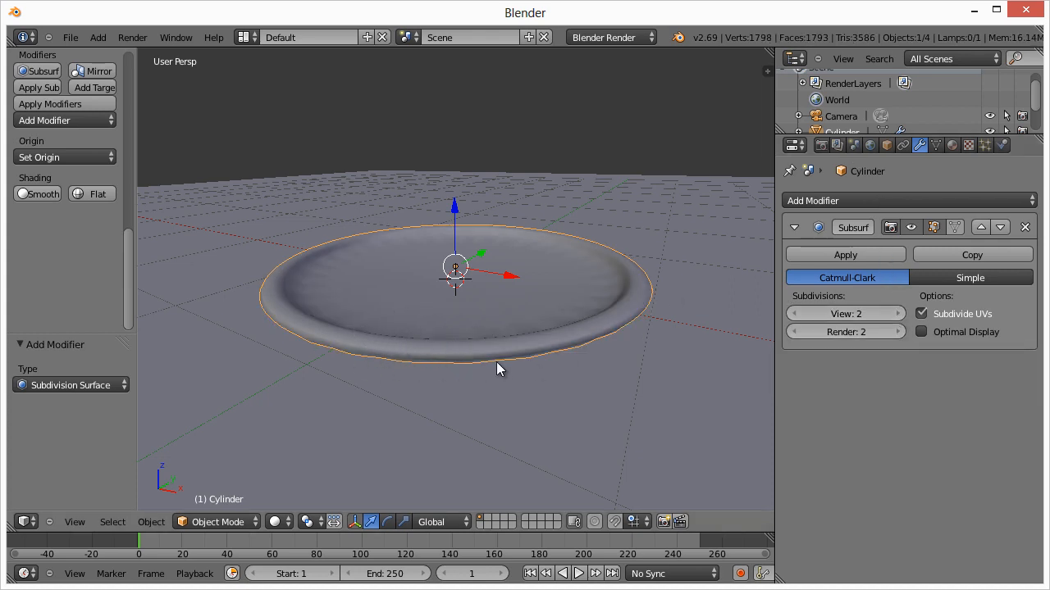
{"action": "mouse_move", "coordinate": [341, 335]}
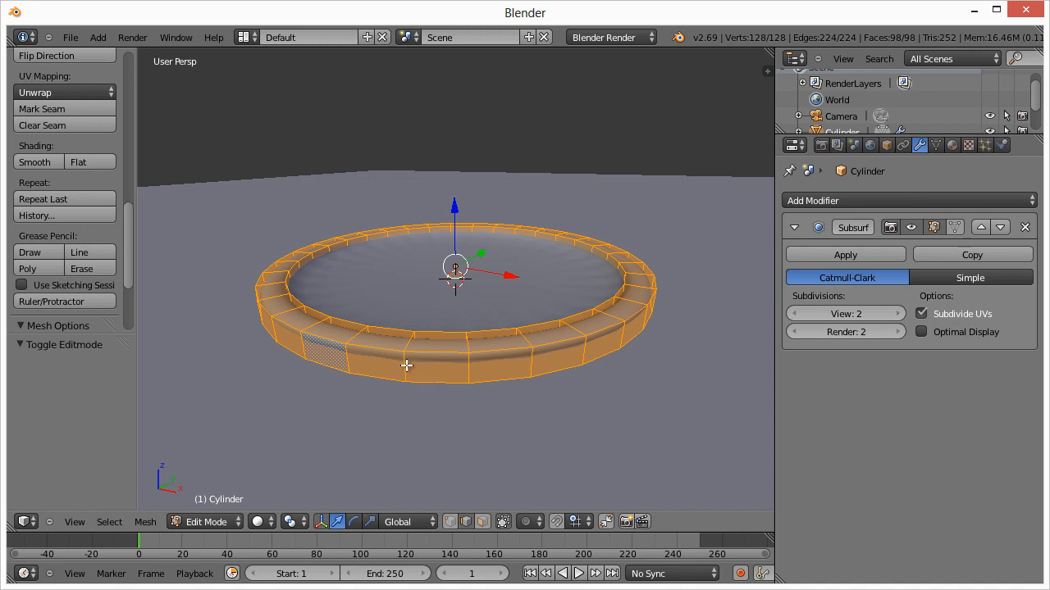
{"action": "mouse_move", "coordinate": [295, 367]}
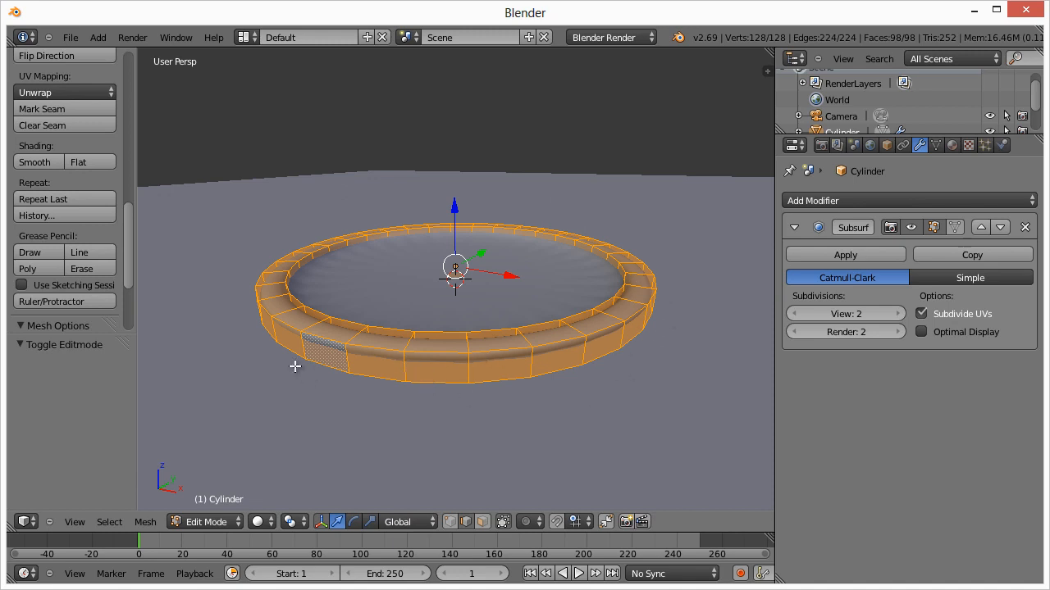
{"action": "mouse_move", "coordinate": [397, 373]}
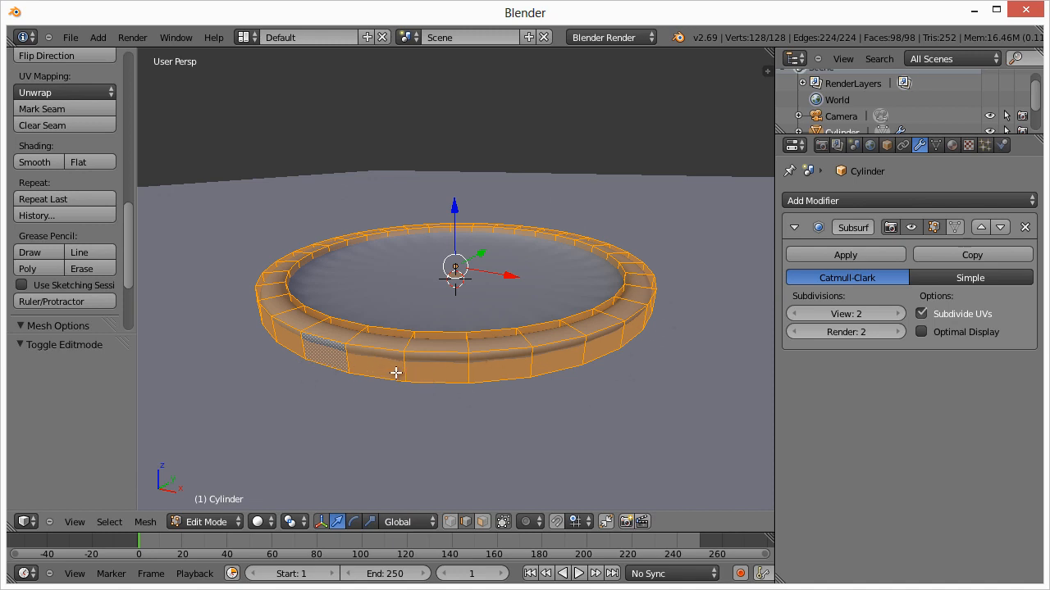
Step: Loop-cut (Ctrl+R) the rim's outer wall and slide the new loop to the bottom edge
{"action": "key", "text": "ctrl+r"}
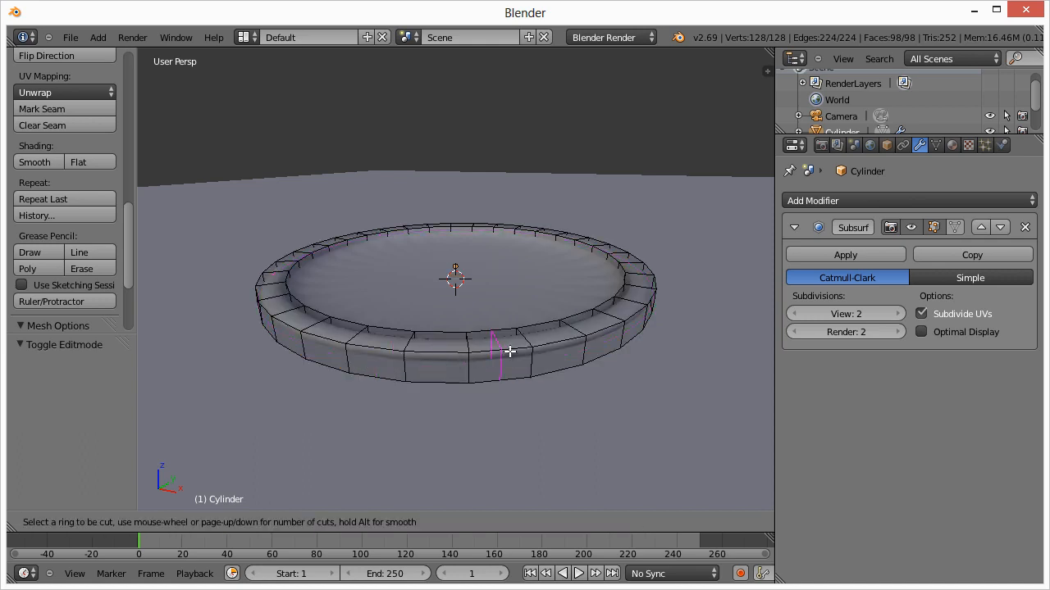
{"action": "mouse_move", "coordinate": [485, 367]}
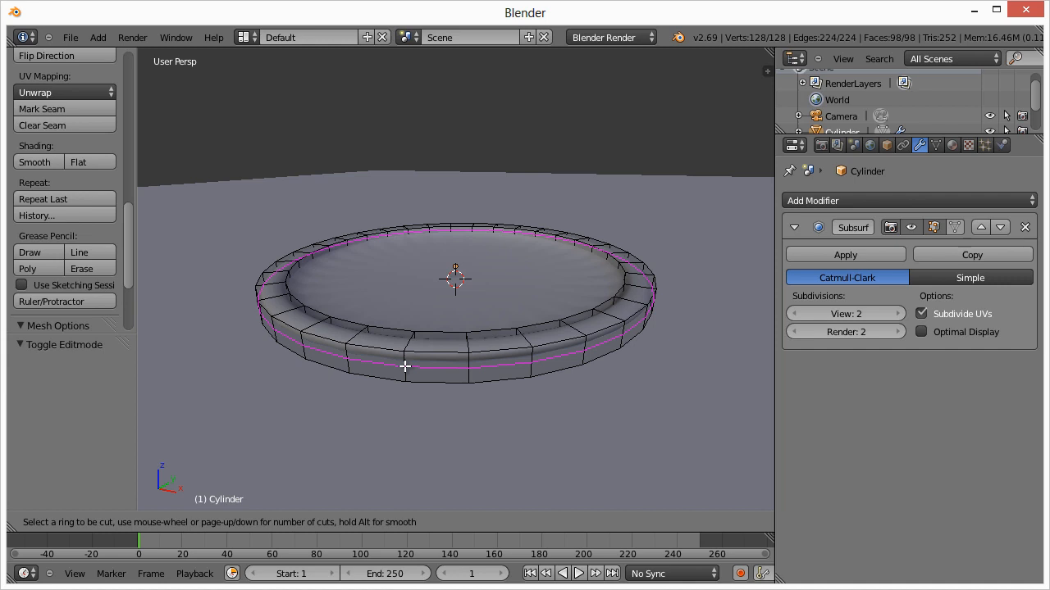
{"action": "scroll", "scroll_direction": "up", "scroll_amount": 3}
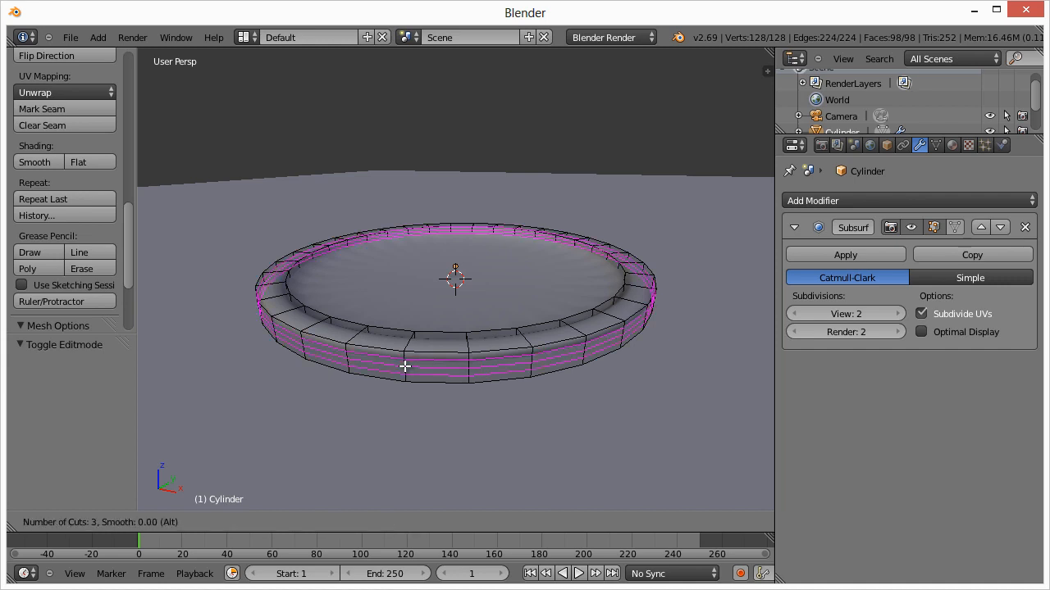
{"action": "scroll", "scroll_direction": "up", "scroll_amount": 3}
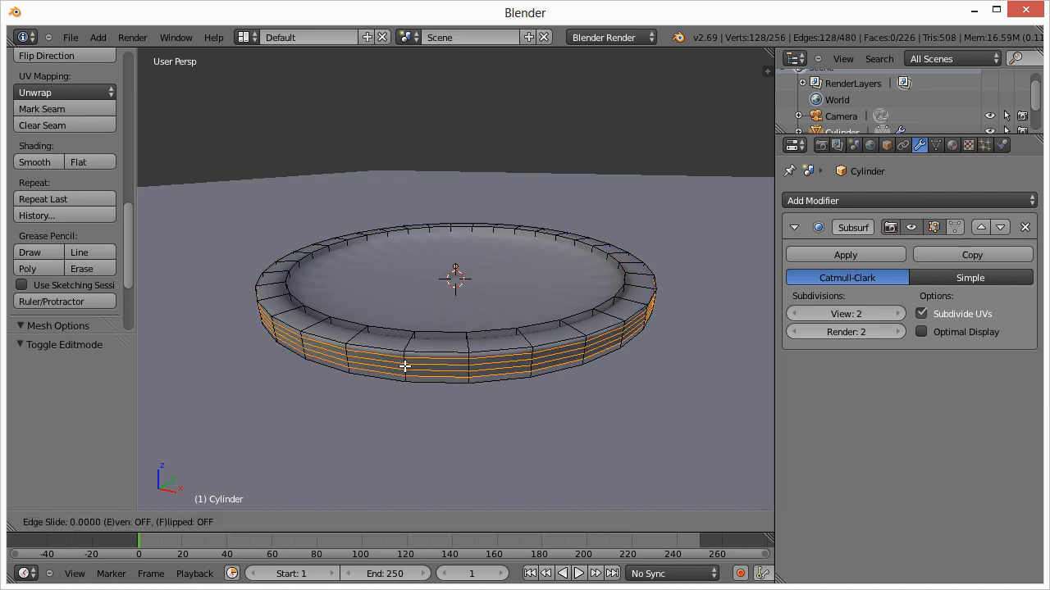
{"action": "mouse_move", "coordinate": [403, 362]}
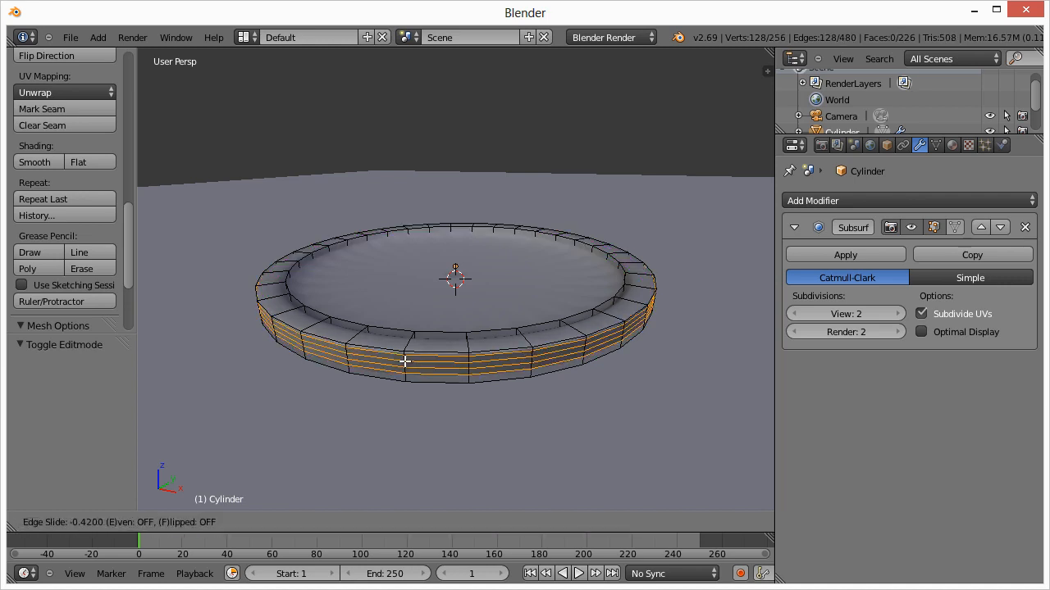
{"action": "mouse_move", "coordinate": [407, 390]}
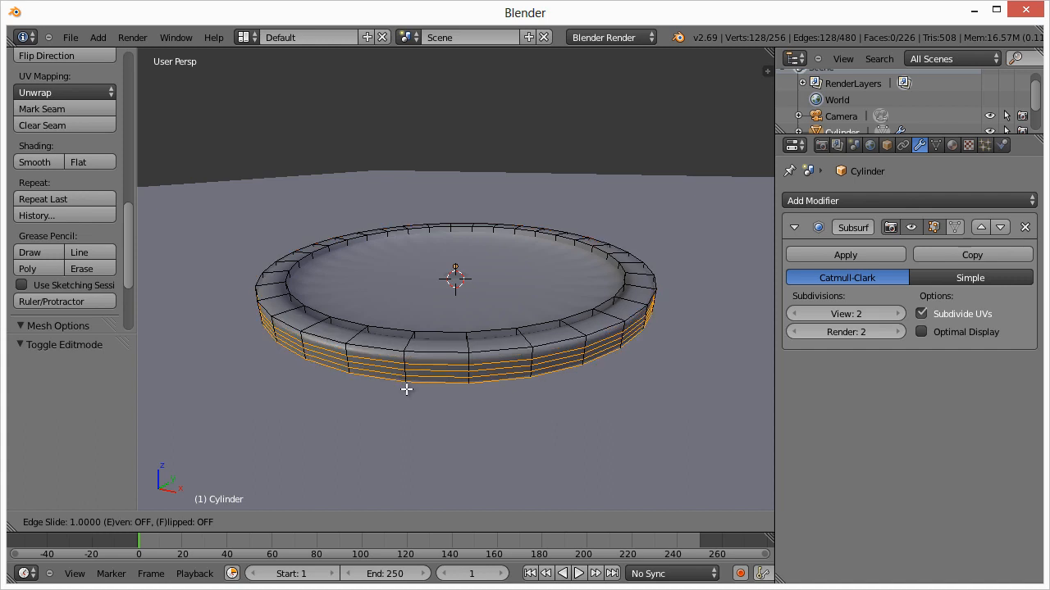
{"action": "mouse_move", "coordinate": [407, 367]}
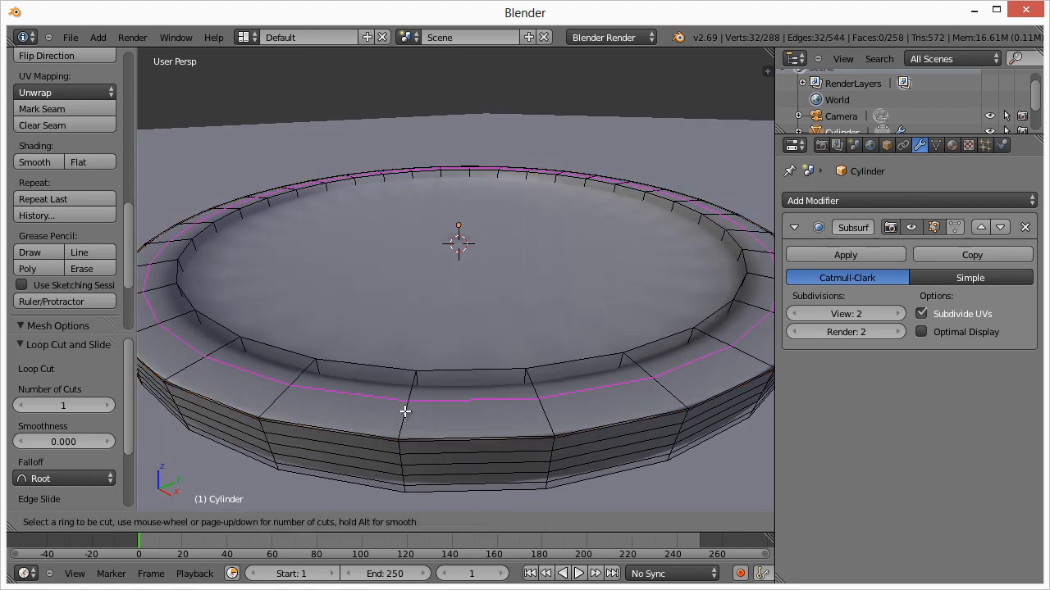
Step: Slide a loop cut toward the rim's inner top edge and tilt the view into the ring
{"action": "scroll", "scroll_direction": "up", "scroll_amount": 3}
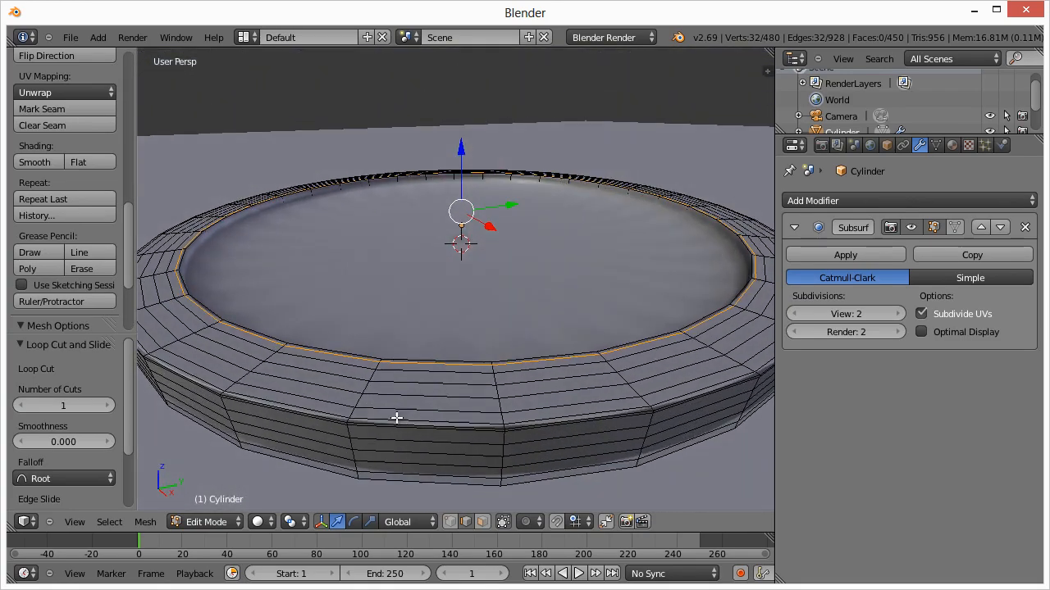
{"action": "left_click_drag", "start_coordinate": [397, 419], "coordinate": [252, 326]}
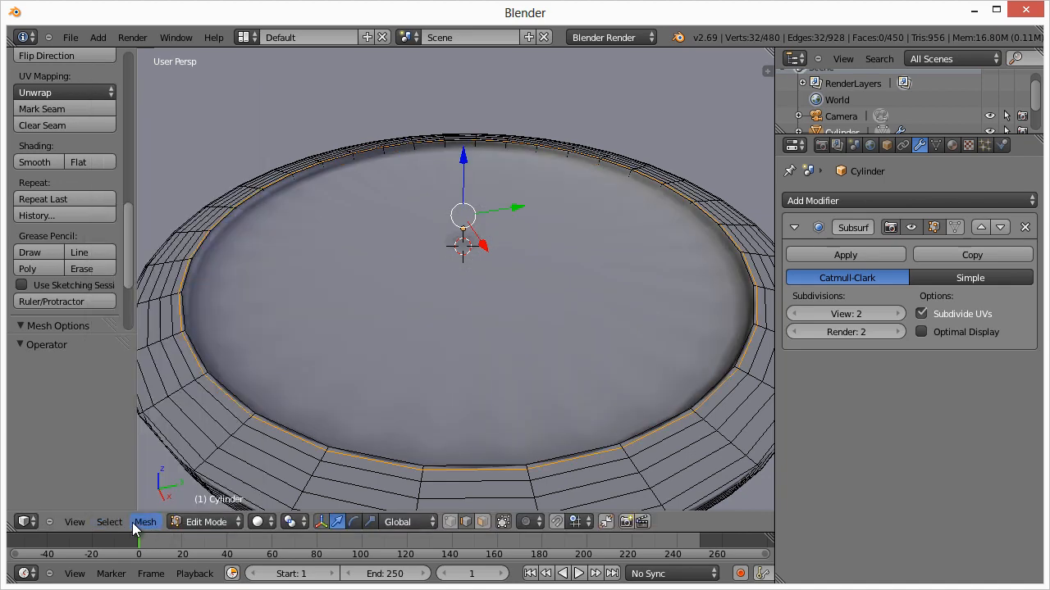
Step: In Wireframe shading cut 4 more edge loops around the rim walls, then return to Solid
{"action": "left_click", "coordinate": [259, 521]}
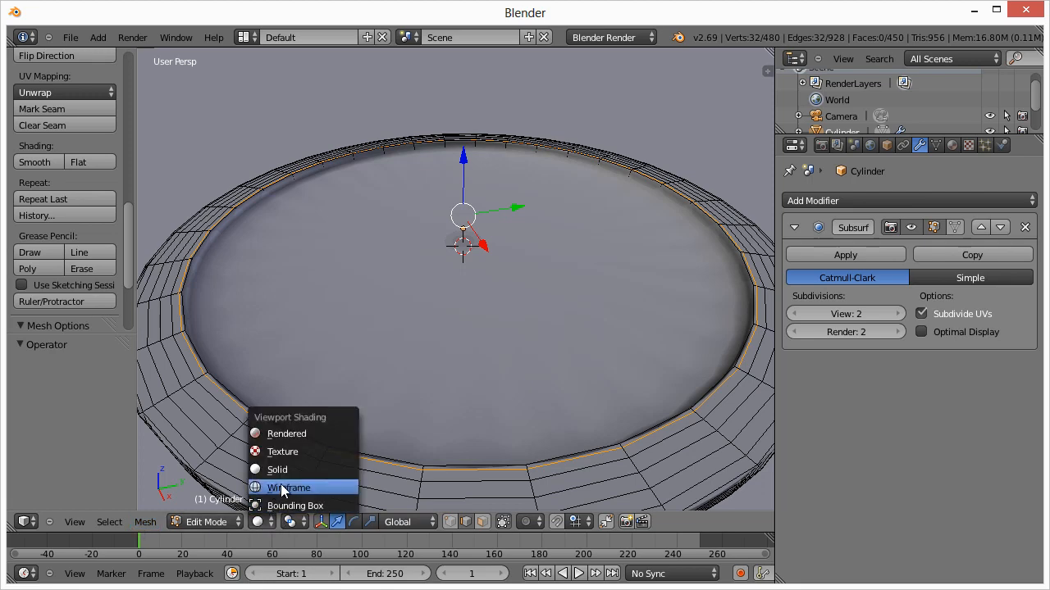
{"action": "left_click", "coordinate": [290, 489]}
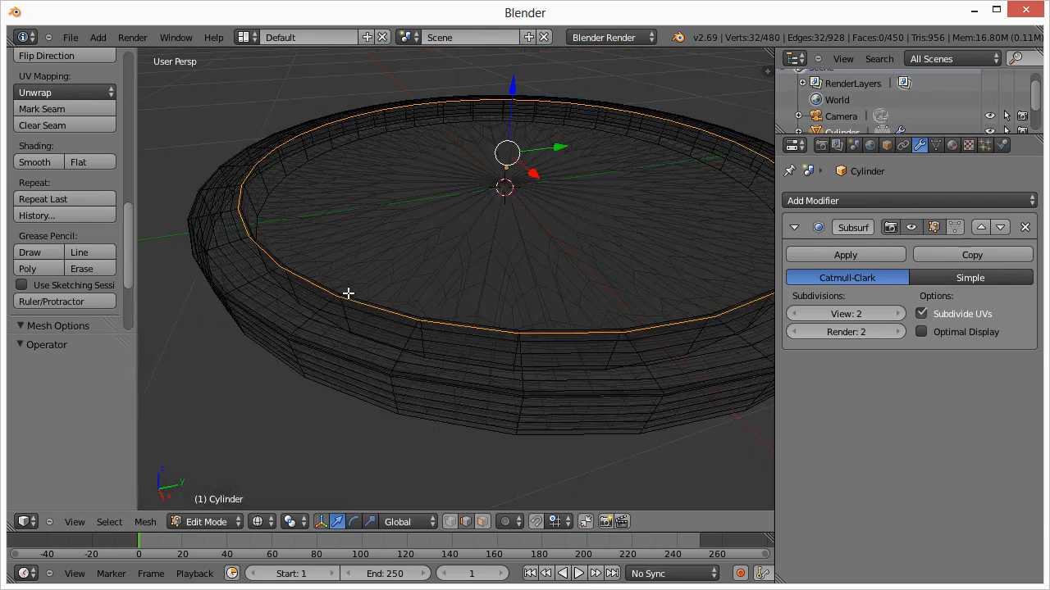
{"action": "key", "text": "ctrl+r"}
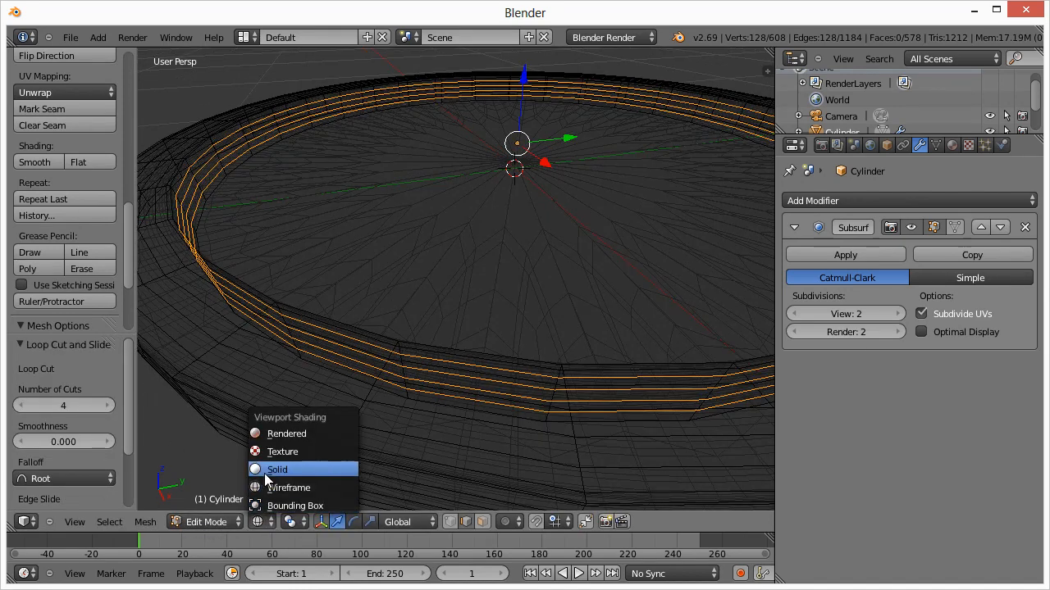
{"action": "left_click", "coordinate": [277, 469]}
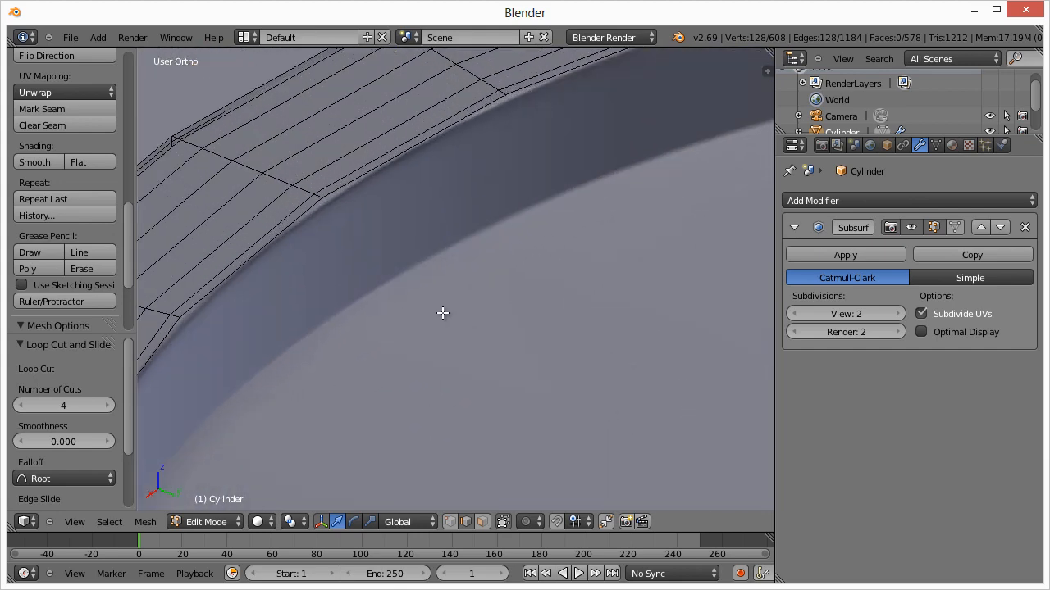
{"action": "mouse_move", "coordinate": [331, 210]}
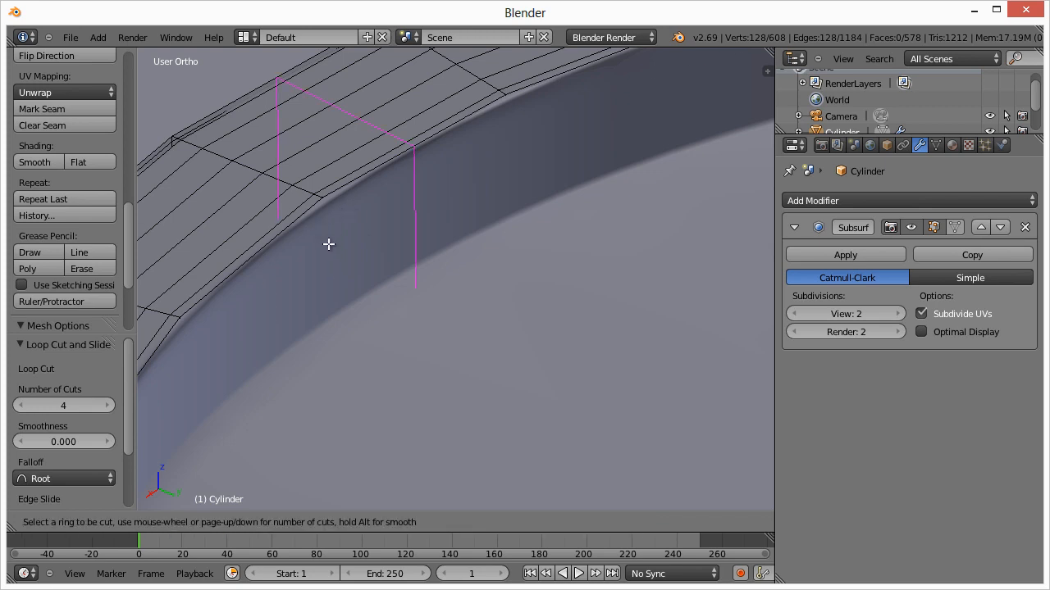
{"action": "mouse_move", "coordinate": [373, 223]}
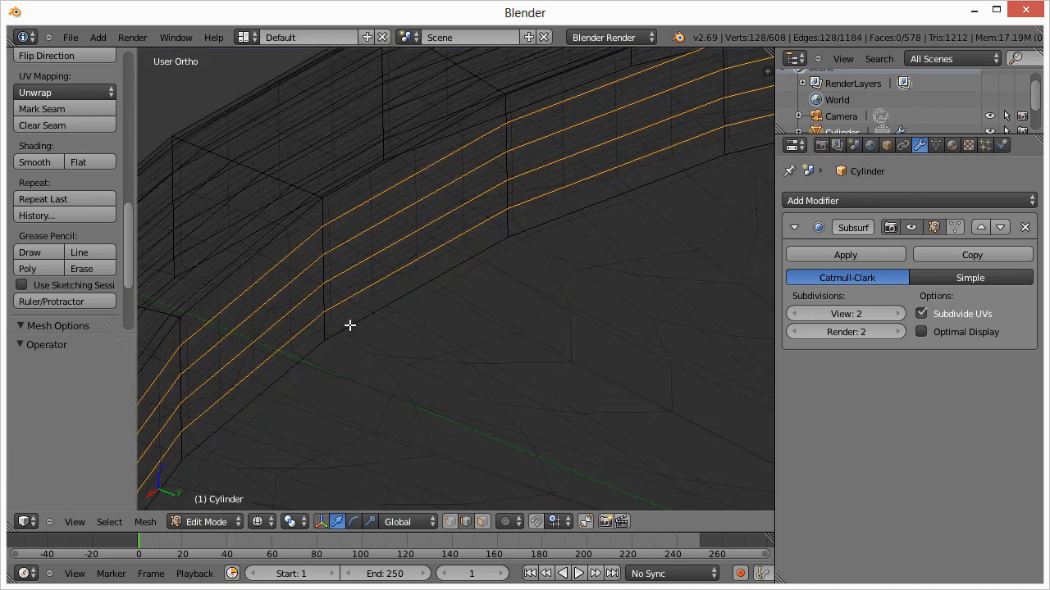
{"action": "mouse_move", "coordinate": [322, 217]}
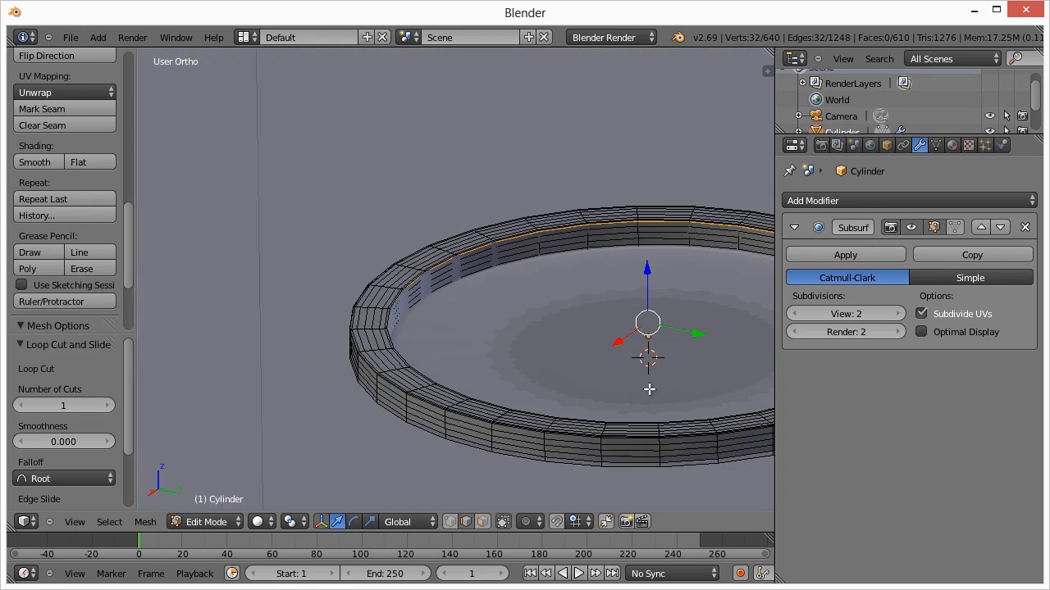
{"action": "left_click_drag", "start_coordinate": [648, 328], "coordinate": [525, 304]}
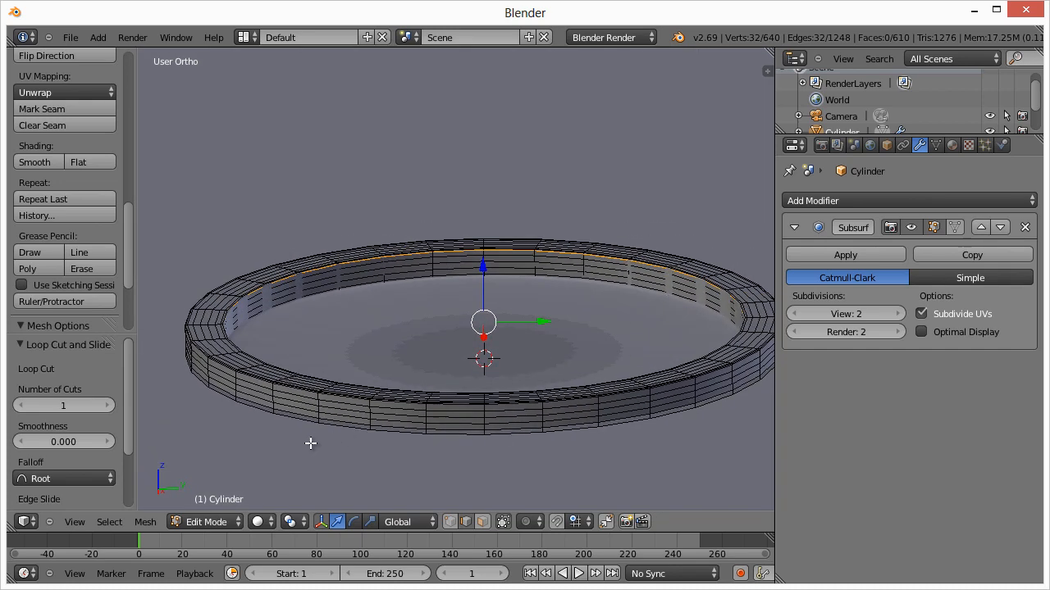
Step: Return to Object Mode and lock the camera to view, framing the ring centred
{"action": "key", "text": "Tab"}
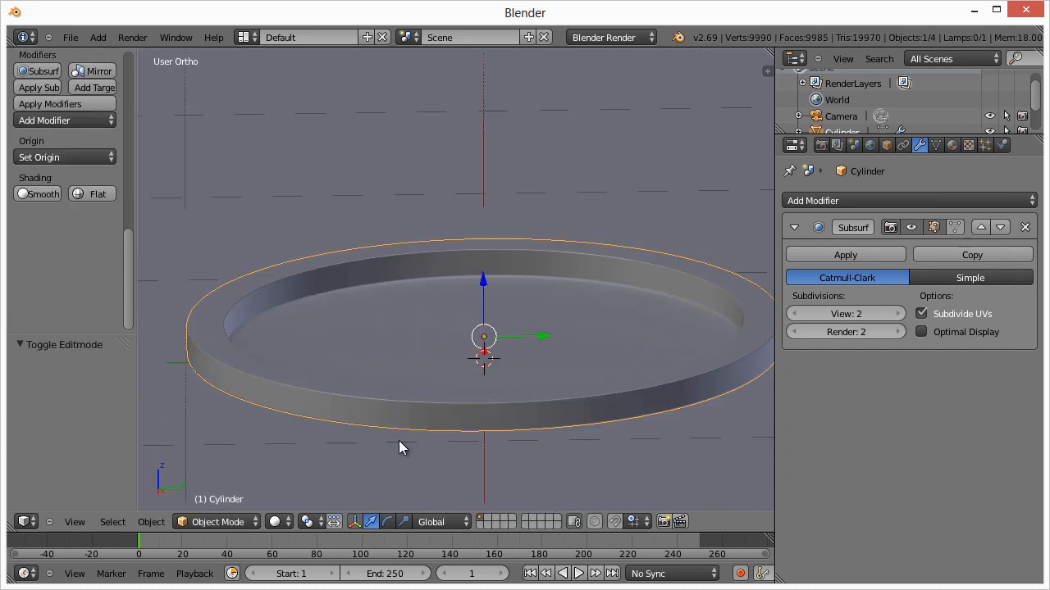
{"action": "scroll", "scroll_direction": "down", "scroll_amount": 3}
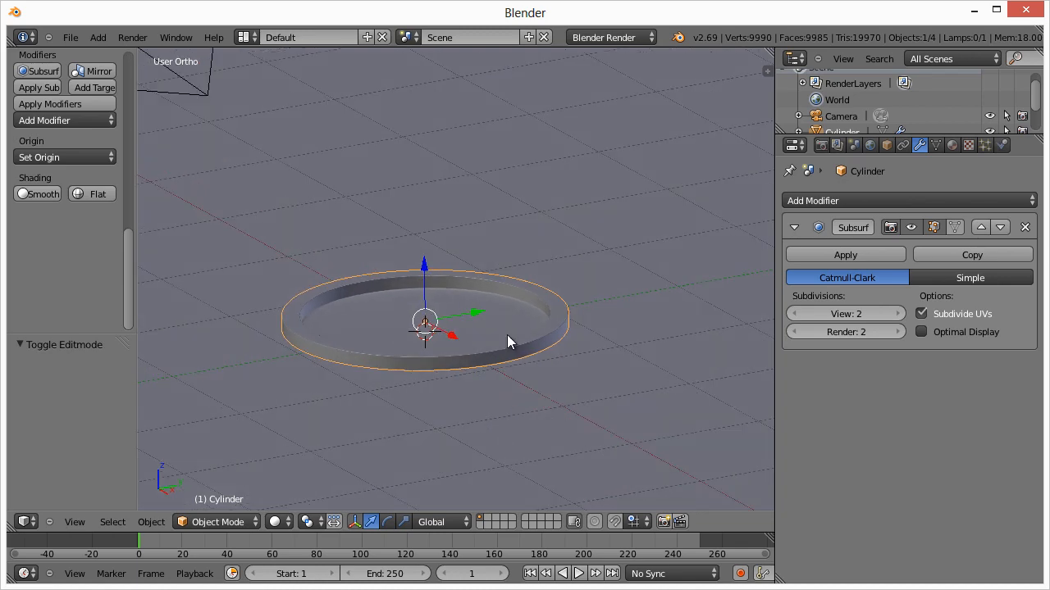
{"action": "mouse_move", "coordinate": [353, 386]}
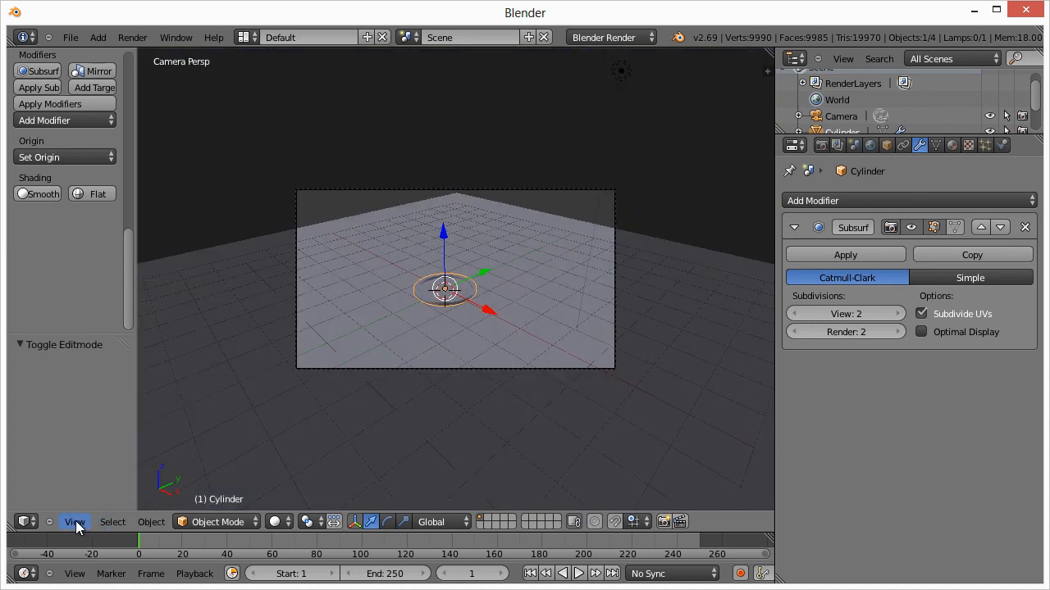
{"action": "left_click", "coordinate": [74, 521]}
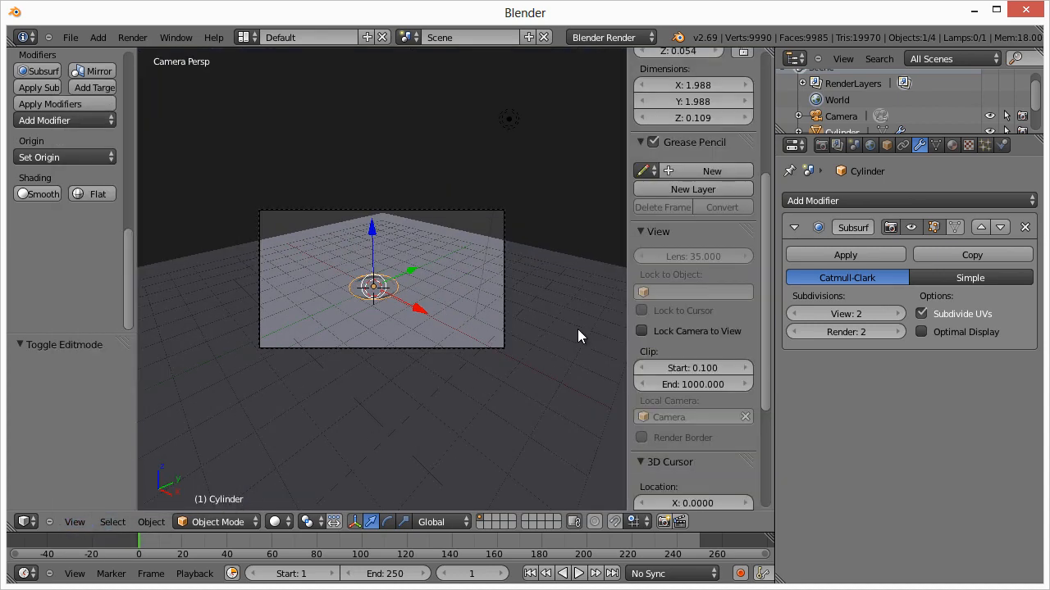
{"action": "left_click", "coordinate": [642, 331]}
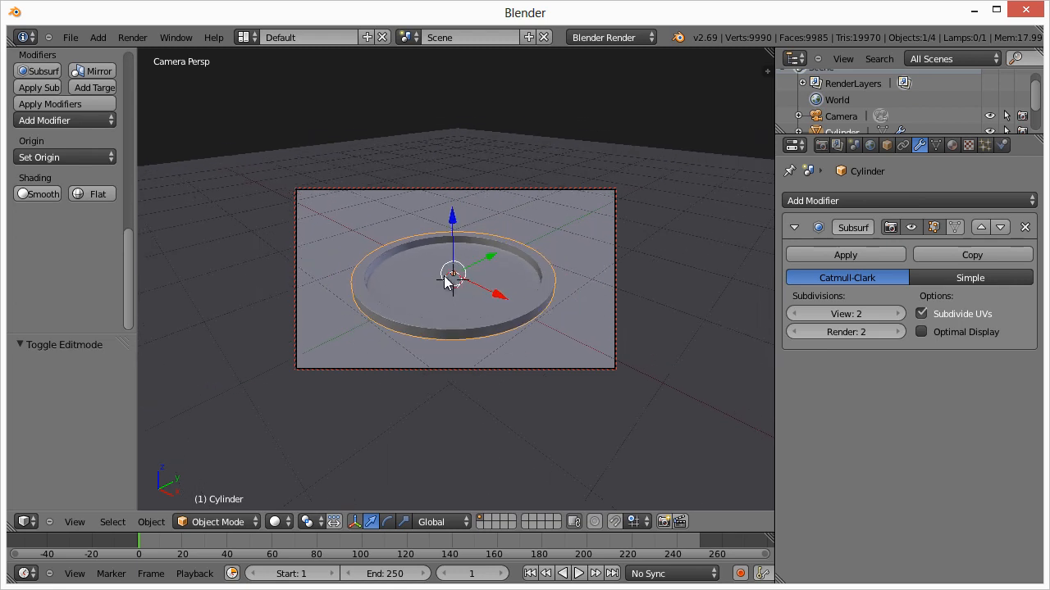
{"action": "mouse_move", "coordinate": [492, 292]}
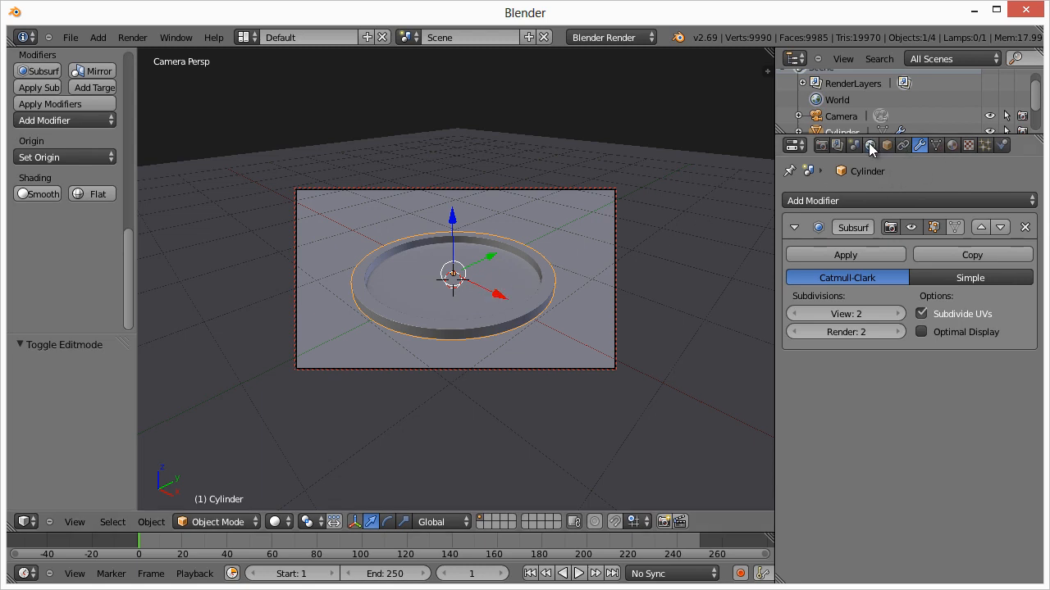
Step: Set the render engine to Cycles and the World surface colour to white
{"action": "left_click", "coordinate": [853, 145]}
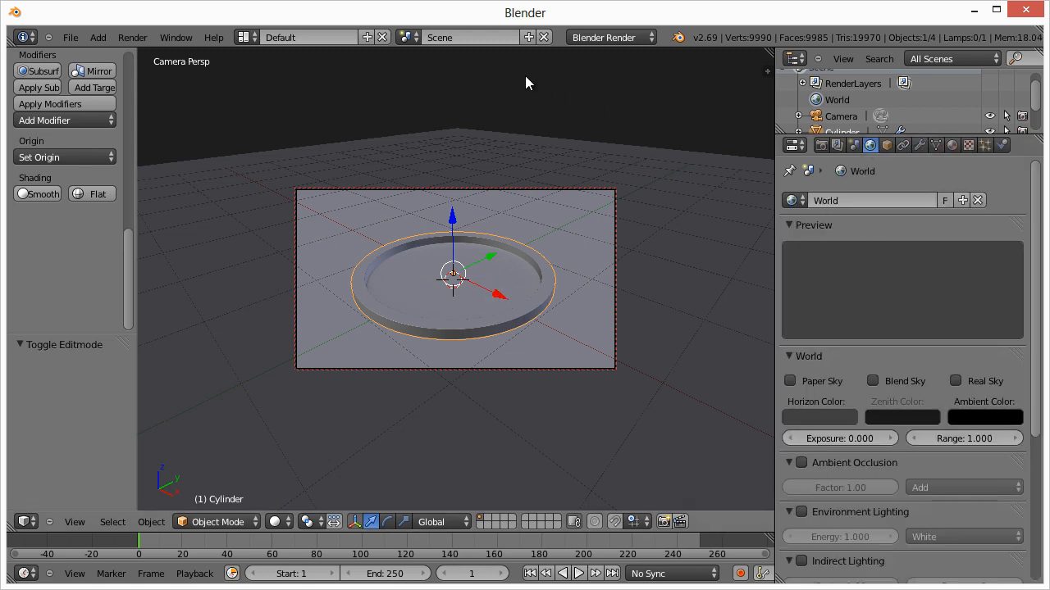
{"action": "left_click", "coordinate": [610, 36]}
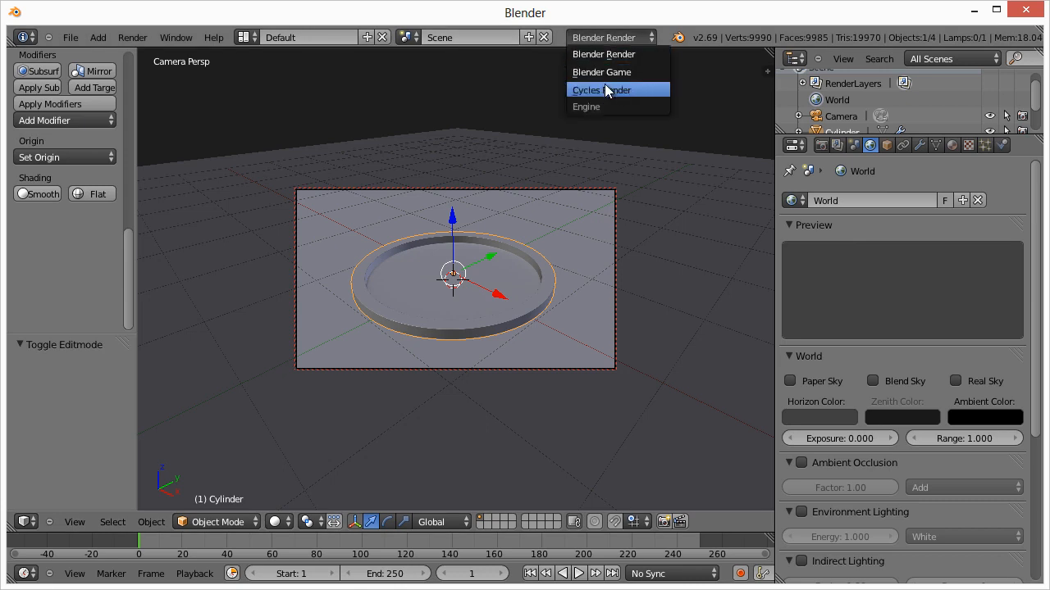
{"action": "left_click", "coordinate": [600, 89]}
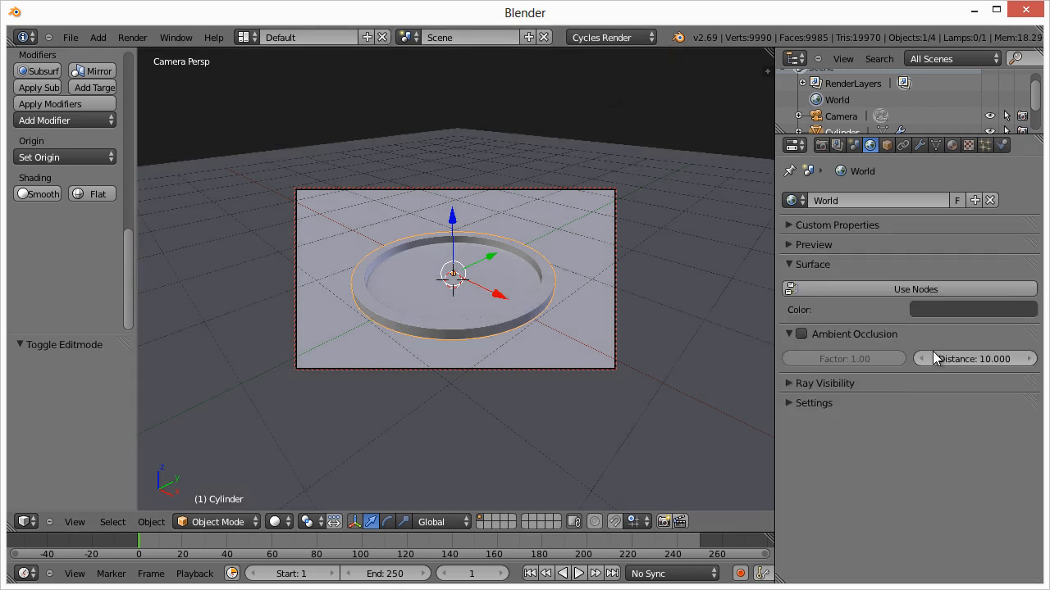
{"action": "left_click", "coordinate": [973, 308]}
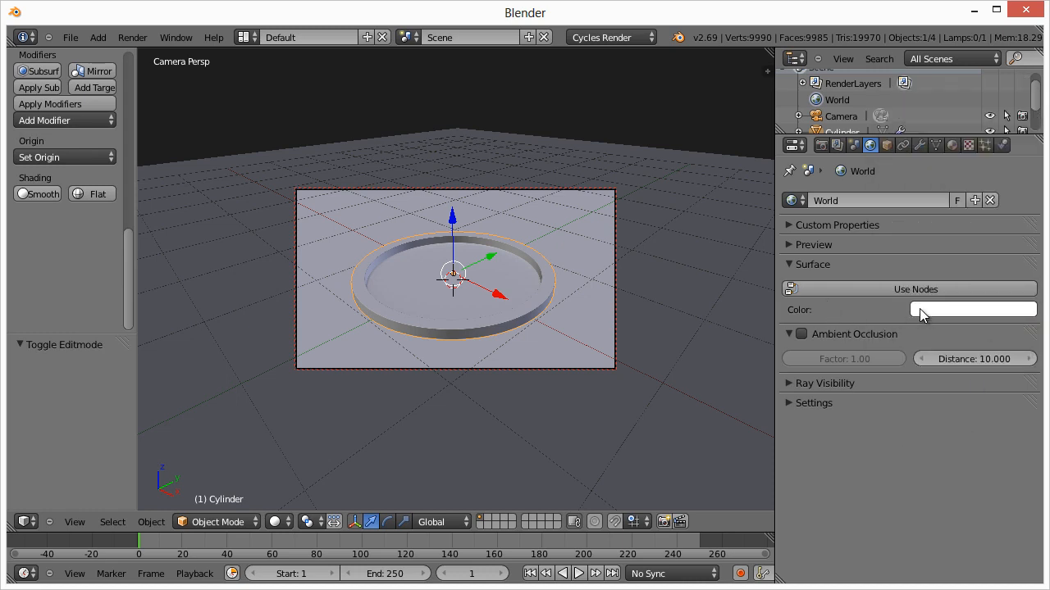
{"action": "mouse_move", "coordinate": [528, 271]}
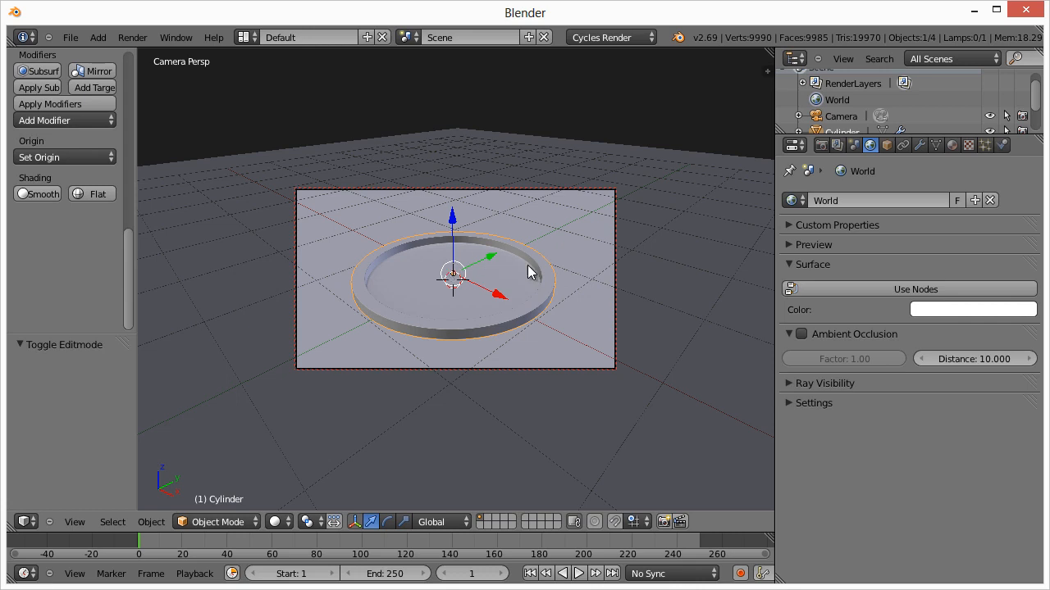
Step: Set the Cycles render device to GPU Compute
{"action": "left_click", "coordinate": [822, 144]}
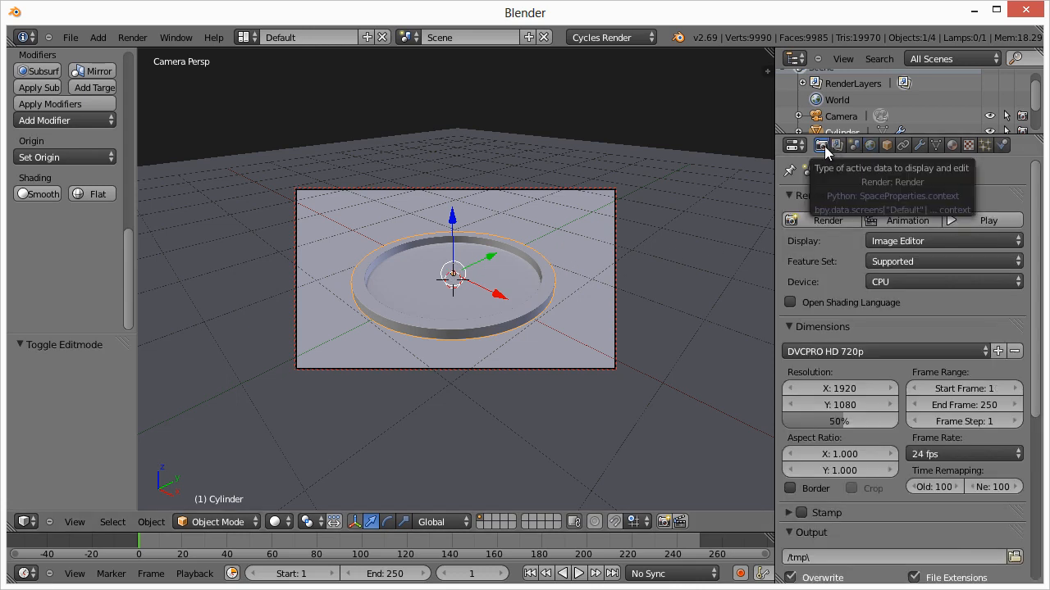
{"action": "mouse_move", "coordinate": [902, 287]}
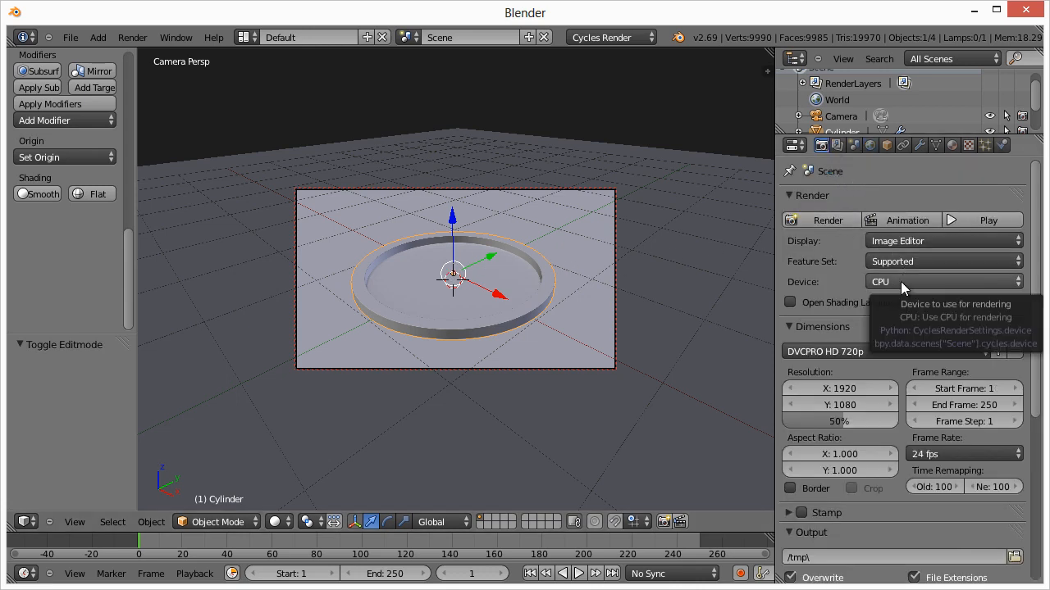
{"action": "left_click", "coordinate": [943, 282]}
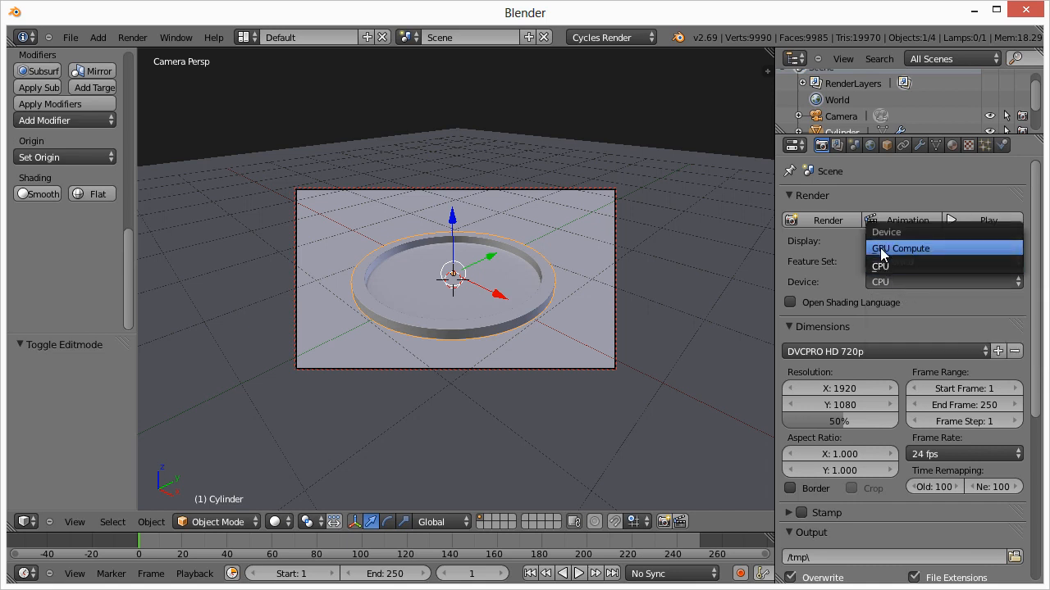
{"action": "left_click", "coordinate": [900, 248]}
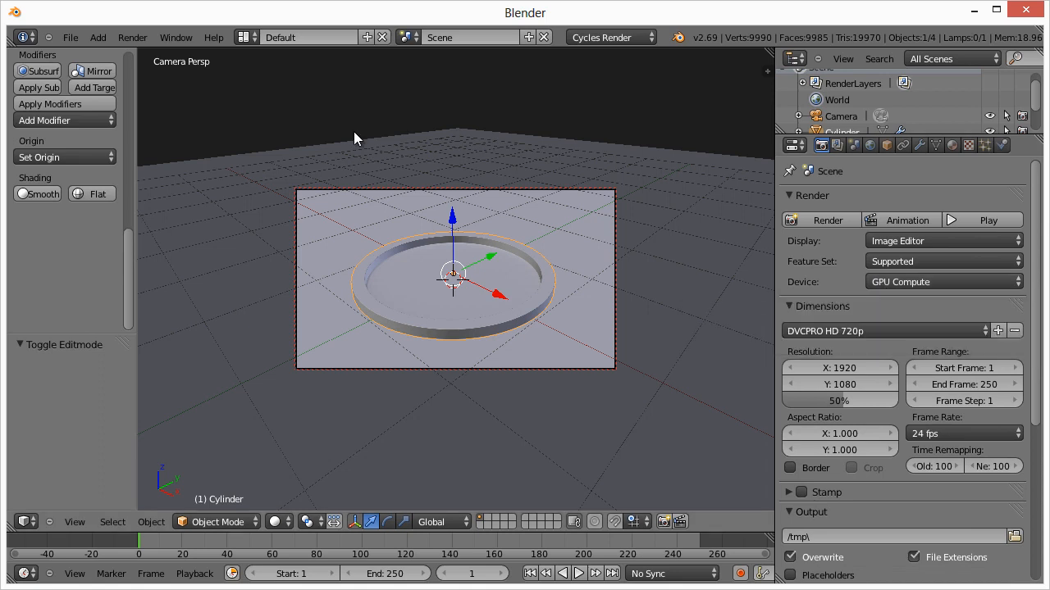
{"action": "left_click", "coordinate": [71, 36]}
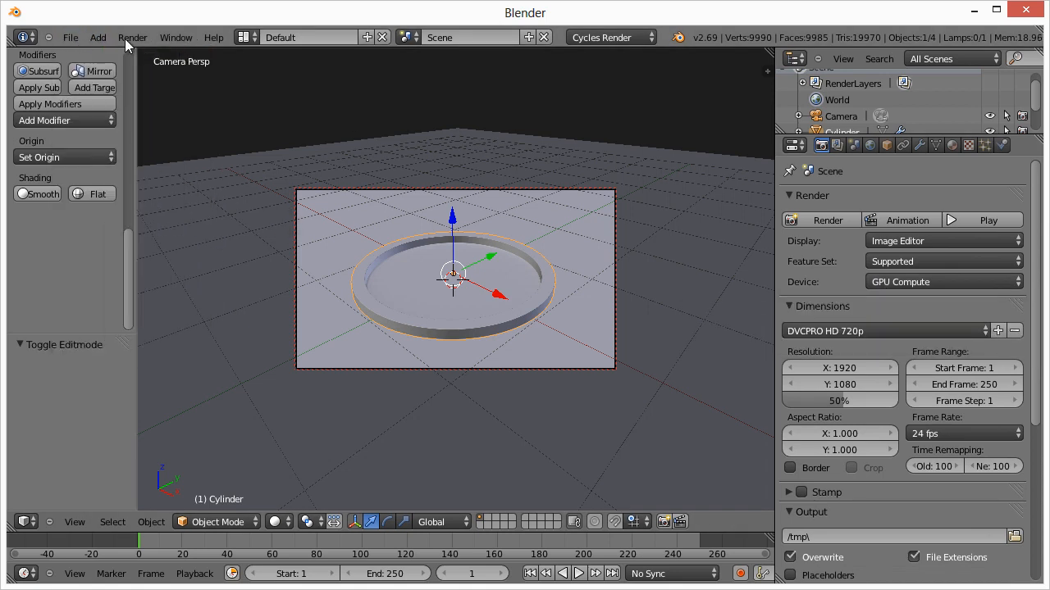
{"action": "mouse_move", "coordinate": [856, 292]}
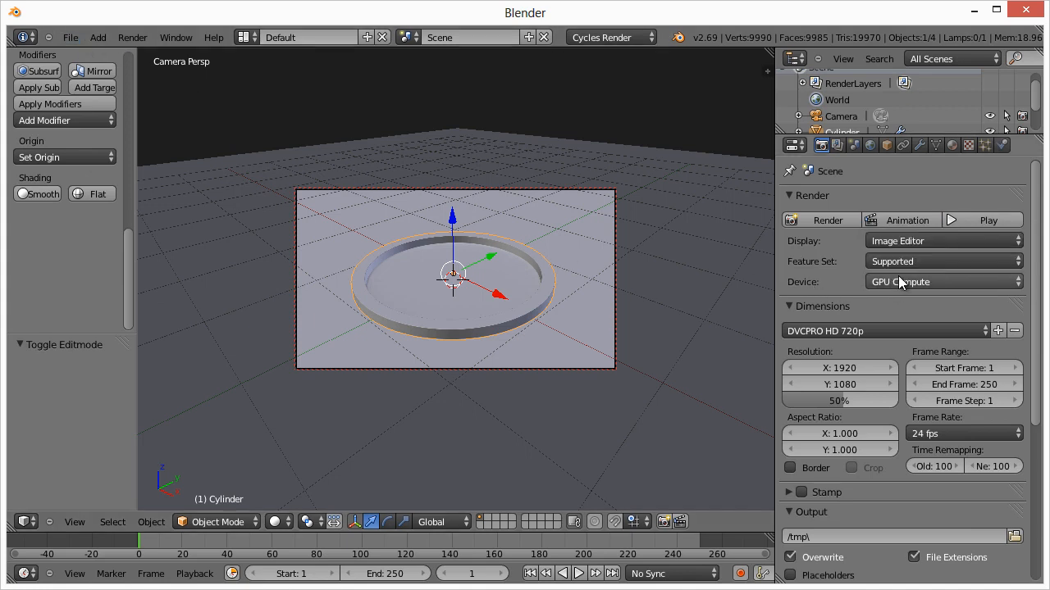
{"action": "scroll", "scroll_direction": "down", "scroll_amount": 3}
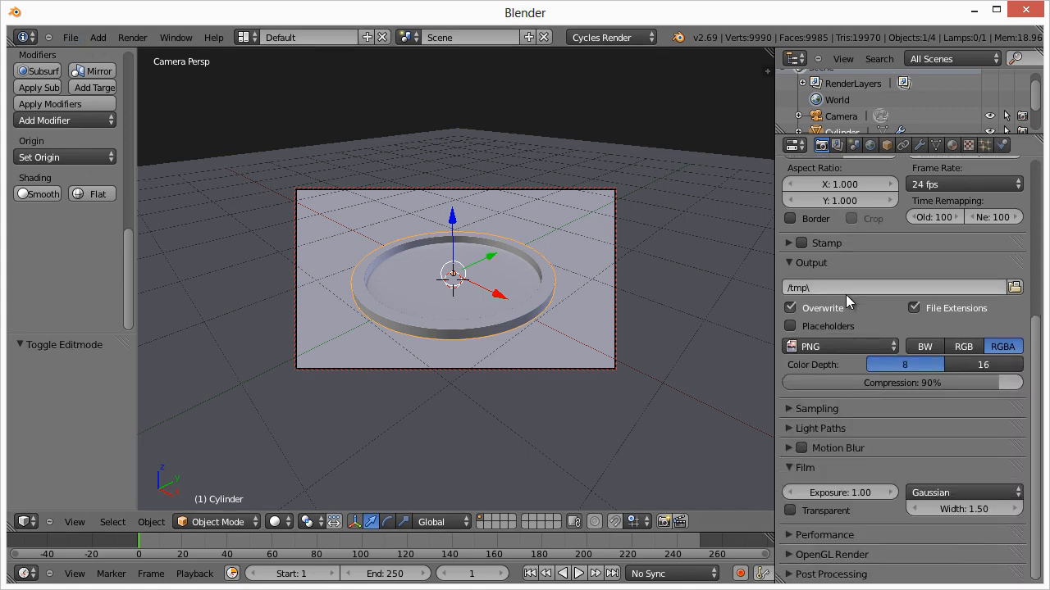
{"action": "left_click", "coordinate": [943, 282]}
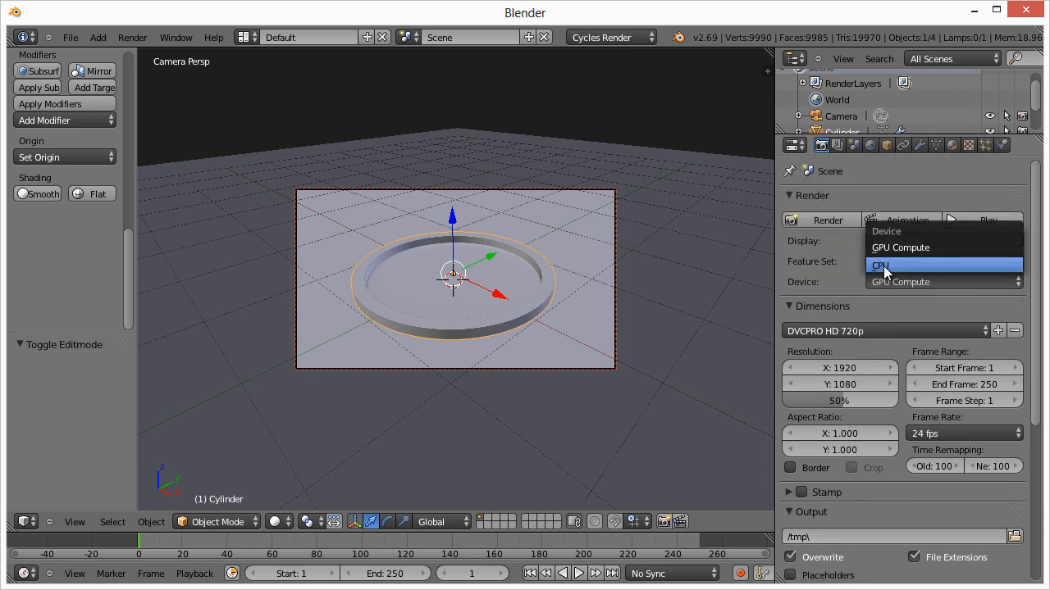
{"action": "left_click", "coordinate": [900, 282]}
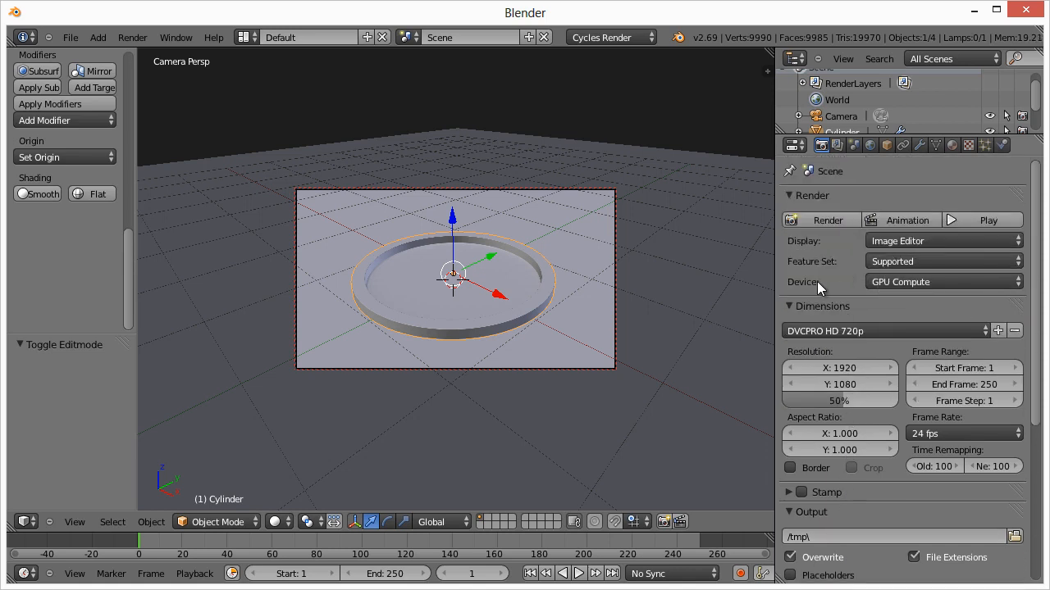
Step: Confirm PNG RGBA output and expand the Sampling panel
{"action": "scroll", "scroll_direction": "down", "scroll_amount": 3}
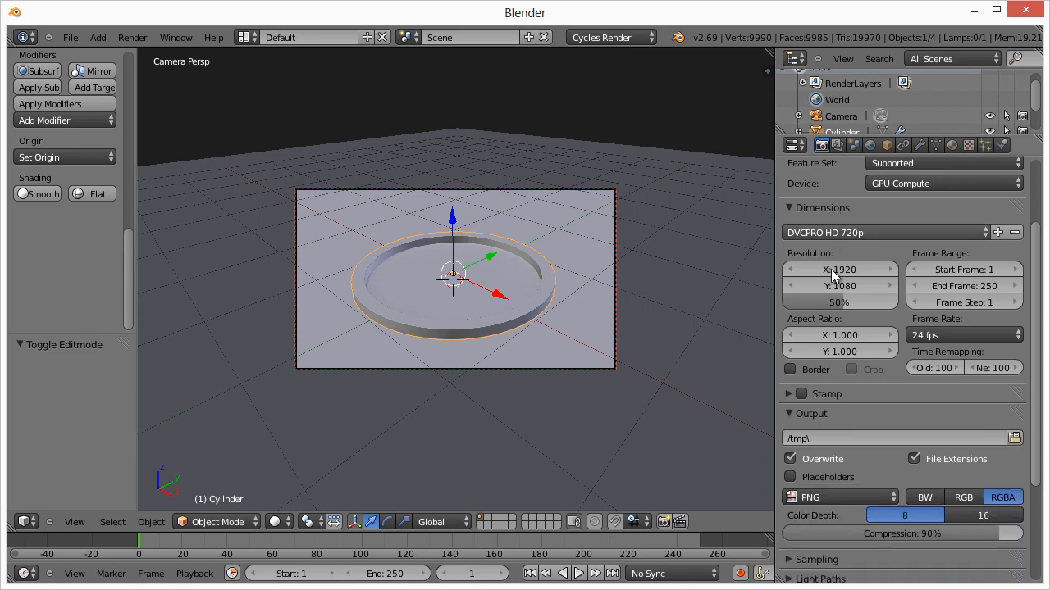
{"action": "scroll", "scroll_direction": "down", "scroll_amount": 3}
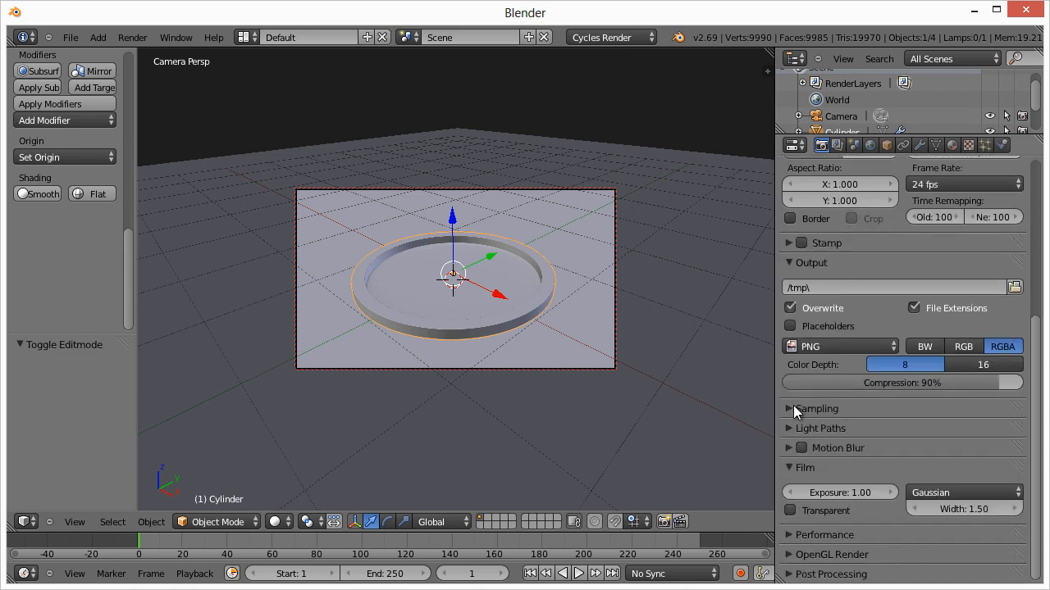
{"action": "left_click", "coordinate": [787, 408]}
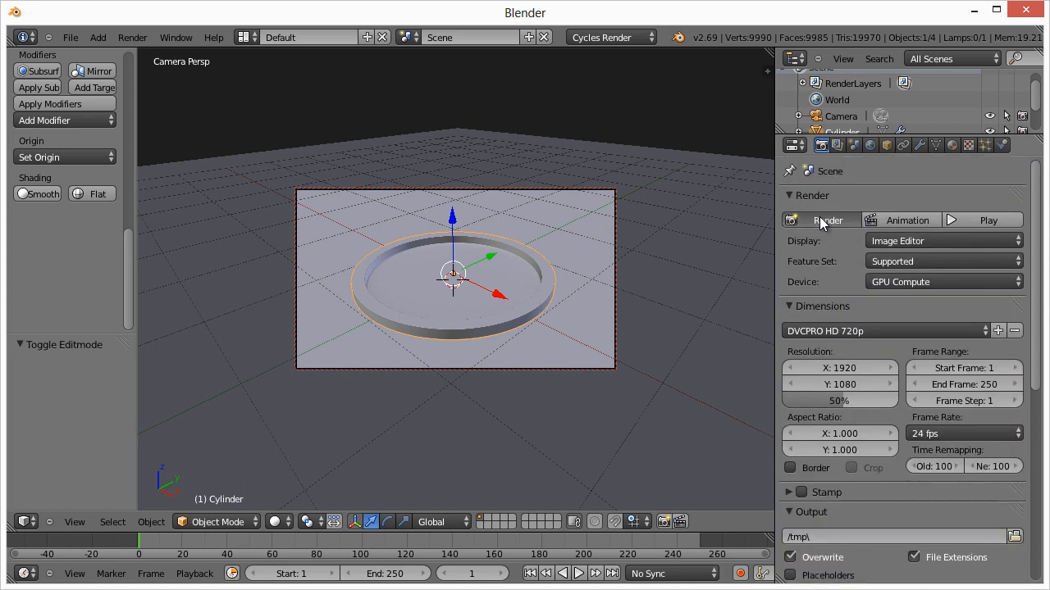
Step: Test-render the ring, then raise render and preview samples to 100
{"action": "left_click", "coordinate": [826, 219]}
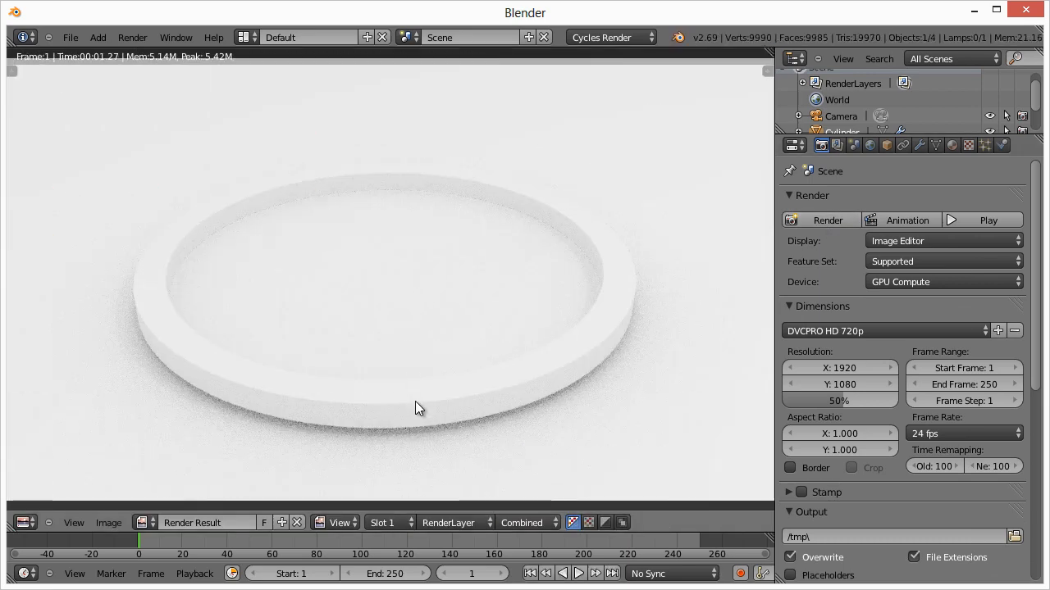
{"action": "mouse_move", "coordinate": [534, 430]}
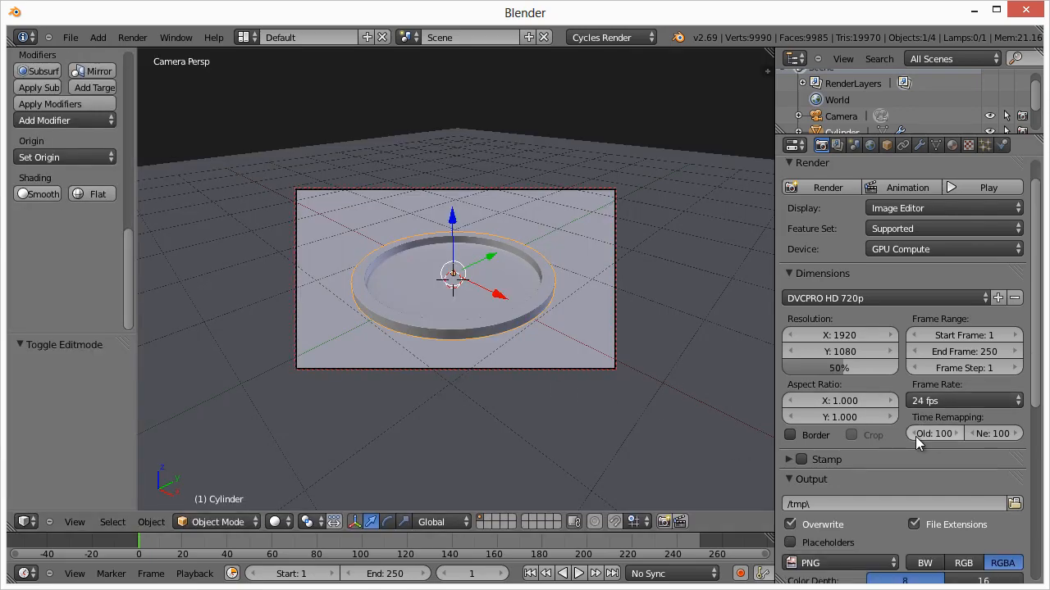
{"action": "scroll", "scroll_direction": "down", "scroll_amount": 3}
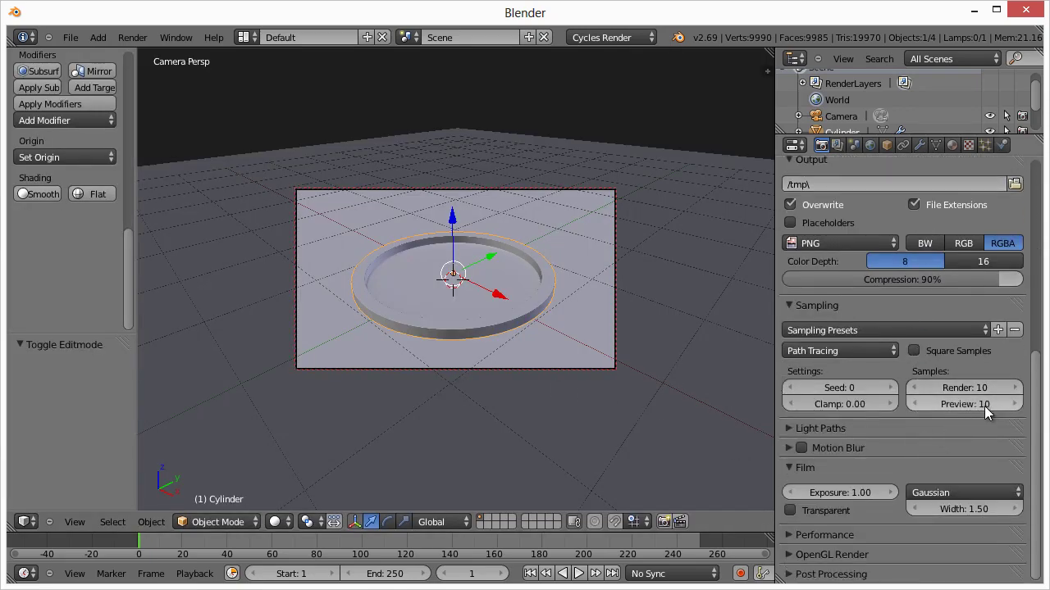
{"action": "left_click", "coordinate": [965, 387]}
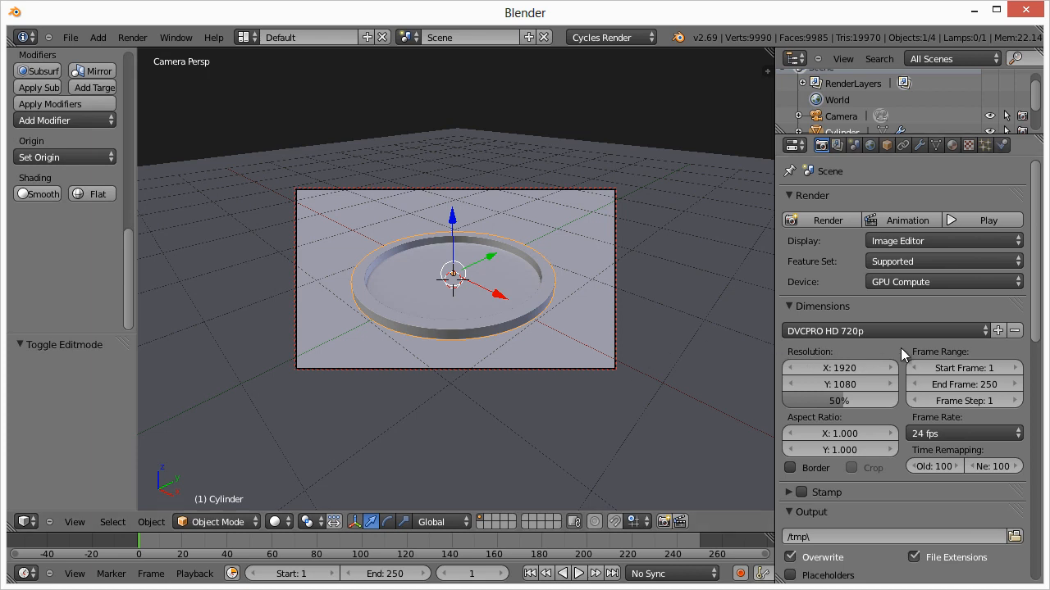
{"action": "scroll", "scroll_direction": "down", "scroll_amount": 3}
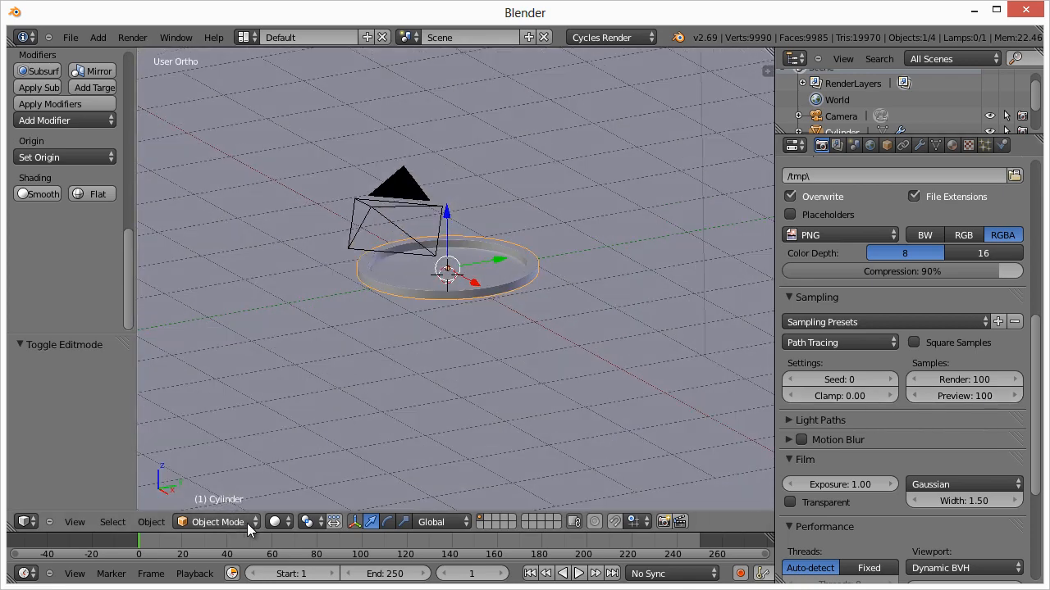
{"action": "left_click", "coordinate": [275, 521]}
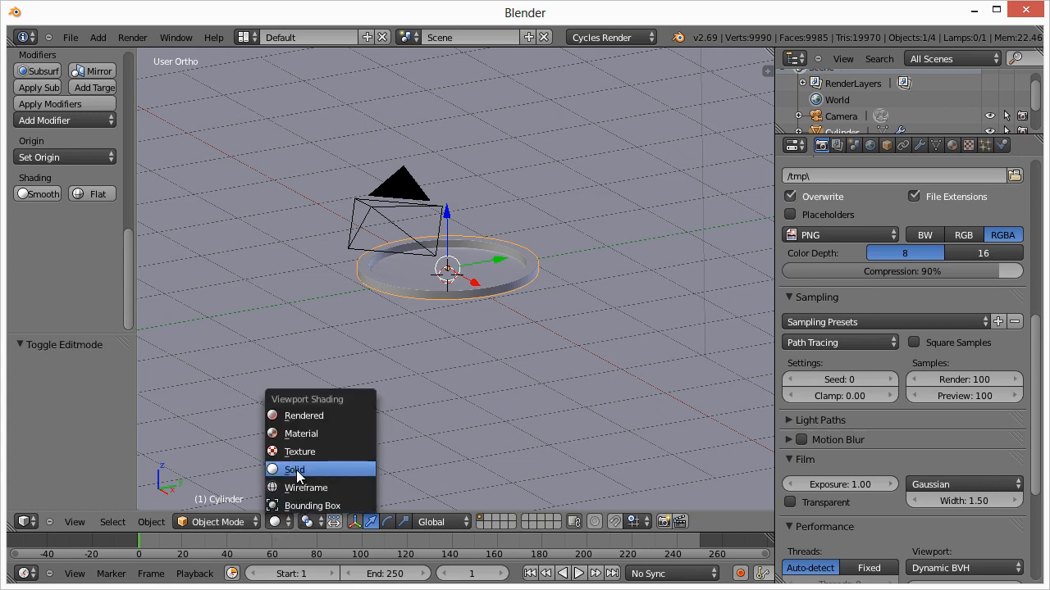
{"action": "left_click", "coordinate": [302, 415]}
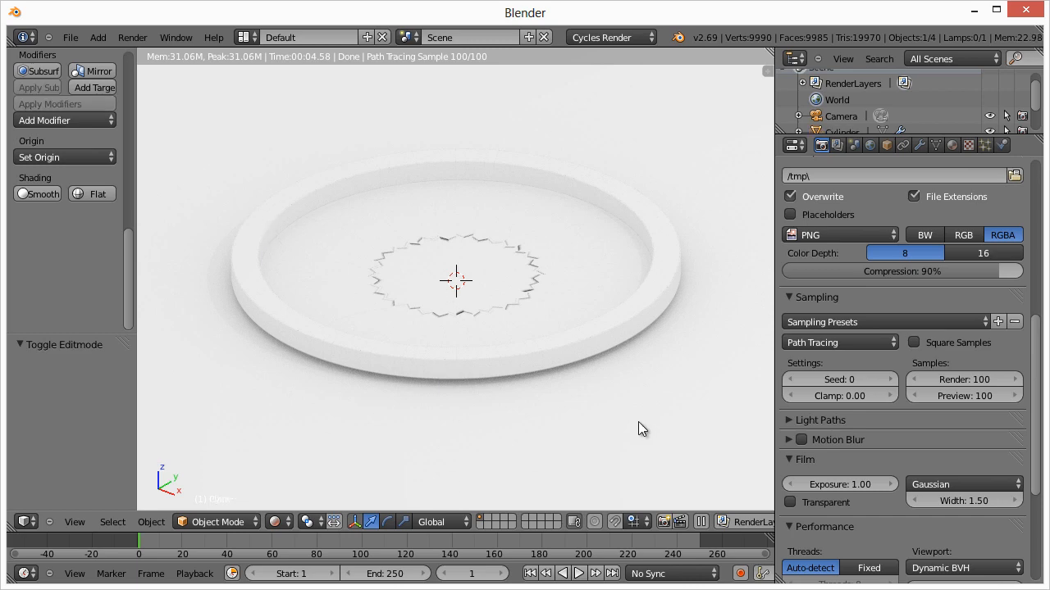
{"action": "left_click", "coordinate": [279, 522]}
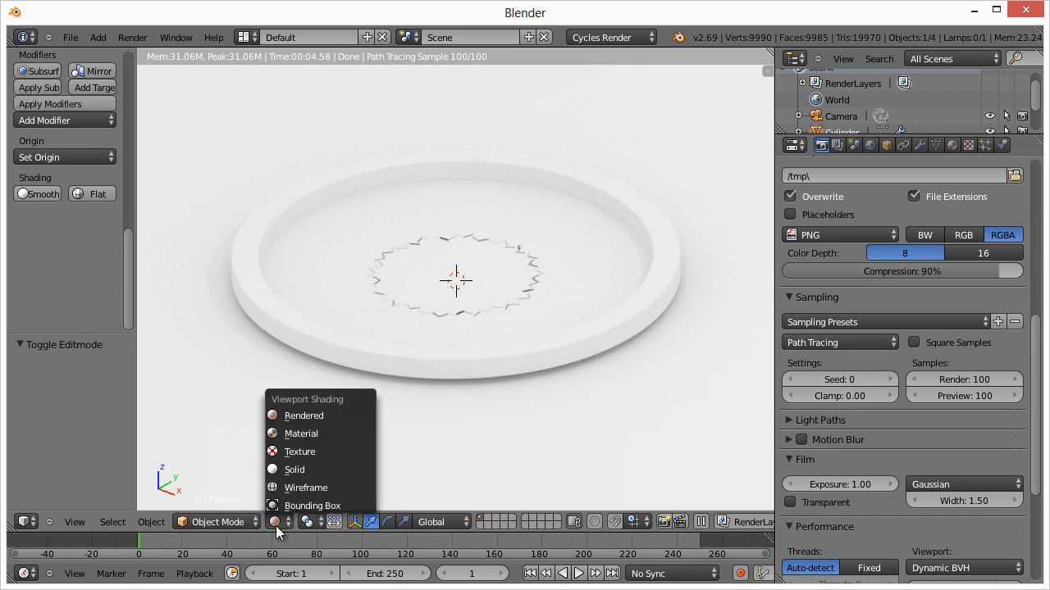
{"action": "left_click", "coordinate": [295, 469]}
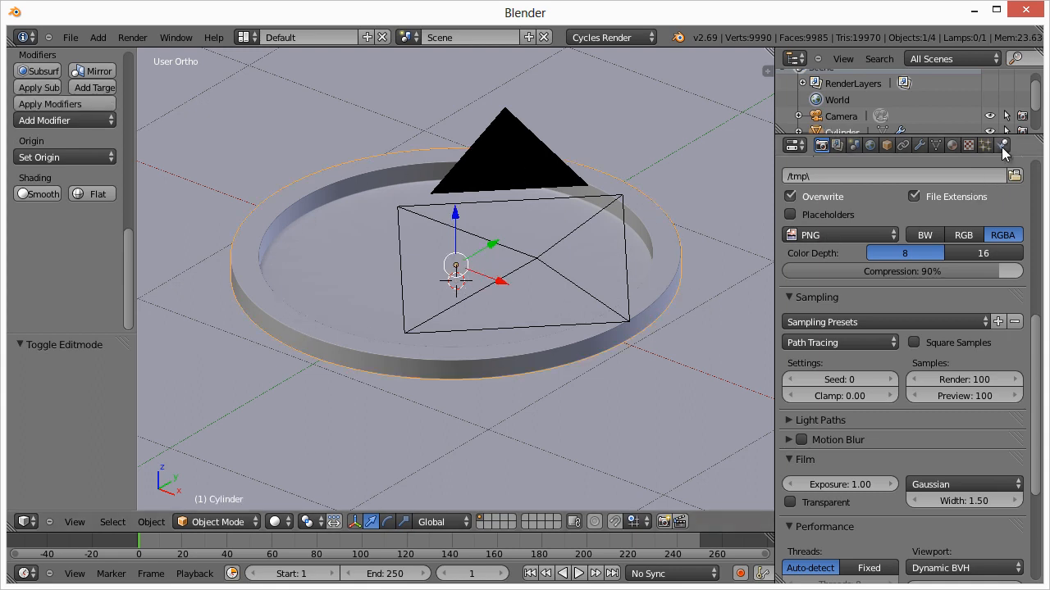
Step: Set the ring material's surface shader to Anisotropic BSDF
{"action": "left_click", "coordinate": [951, 145]}
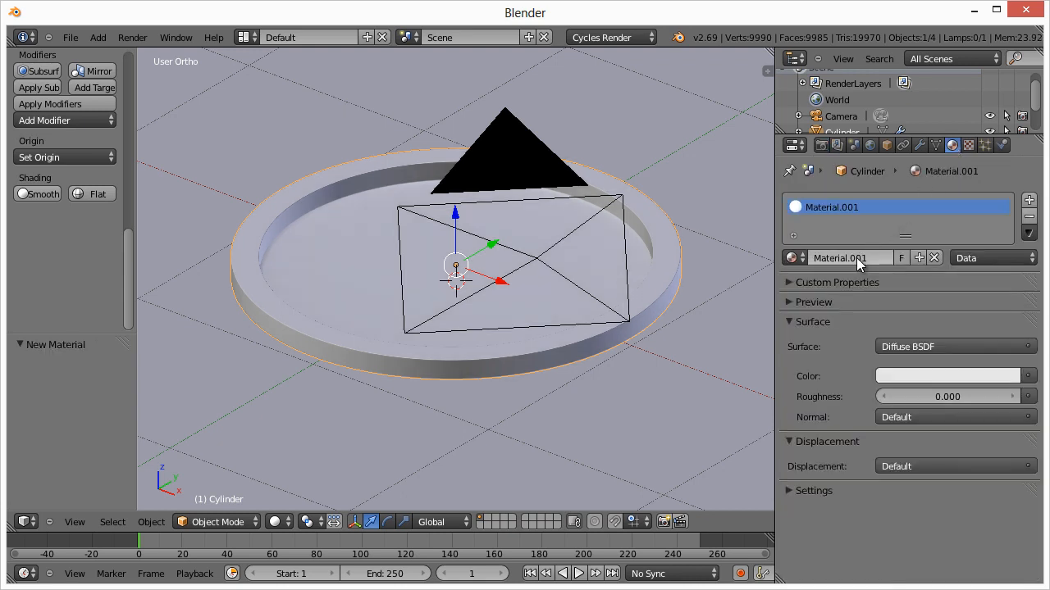
{"action": "mouse_move", "coordinate": [282, 523]}
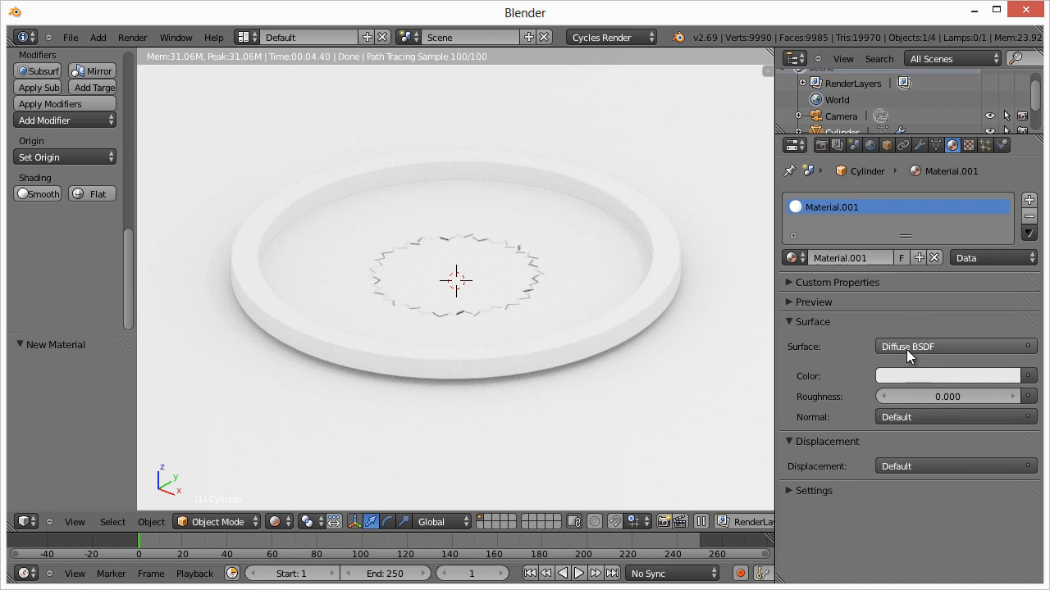
{"action": "mouse_move", "coordinate": [650, 285]}
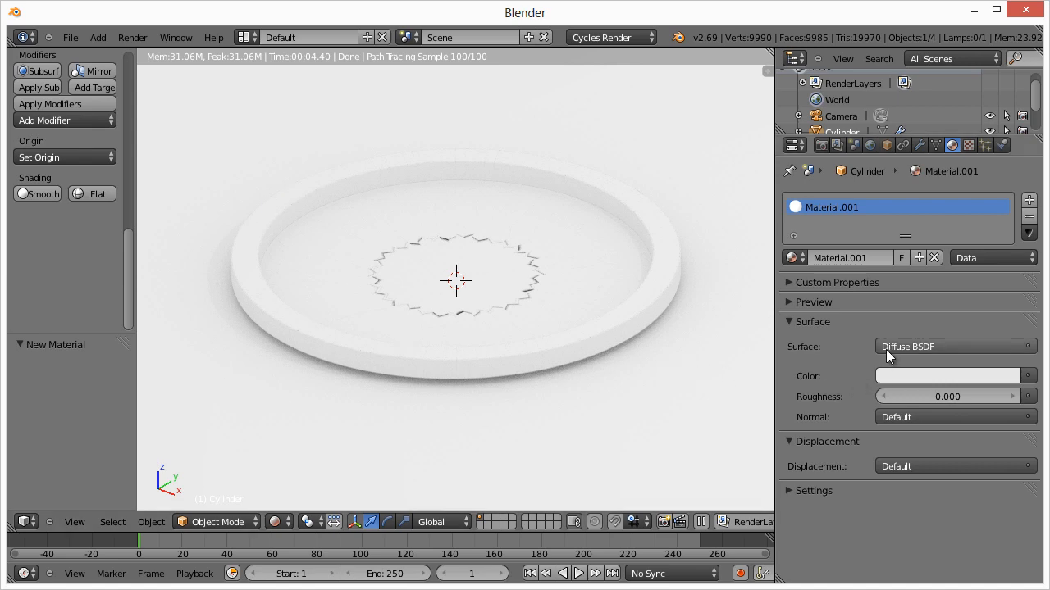
{"action": "left_click", "coordinate": [954, 346]}
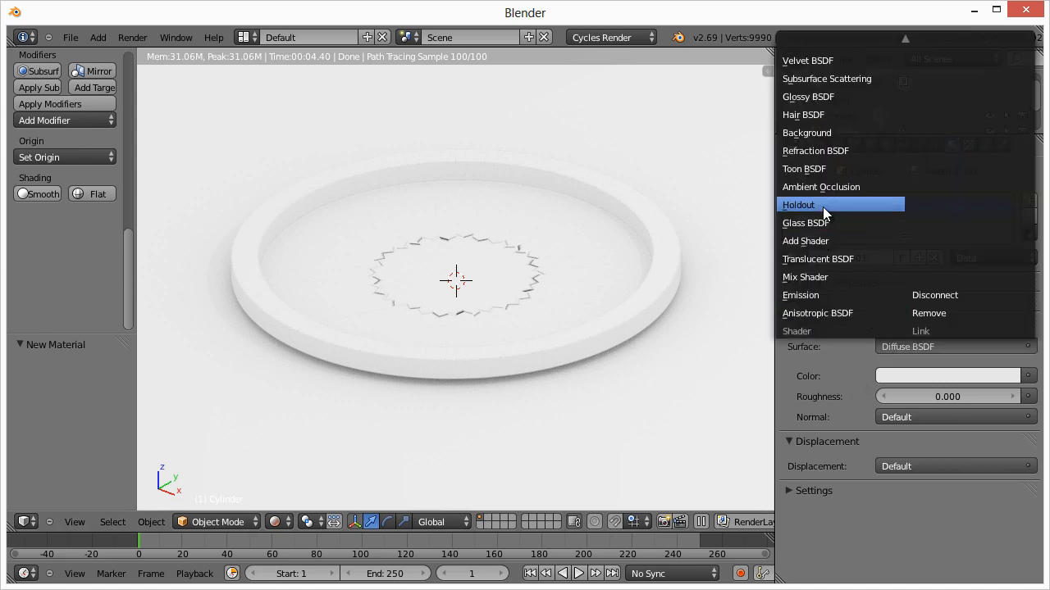
{"action": "mouse_move", "coordinate": [817, 223]}
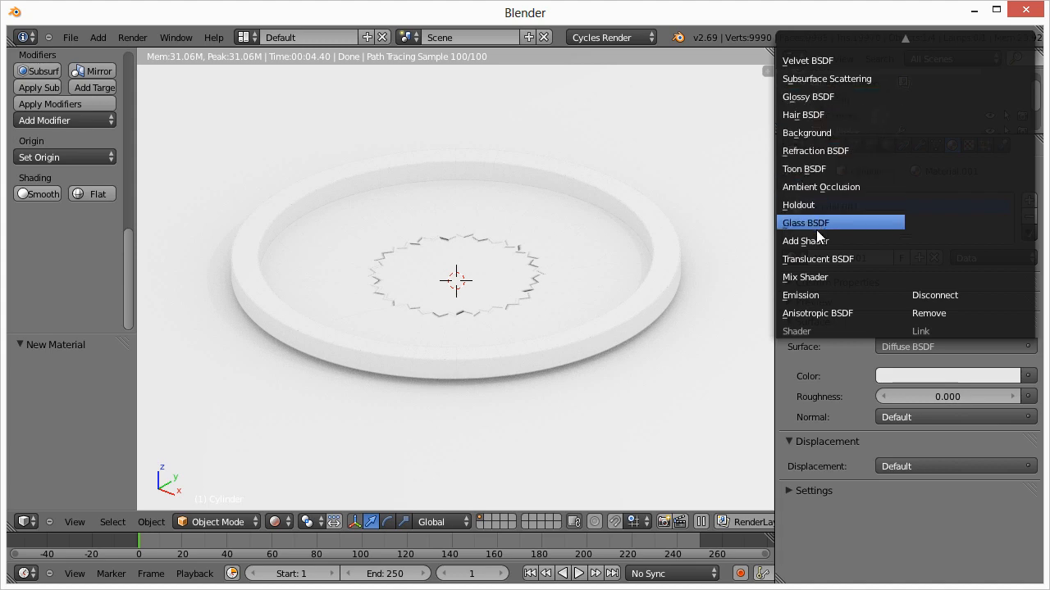
{"action": "mouse_move", "coordinate": [820, 312]}
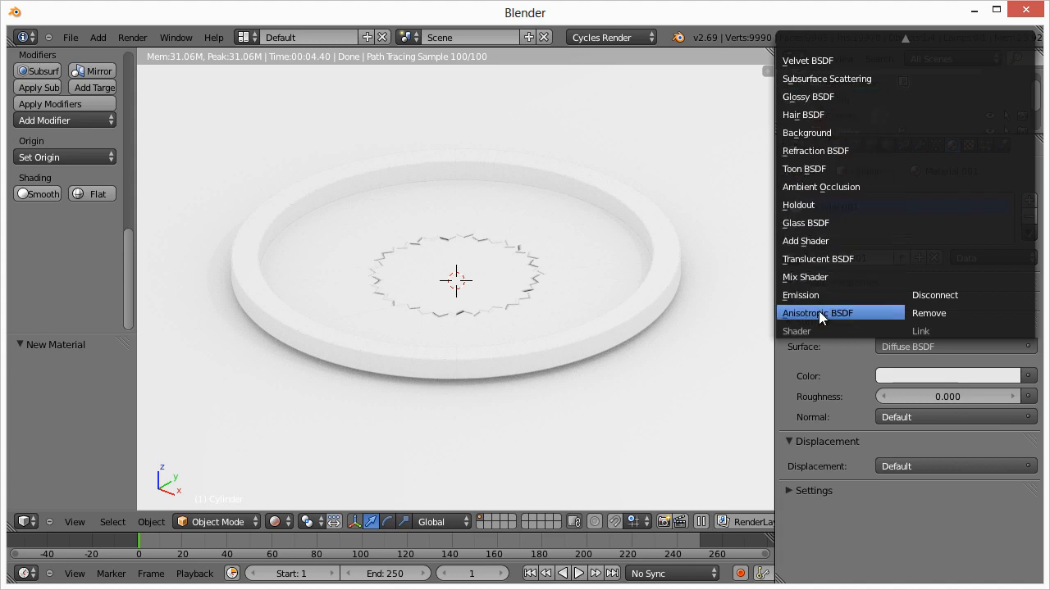
{"action": "left_click", "coordinate": [818, 312]}
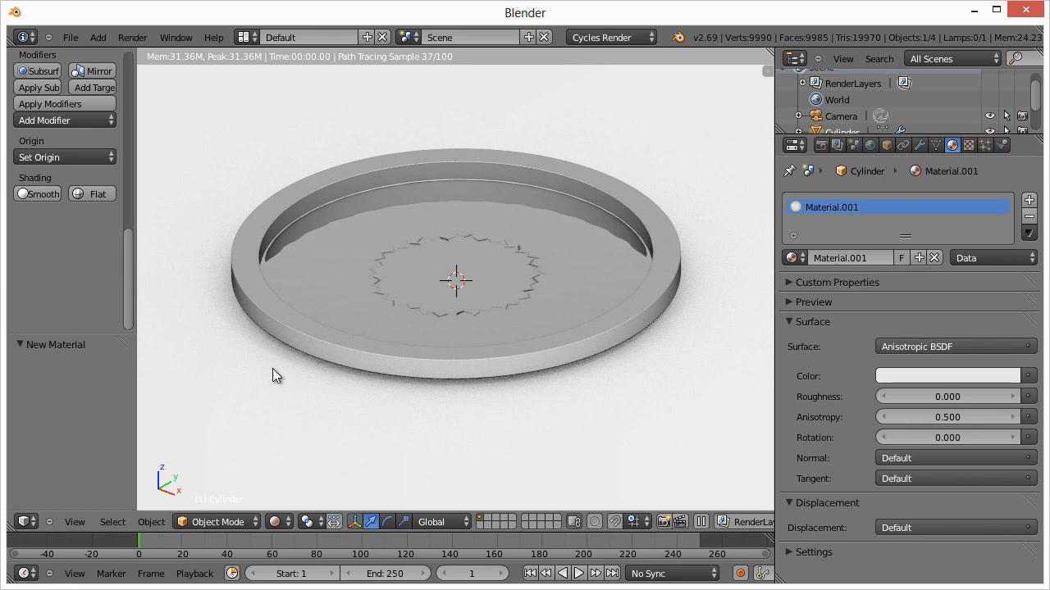
{"action": "mouse_move", "coordinate": [456, 351]}
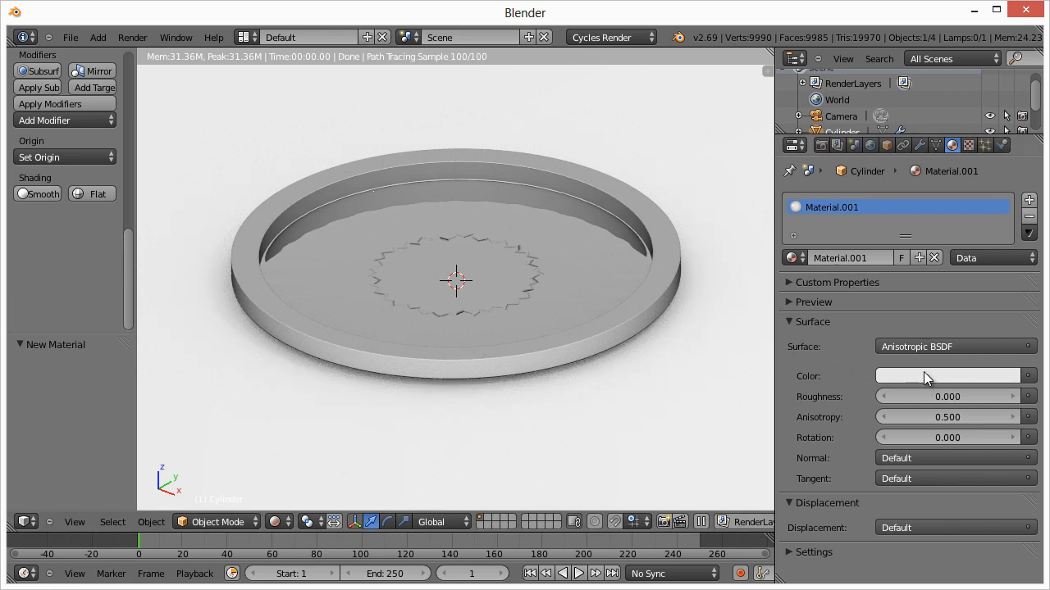
{"action": "mouse_move", "coordinate": [954, 395]}
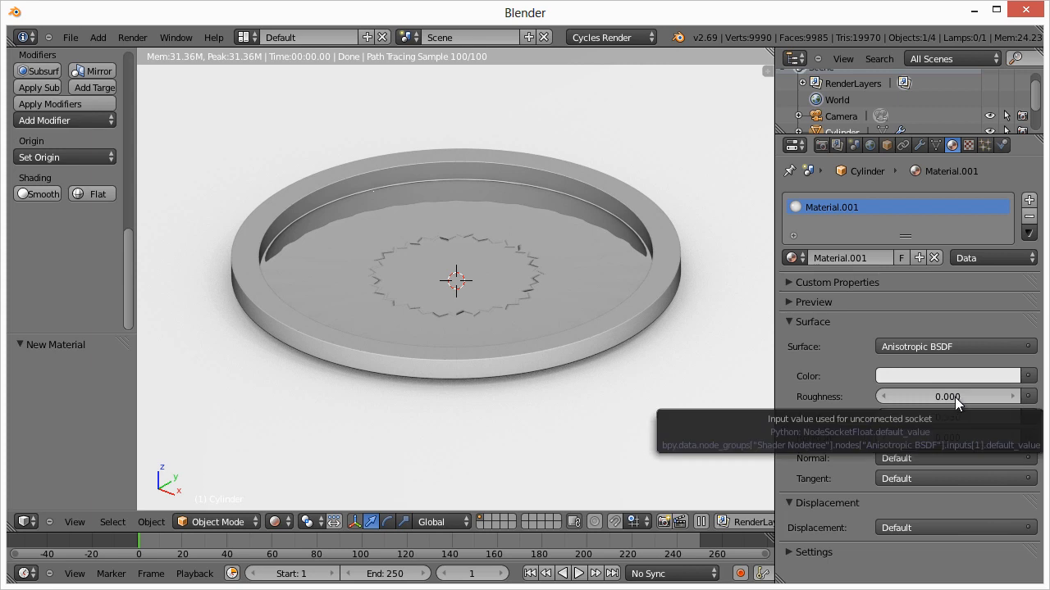
Step: Set the Anisotropic BSDF roughness to 0.046 and anisotropy to 0.308
{"action": "left_click", "coordinate": [952, 395]}
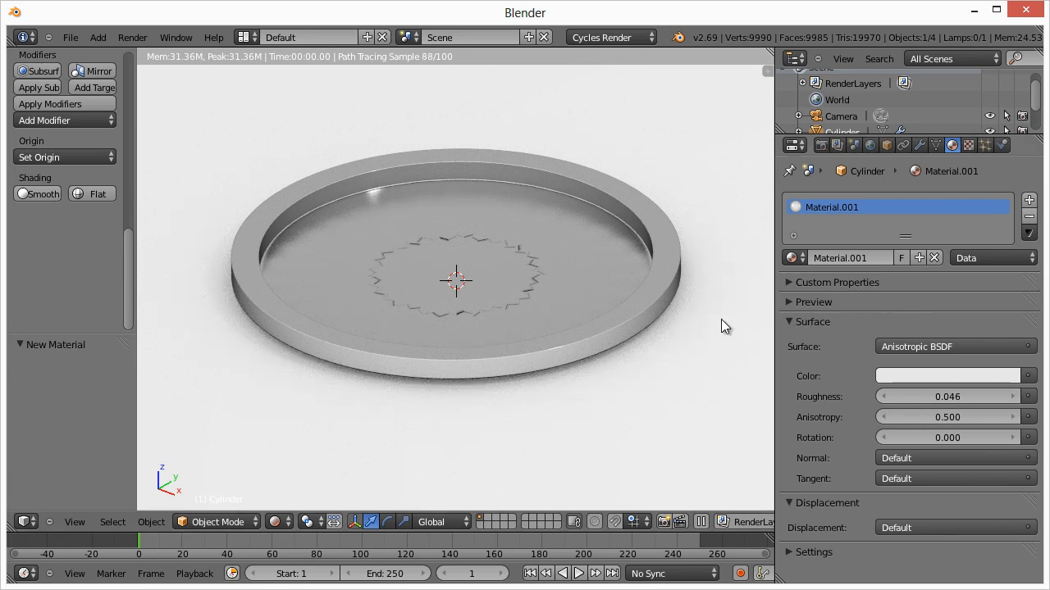
{"action": "left_click", "coordinate": [948, 417]}
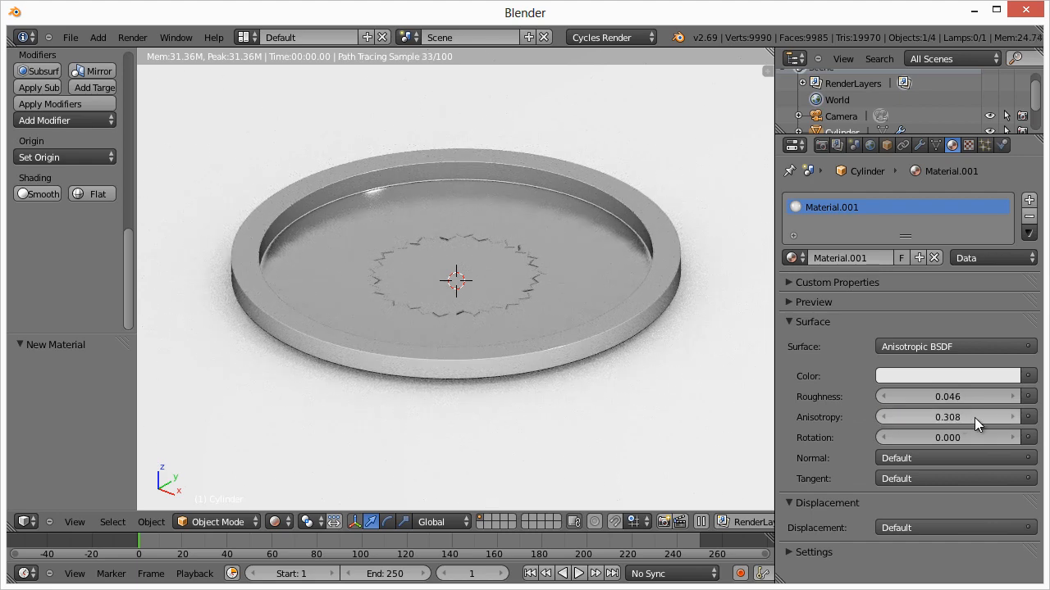
{"action": "mouse_move", "coordinate": [554, 369]}
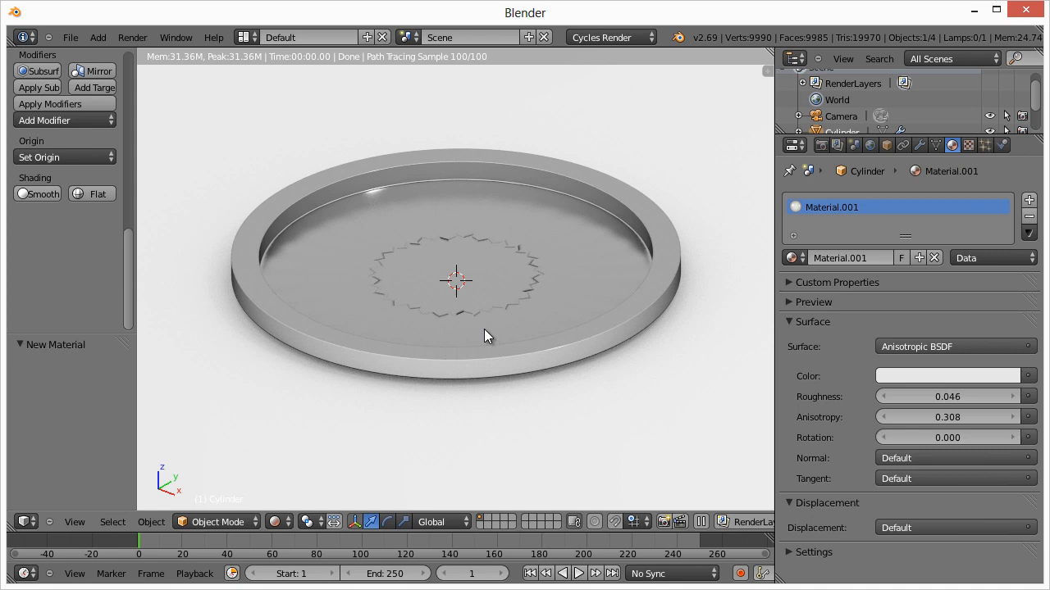
{"action": "mouse_move", "coordinate": [381, 256]}
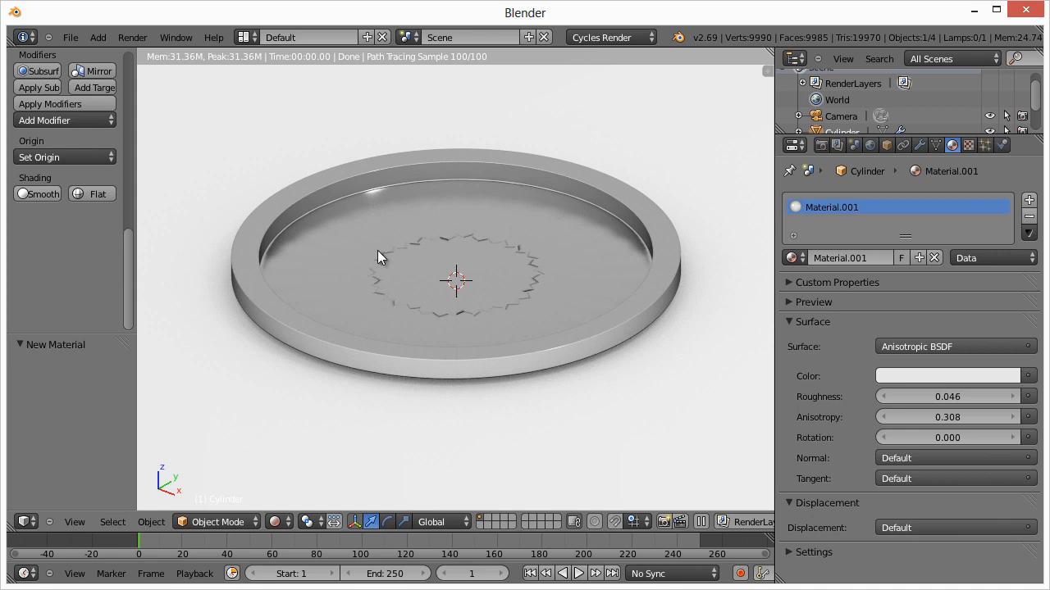
{"action": "mouse_move", "coordinate": [455, 318]}
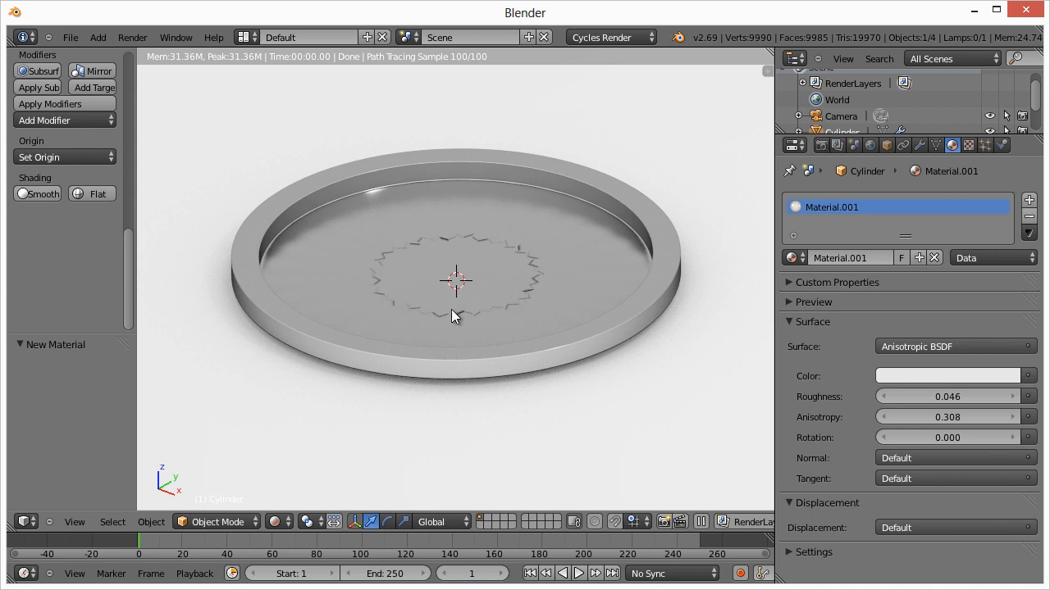
{"action": "mouse_move", "coordinate": [459, 277]}
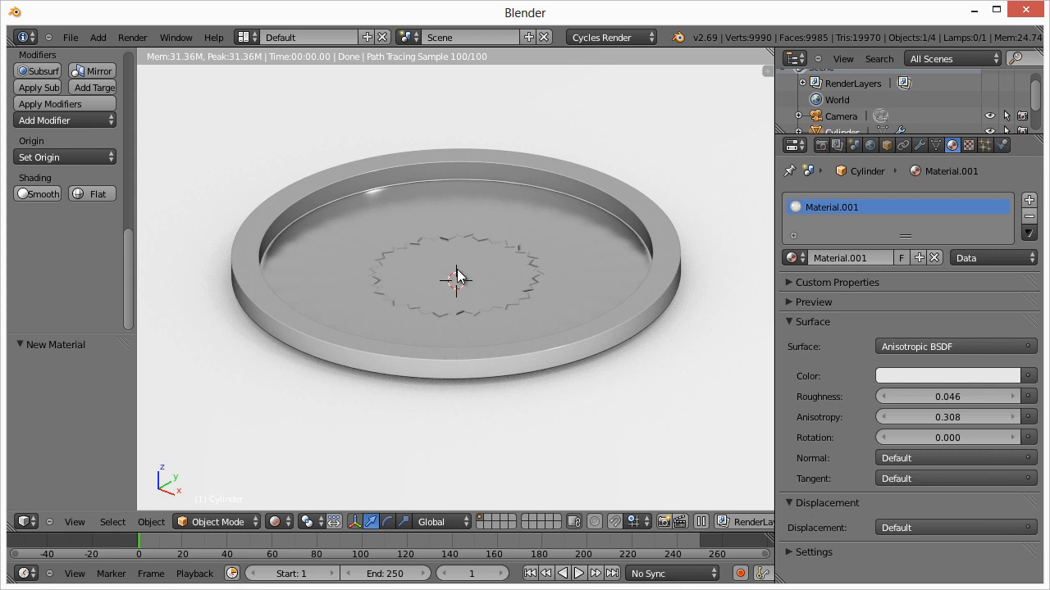
{"action": "mouse_move", "coordinate": [261, 503]}
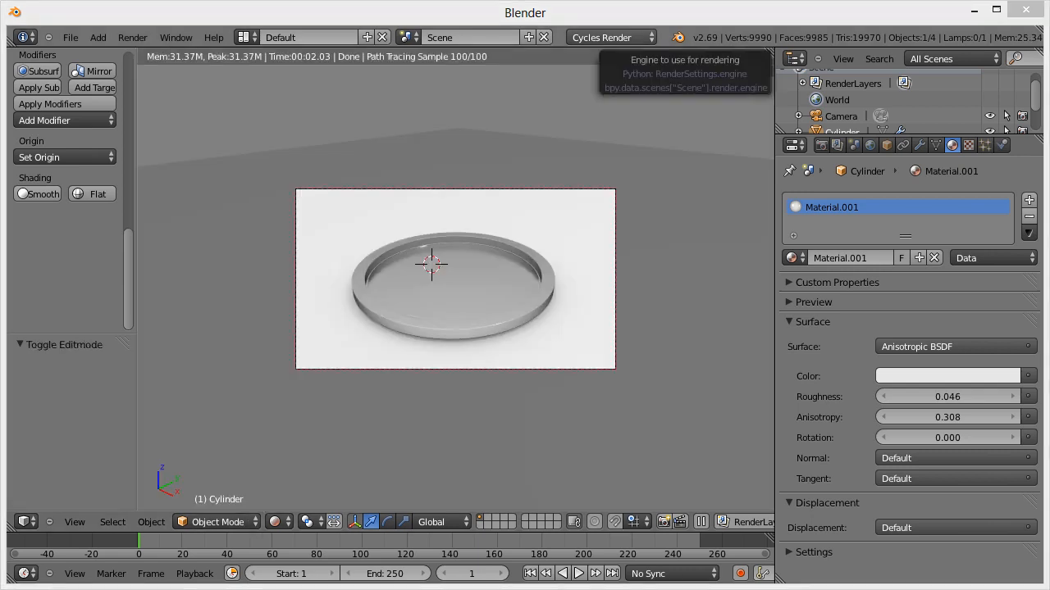
{"action": "mouse_move", "coordinate": [504, 288]}
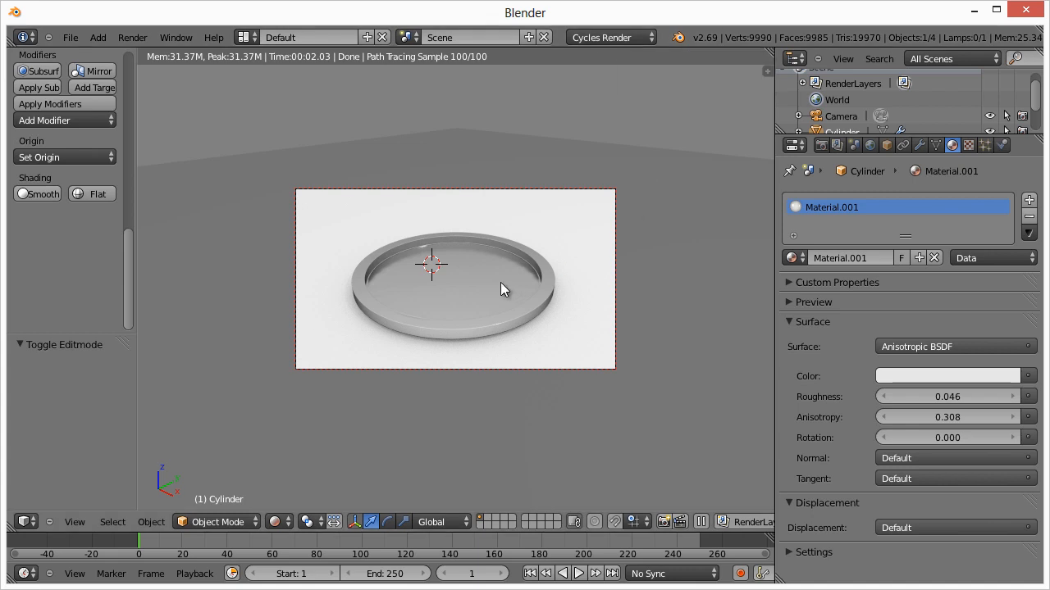
{"action": "mouse_move", "coordinate": [452, 304]}
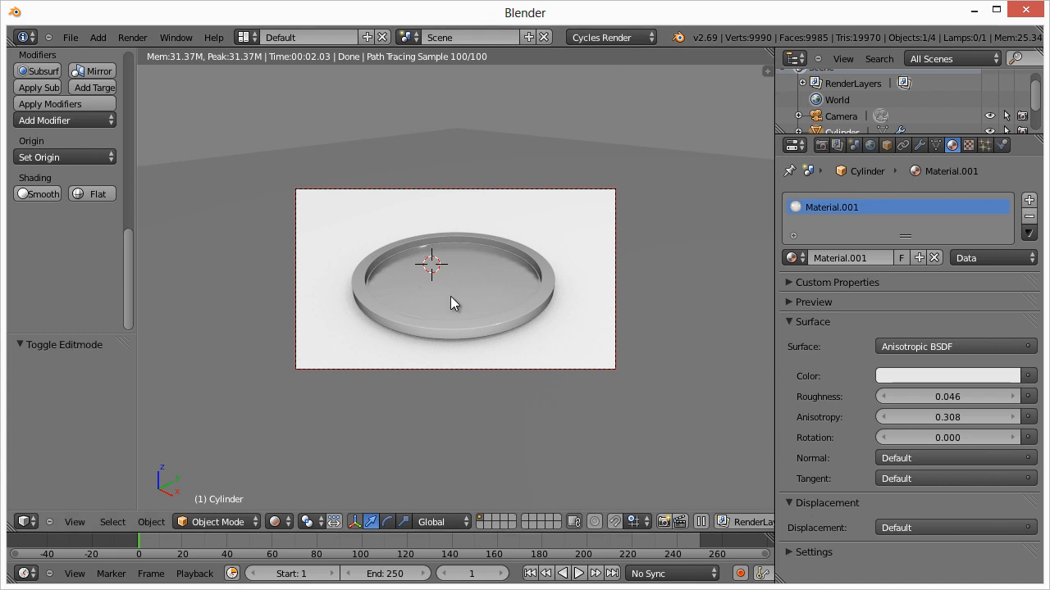
{"action": "mouse_move", "coordinate": [440, 293]}
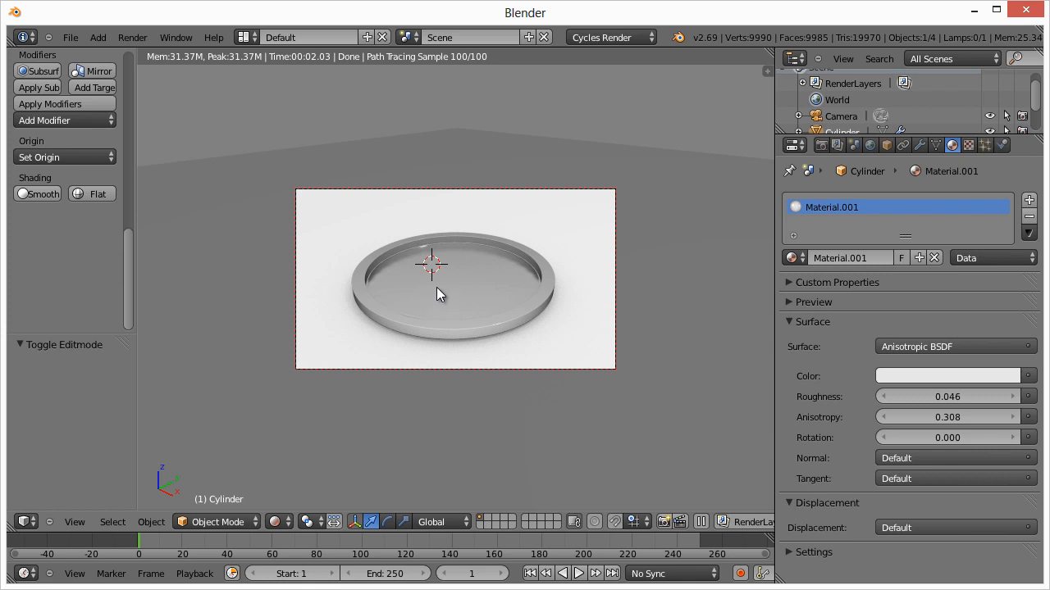
{"action": "mouse_move", "coordinate": [230, 448]}
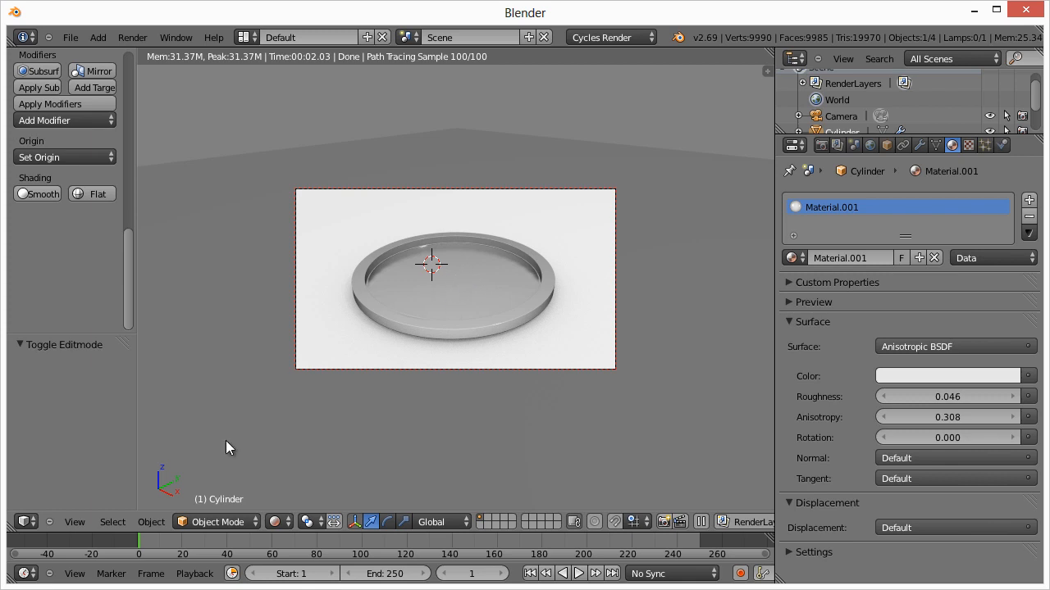
Step: In Edit Mode, delete the stray inner faces causing the jagged ring
{"action": "left_click", "coordinate": [217, 522]}
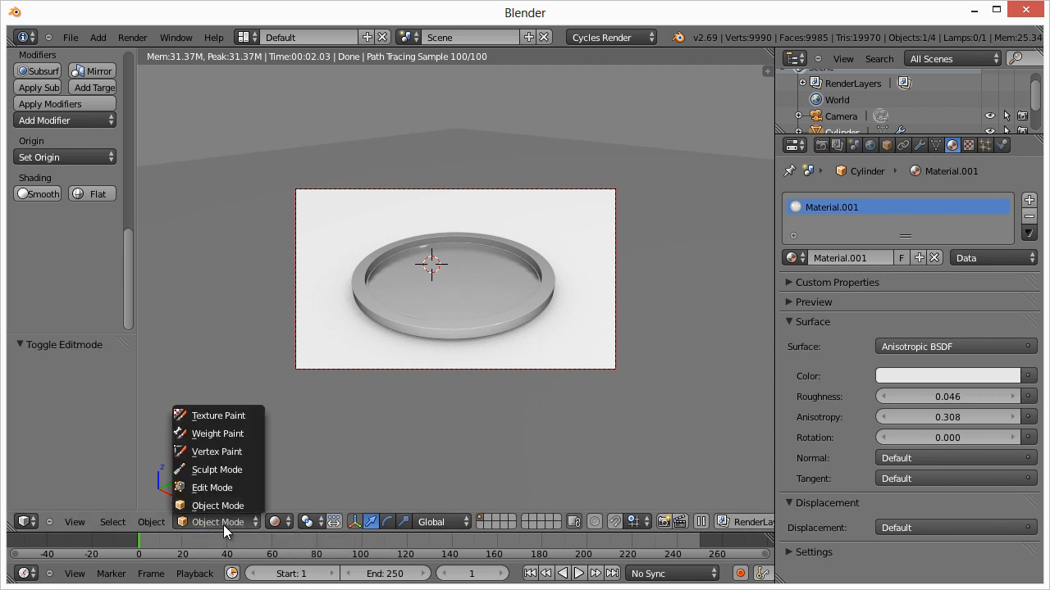
{"action": "left_click", "coordinate": [217, 505]}
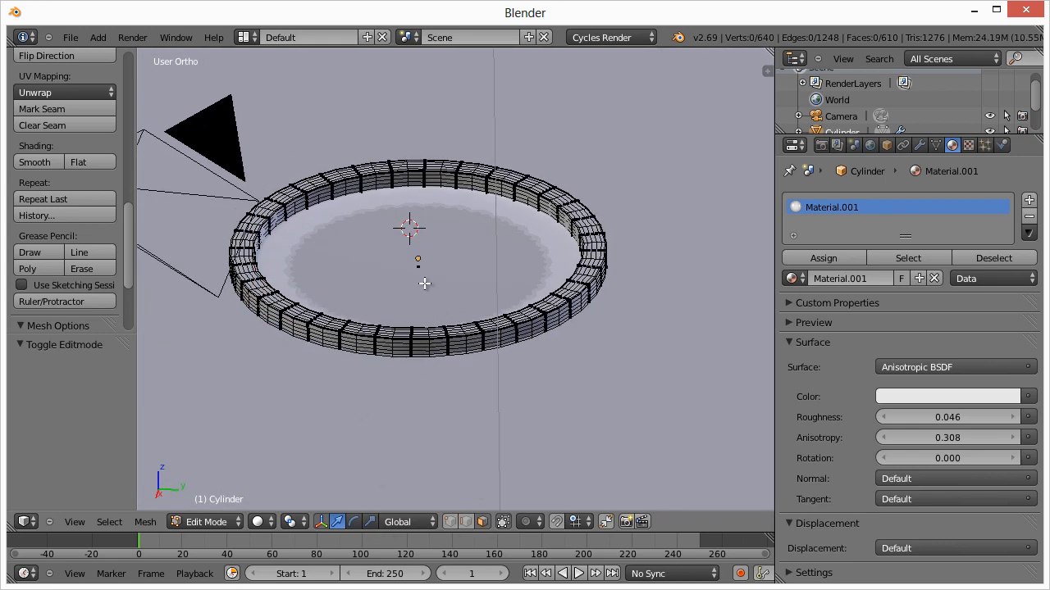
{"action": "mouse_move", "coordinate": [371, 333]}
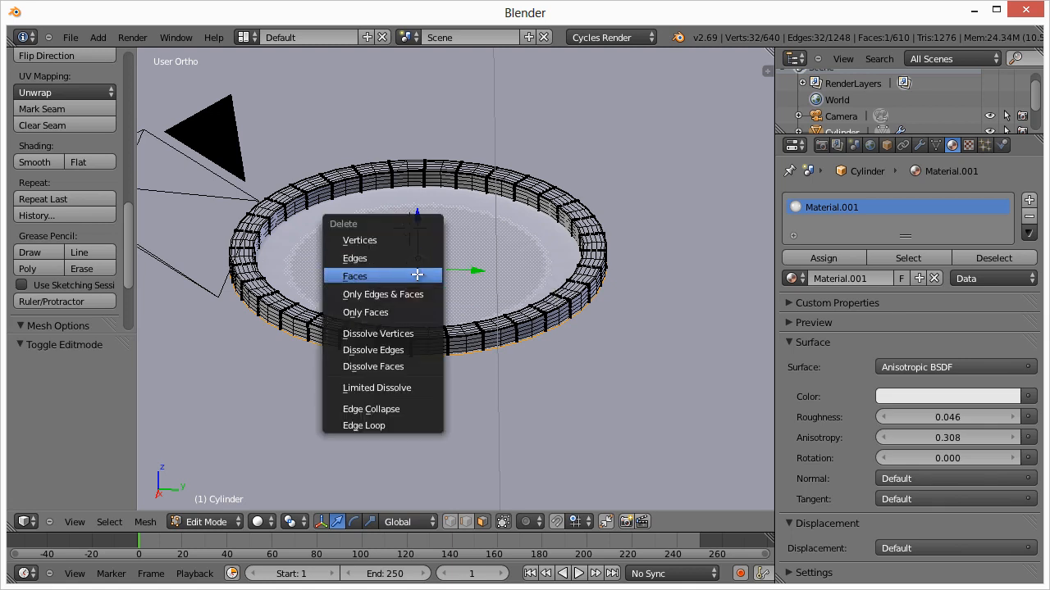
{"action": "left_click", "coordinate": [354, 275]}
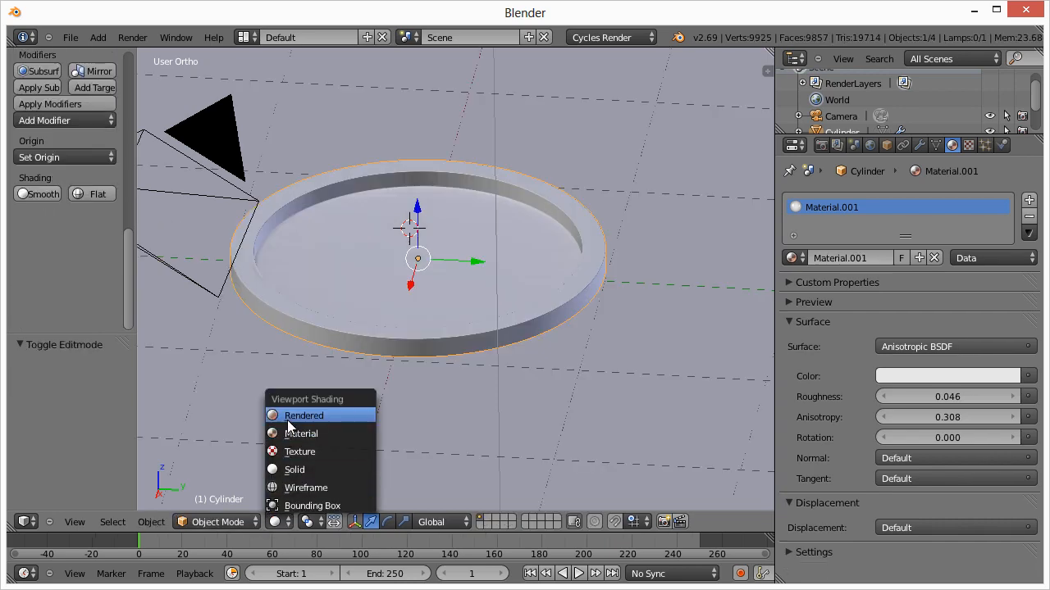
{"action": "left_click", "coordinate": [301, 415]}
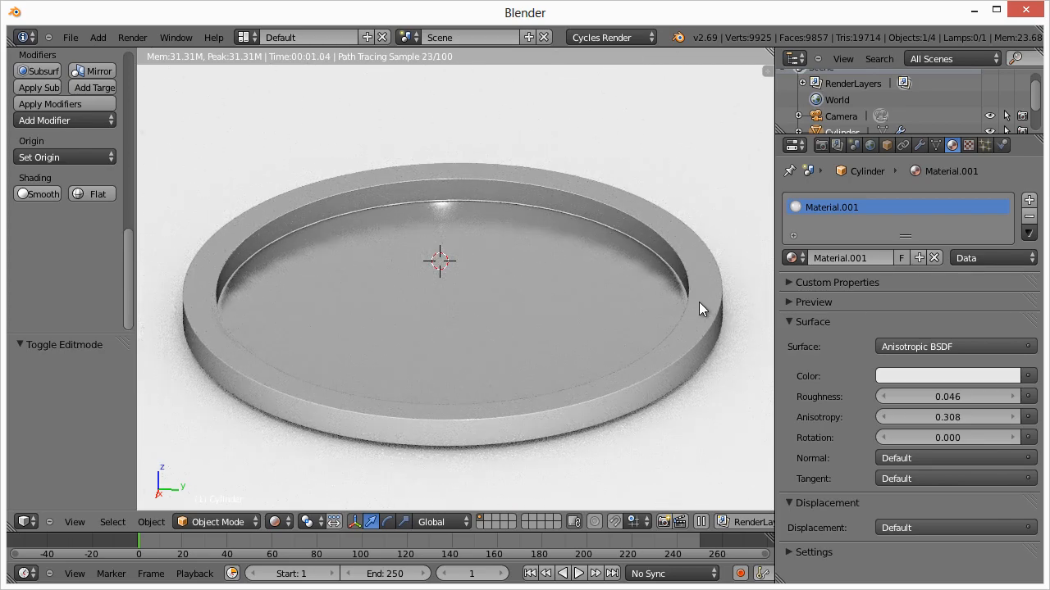
{"action": "mouse_move", "coordinate": [234, 318]}
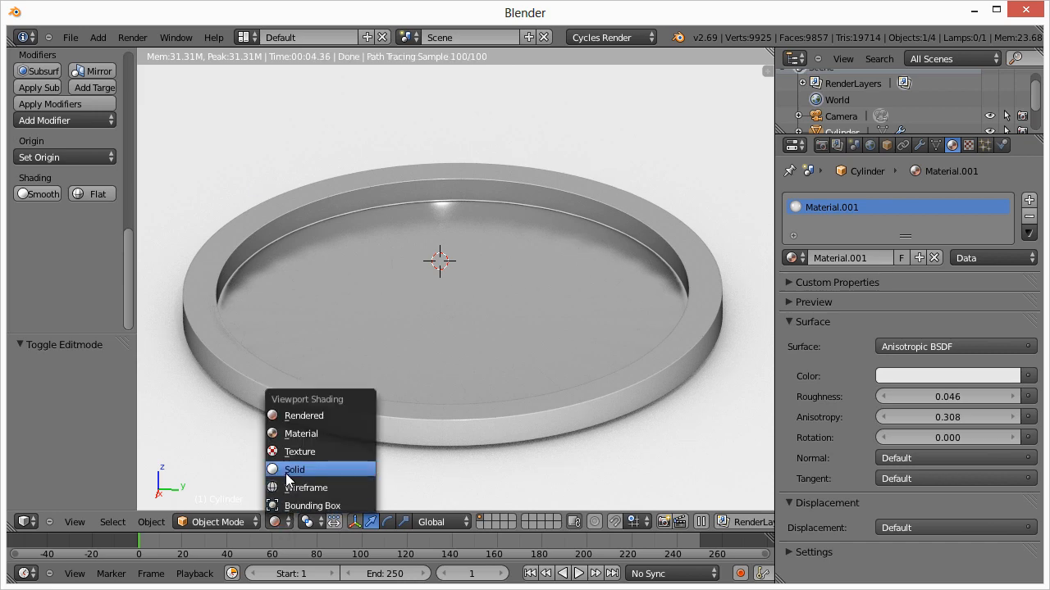
{"action": "left_click", "coordinate": [295, 469]}
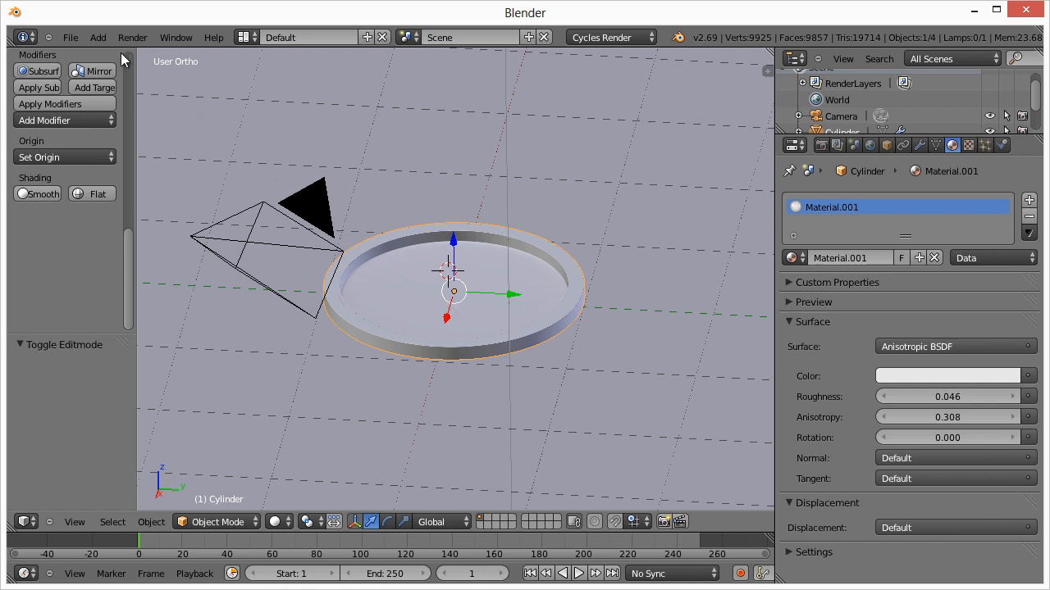
Step: Add a new cylinder mesh for the button top inside the dish
{"action": "left_click", "coordinate": [98, 36]}
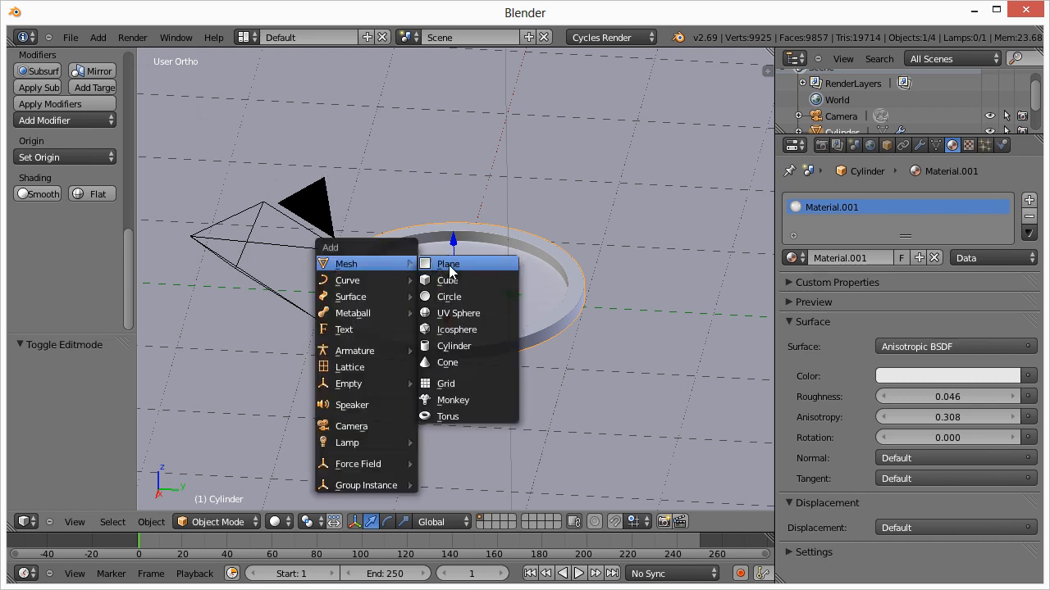
{"action": "left_click", "coordinate": [453, 345]}
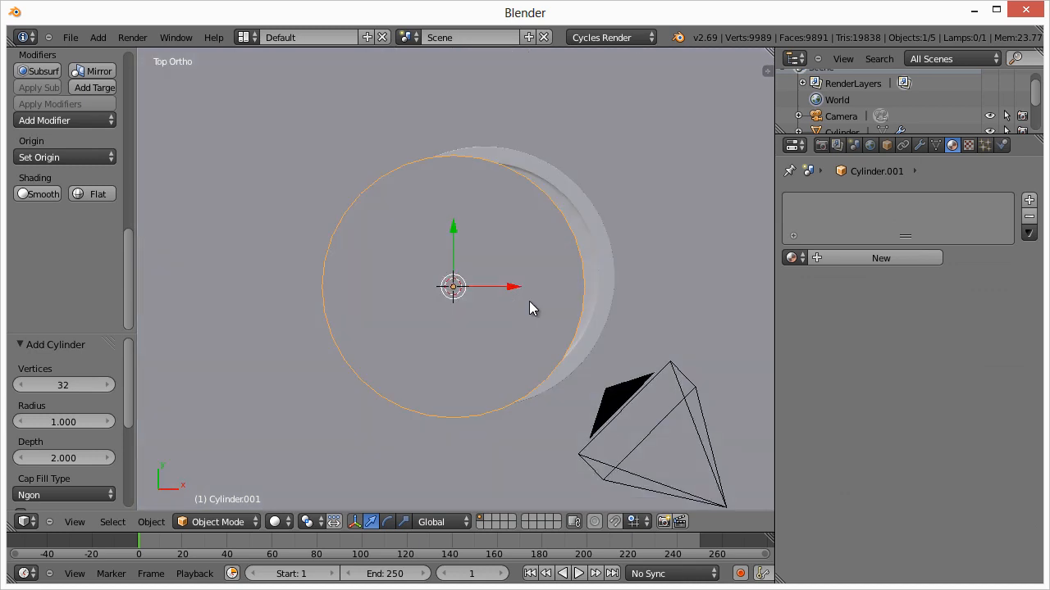
{"action": "mouse_move", "coordinate": [524, 292]}
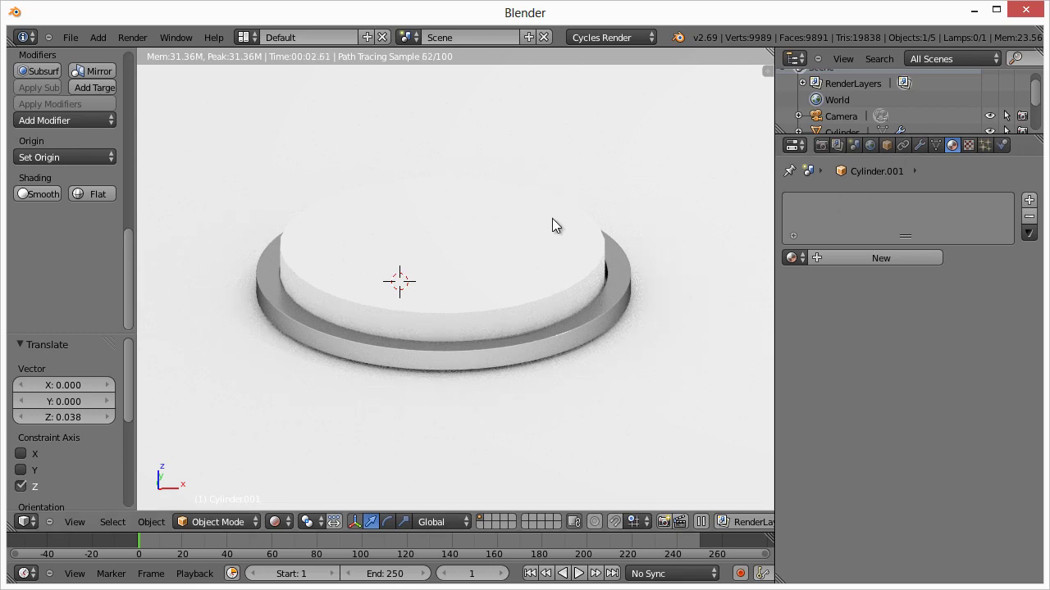
Step: Create a Mix Shader material combining Emission and Glass BSDF for the button top
{"action": "left_click", "coordinate": [879, 257]}
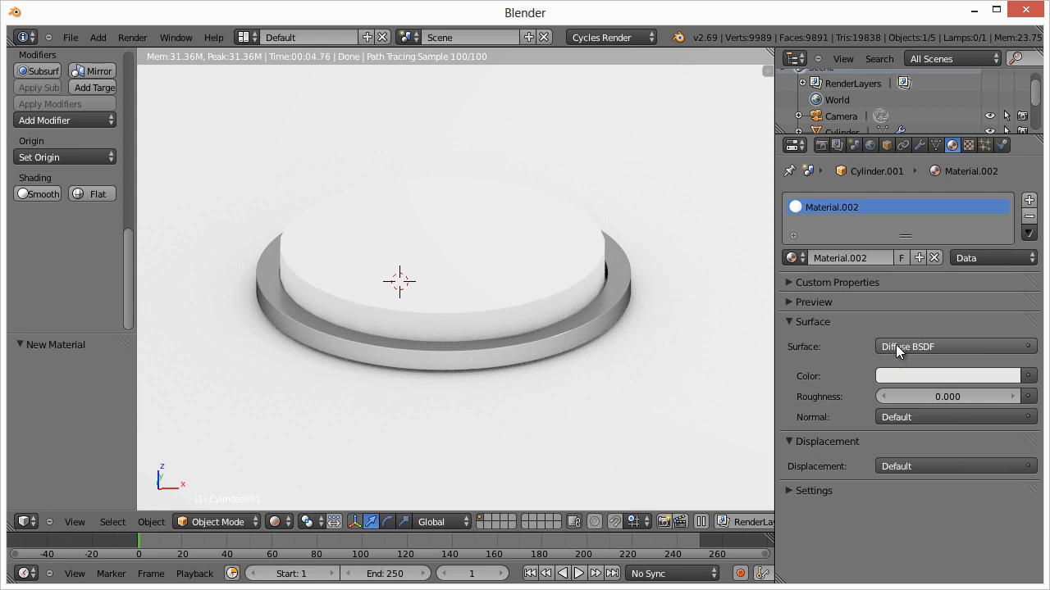
{"action": "left_click", "coordinate": [955, 346]}
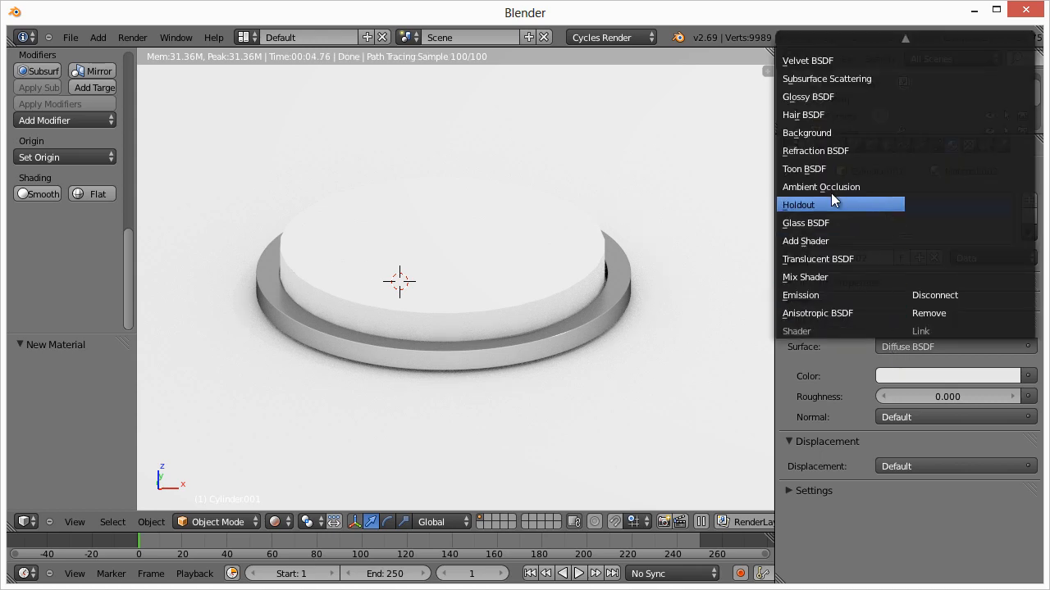
{"action": "left_click", "coordinate": [805, 276]}
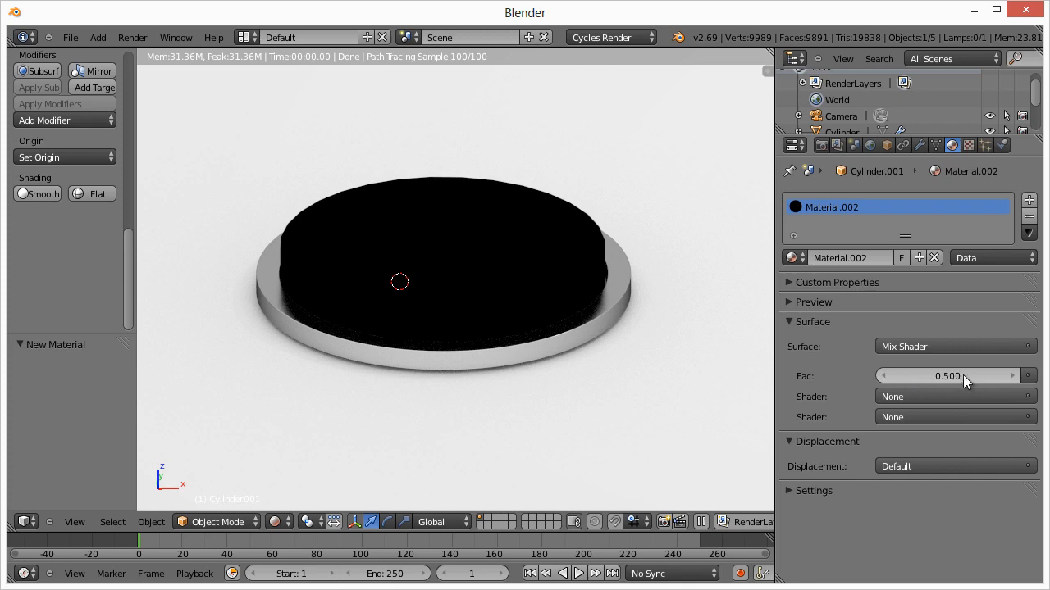
{"action": "mouse_move", "coordinate": [951, 376]}
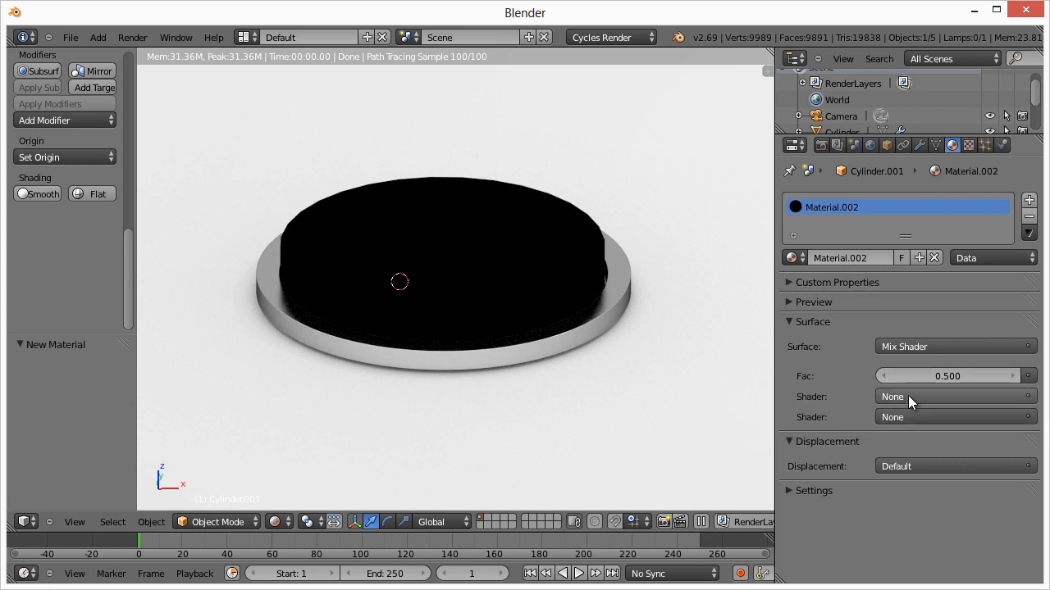
{"action": "left_click", "coordinate": [951, 395]}
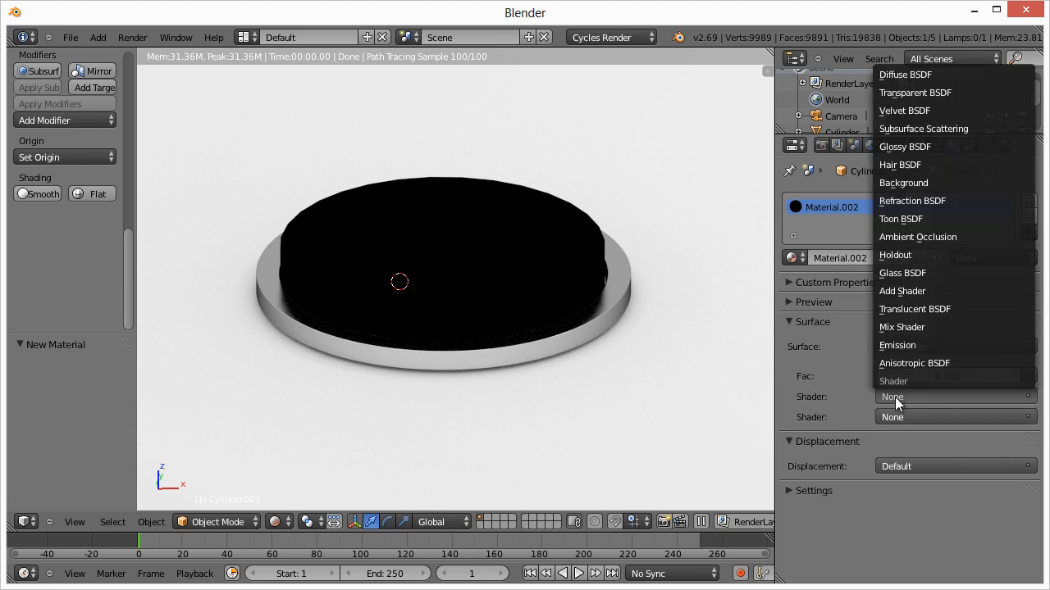
{"action": "mouse_move", "coordinate": [909, 228]}
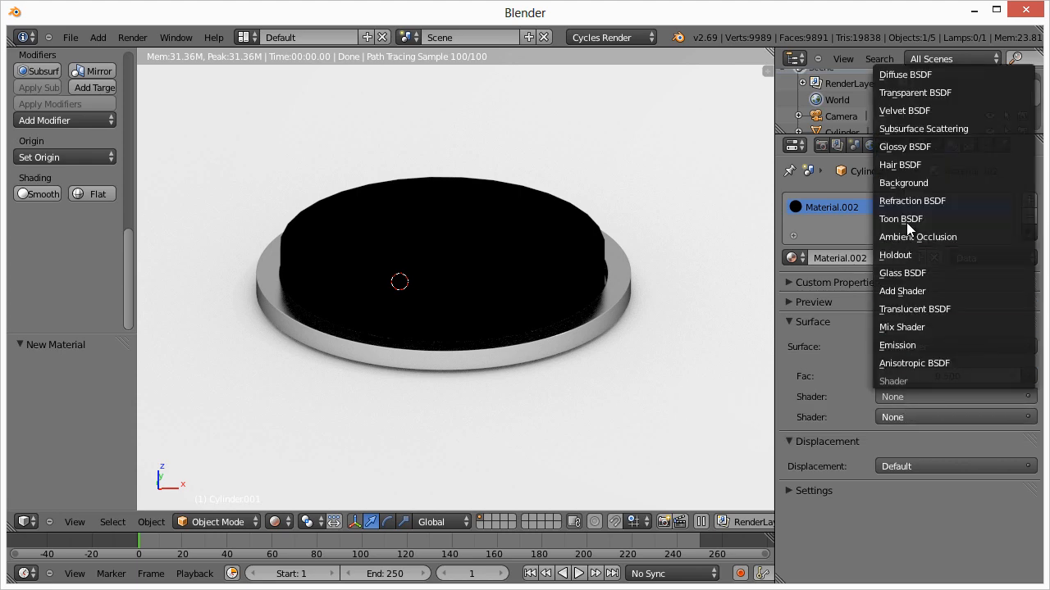
{"action": "mouse_move", "coordinate": [923, 128]}
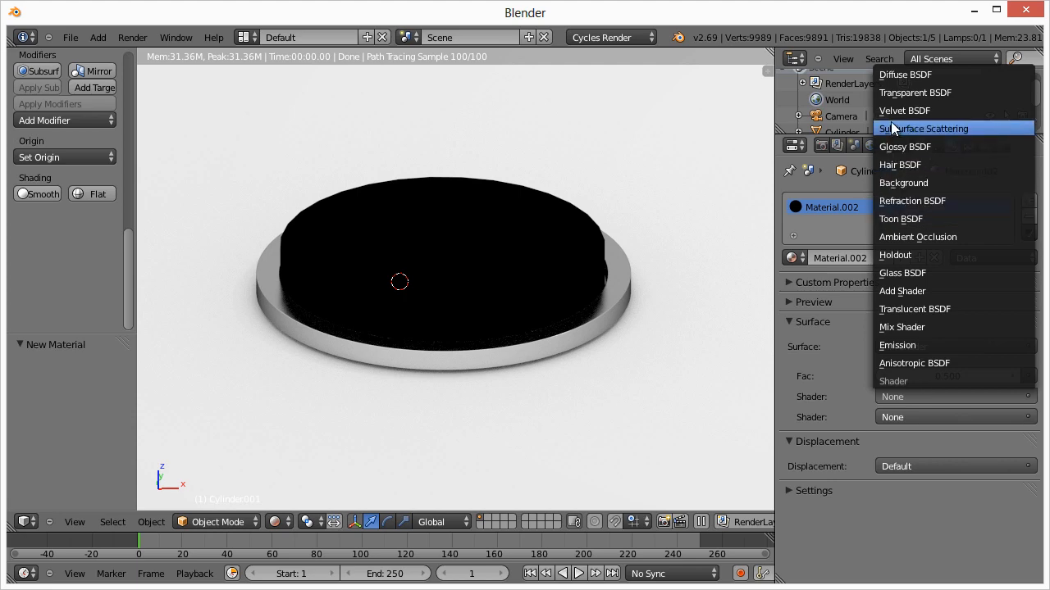
{"action": "left_click", "coordinate": [902, 326]}
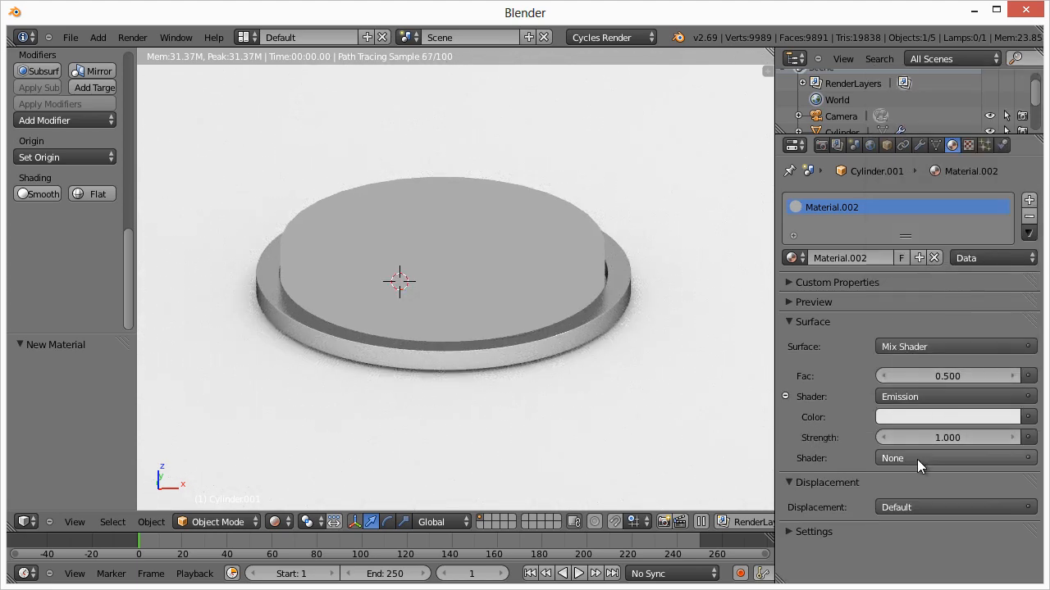
{"action": "left_click", "coordinate": [954, 458]}
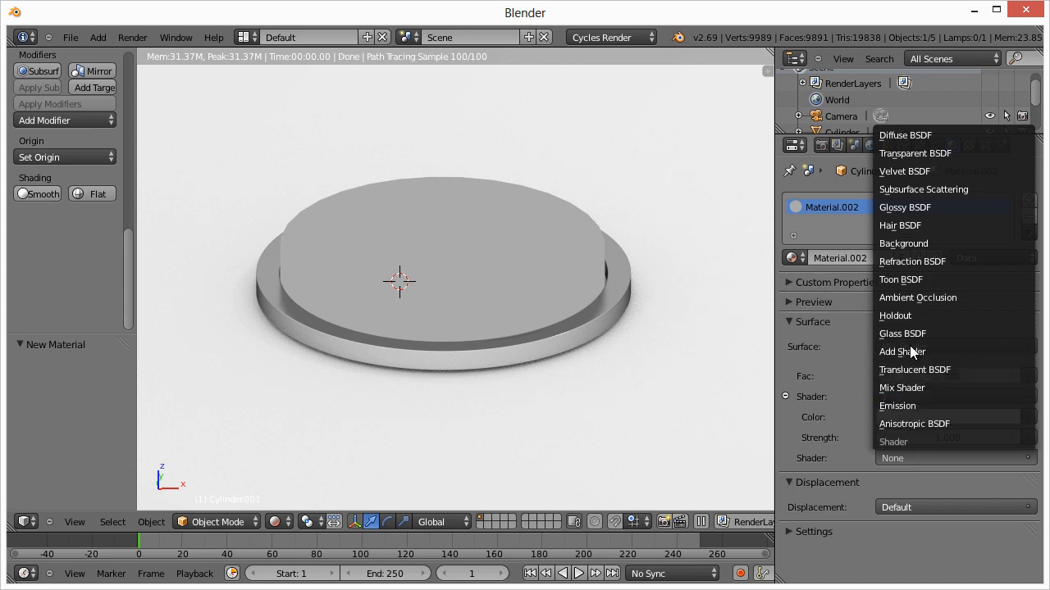
{"action": "left_click", "coordinate": [902, 387]}
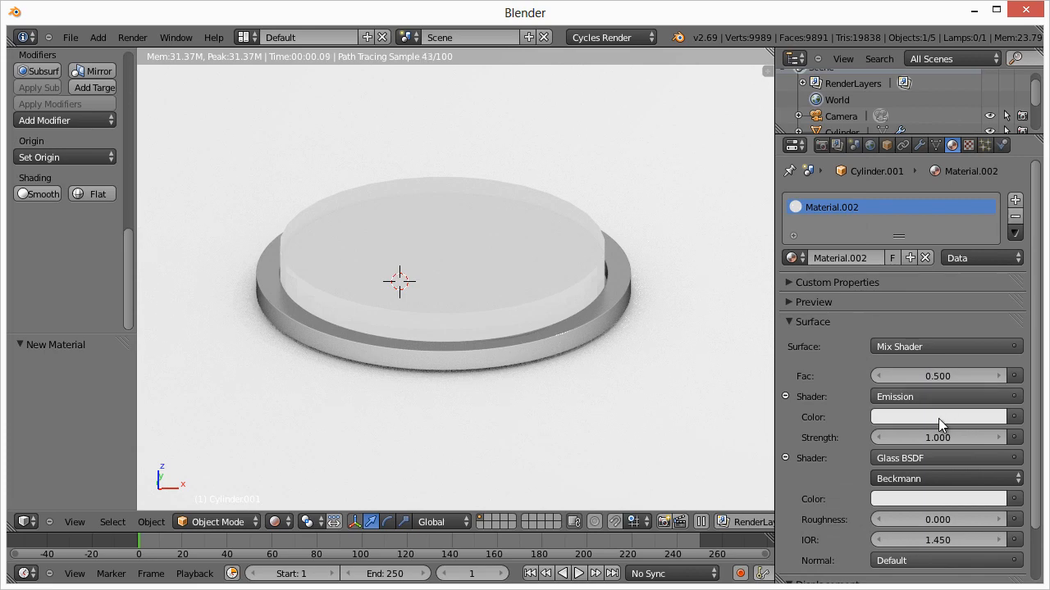
Step: Colour the emission green and set the mix factor to about 0.742
{"action": "left_click", "coordinate": [941, 417]}
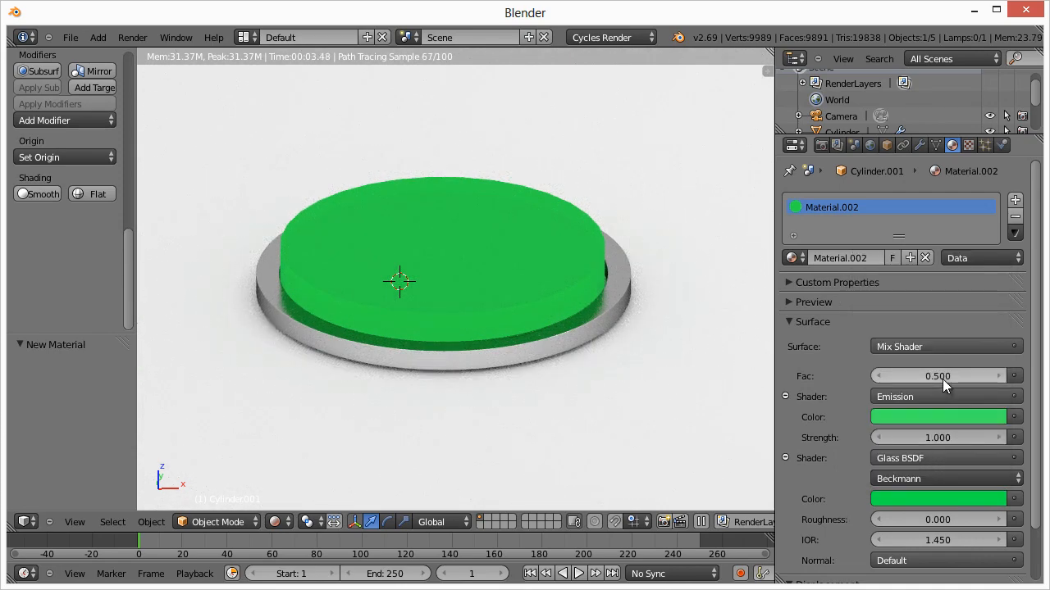
{"action": "left_click", "coordinate": [943, 375]}
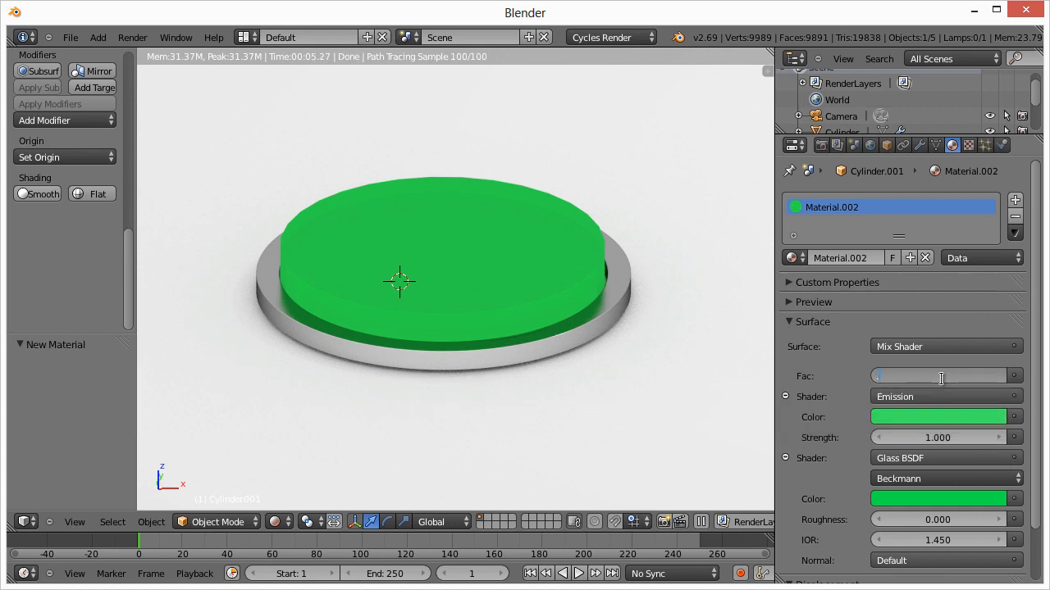
{"action": "left_click_drag", "start_coordinate": [894, 375], "coordinate": [938, 376]}
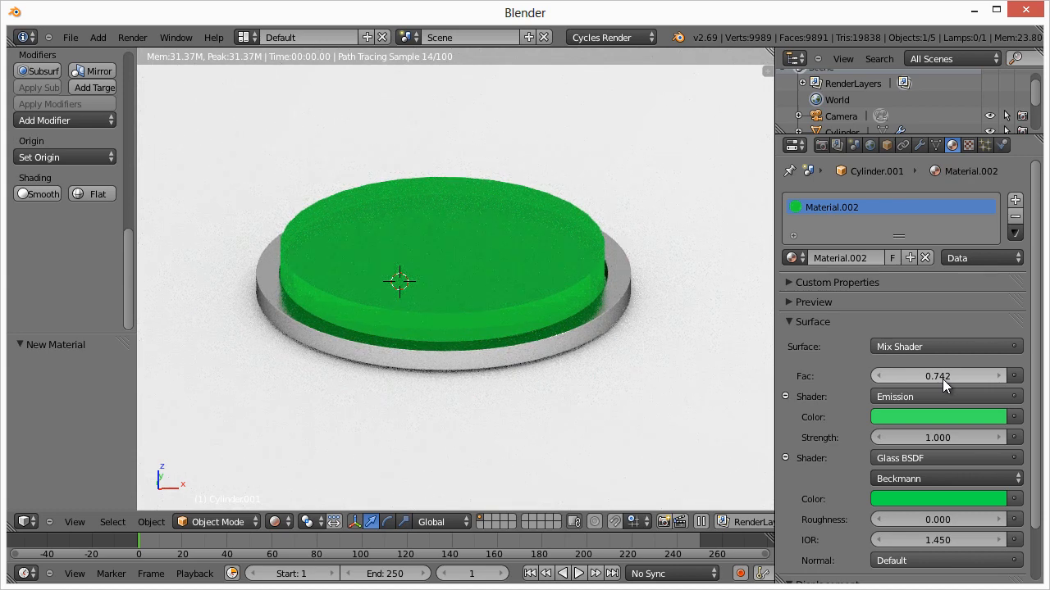
{"action": "mouse_move", "coordinate": [914, 427]}
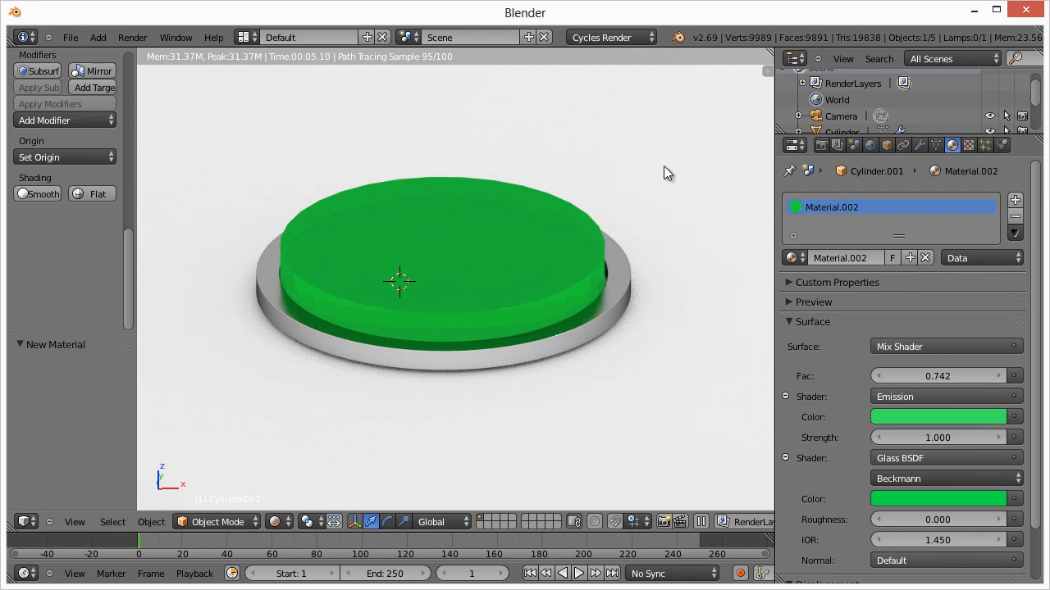
Step: Give the ground plane a new Diffuse BSDF material in pale blue
{"action": "left_click", "coordinate": [839, 115]}
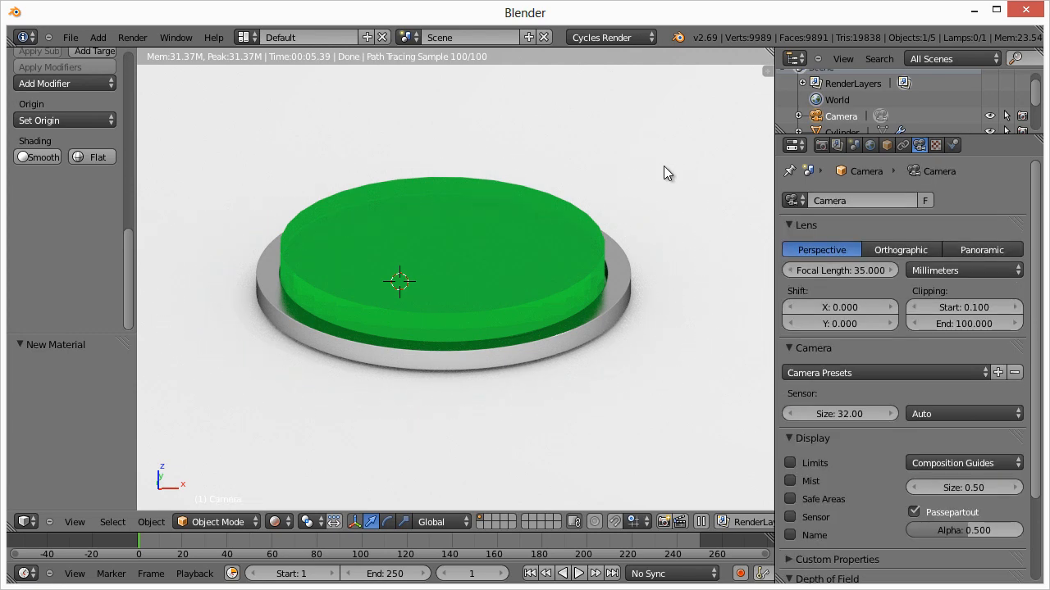
{"action": "left_click", "coordinate": [951, 144]}
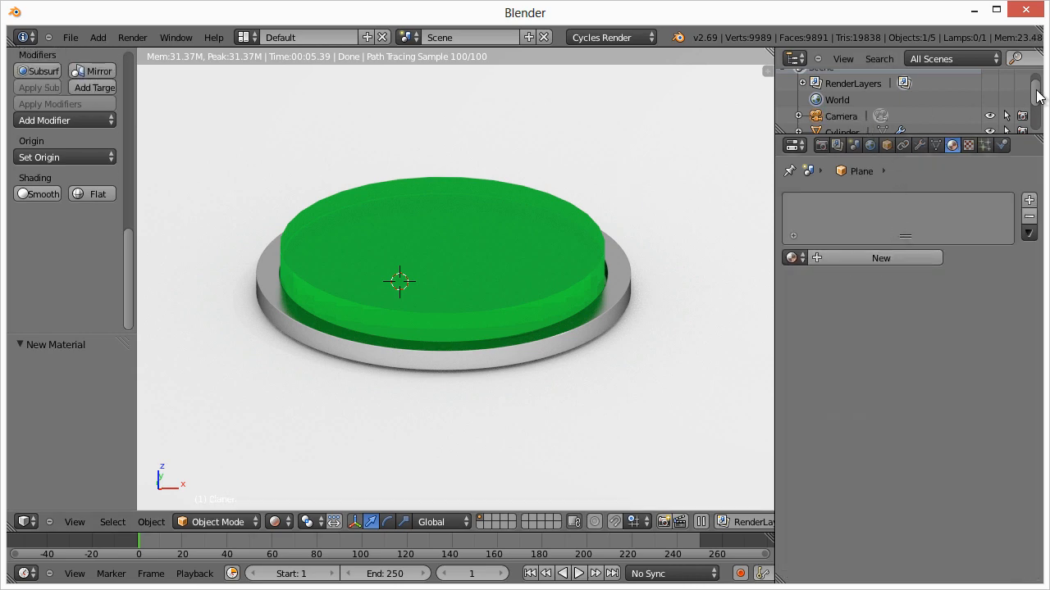
{"action": "scroll", "scroll_direction": "down", "scroll_amount": 3}
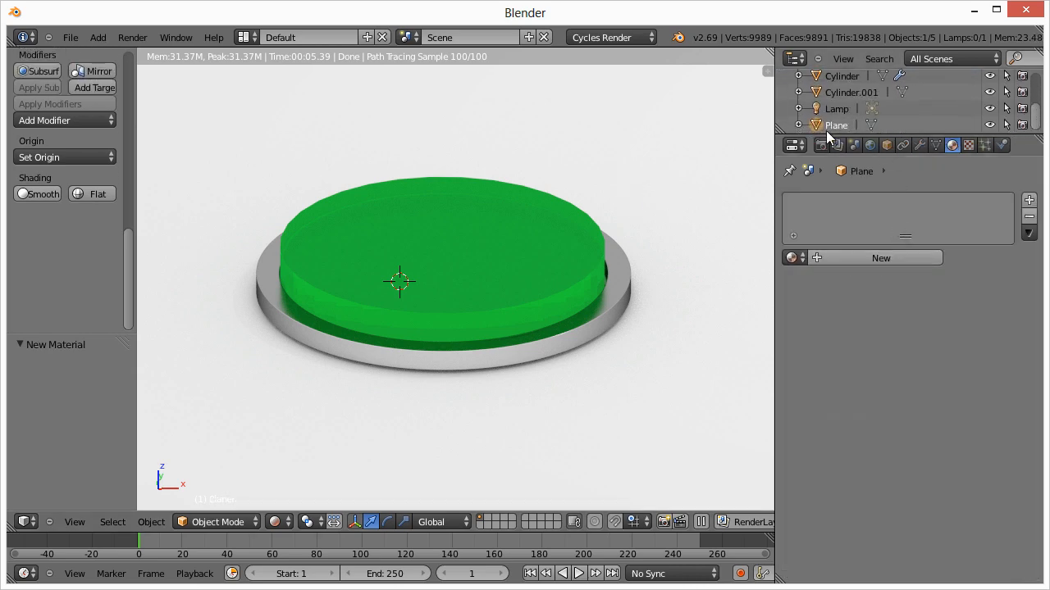
{"action": "left_click", "coordinate": [879, 258]}
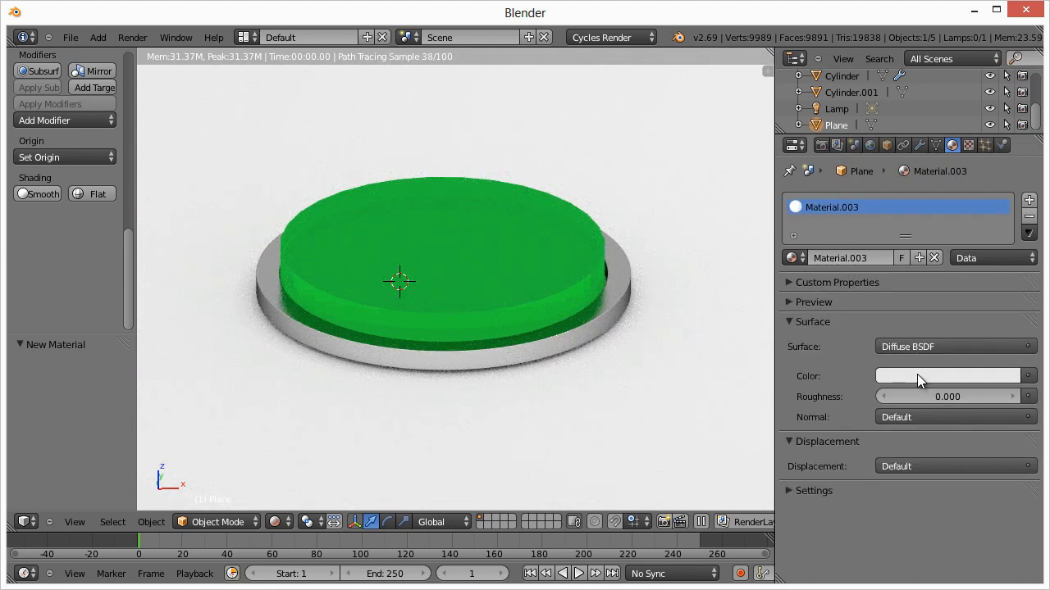
{"action": "left_click", "coordinate": [948, 375]}
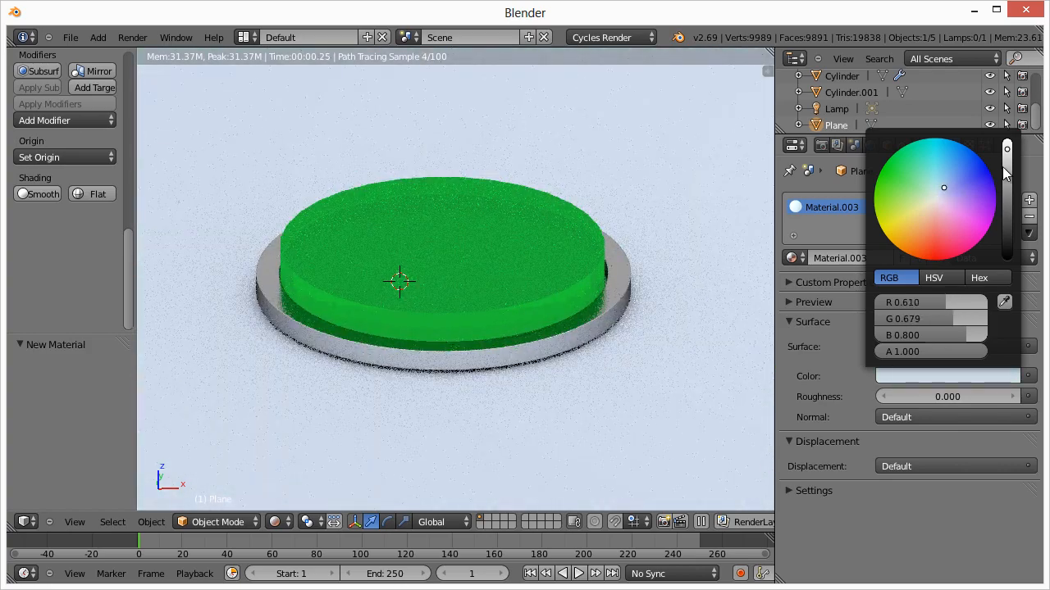
{"action": "left_click", "coordinate": [943, 184]}
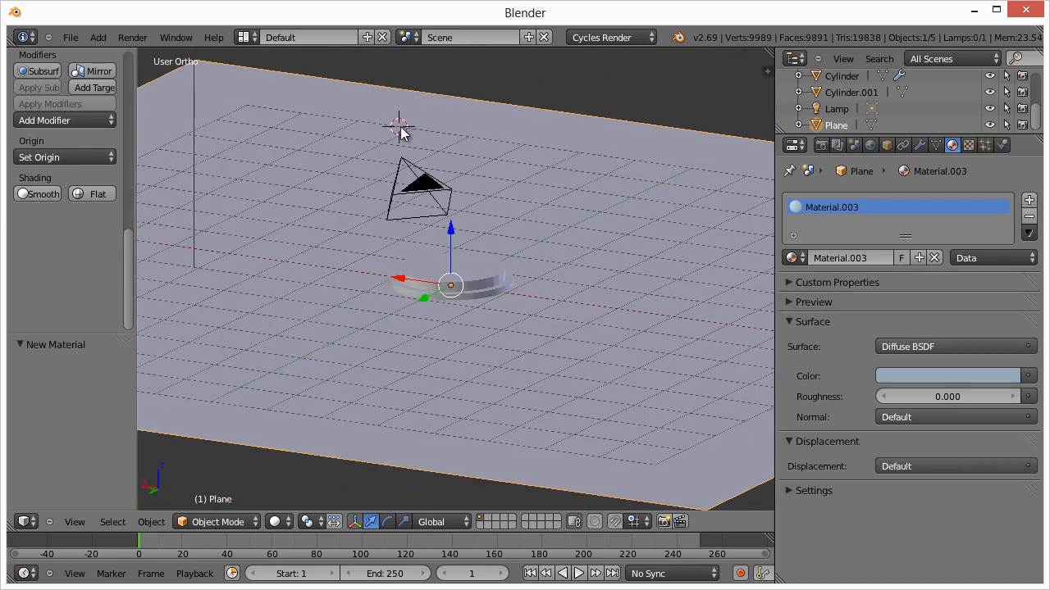
Step: Add a new plane and raise it above the button as a light panel
{"action": "left_click_drag", "start_coordinate": [402, 132], "coordinate": [542, 295]}
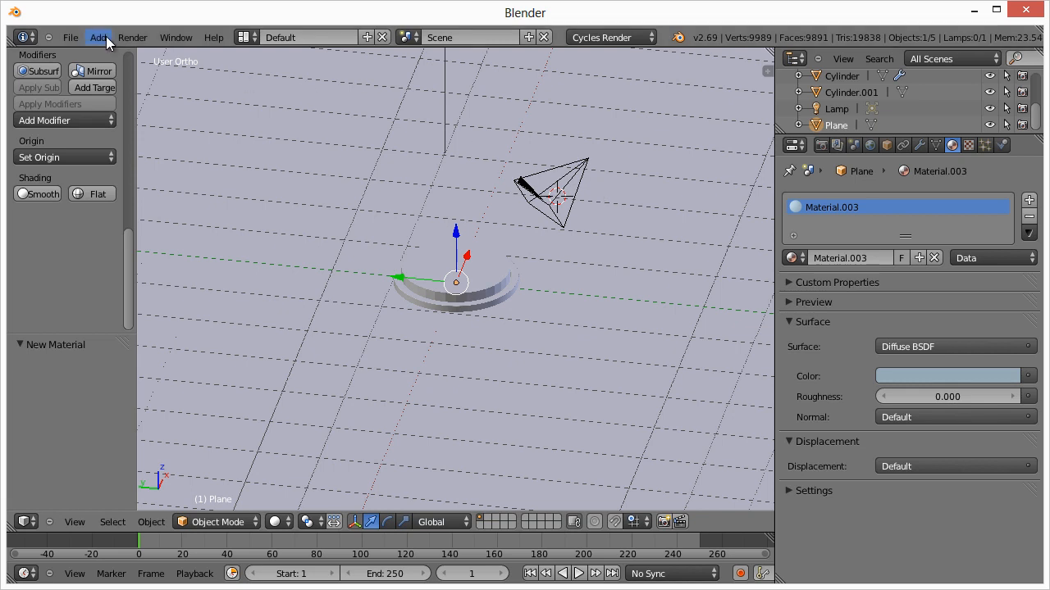
{"action": "left_click", "coordinate": [99, 36]}
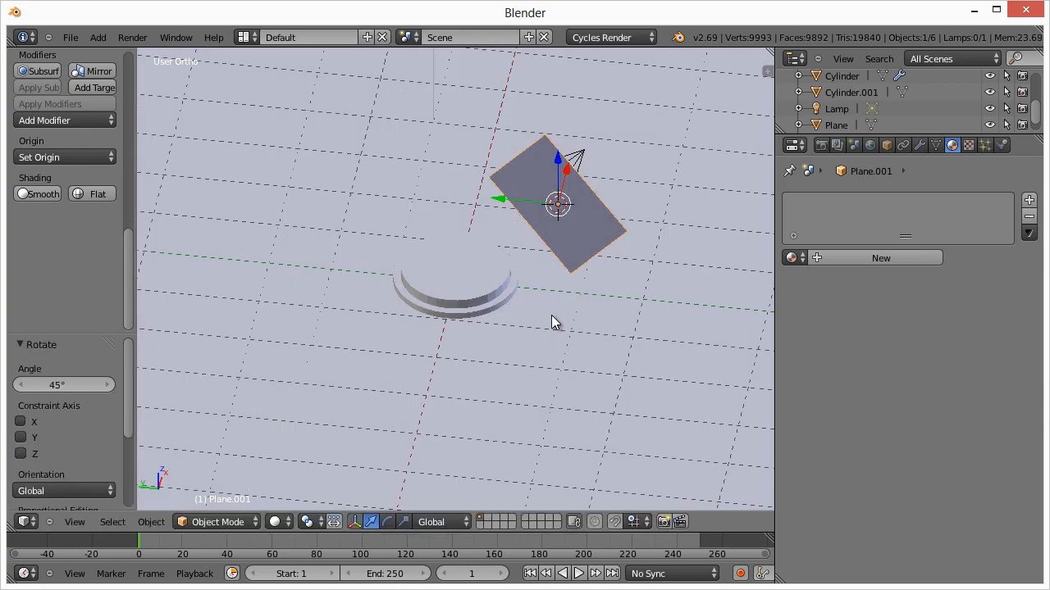
{"action": "left_click_drag", "start_coordinate": [558, 320], "coordinate": [492, 189]}
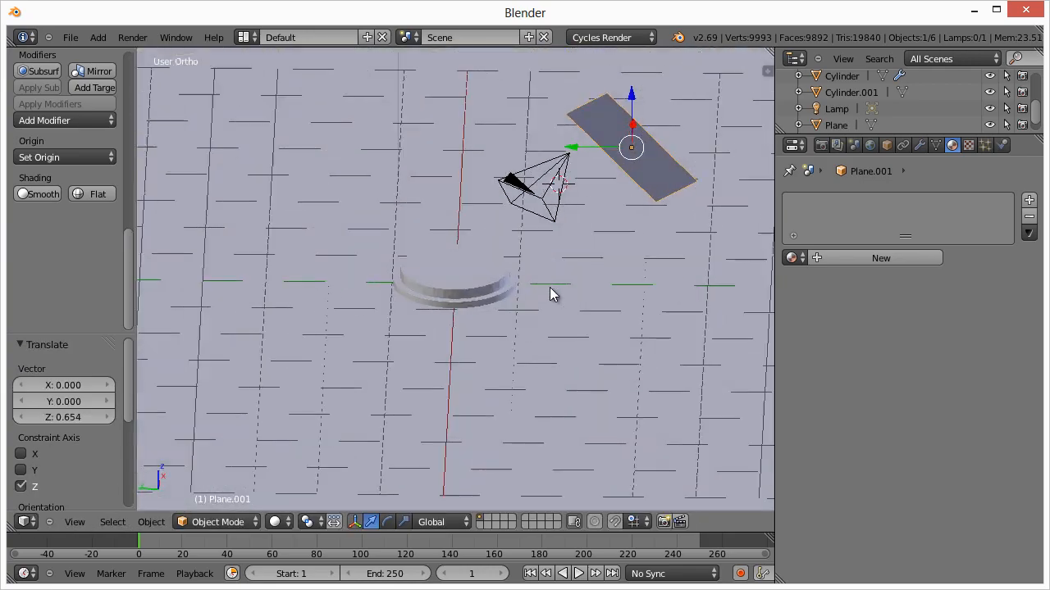
Step: Give the plane a new material with an Emission surface at strength 10
{"action": "left_click", "coordinate": [879, 258]}
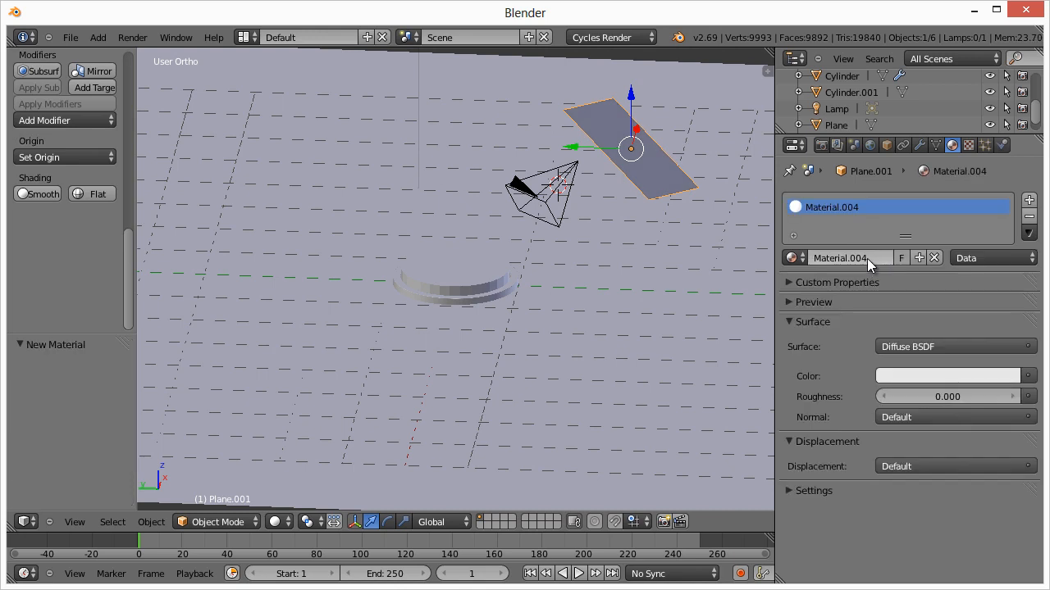
{"action": "left_click", "coordinate": [954, 346]}
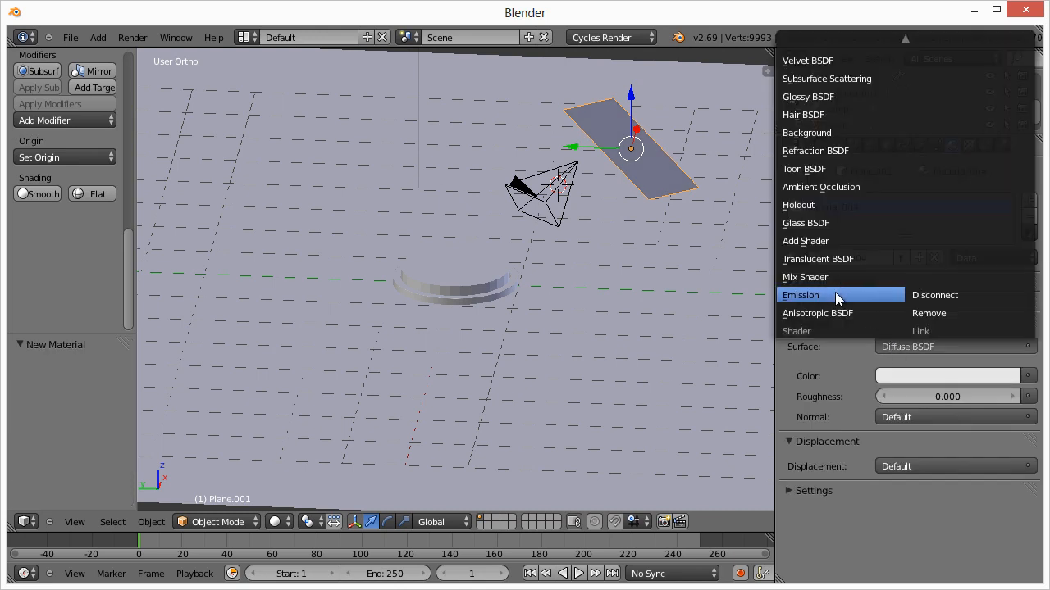
{"action": "left_click", "coordinate": [800, 295]}
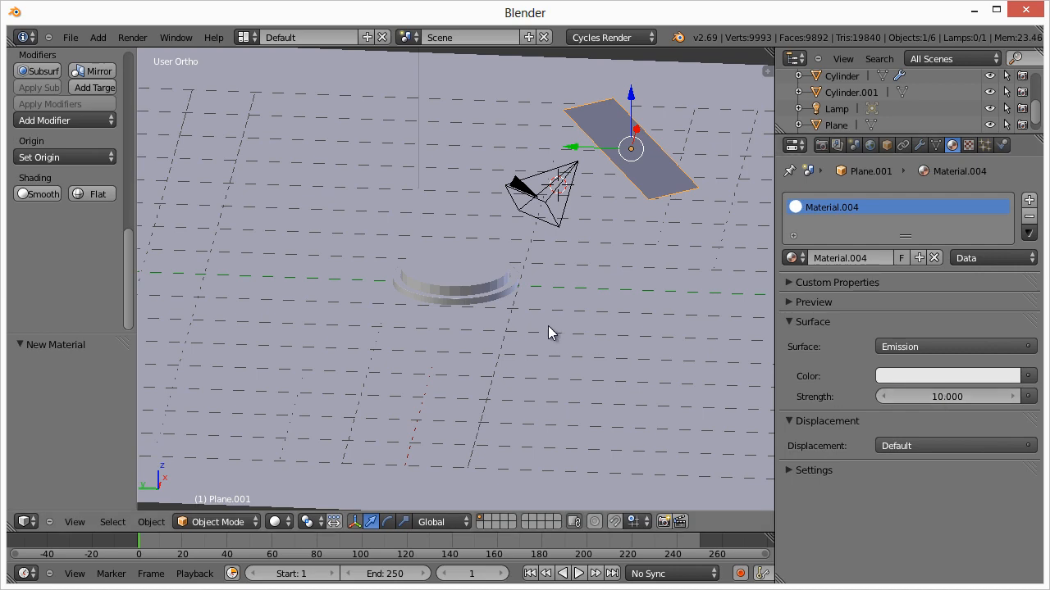
{"action": "mouse_move", "coordinate": [522, 315]}
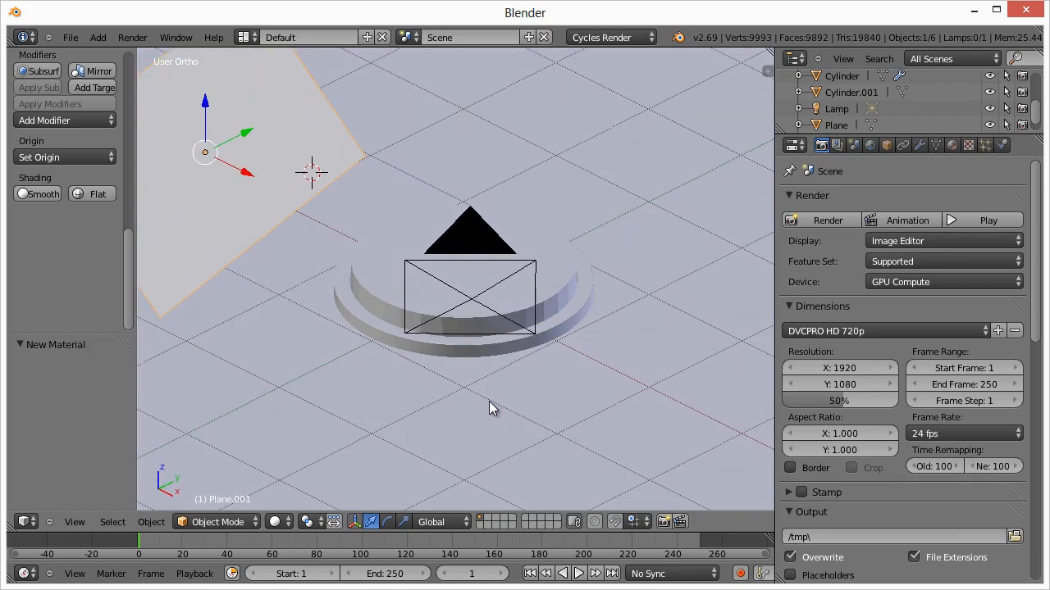
Step: Move the light plane up to Z 1.113 and preview the lit button in Rendered shading
{"action": "scroll", "scroll_direction": "up", "scroll_amount": 3}
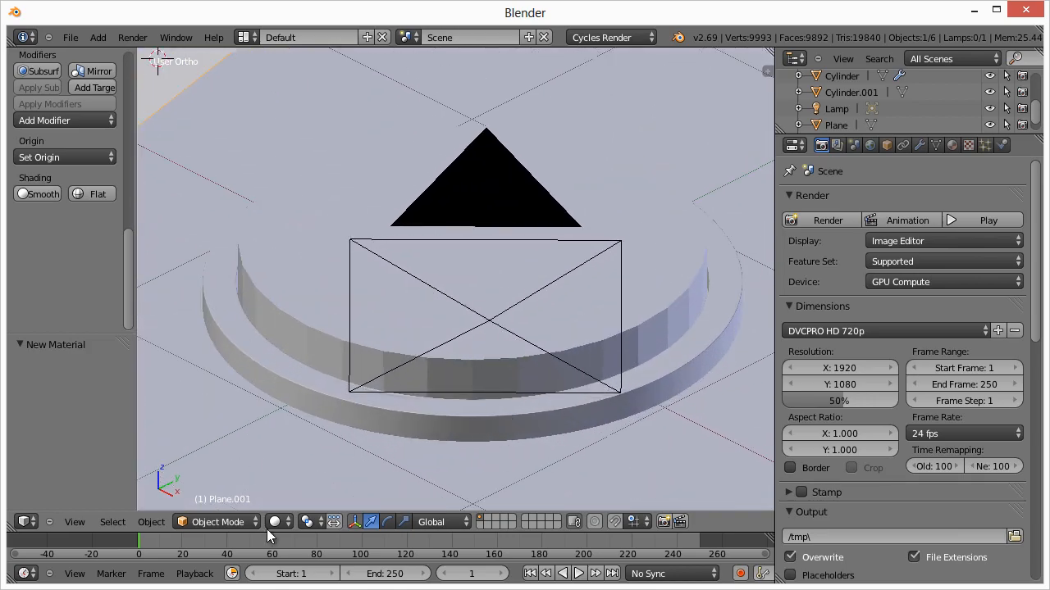
{"action": "left_click", "coordinate": [827, 220]}
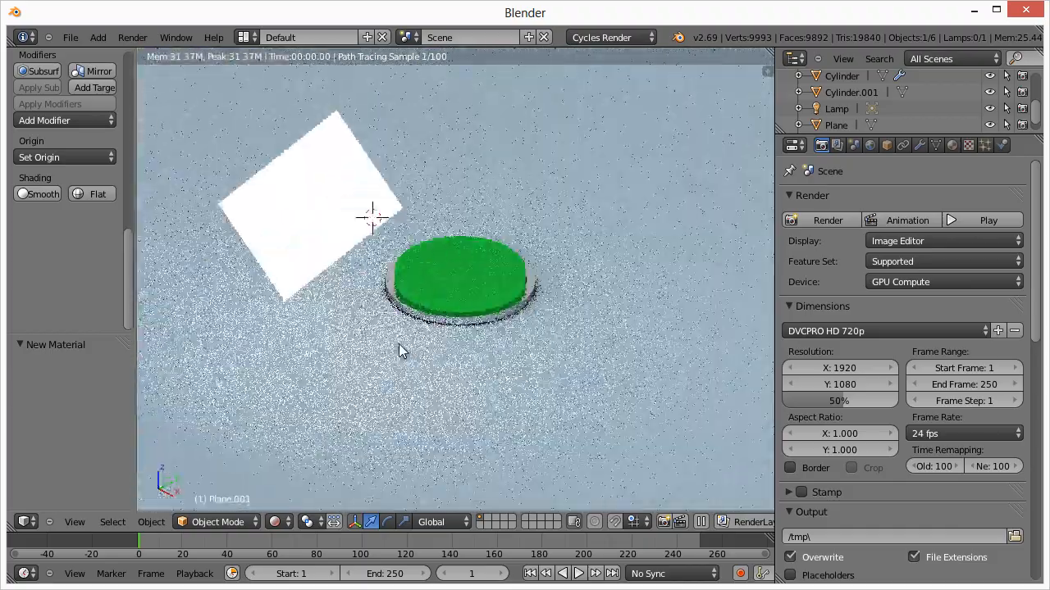
{"action": "left_click", "coordinate": [282, 522]}
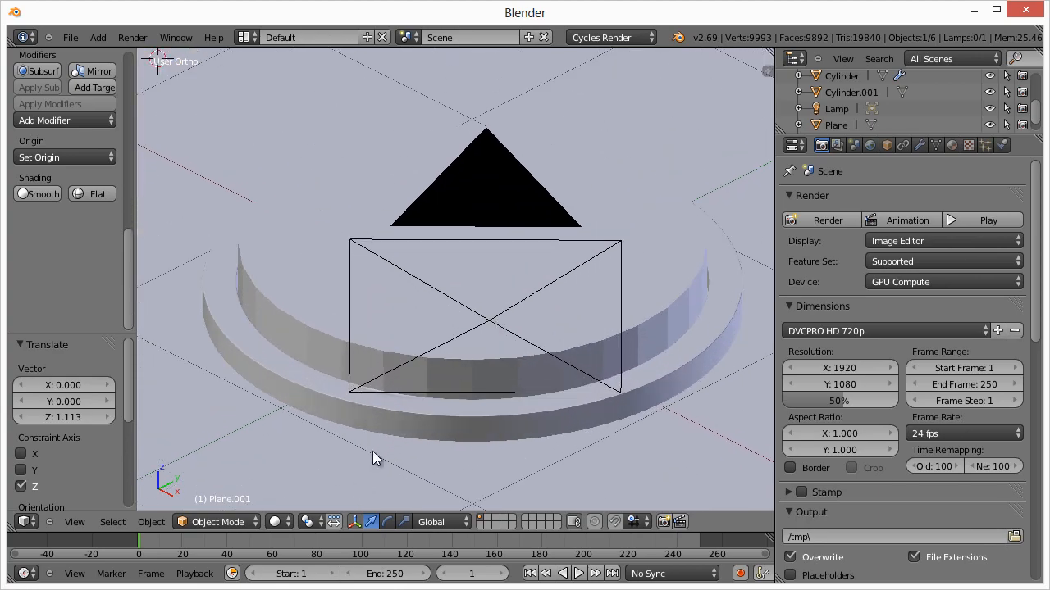
{"action": "left_click", "coordinate": [826, 220]}
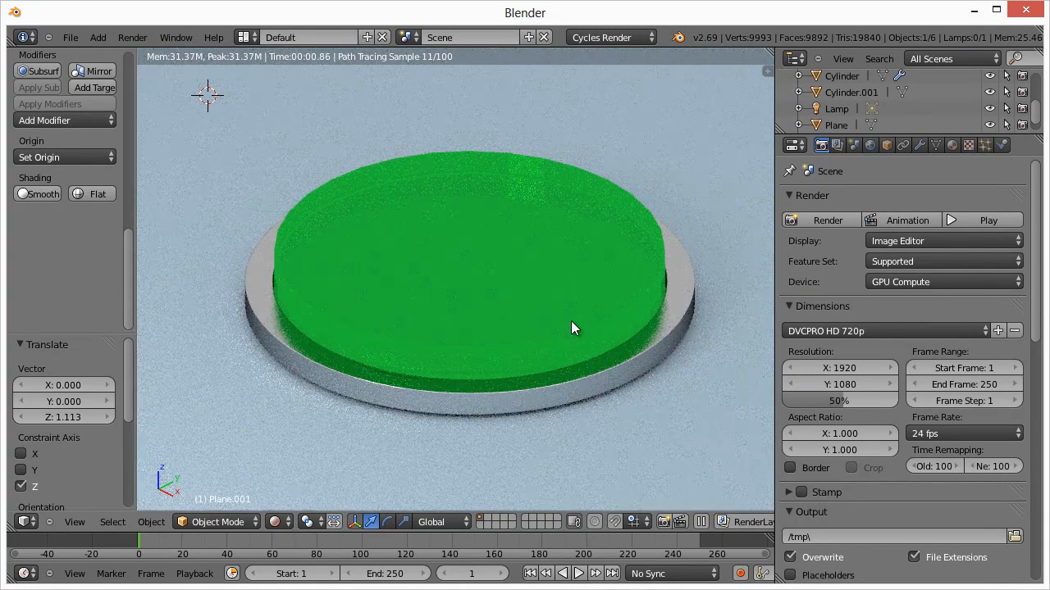
Step: Raise Plane.001's emission strength from 10 to 50 in its material settings
{"action": "left_click", "coordinate": [951, 145]}
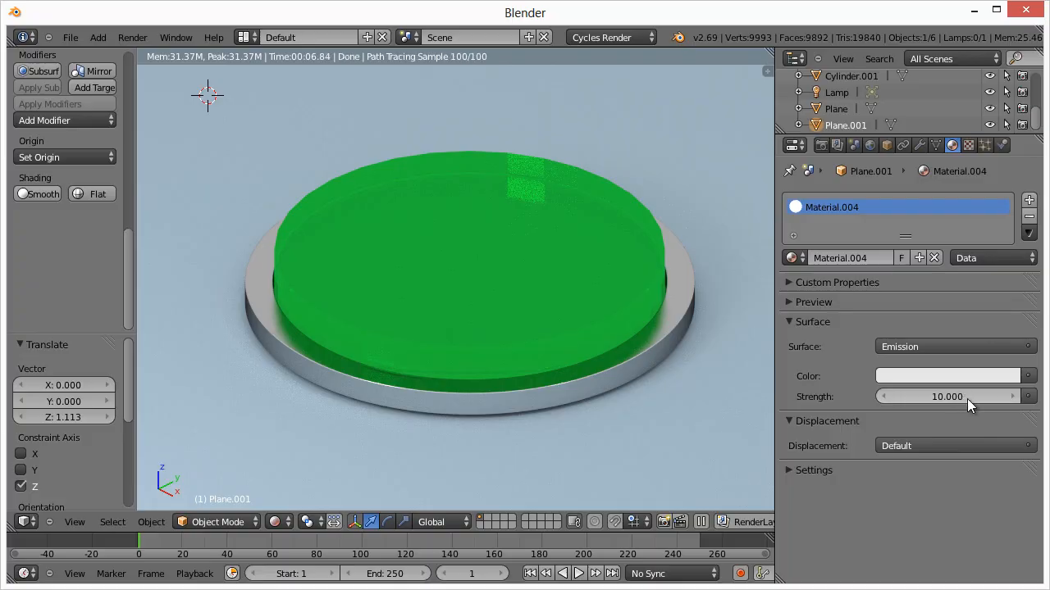
{"action": "left_click_drag", "start_coordinate": [919, 396], "coordinate": [1009, 395]}
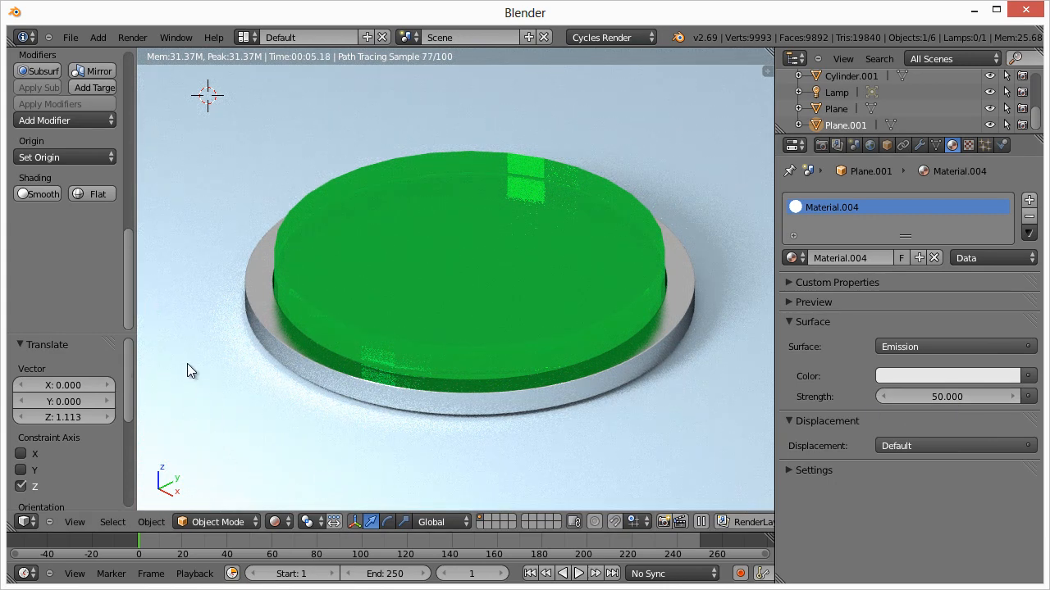
{"action": "mouse_move", "coordinate": [518, 421]}
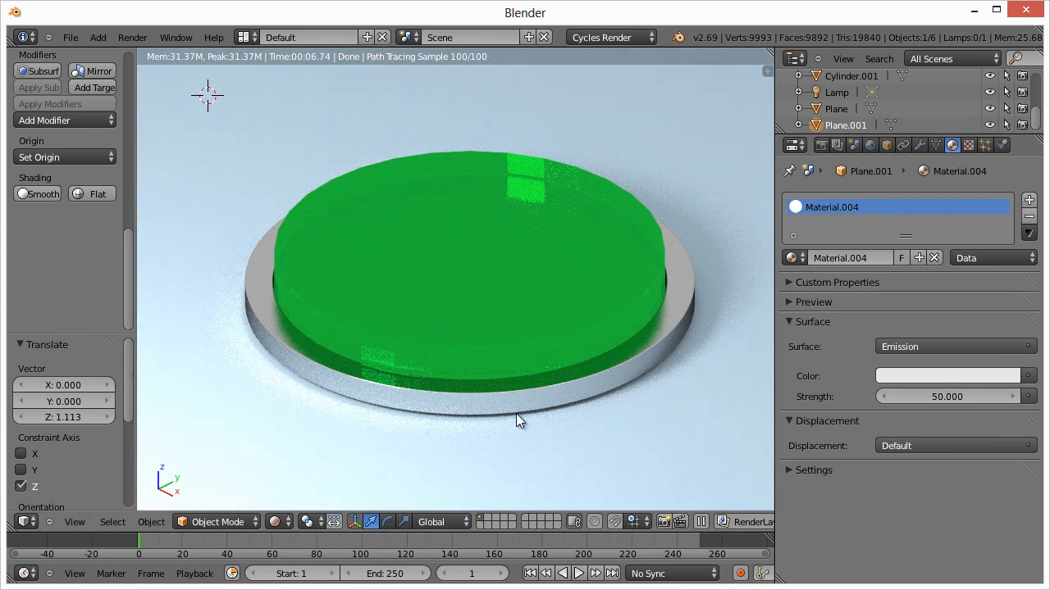
{"action": "mouse_move", "coordinate": [610, 407]}
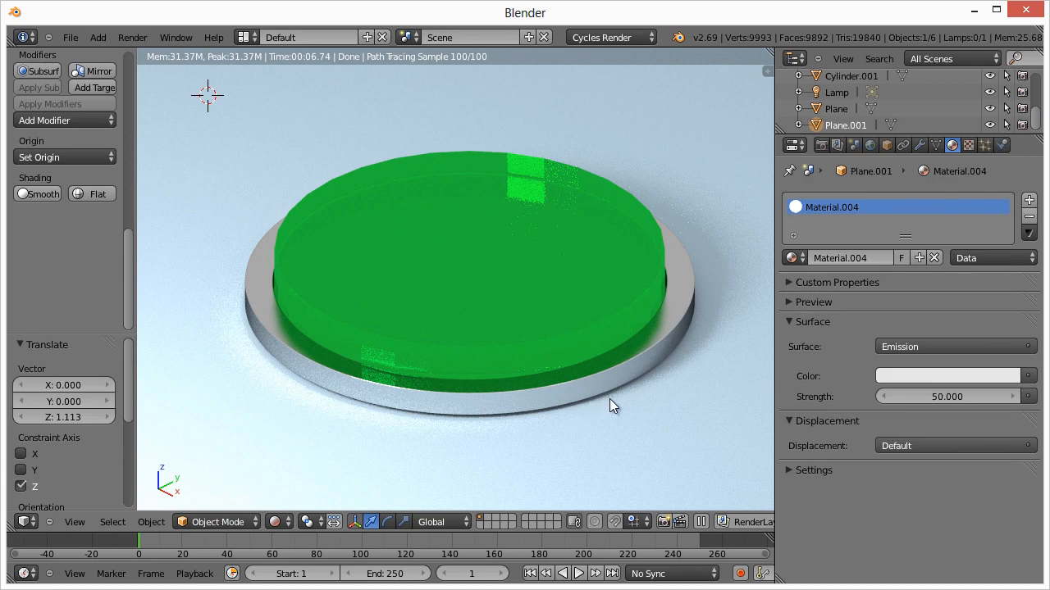
{"action": "mouse_move", "coordinate": [413, 249]}
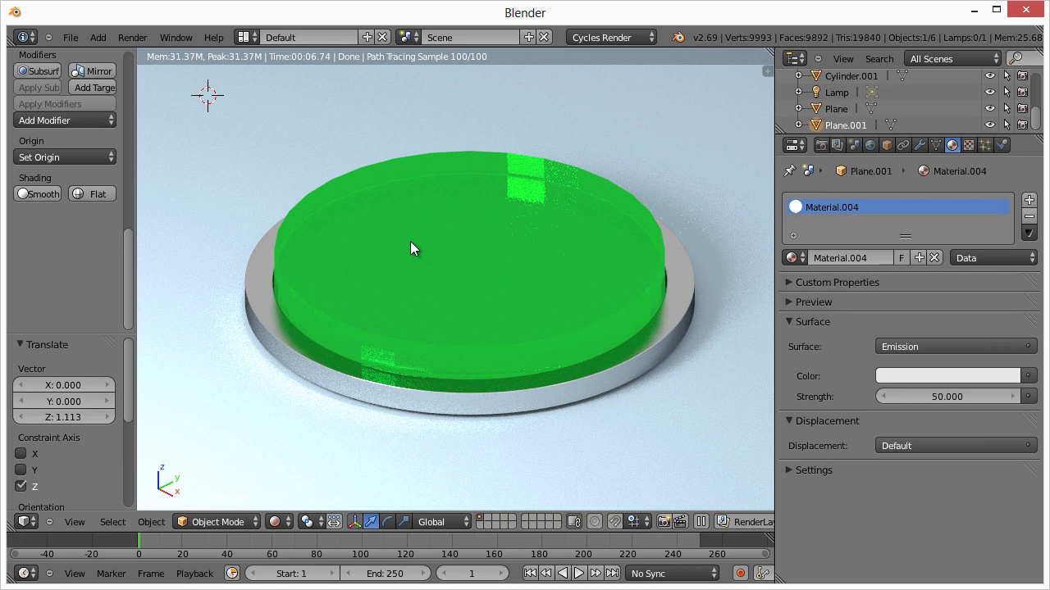
{"action": "mouse_move", "coordinate": [478, 338]}
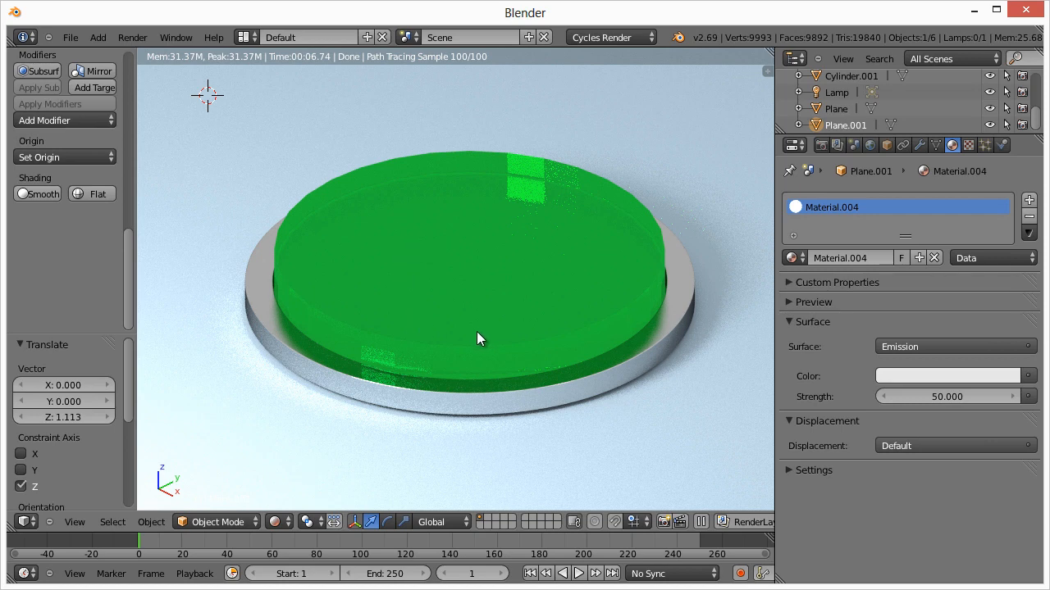
{"action": "mouse_move", "coordinate": [482, 260]}
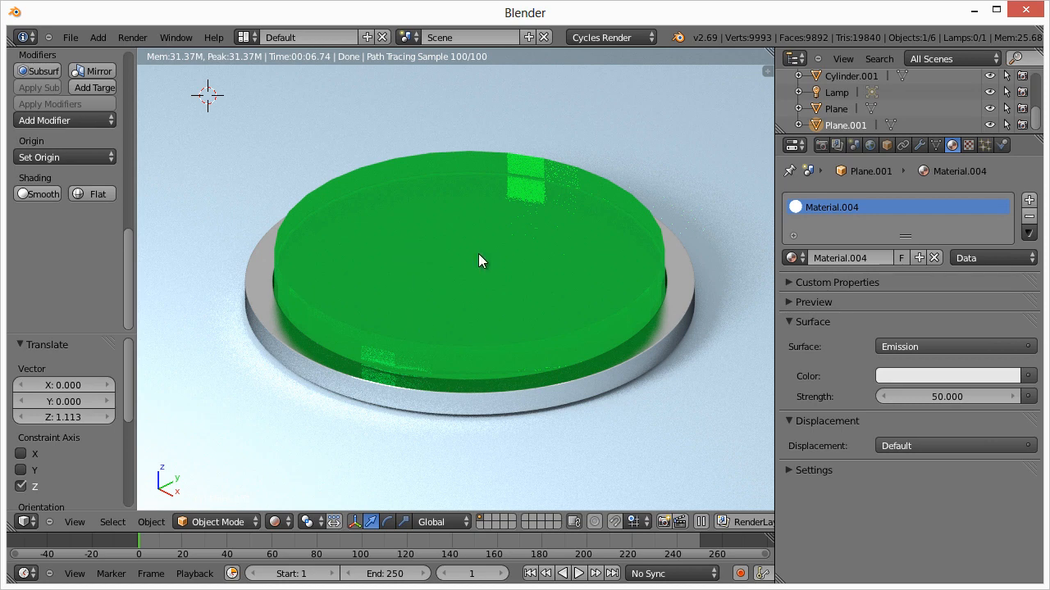
Step: Add a Subdivision Surface modifier to the glass top with View 2 and Render 3, then return to solid view
{"action": "left_click", "coordinate": [918, 145]}
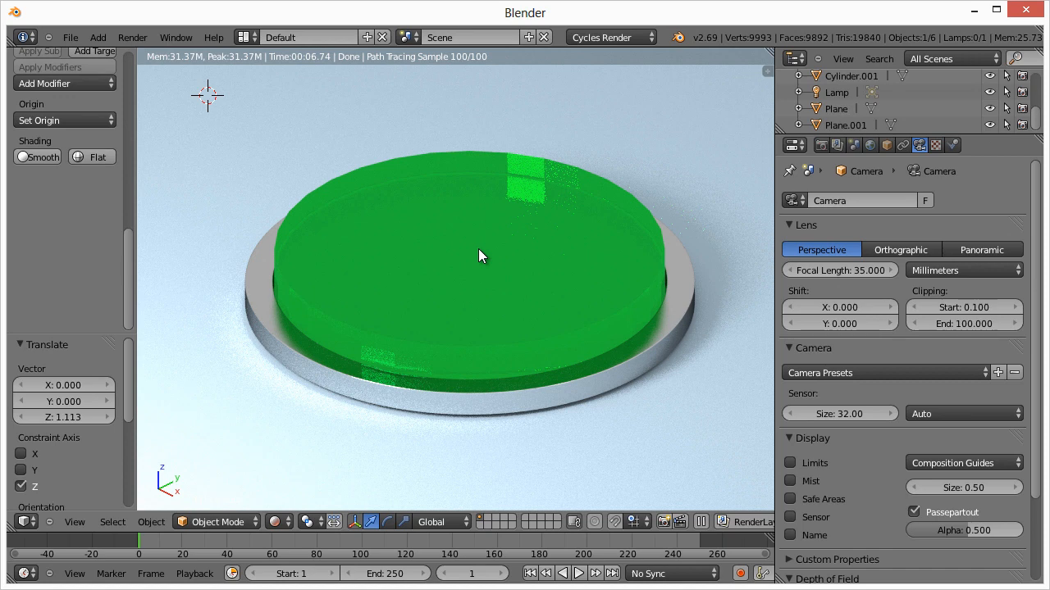
{"action": "mouse_move", "coordinate": [580, 299]}
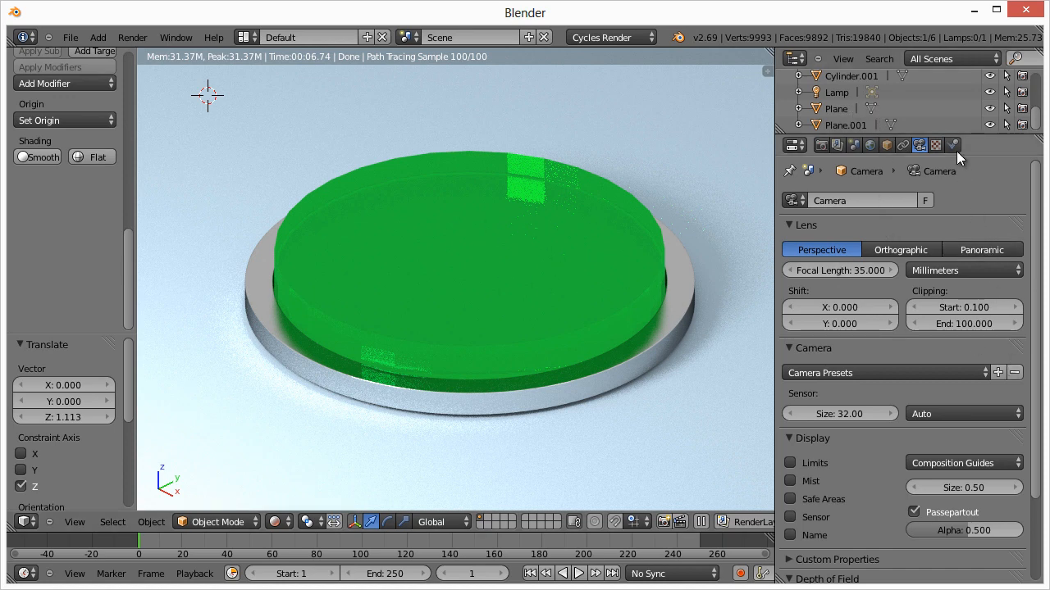
{"action": "mouse_move", "coordinate": [856, 156]}
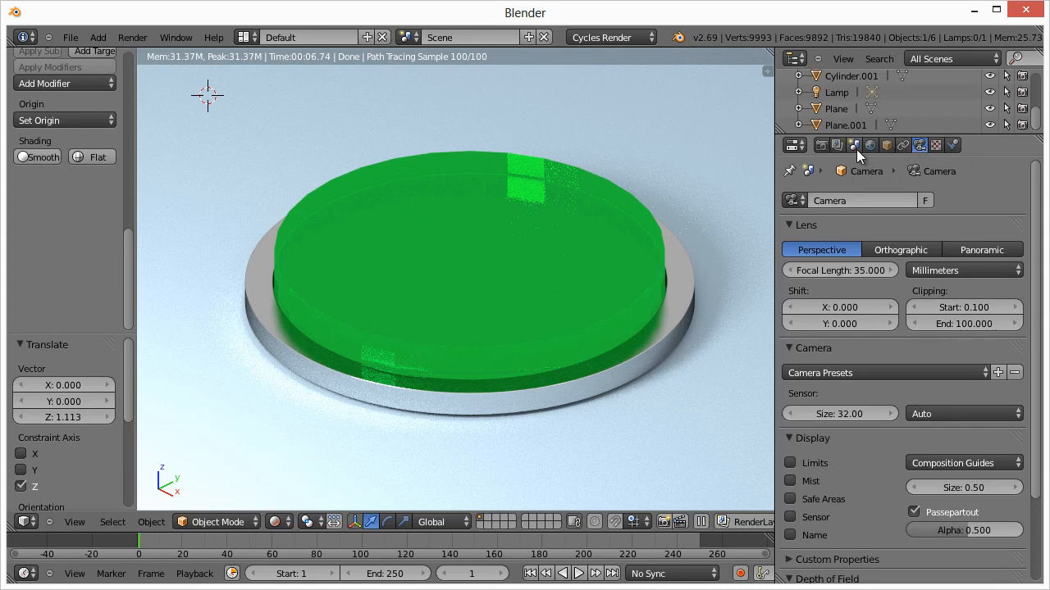
{"action": "left_click", "coordinate": [951, 144]}
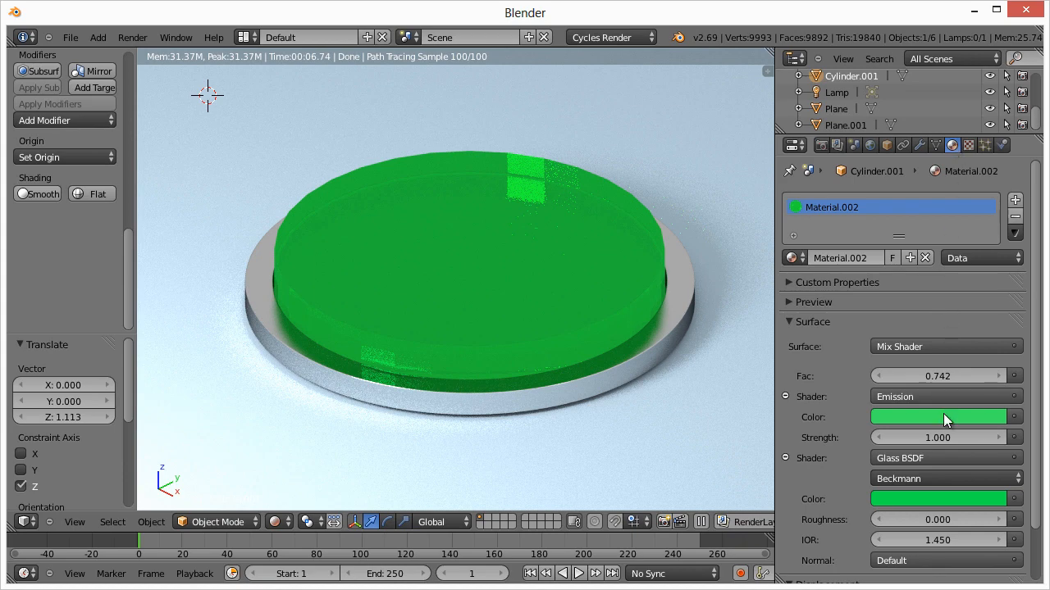
{"action": "left_click", "coordinate": [918, 144]}
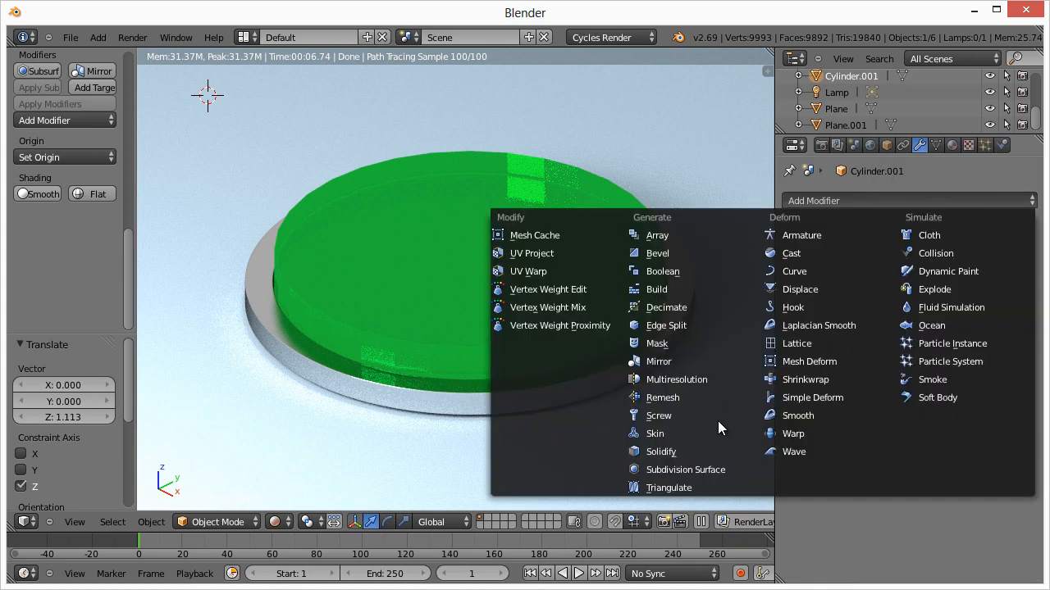
{"action": "left_click", "coordinate": [686, 469]}
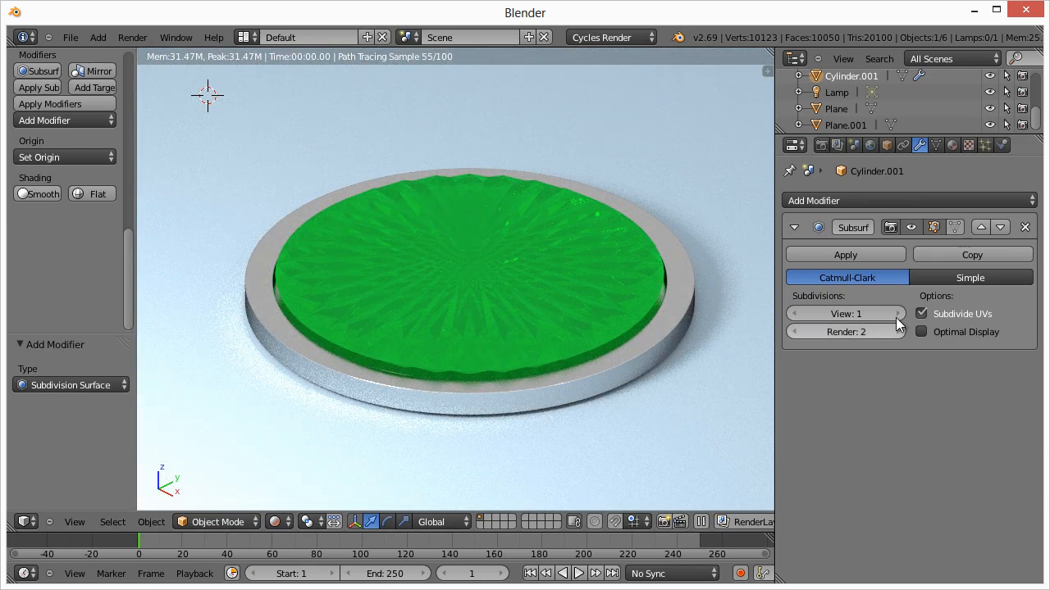
{"action": "left_click", "coordinate": [896, 313]}
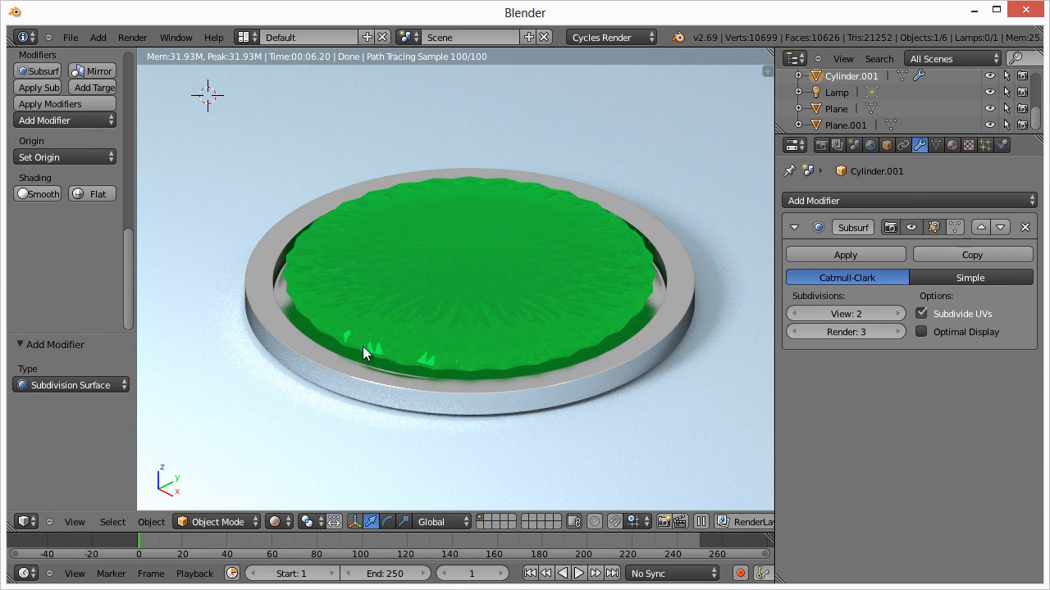
{"action": "mouse_move", "coordinate": [434, 351]}
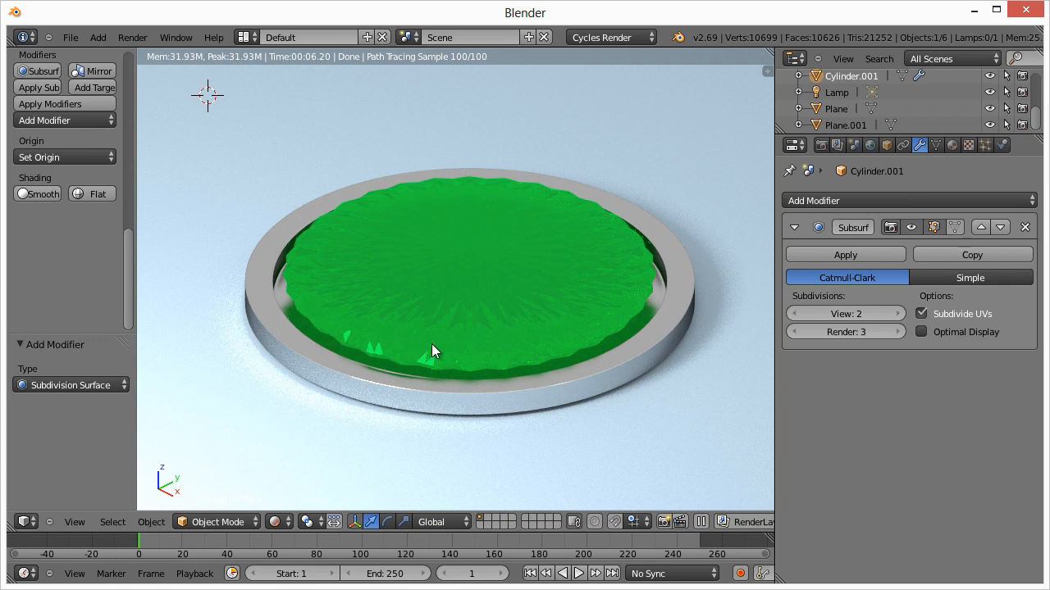
{"action": "left_click", "coordinate": [284, 522]}
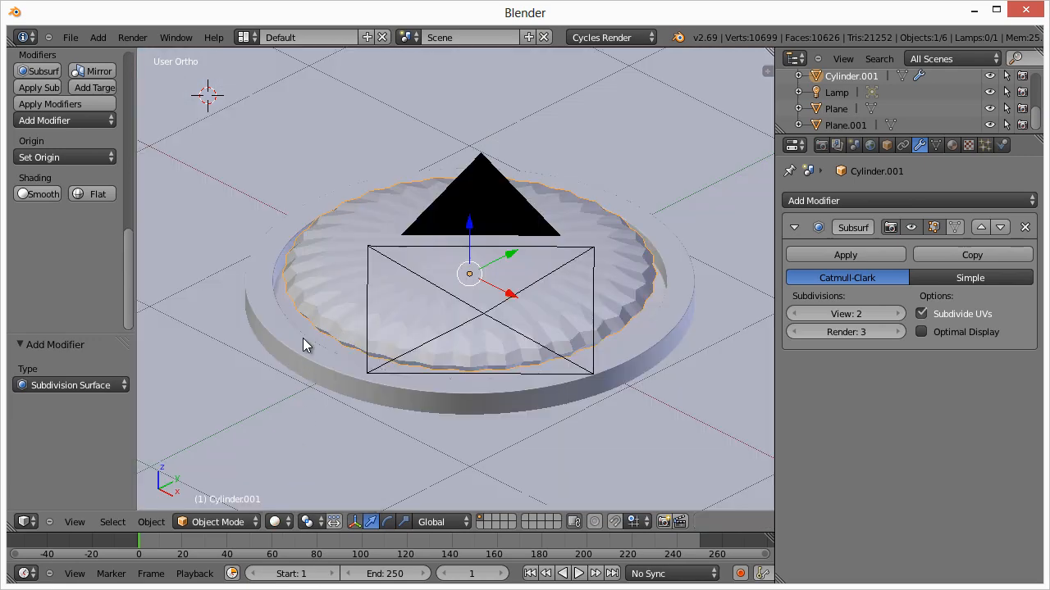
{"action": "mouse_move", "coordinate": [402, 396]}
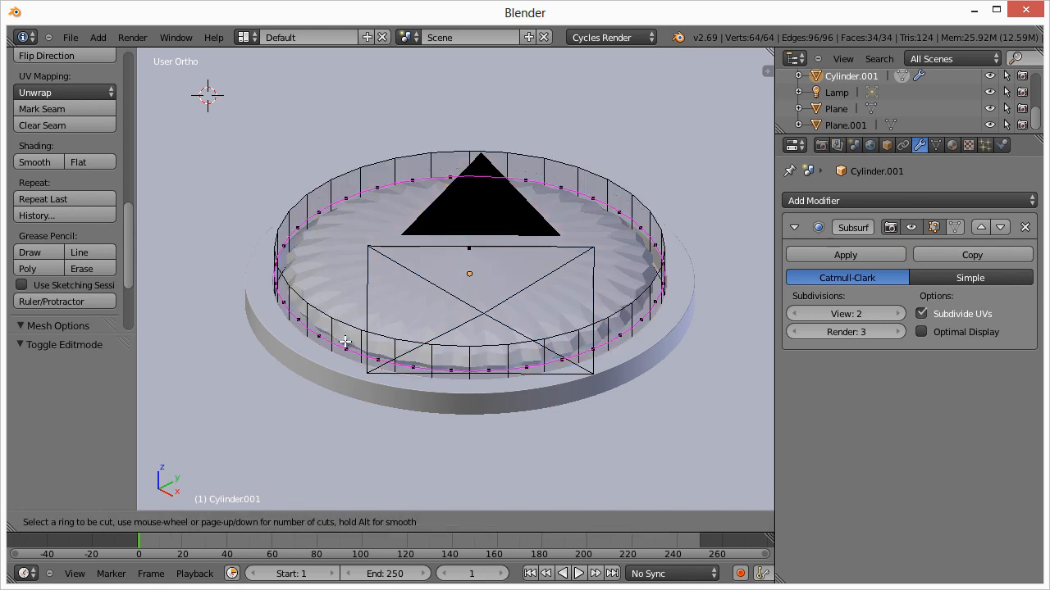
Step: Loop-cut a single ring around the cylinder's side wall in Edit Mode and return to Object Mode
{"action": "scroll", "scroll_direction": "up", "scroll_amount": 3}
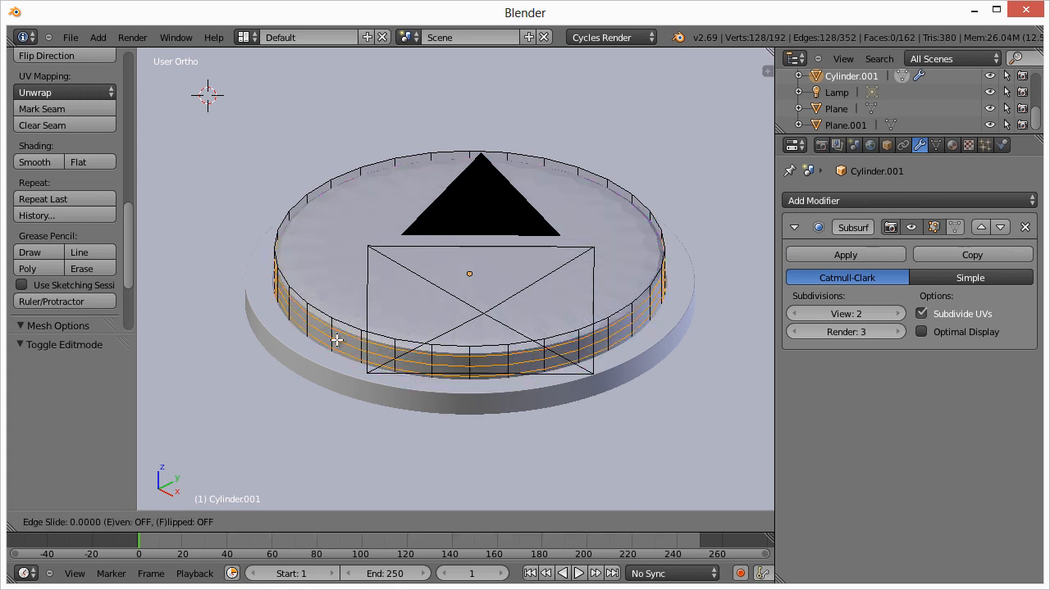
{"action": "left_click", "coordinate": [337, 339]}
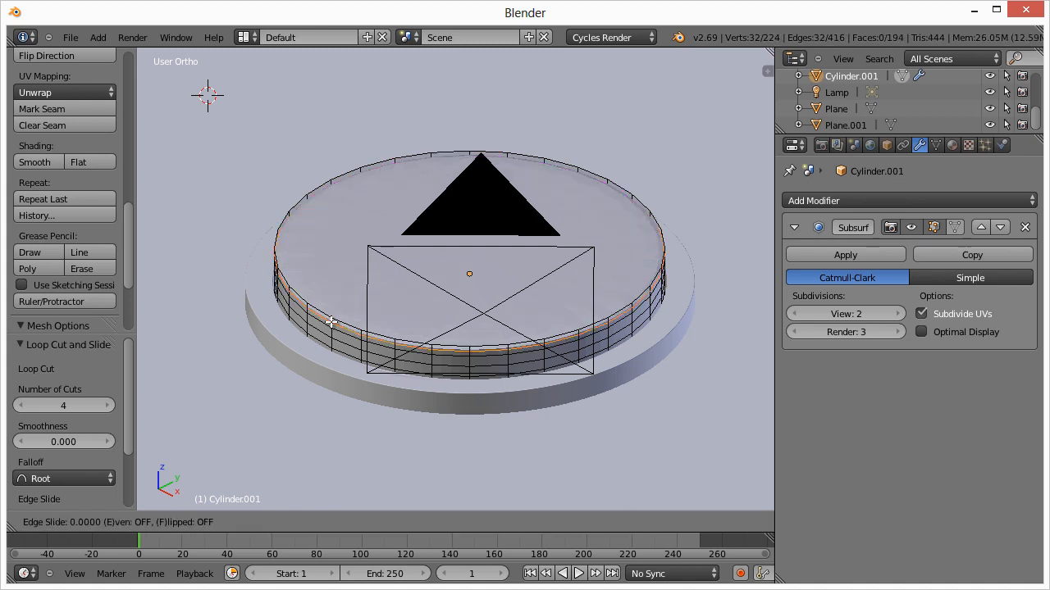
{"action": "left_click", "coordinate": [332, 336]}
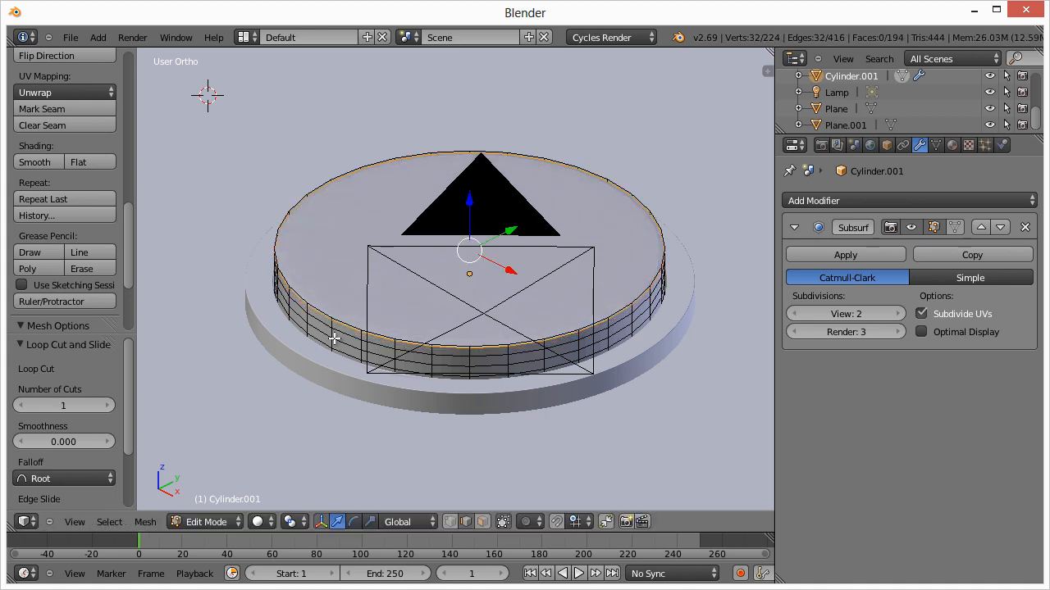
{"action": "mouse_move", "coordinate": [482, 358]}
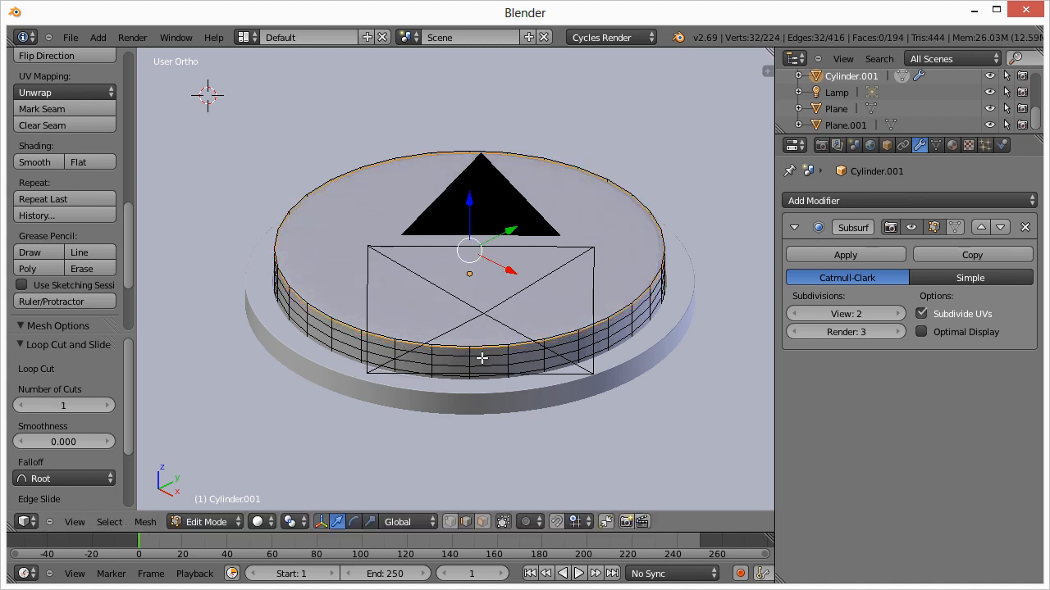
{"action": "mouse_move", "coordinate": [299, 441]}
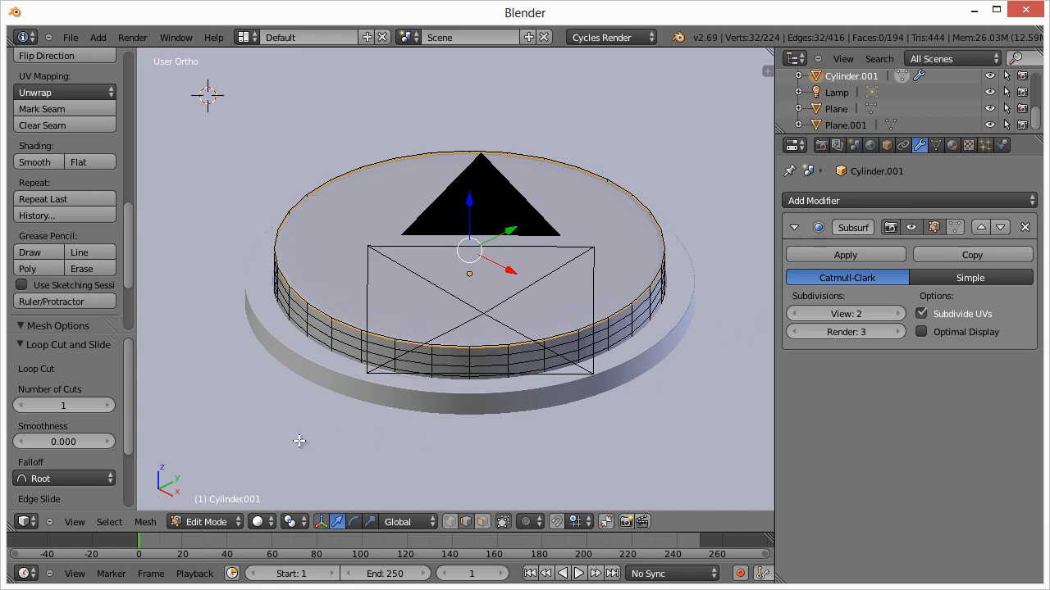
{"action": "left_click", "coordinate": [259, 522]}
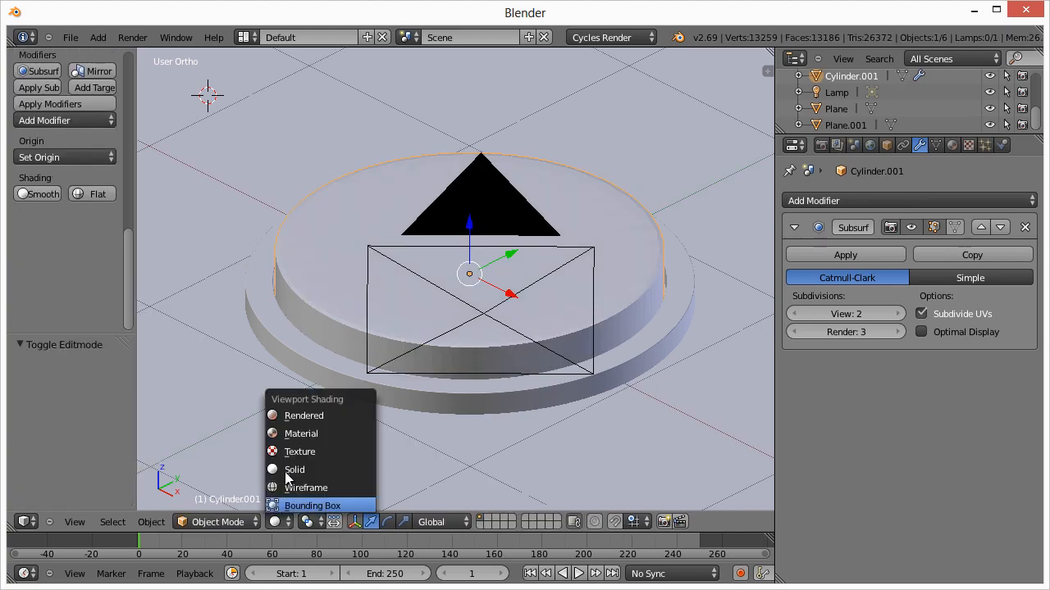
Step: Switch viewport shading to Rendered to inspect the crisp-edged glass top
{"action": "left_click", "coordinate": [304, 415]}
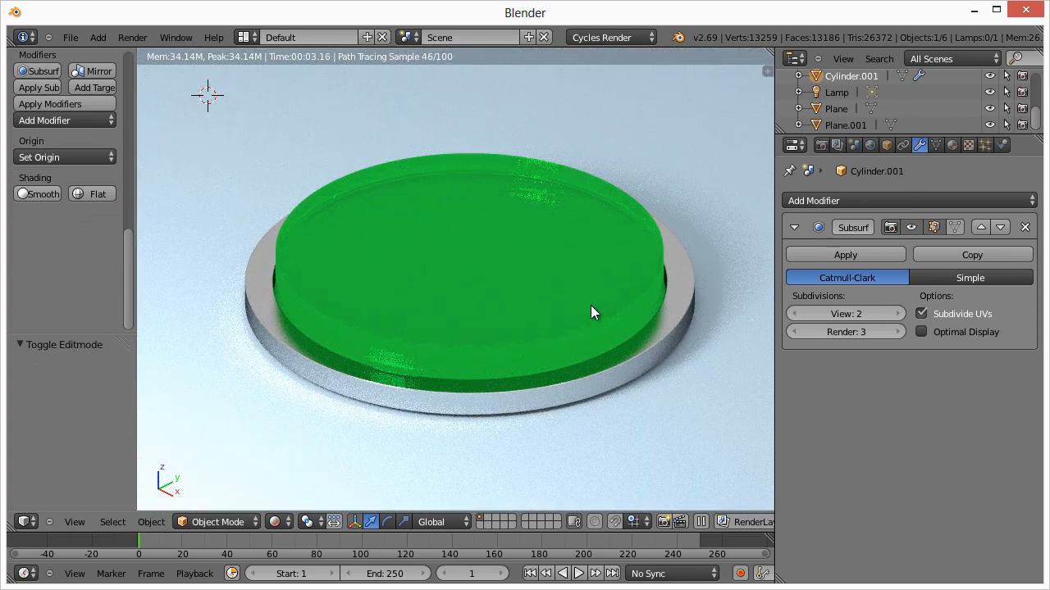
{"action": "mouse_move", "coordinate": [582, 433]}
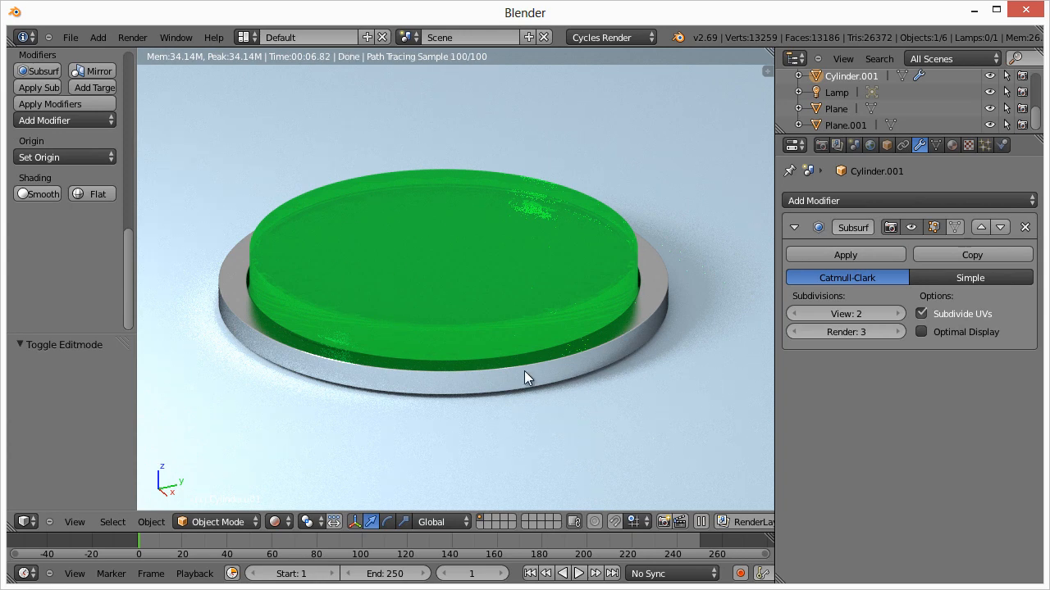
{"action": "mouse_move", "coordinate": [361, 279]}
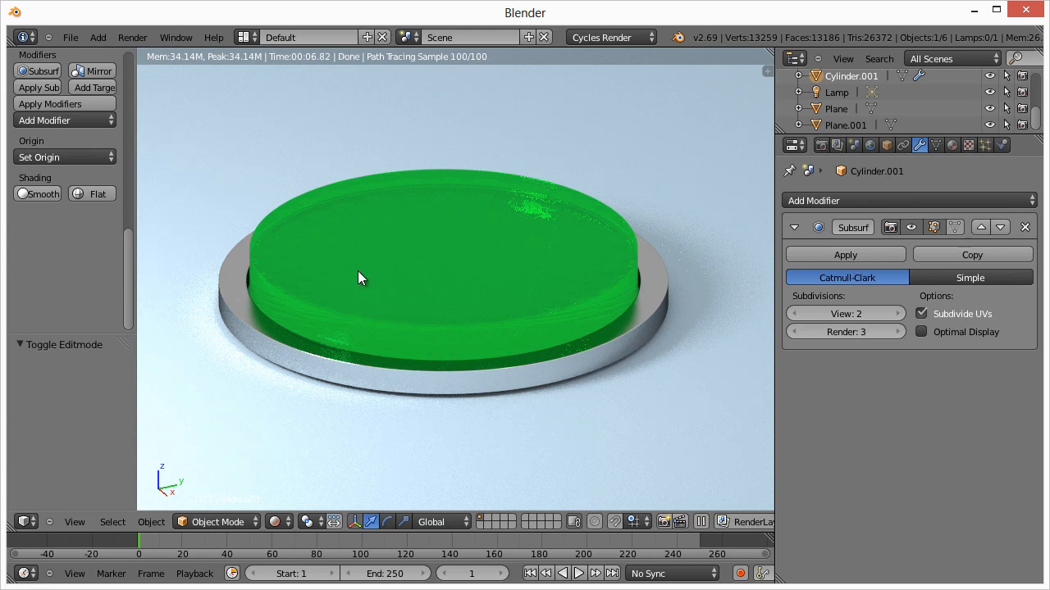
{"action": "mouse_move", "coordinate": [374, 236]}
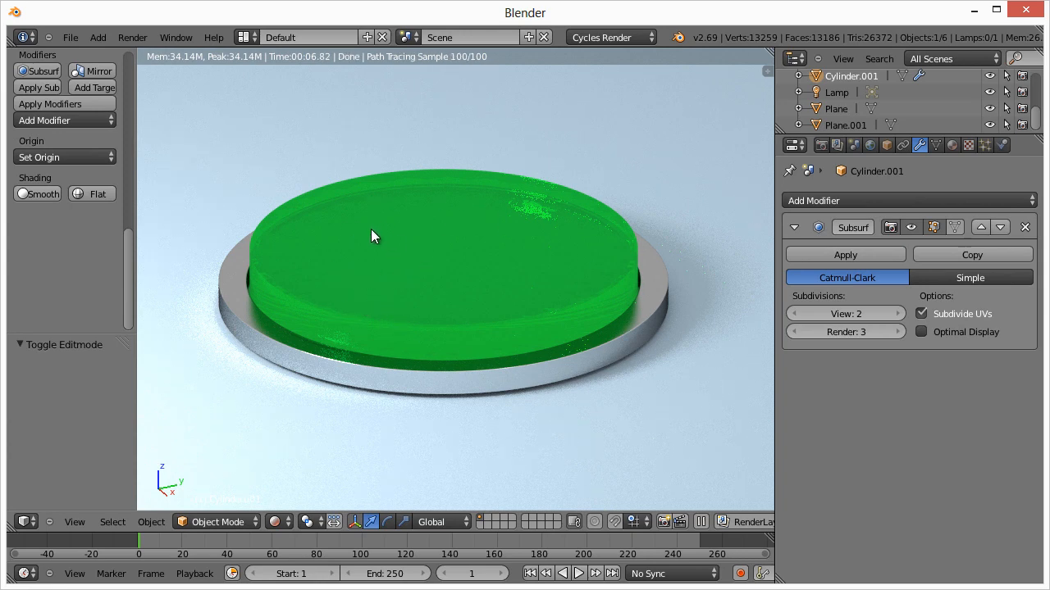
{"action": "mouse_move", "coordinate": [417, 238]}
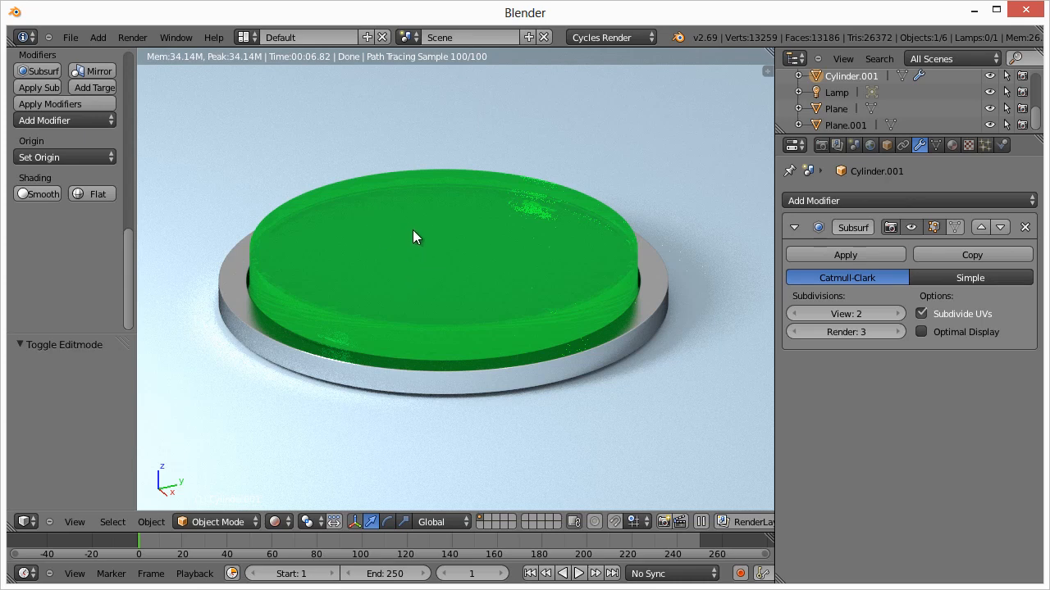
{"action": "mouse_move", "coordinate": [419, 265]}
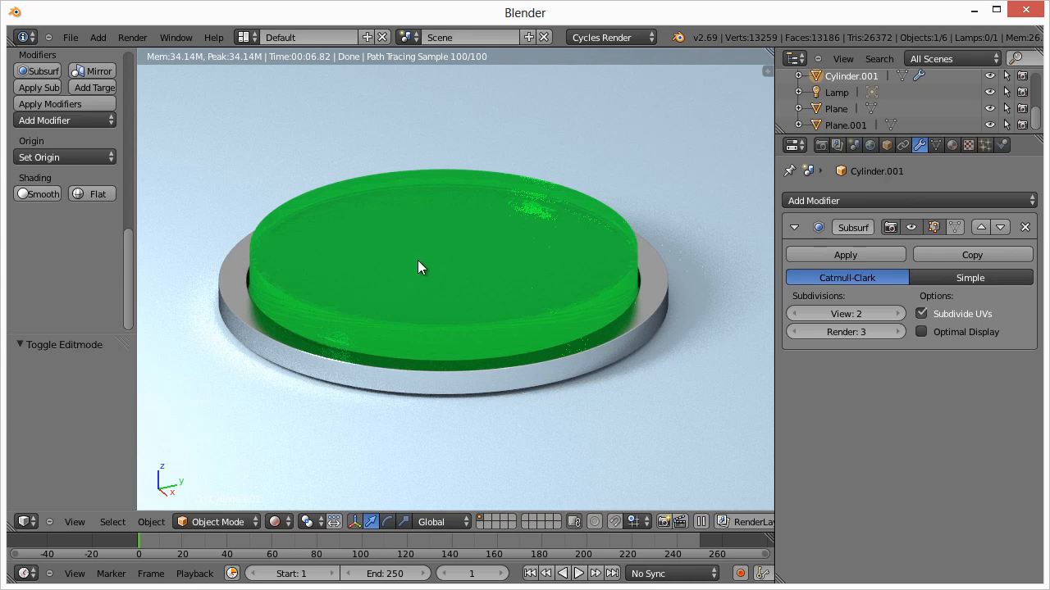
Step: Switch the viewport shading from Rendered back to Solid
{"action": "left_click", "coordinate": [282, 521]}
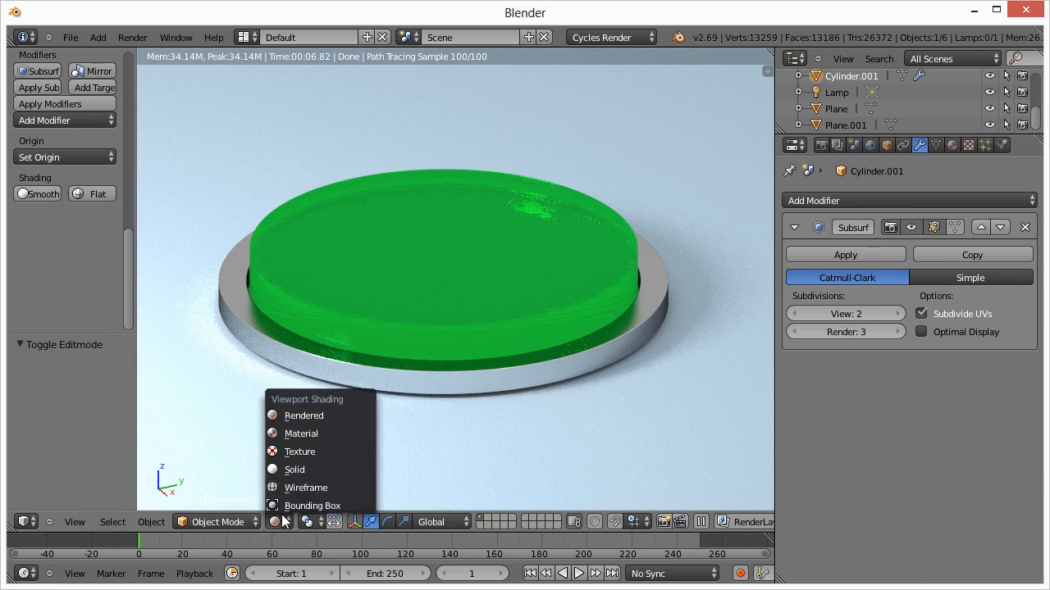
{"action": "left_click", "coordinate": [294, 469]}
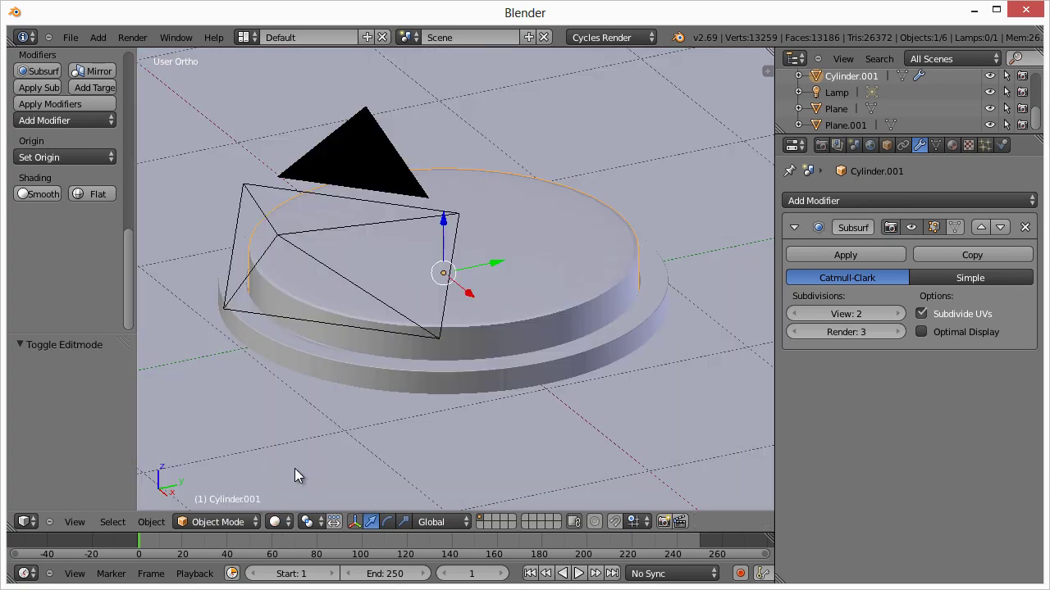
{"action": "mouse_move", "coordinate": [303, 538]}
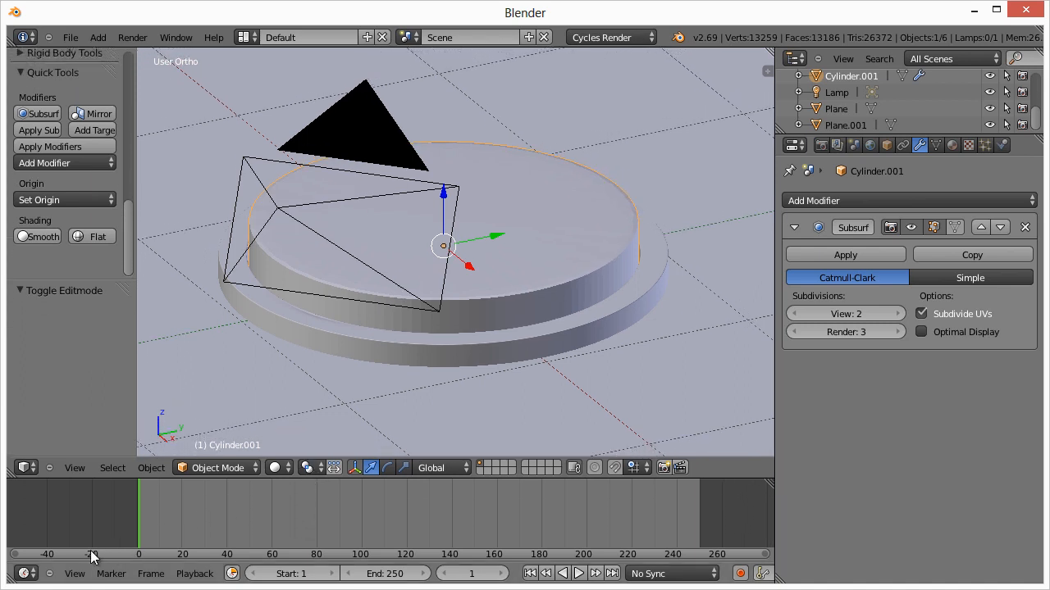
{"action": "mouse_move", "coordinate": [233, 515]}
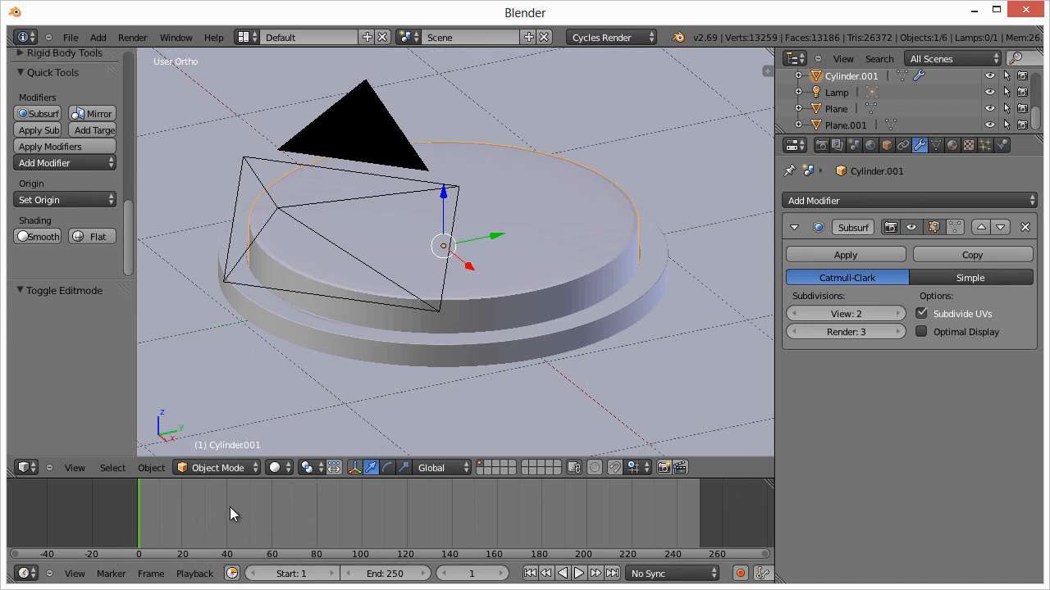
{"action": "mouse_move", "coordinate": [272, 495]}
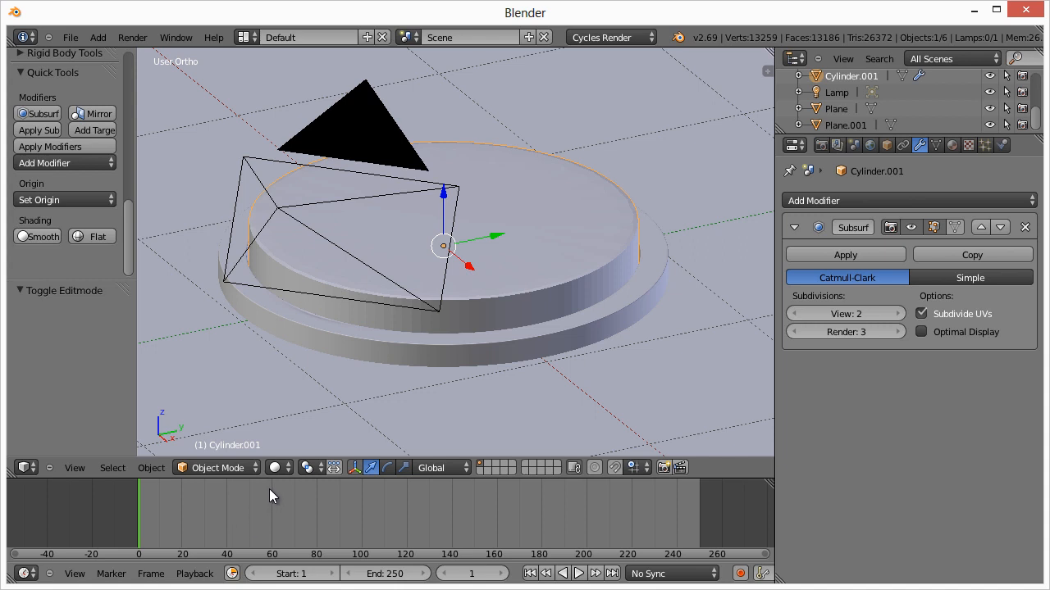
{"action": "mouse_move", "coordinate": [318, 512]}
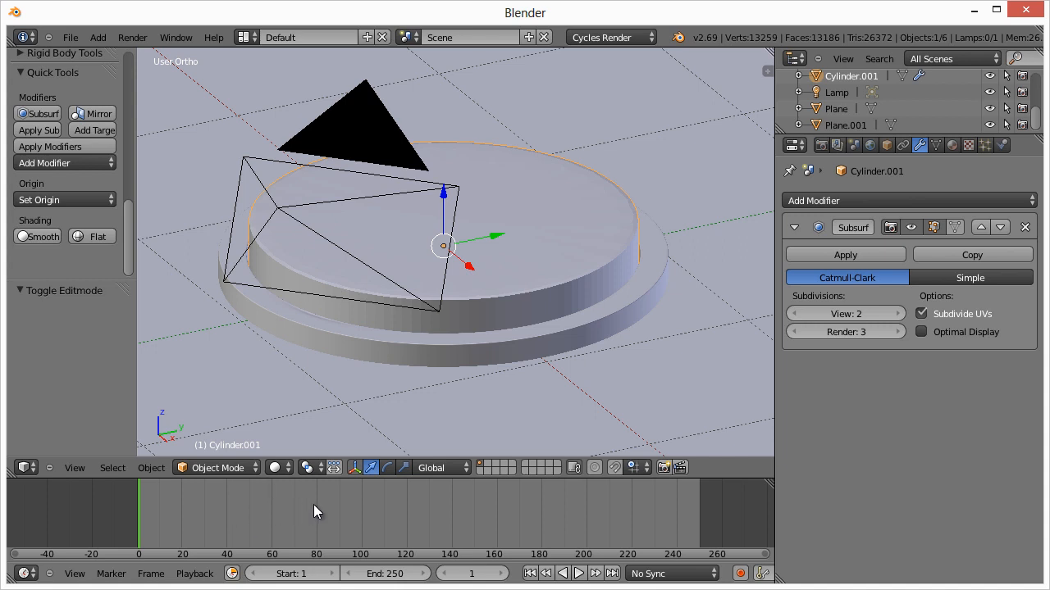
{"action": "mouse_move", "coordinate": [320, 508]}
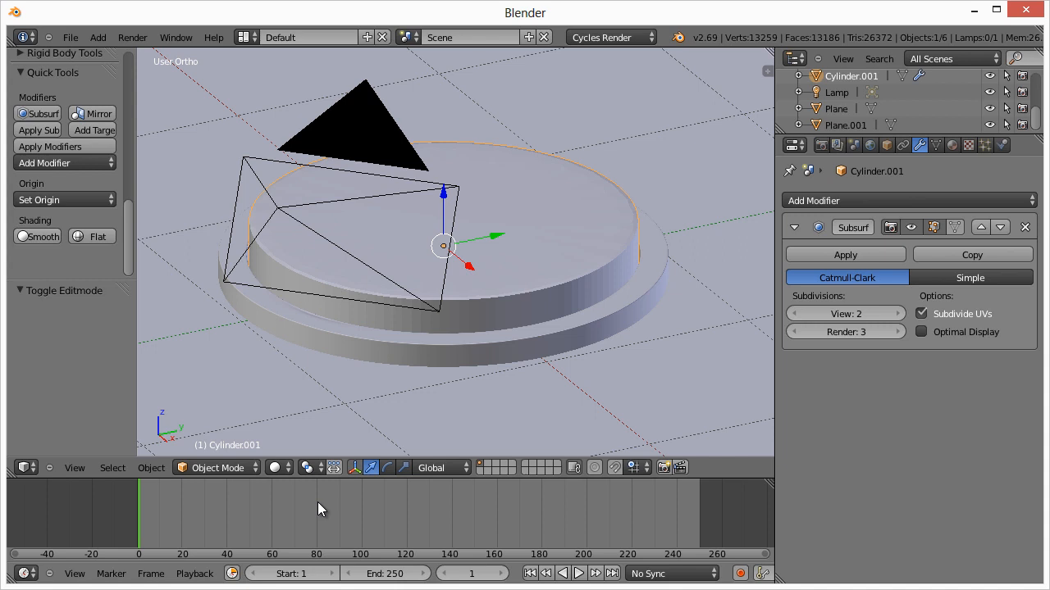
{"action": "mouse_move", "coordinate": [328, 508]}
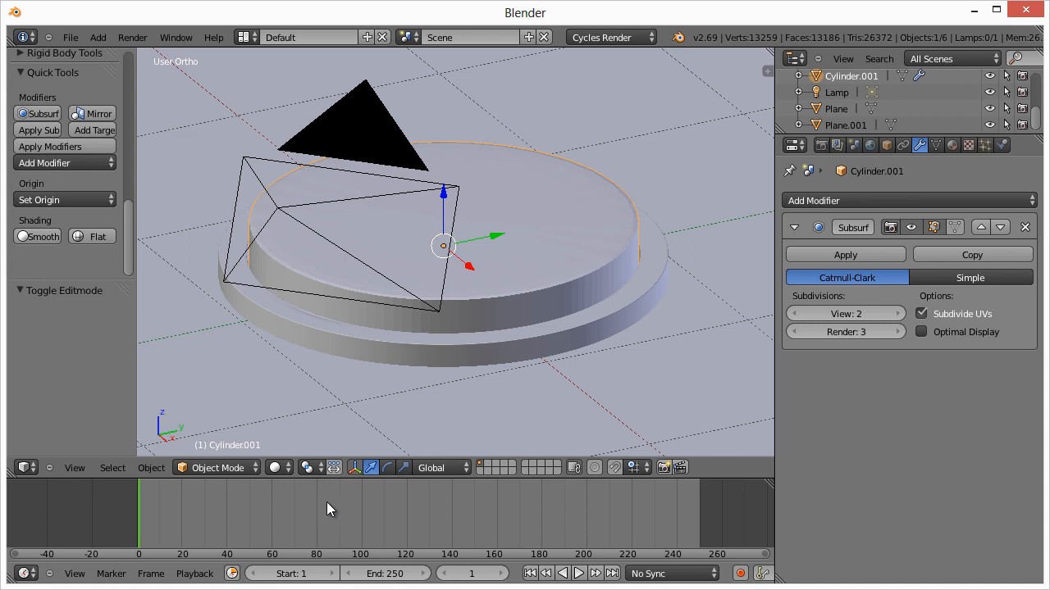
{"action": "mouse_move", "coordinate": [500, 259]}
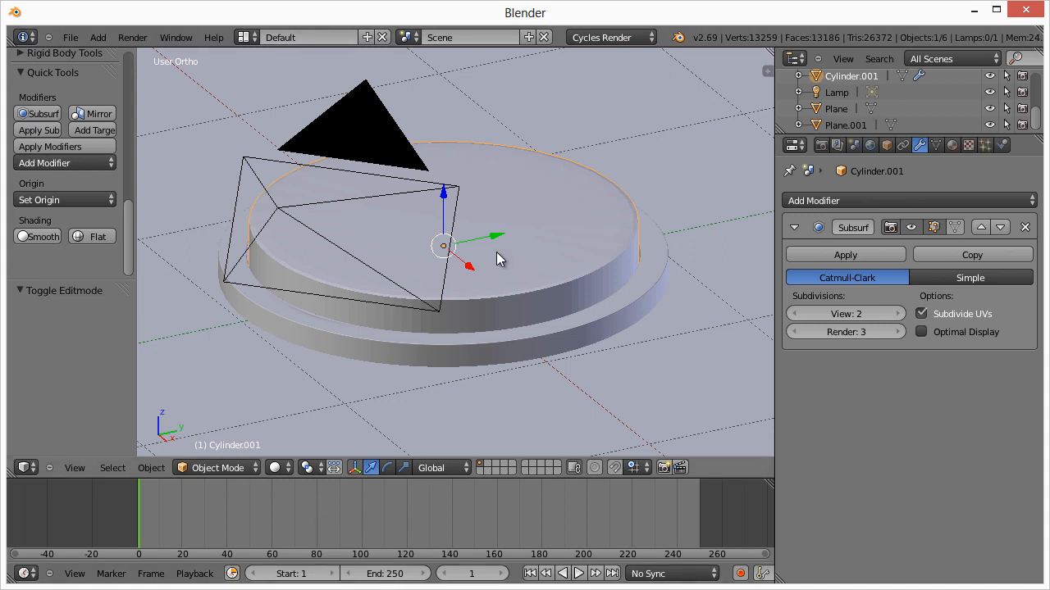
{"action": "mouse_move", "coordinate": [479, 254]}
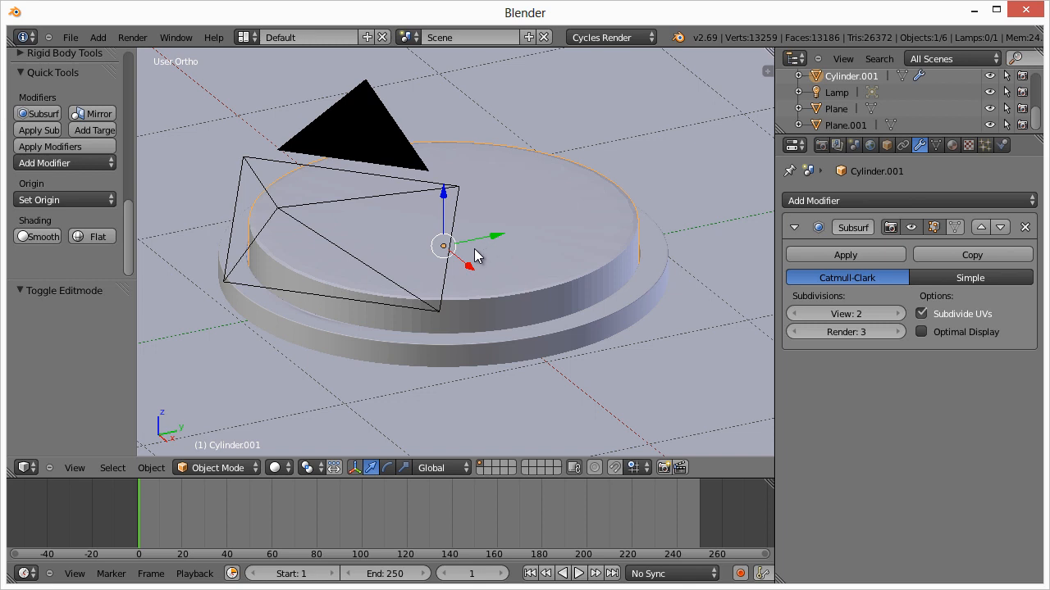
{"action": "mouse_move", "coordinate": [578, 230]}
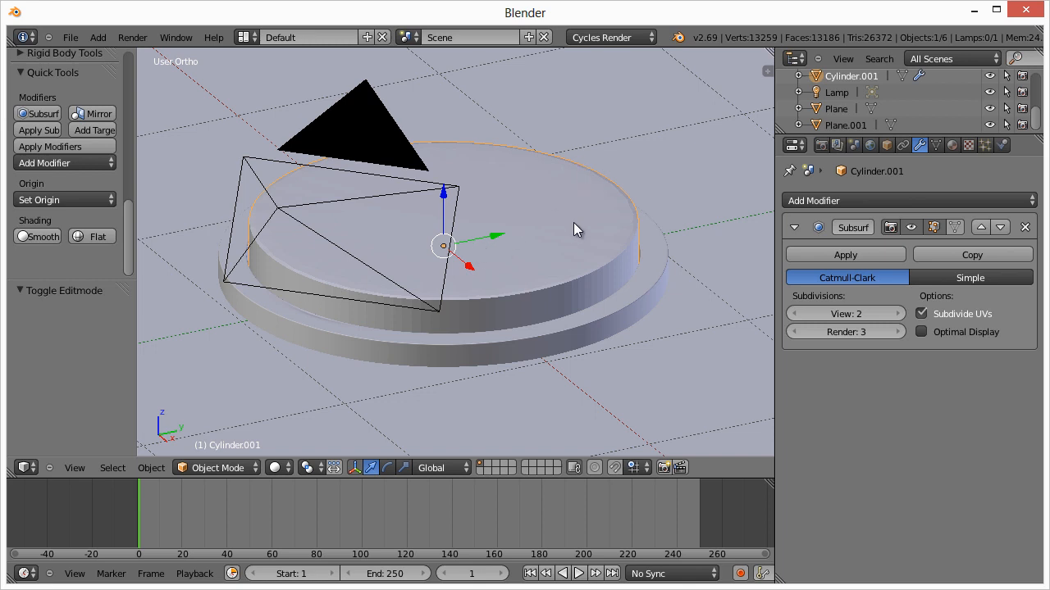
{"action": "mouse_move", "coordinate": [484, 288]}
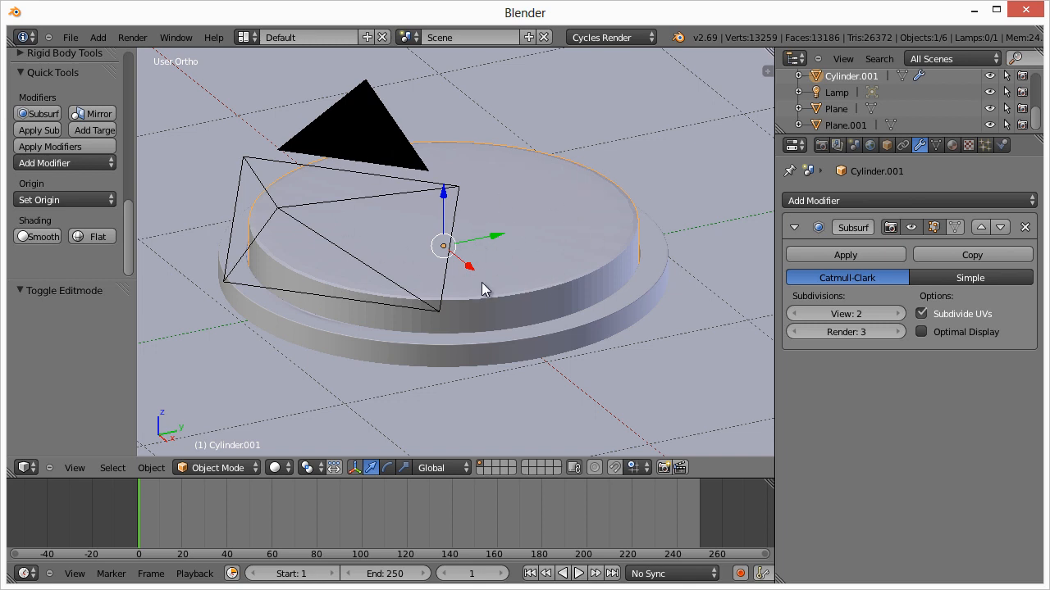
{"action": "mouse_move", "coordinate": [509, 254]}
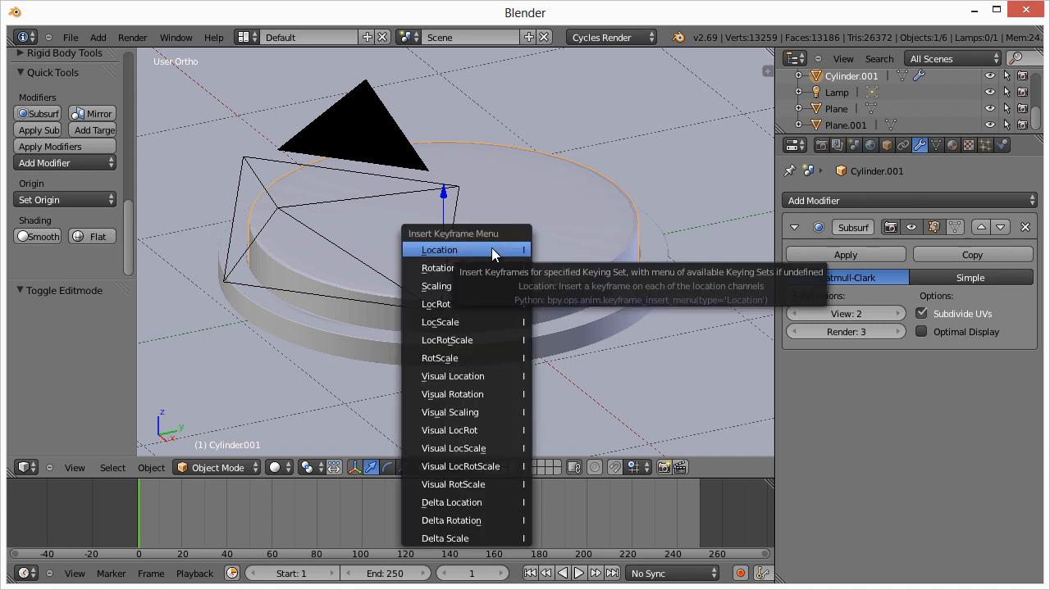
Step: Insert a Location keyframe for the button top cylinder at the start frame
{"action": "left_click", "coordinate": [440, 249]}
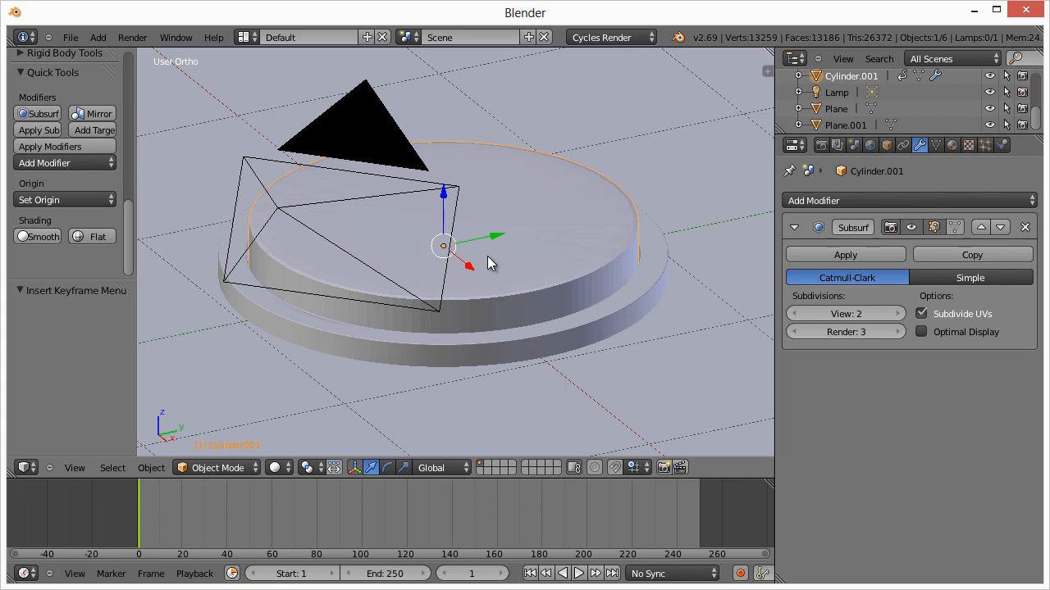
{"action": "mouse_move", "coordinate": [157, 531]}
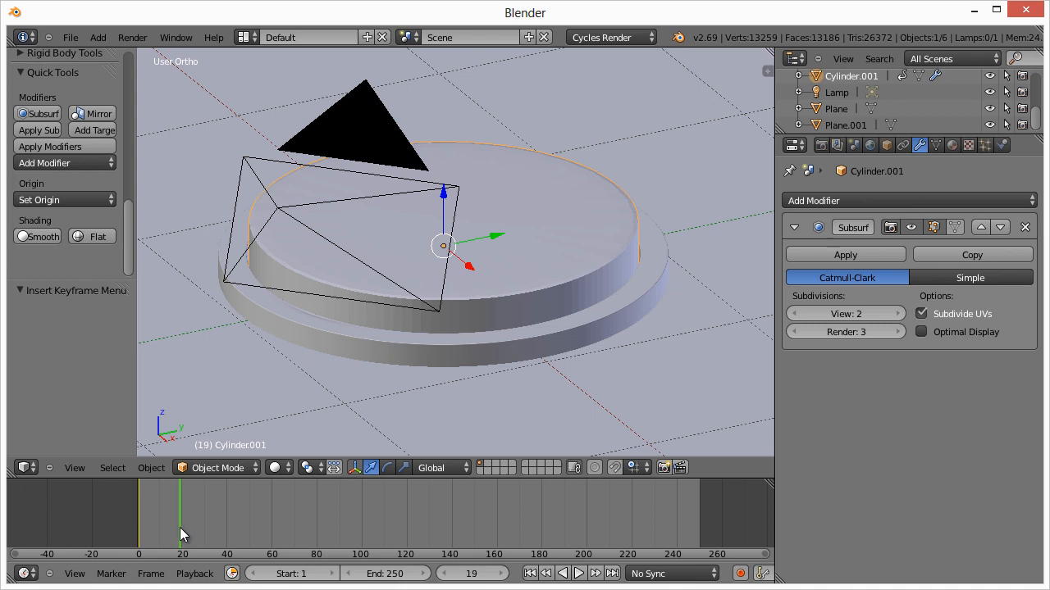
{"action": "mouse_move", "coordinate": [467, 309]}
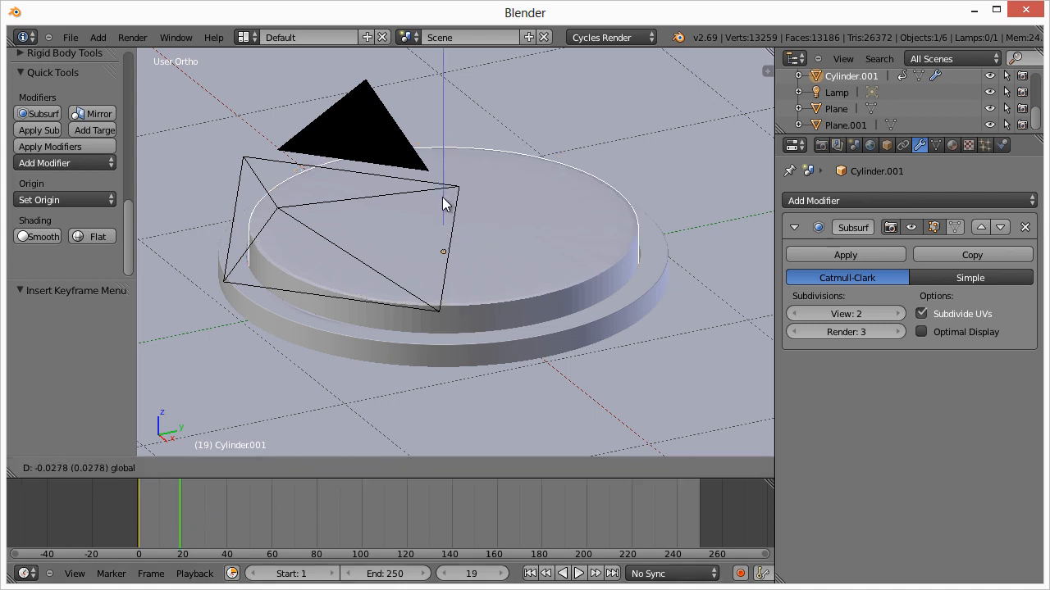
{"action": "mouse_move", "coordinate": [443, 228]}
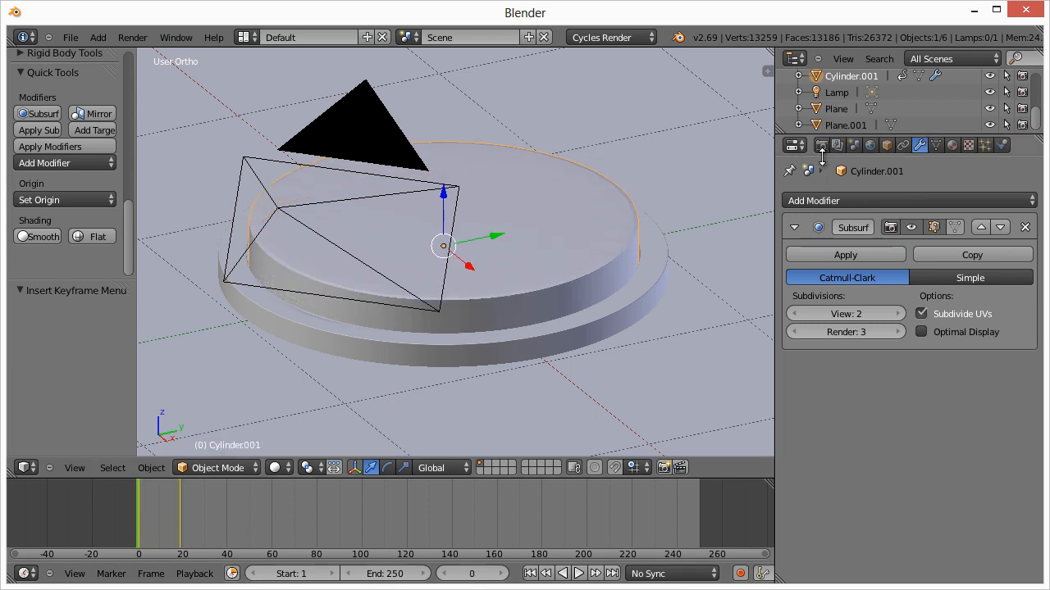
Step: Choose the DVCPRO HD 720p dimensions preset (960 × 720, 4:3) and reach the Render samples field
{"action": "left_click", "coordinate": [820, 145]}
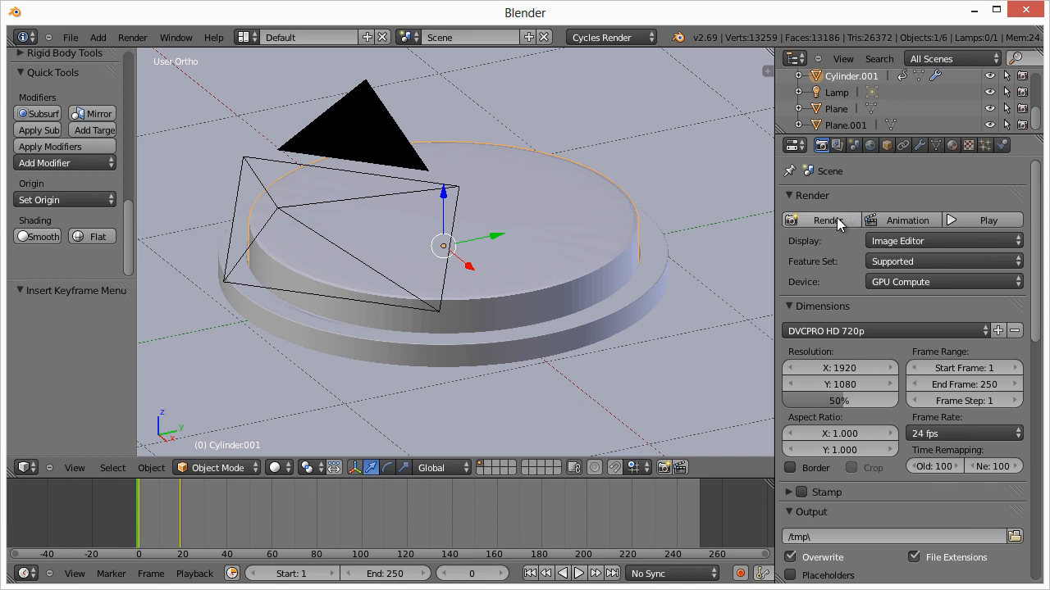
{"action": "mouse_move", "coordinate": [823, 230]}
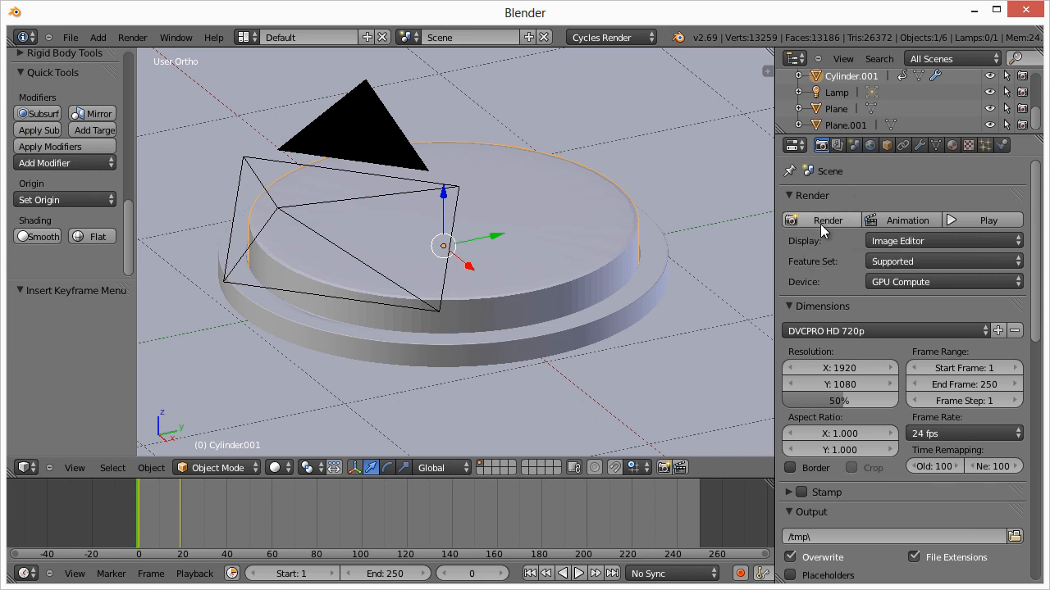
{"action": "left_click", "coordinate": [827, 220]}
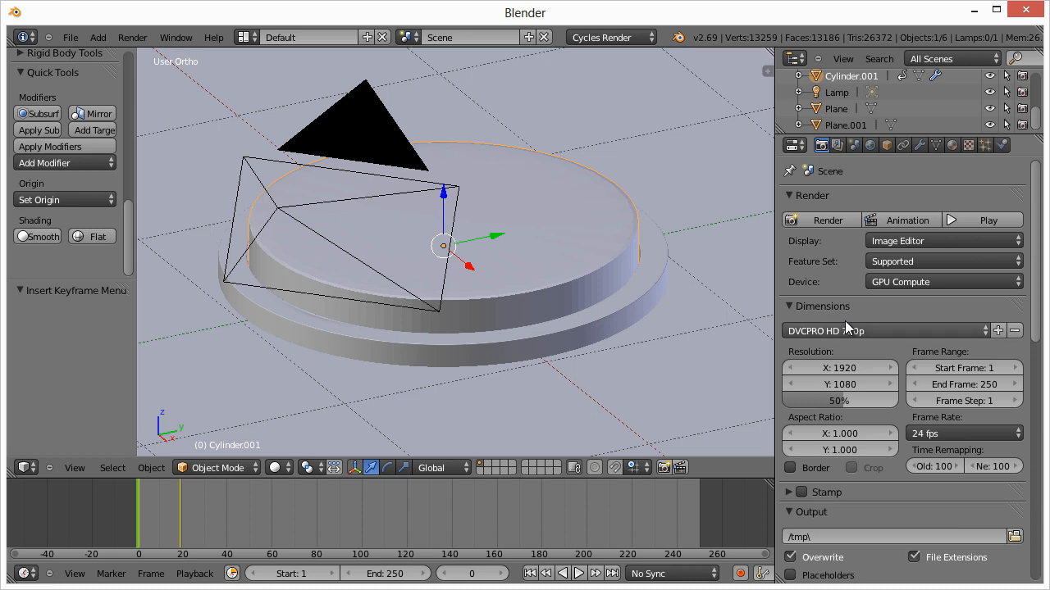
{"action": "left_click", "coordinate": [894, 332]}
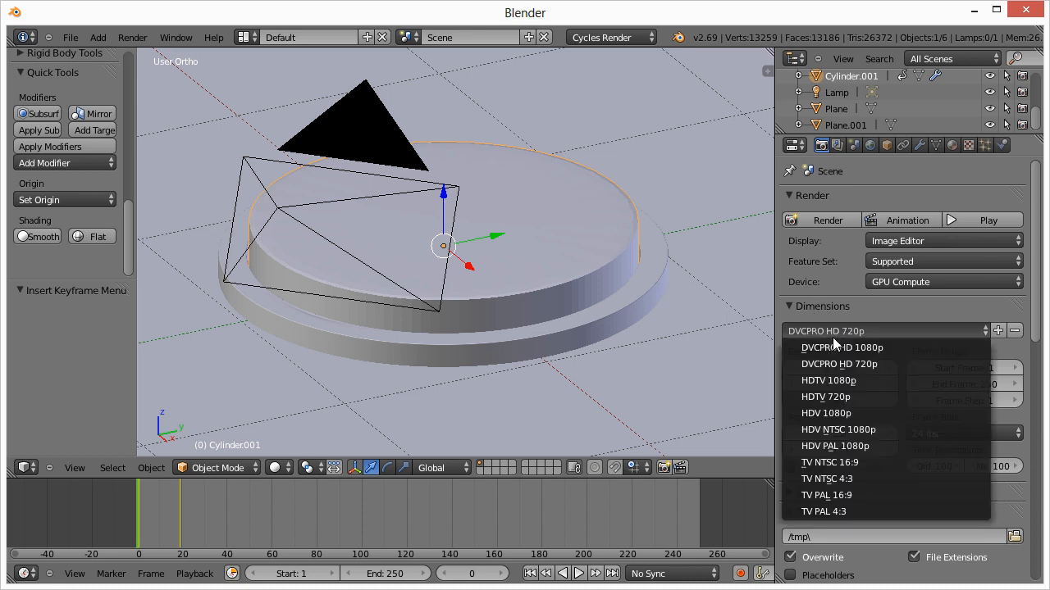
{"action": "mouse_move", "coordinate": [869, 413]}
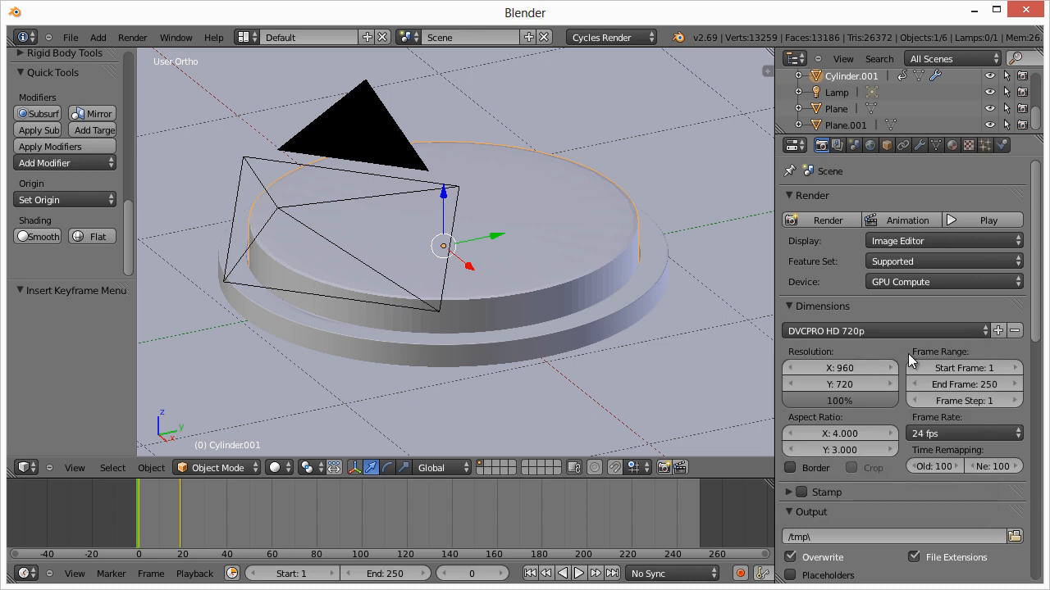
{"action": "mouse_move", "coordinate": [899, 423]}
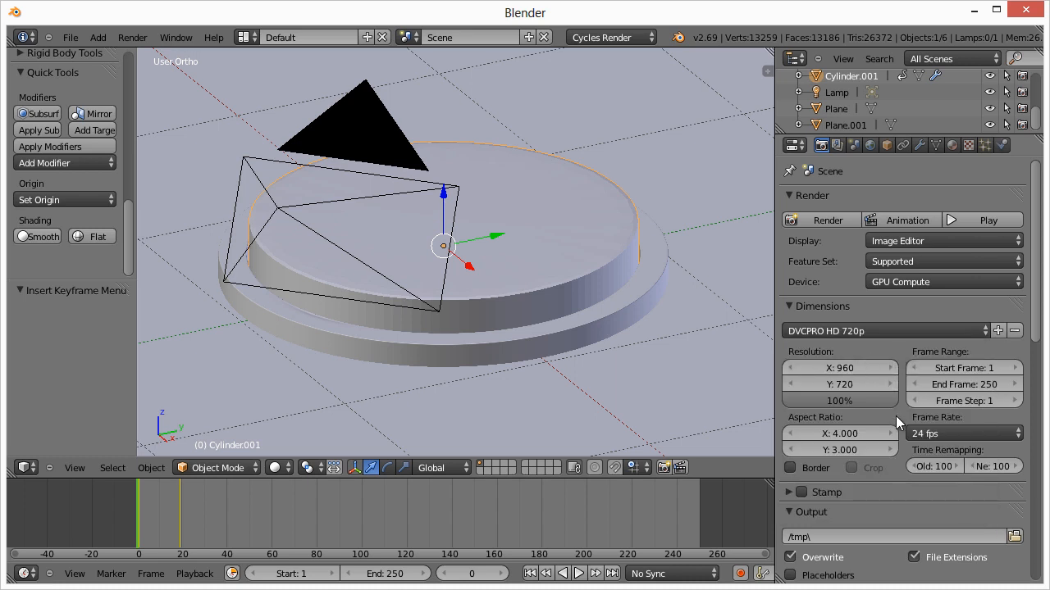
{"action": "scroll", "scroll_direction": "down", "scroll_amount": 3}
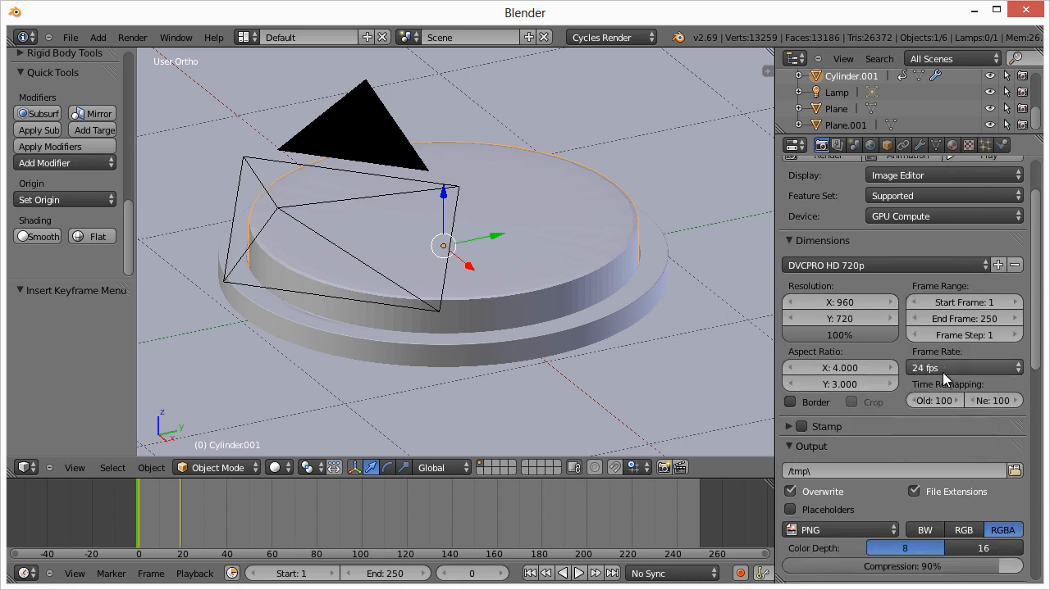
{"action": "scroll", "scroll_direction": "down", "scroll_amount": 3}
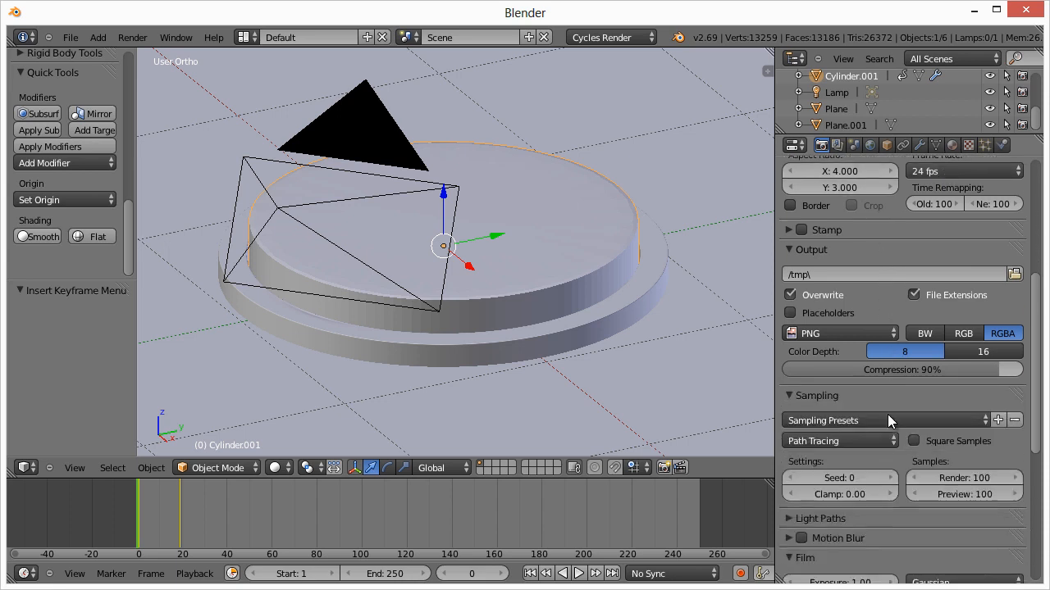
{"action": "scroll", "scroll_direction": "down", "scroll_amount": 3}
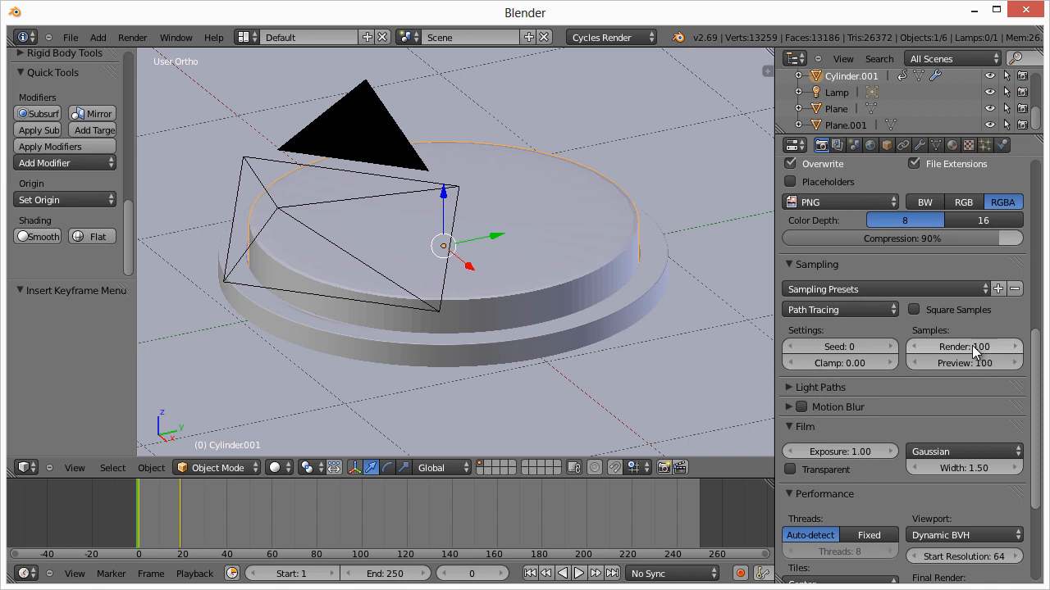
{"action": "mouse_move", "coordinate": [985, 348]}
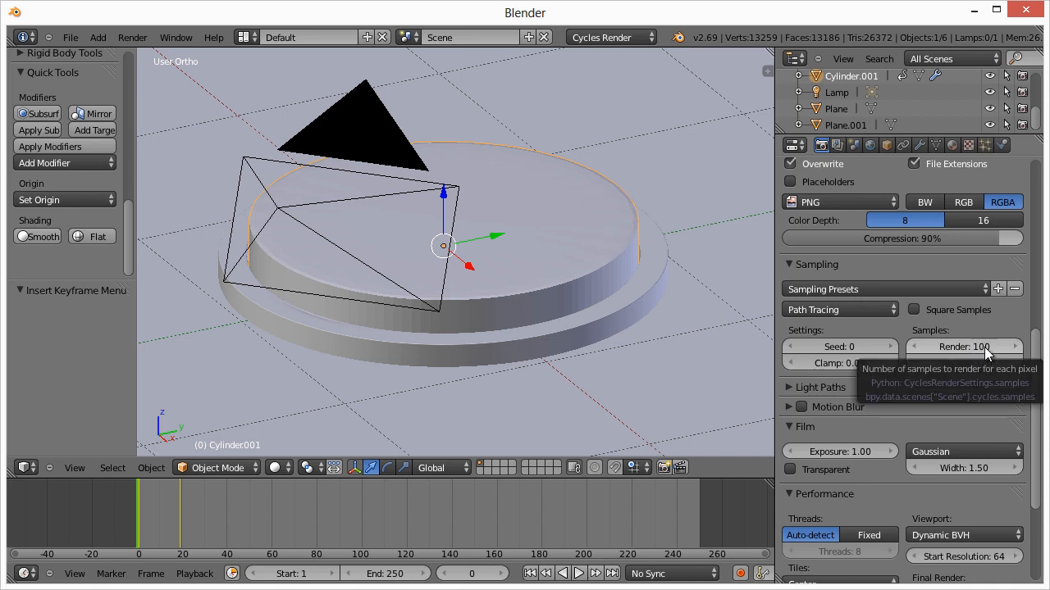
{"action": "left_click", "coordinate": [965, 346]}
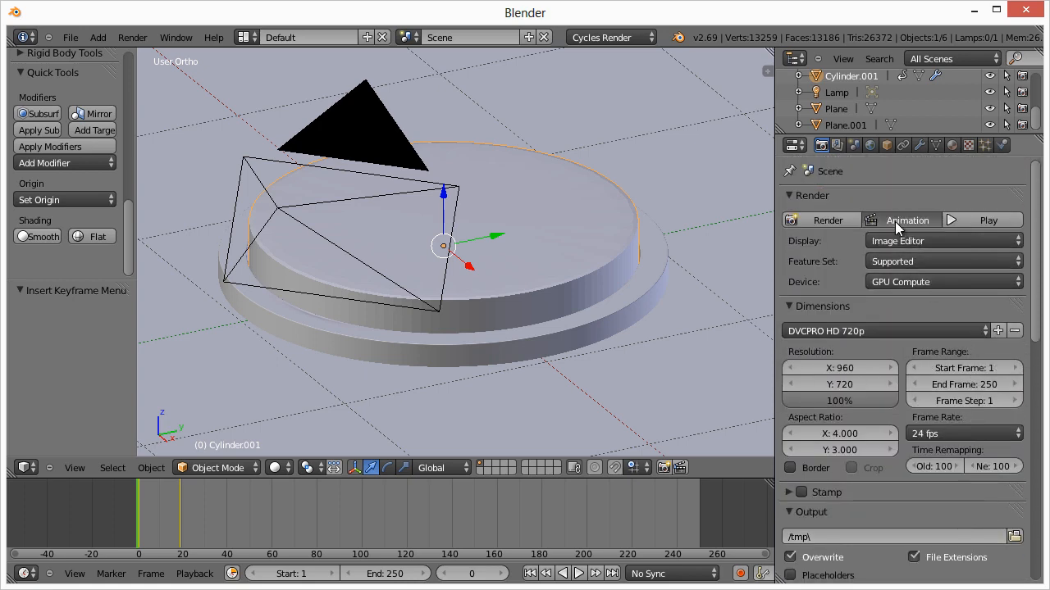
Step: Start the Animation render so frame 1 of the button sequence begins building
{"action": "left_click", "coordinate": [827, 220]}
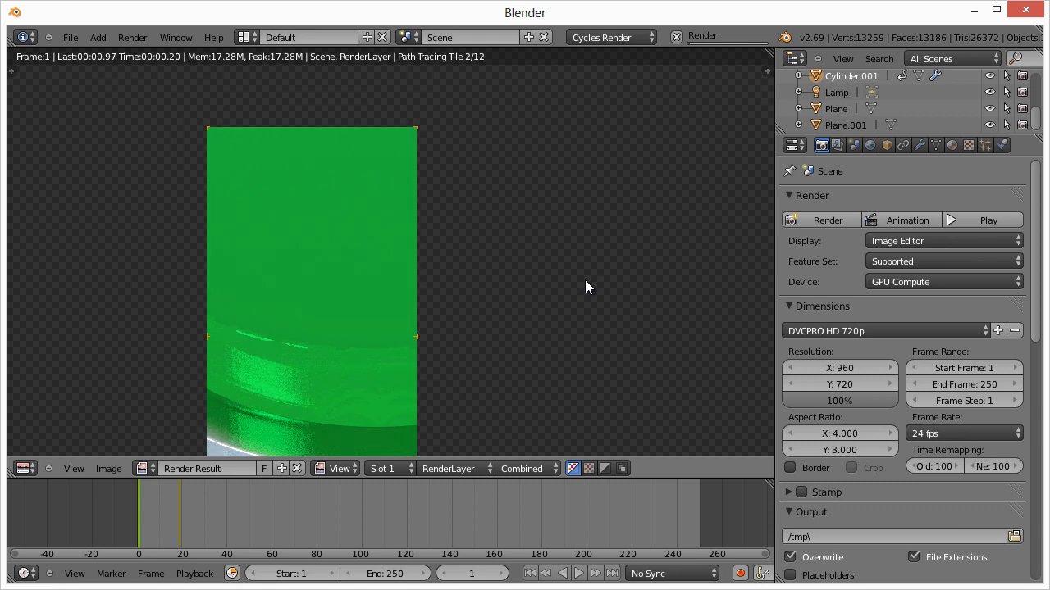
{"action": "mouse_move", "coordinate": [574, 295]}
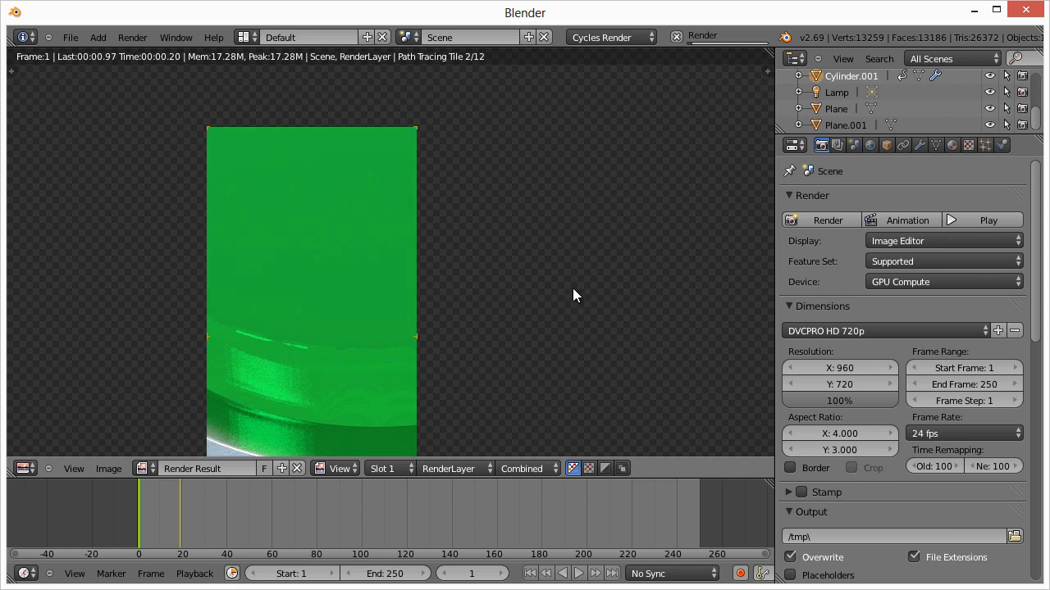
{"action": "mouse_move", "coordinate": [443, 354]}
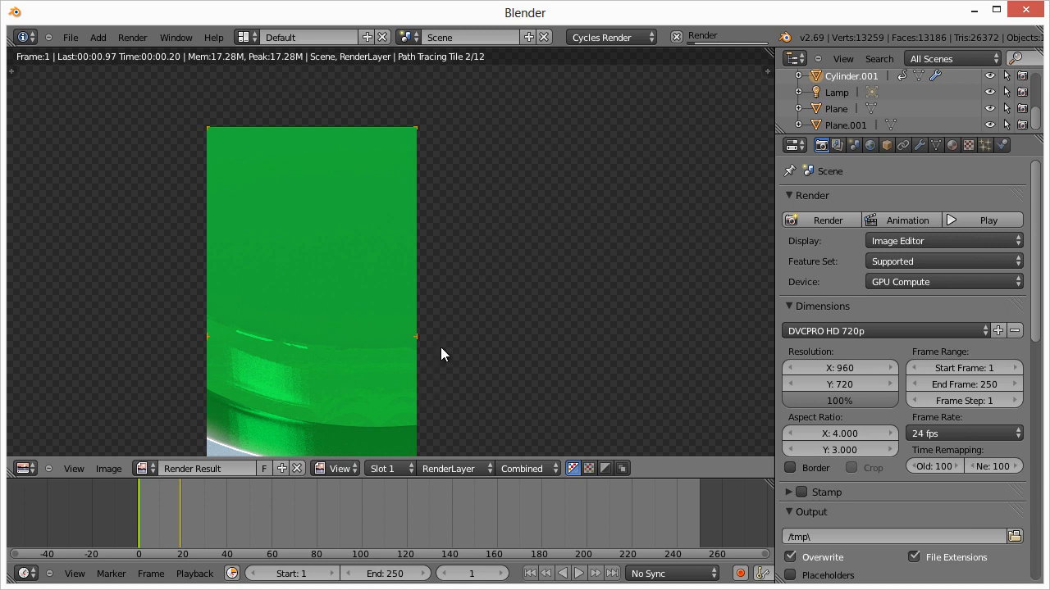
{"action": "mouse_move", "coordinate": [352, 333]}
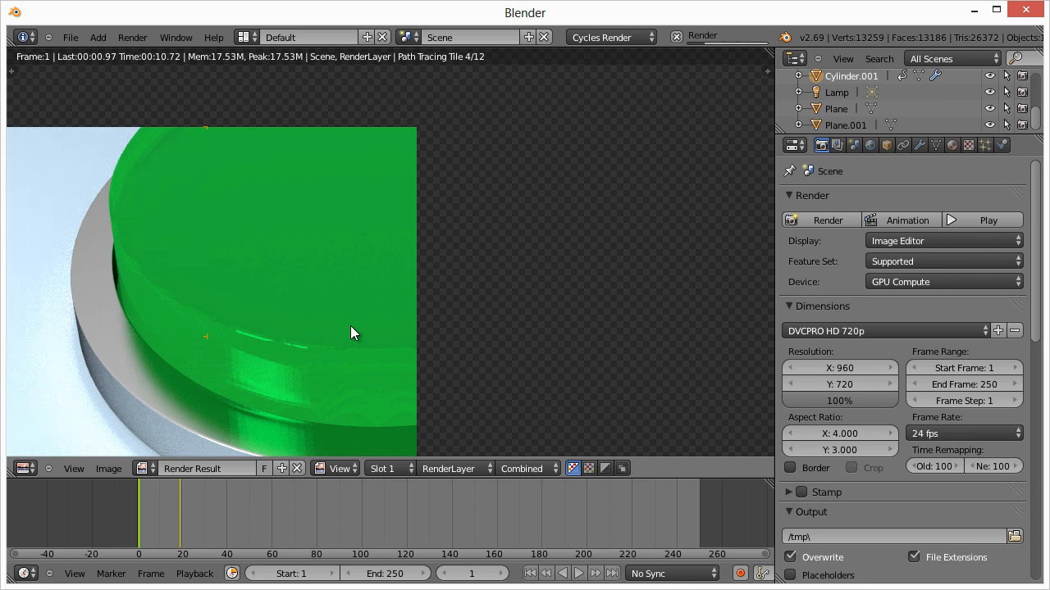
{"action": "mouse_move", "coordinate": [230, 333]}
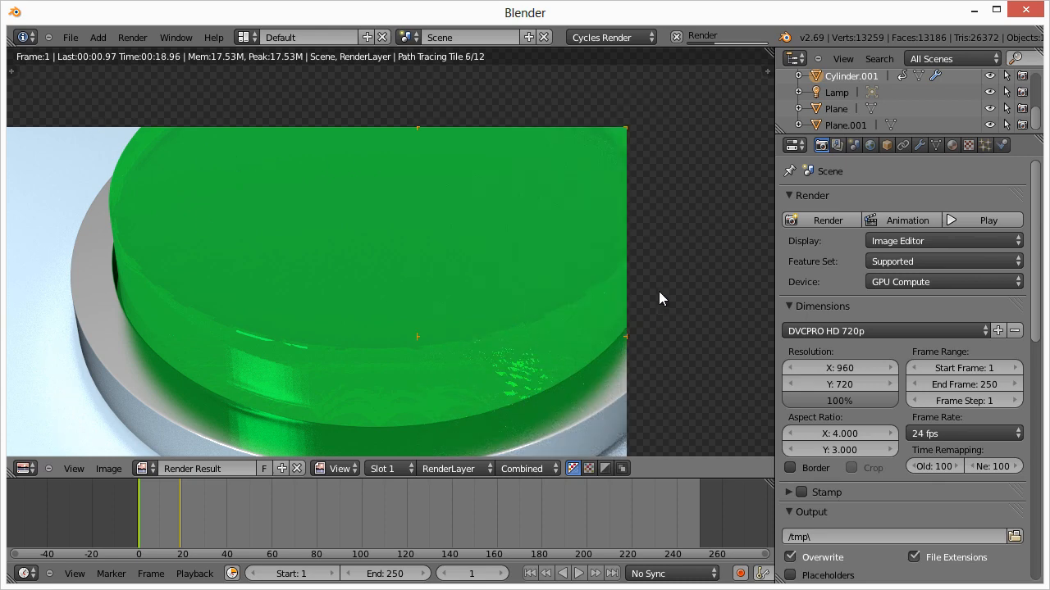
{"action": "mouse_move", "coordinate": [342, 161]}
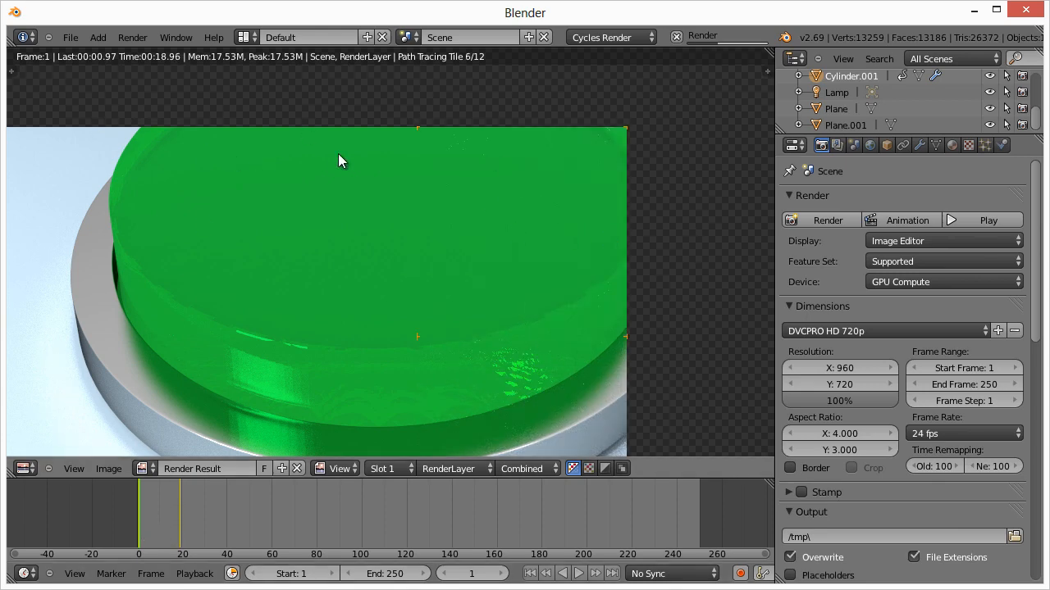
{"action": "mouse_move", "coordinate": [287, 215]}
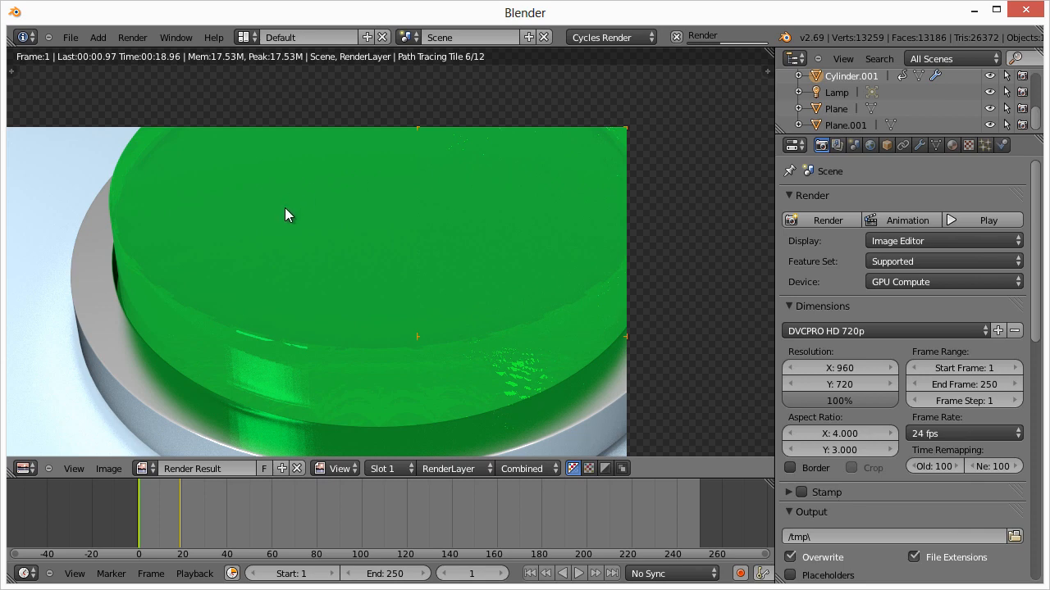
{"action": "mouse_move", "coordinate": [528, 220]}
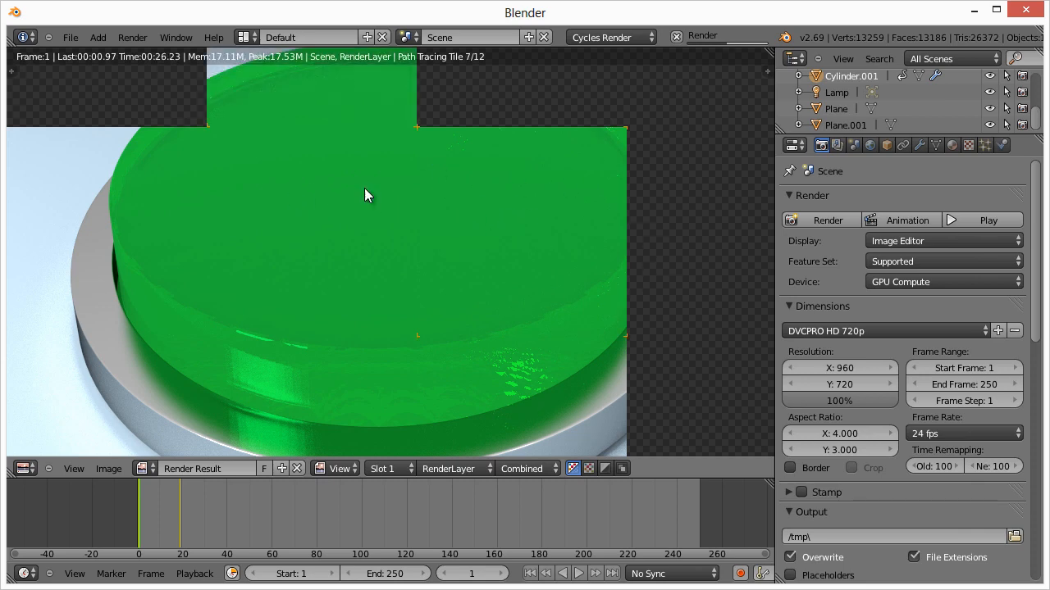
{"action": "mouse_move", "coordinate": [549, 298]}
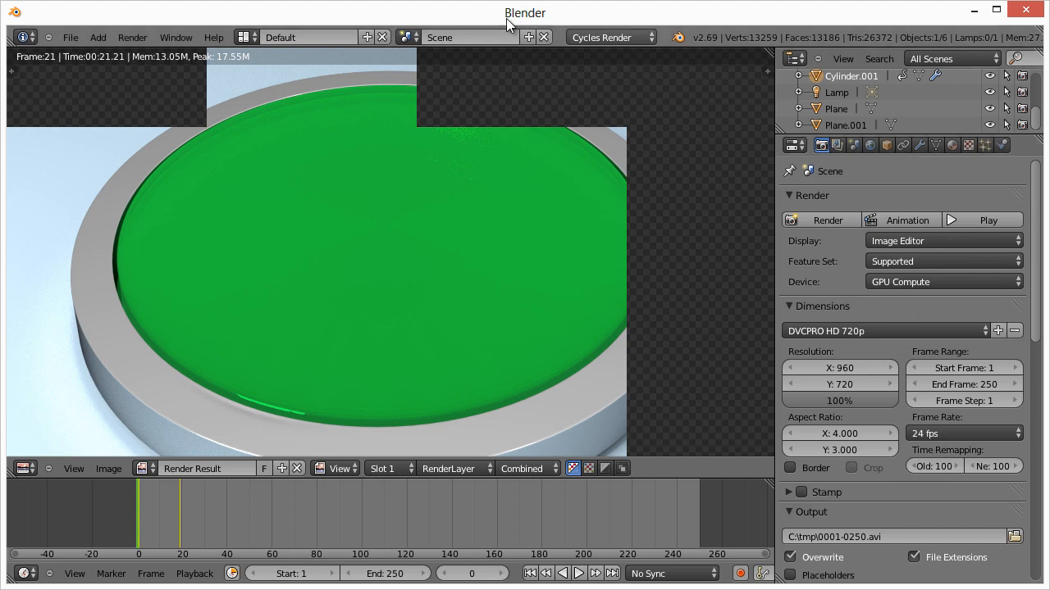
{"action": "scroll", "scroll_direction": "down", "scroll_amount": 3}
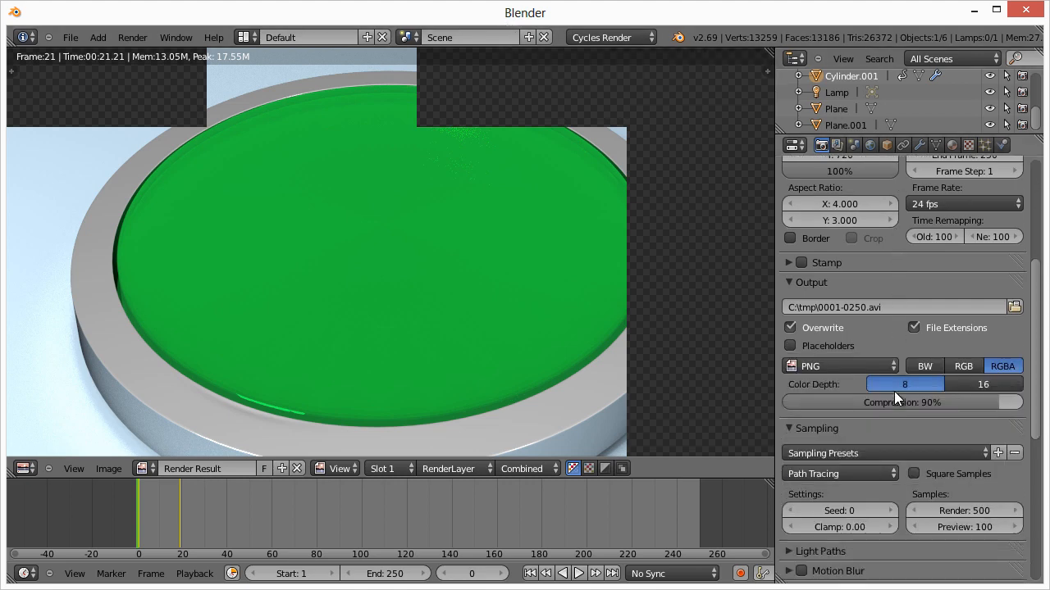
{"action": "mouse_move", "coordinate": [816, 358]}
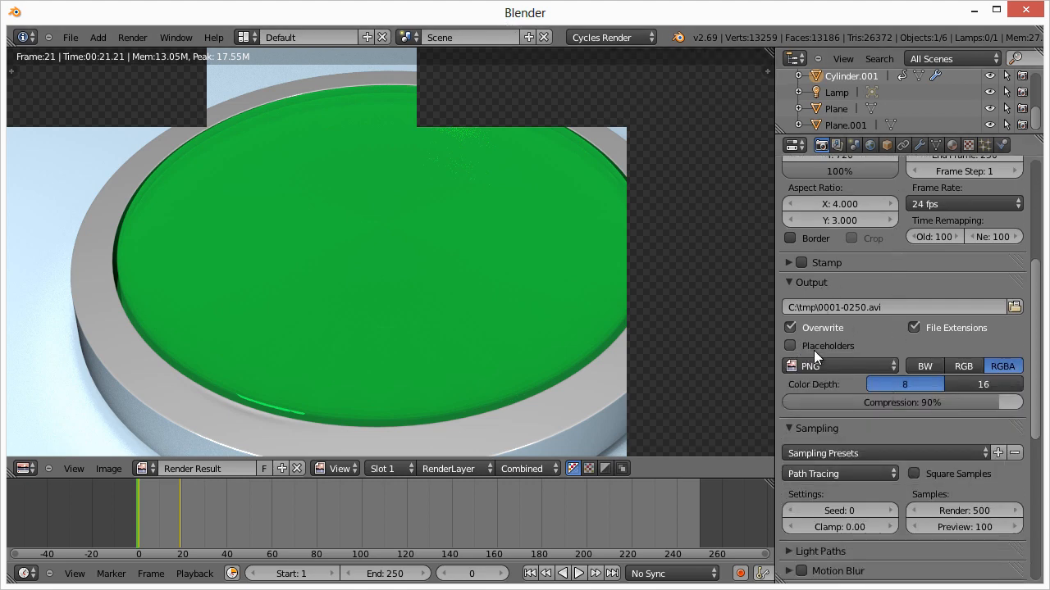
{"action": "left_click", "coordinate": [840, 366]}
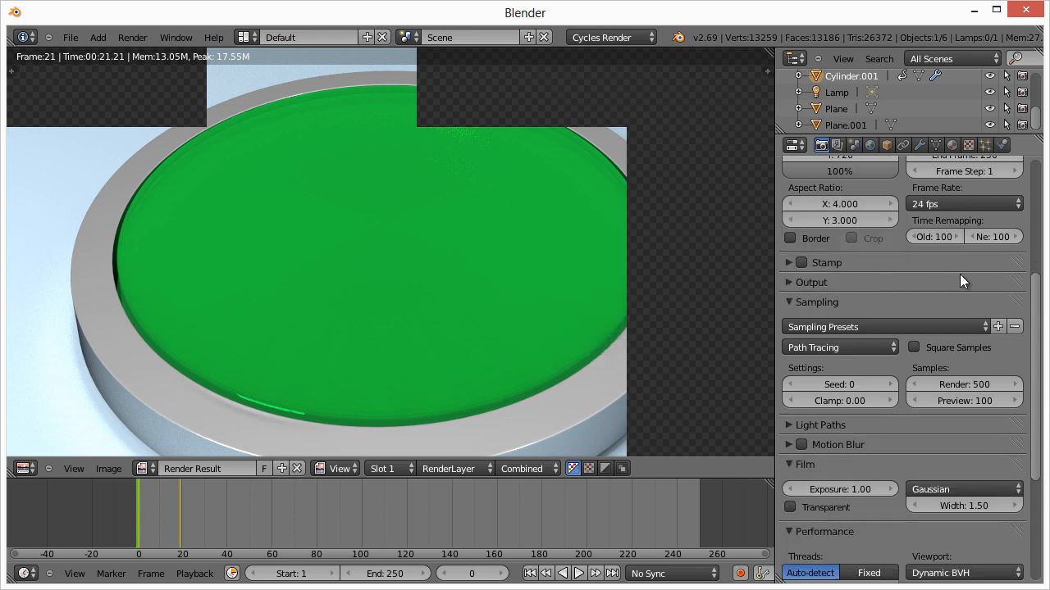
{"action": "mouse_move", "coordinate": [285, 23]}
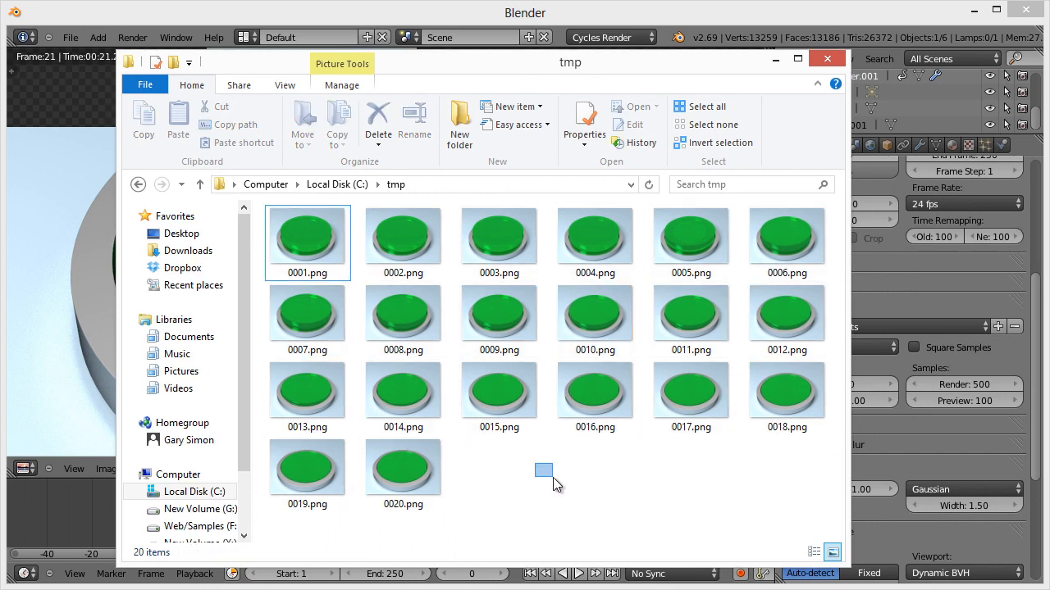
Step: Browse the tmp folder showing the twenty rendered frames 0001.png to 0020.png
{"action": "left_click_drag", "start_coordinate": [545, 469], "coordinate": [544, 515]}
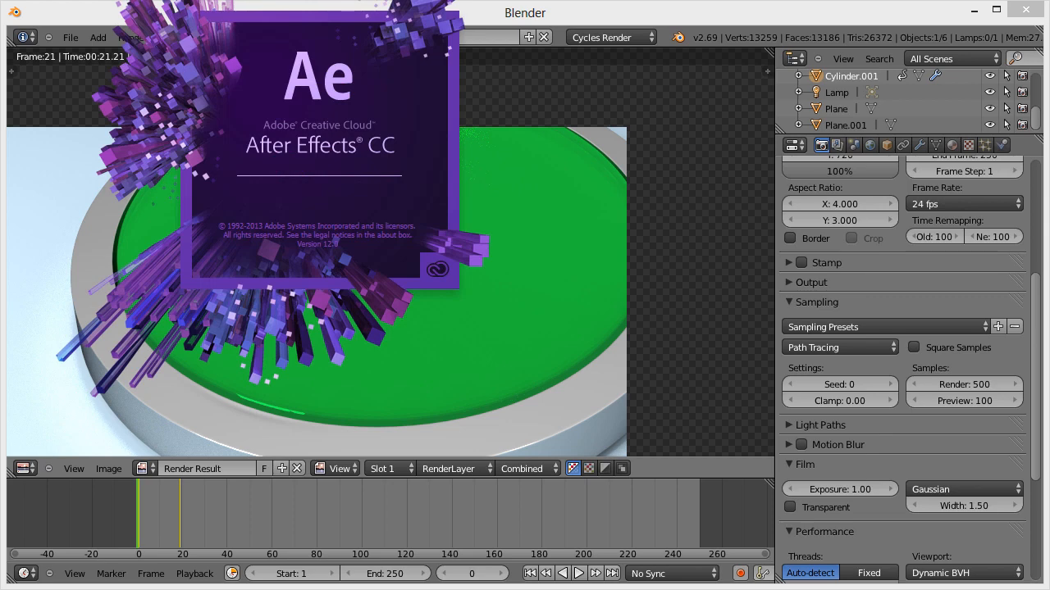
{"action": "mouse_move", "coordinate": [227, 172]}
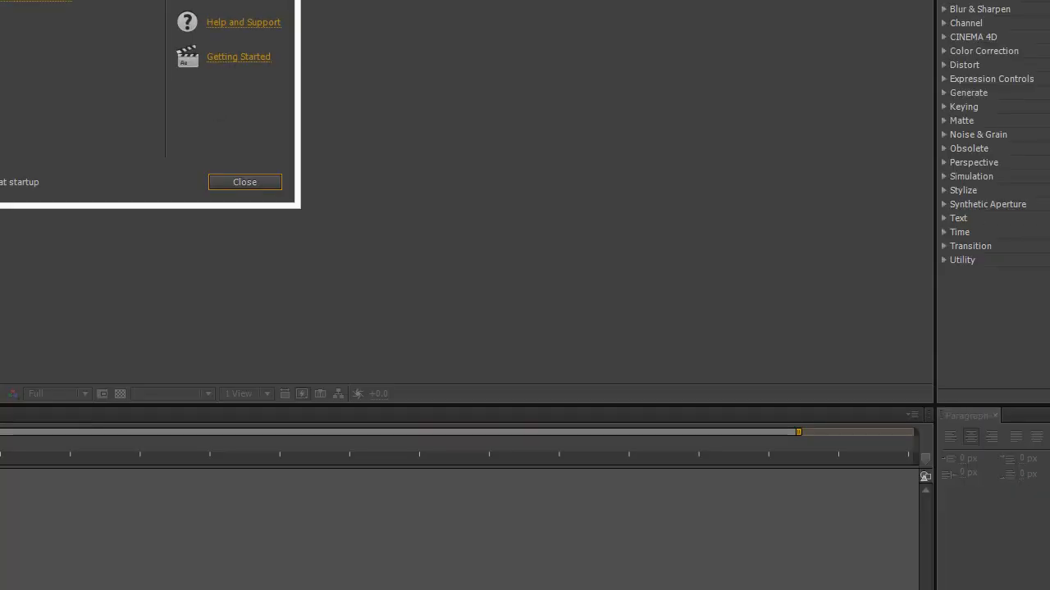
Step: Dismiss the Welcome screen and create Comp 1 at 960 x 720, 29.97 fps, 15 seconds
{"action": "left_click", "coordinate": [244, 182]}
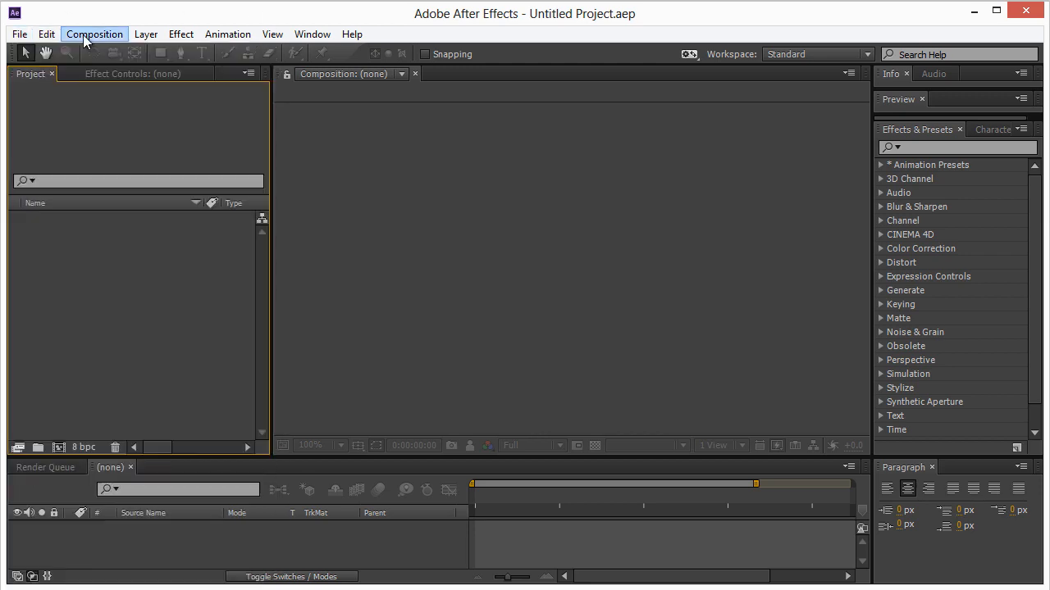
{"action": "left_click", "coordinate": [93, 33]}
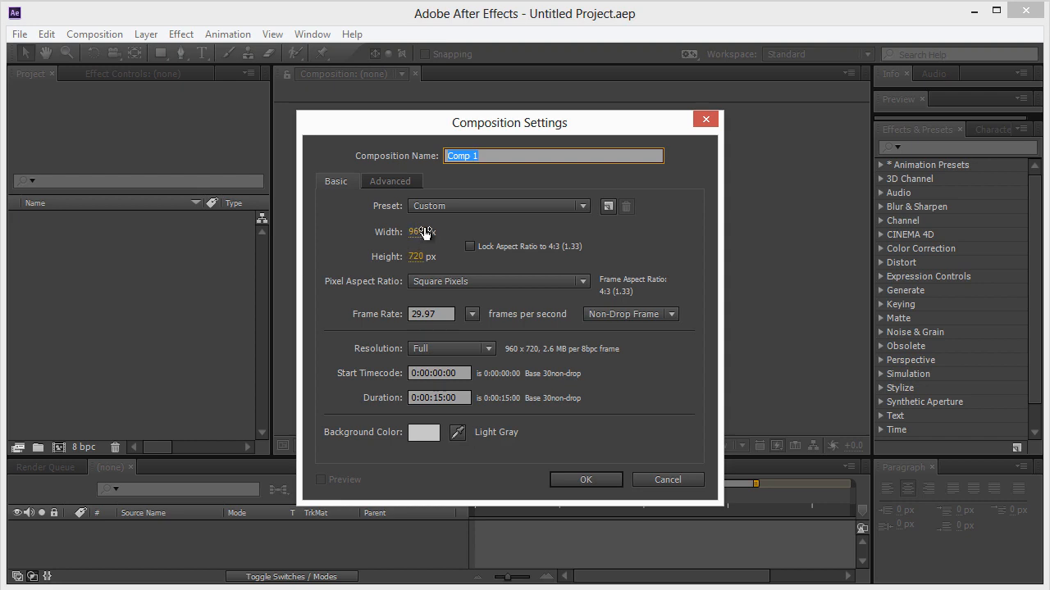
{"action": "left_click", "coordinate": [585, 479]}
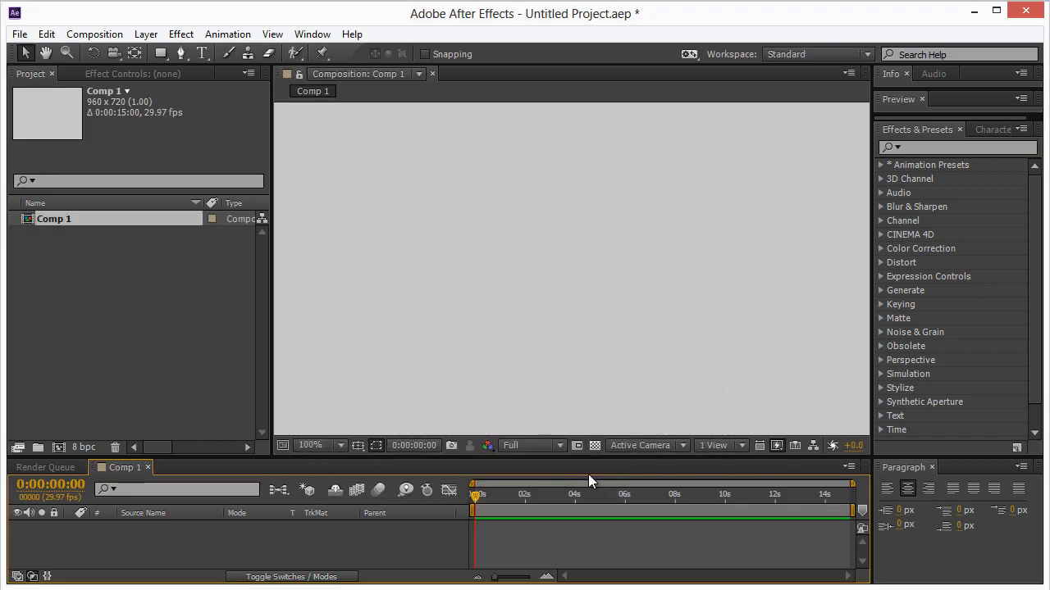
Step: Import 0001.png from C:\tmp as a PNG sequence and place it as a layer in Comp 1
{"action": "left_click", "coordinate": [19, 32]}
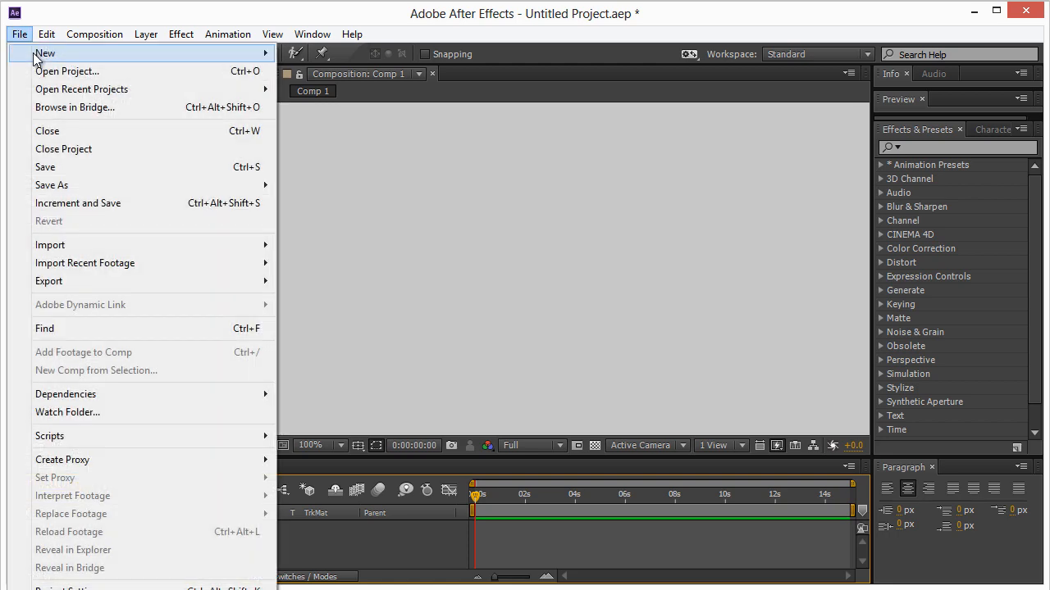
{"action": "left_click", "coordinate": [49, 244]}
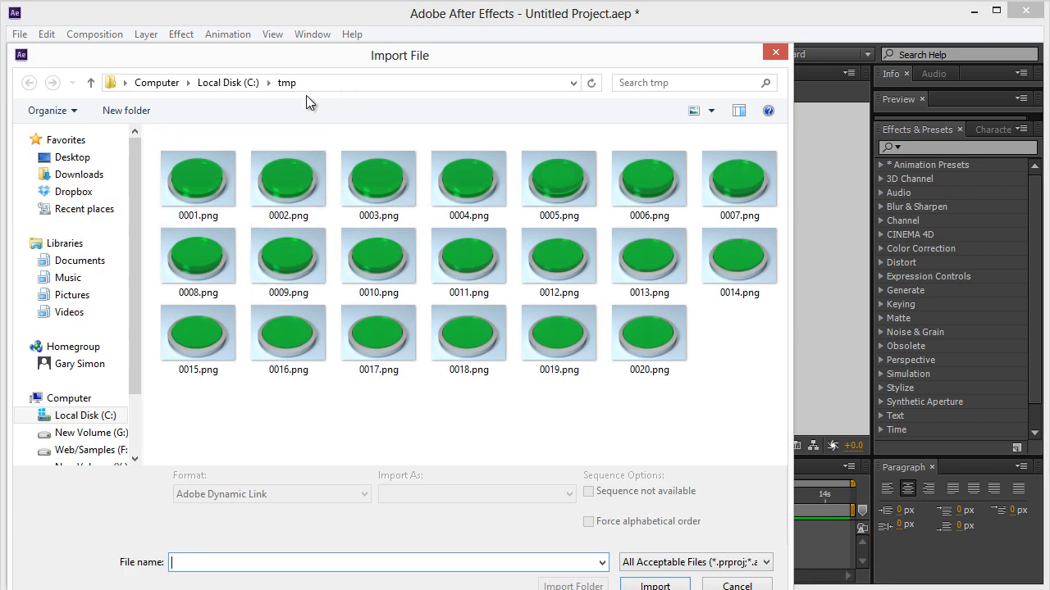
{"action": "left_click", "coordinate": [197, 179]}
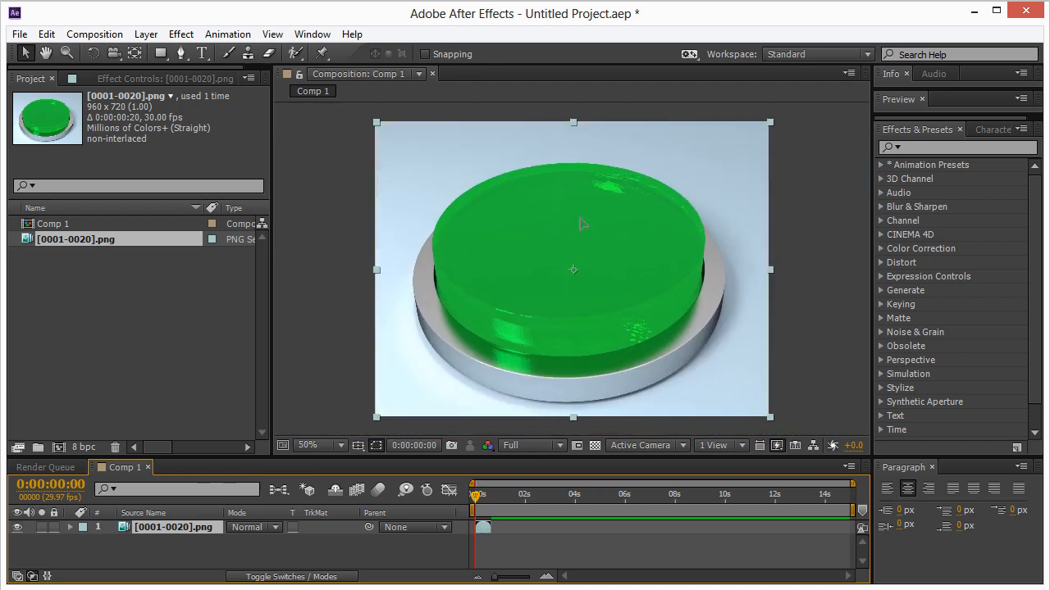
{"action": "left_click", "coordinate": [770, 217]}
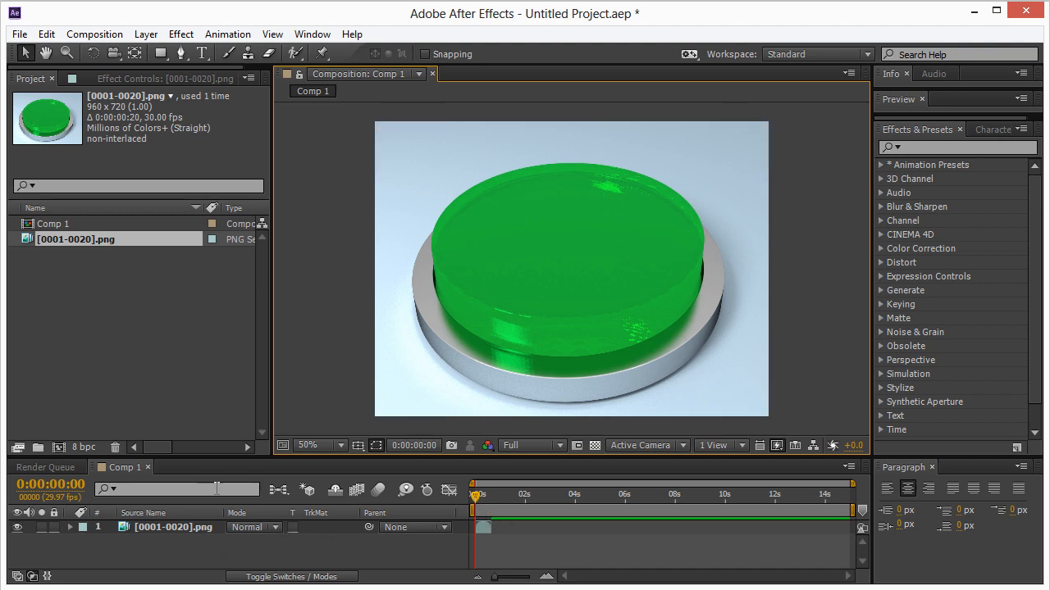
{"action": "mouse_move", "coordinate": [226, 457]}
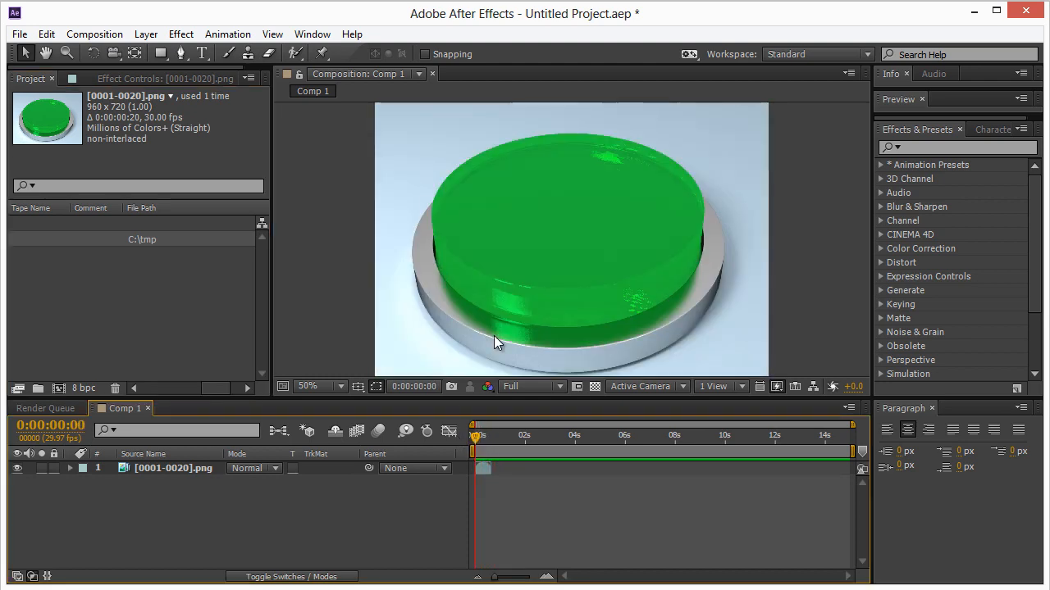
Step: Duplicate the sequence layer into four copies staggered one after another along the timeline
{"action": "left_click", "coordinate": [174, 469]}
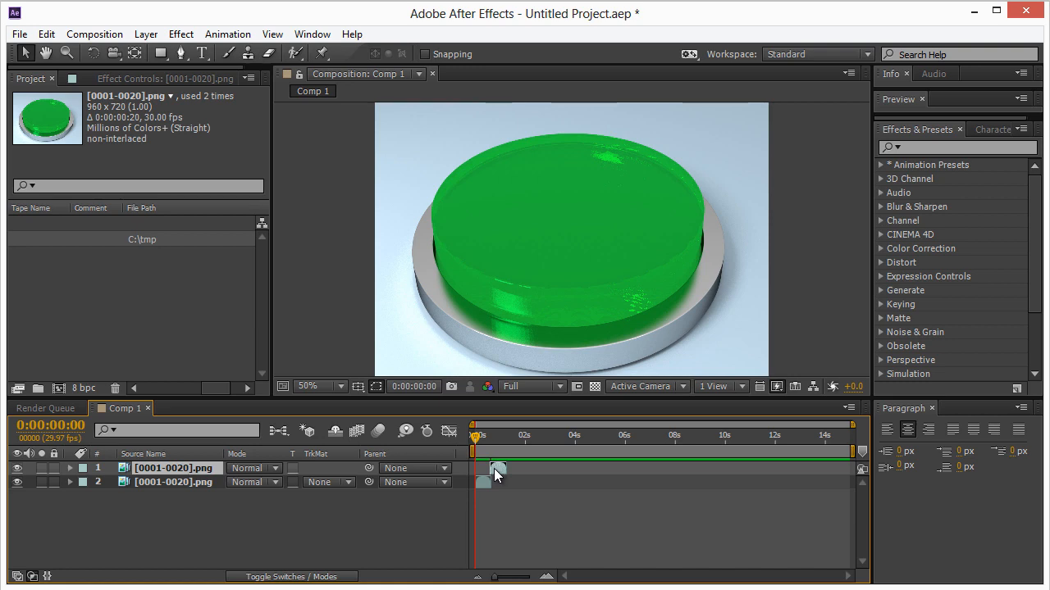
{"action": "mouse_move", "coordinate": [594, 296]}
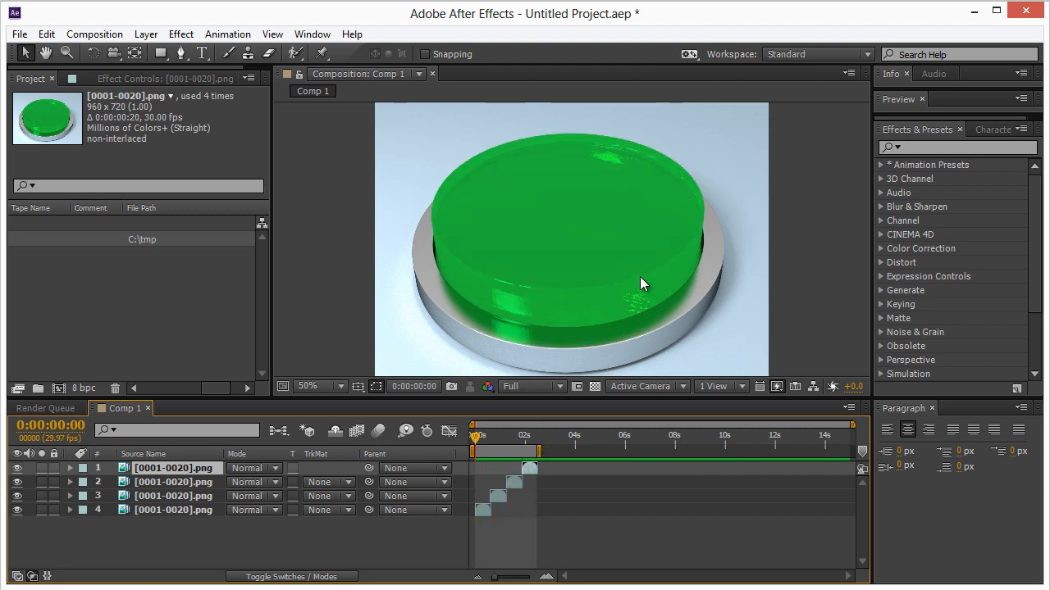
{"action": "left_click", "coordinate": [93, 33]}
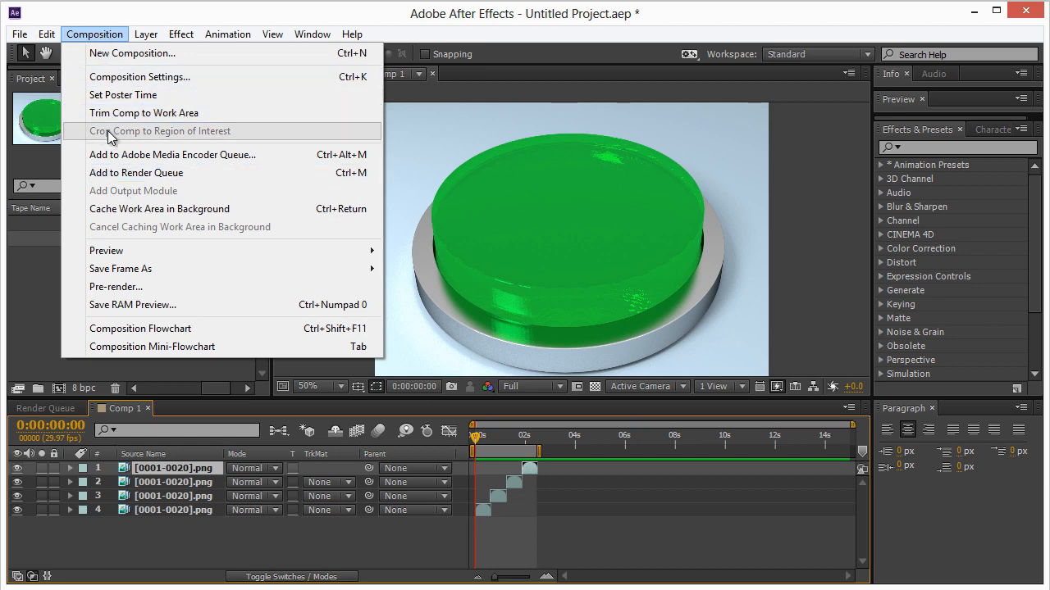
{"action": "mouse_move", "coordinate": [155, 155]}
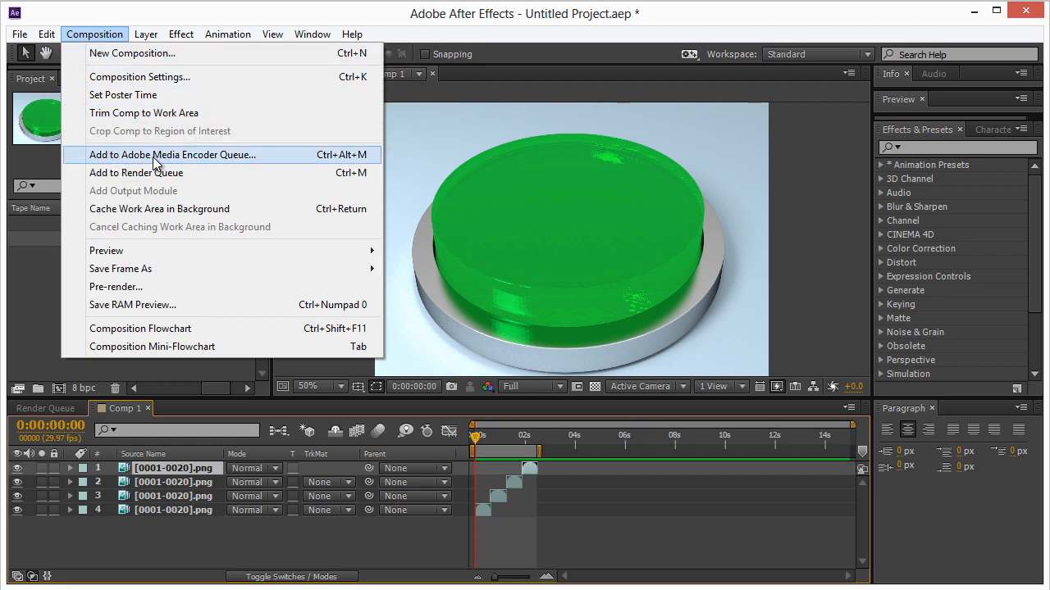
{"action": "mouse_move", "coordinate": [136, 173]}
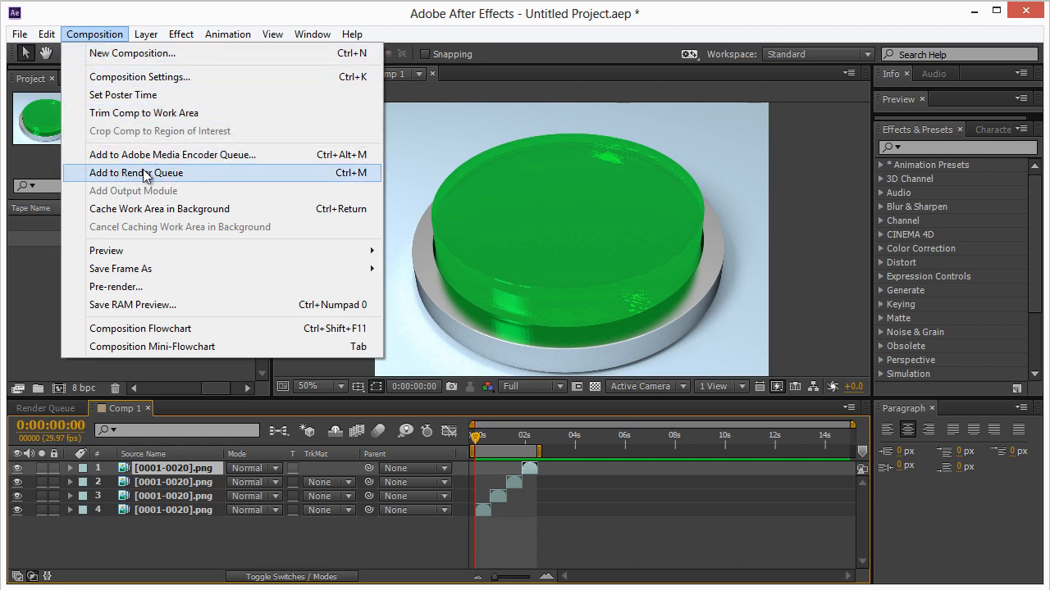
{"action": "mouse_move", "coordinate": [172, 154]}
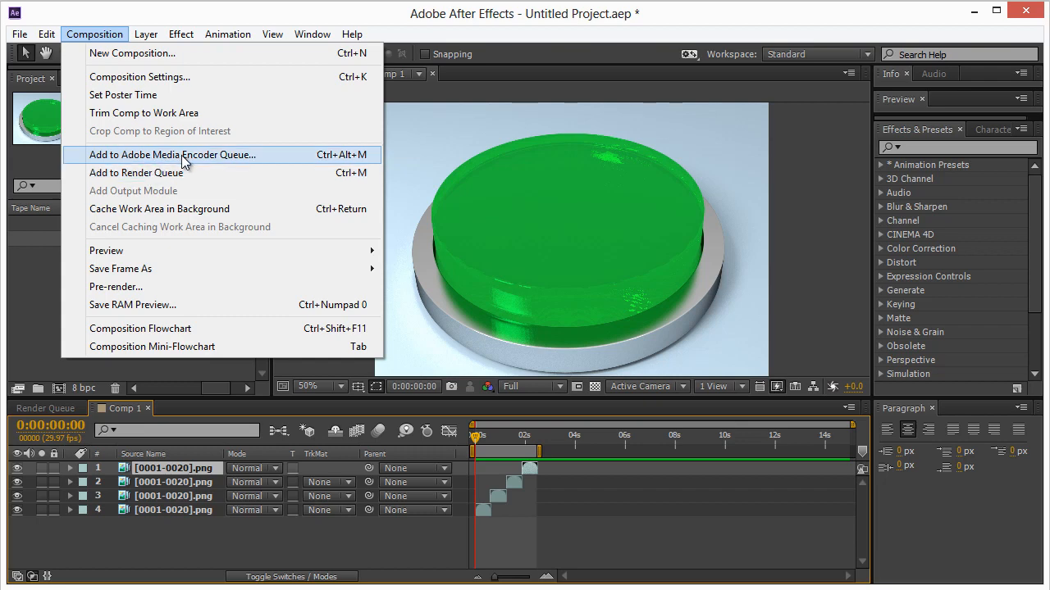
{"action": "left_click", "coordinate": [173, 154]}
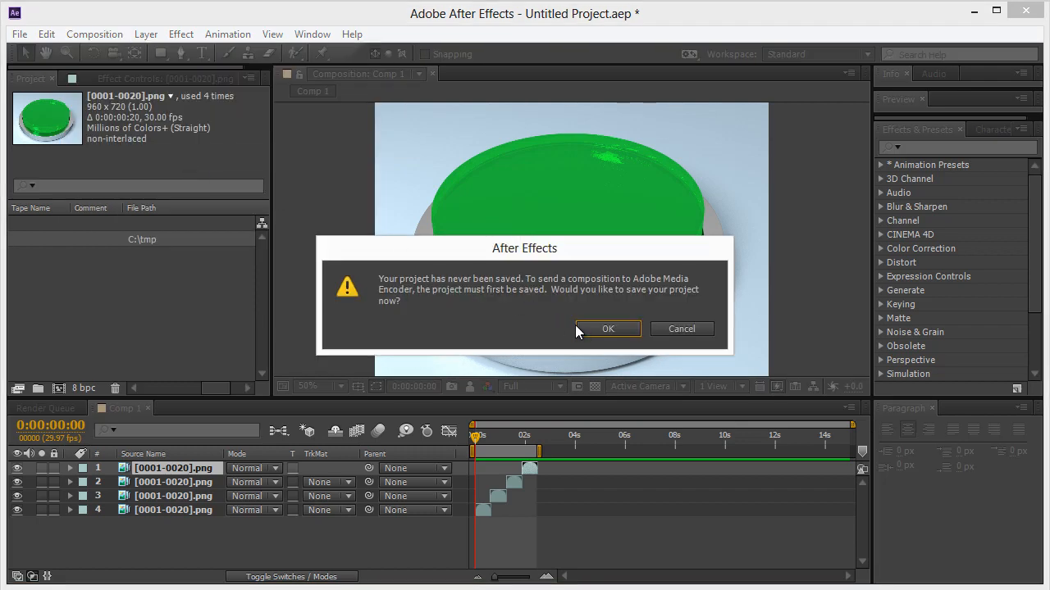
{"action": "mouse_move", "coordinate": [681, 328]}
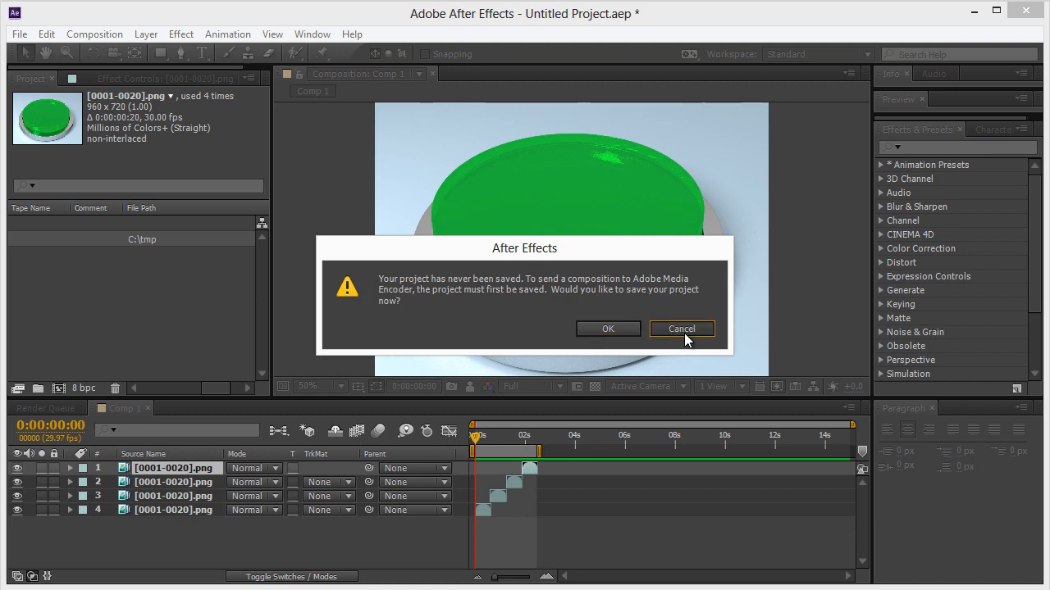
{"action": "left_click", "coordinate": [680, 328]}
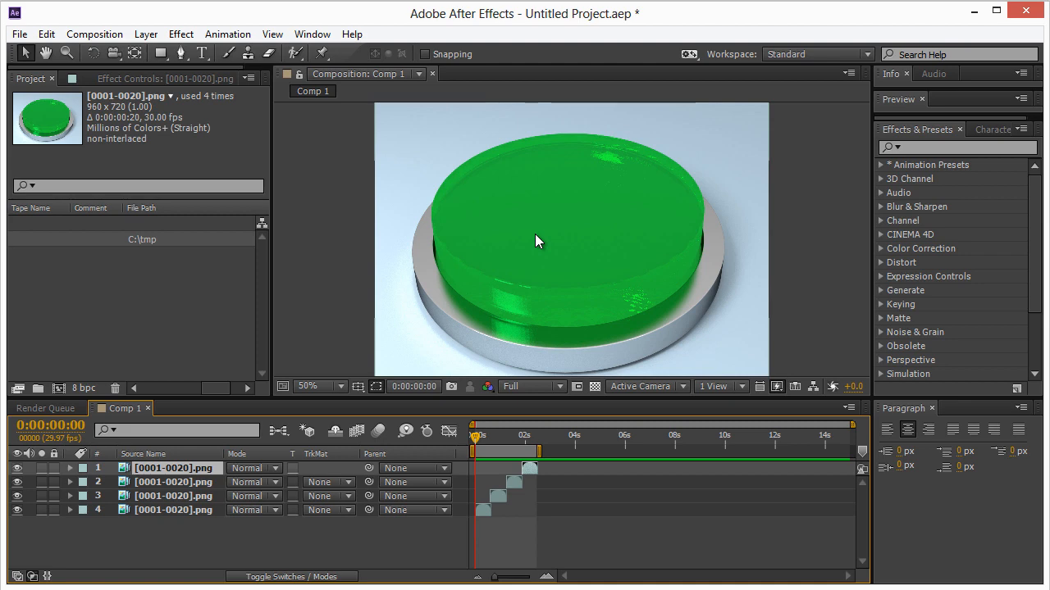
{"action": "mouse_move", "coordinate": [595, 204]}
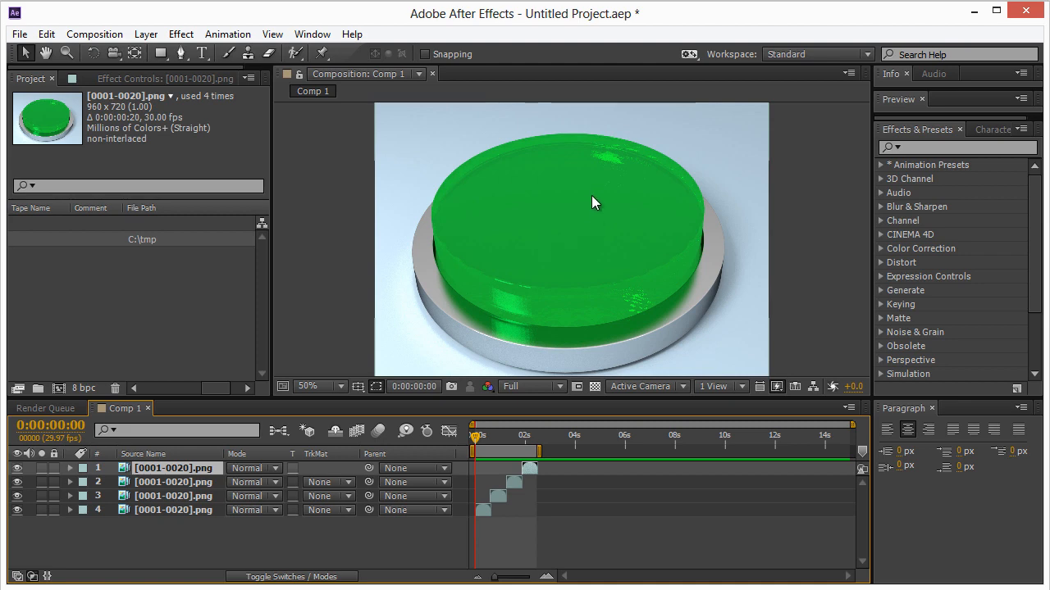
{"action": "mouse_move", "coordinate": [594, 216]}
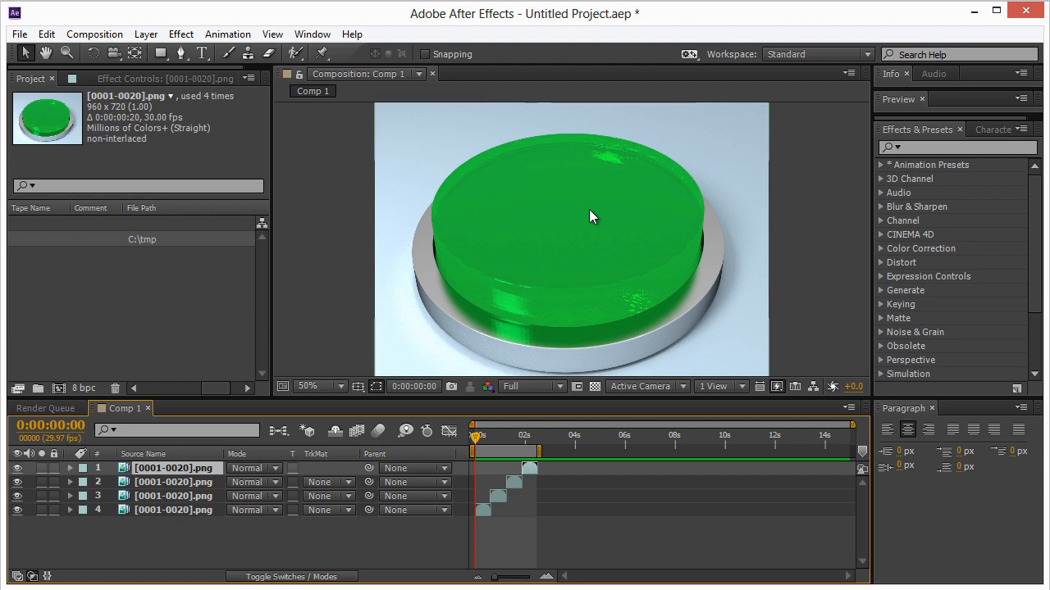
{"action": "mouse_move", "coordinate": [526, 288]}
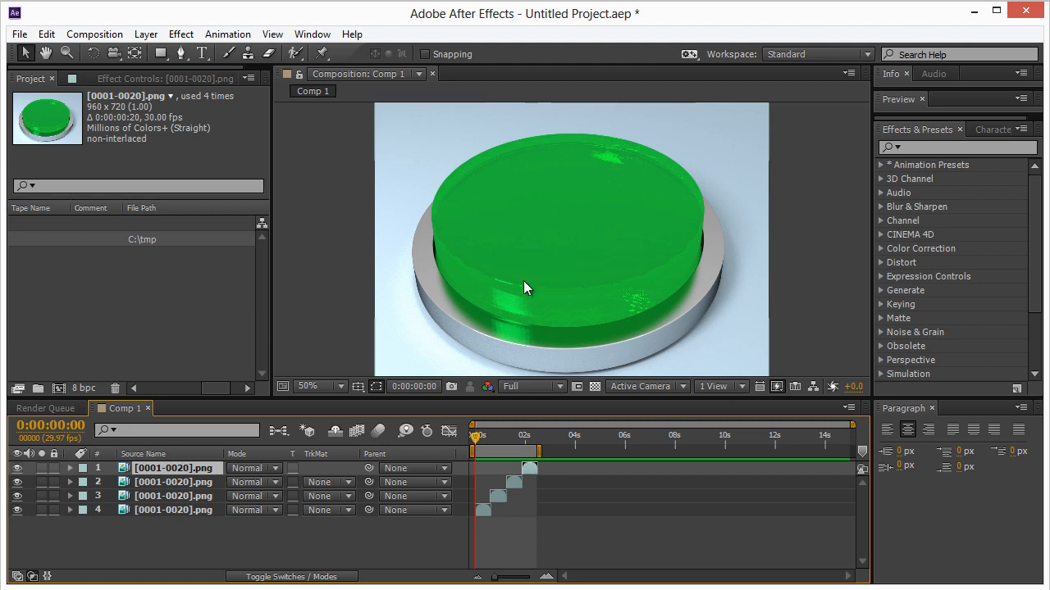
{"action": "mouse_move", "coordinate": [563, 200]}
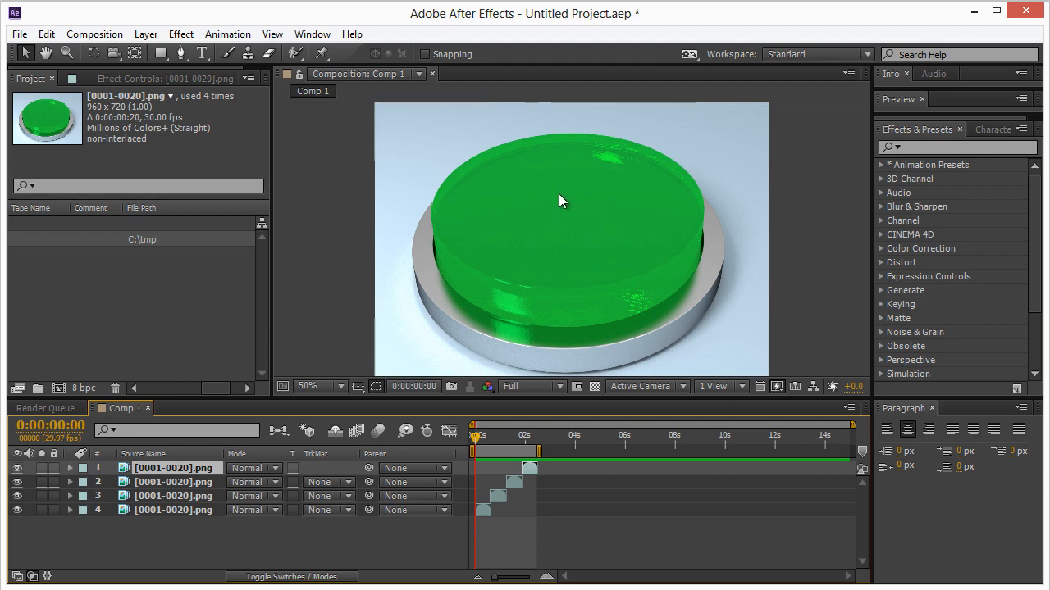
{"action": "mouse_move", "coordinate": [548, 203]}
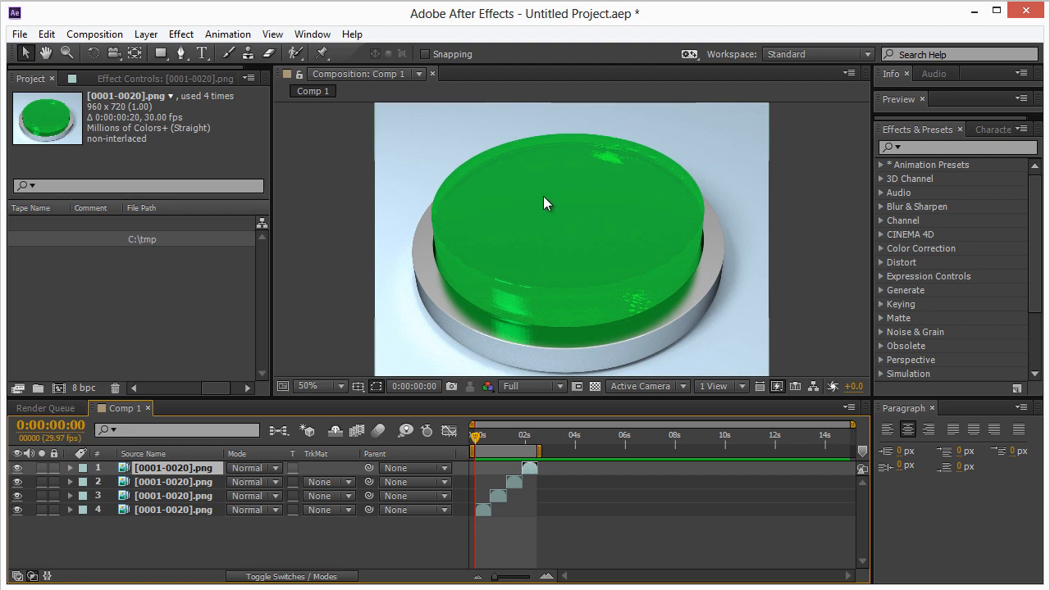
{"action": "mouse_move", "coordinate": [556, 240]}
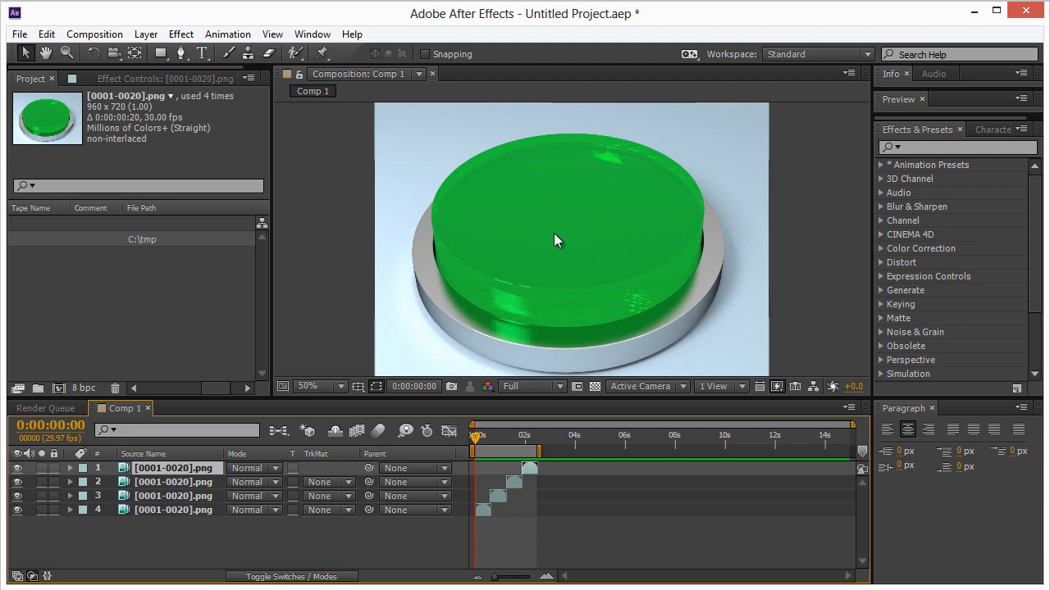
{"action": "mouse_move", "coordinate": [584, 236]}
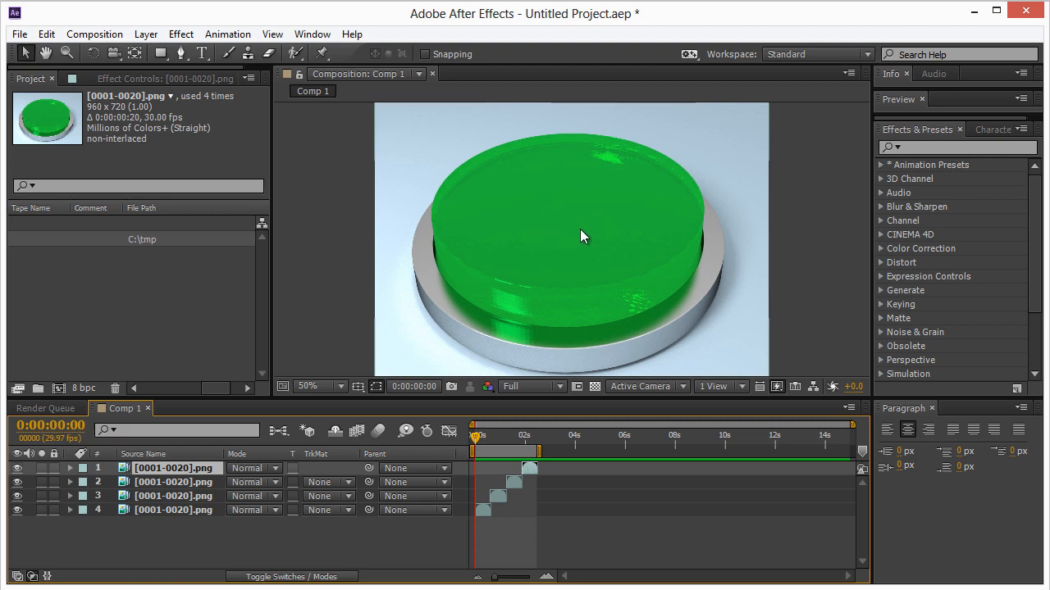